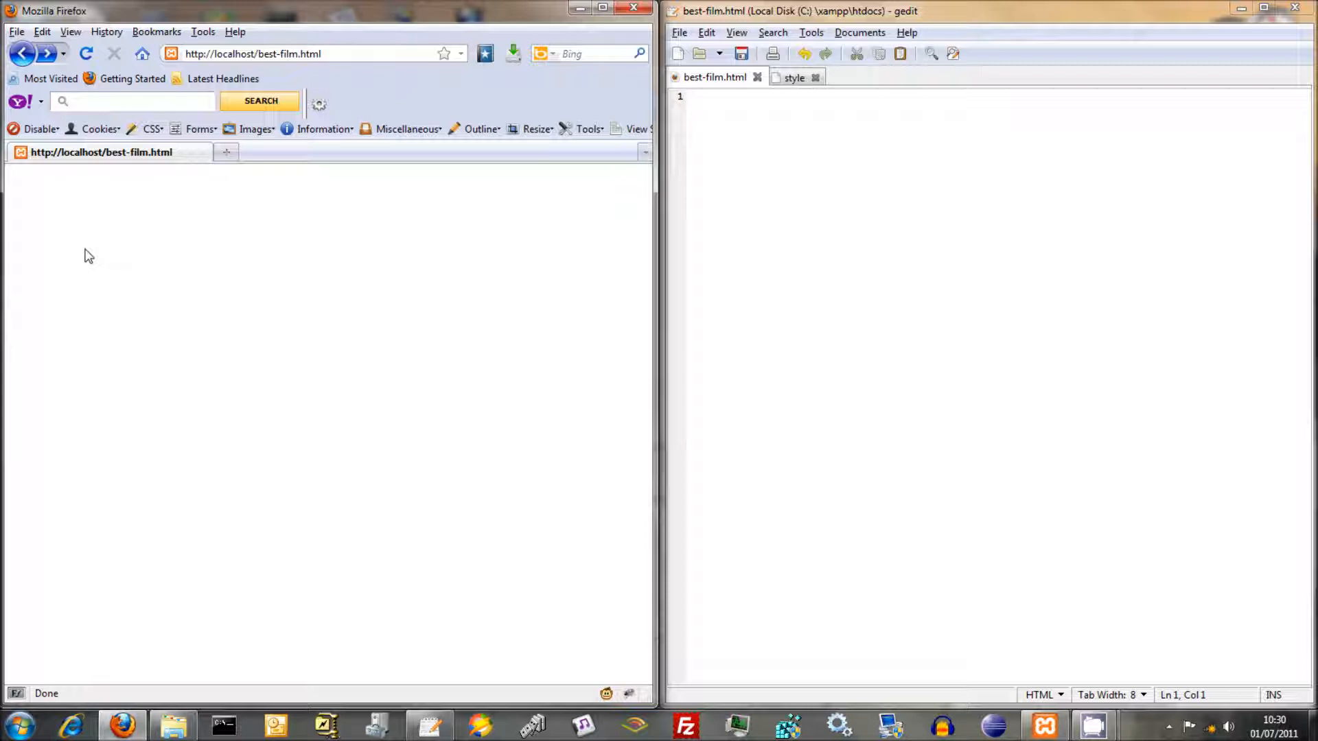
mouse_move(131, 246)
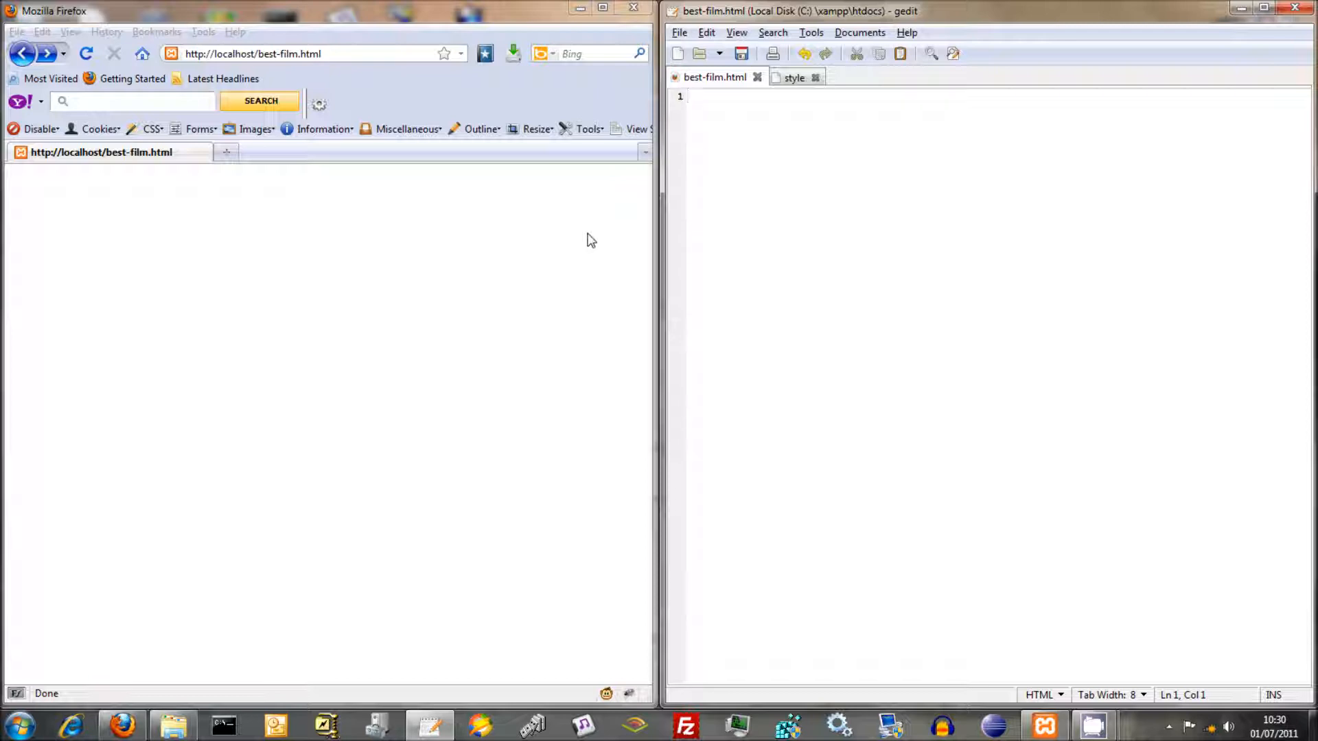
Write the html and head opening with the page title 'Film Form'
text(<html>)
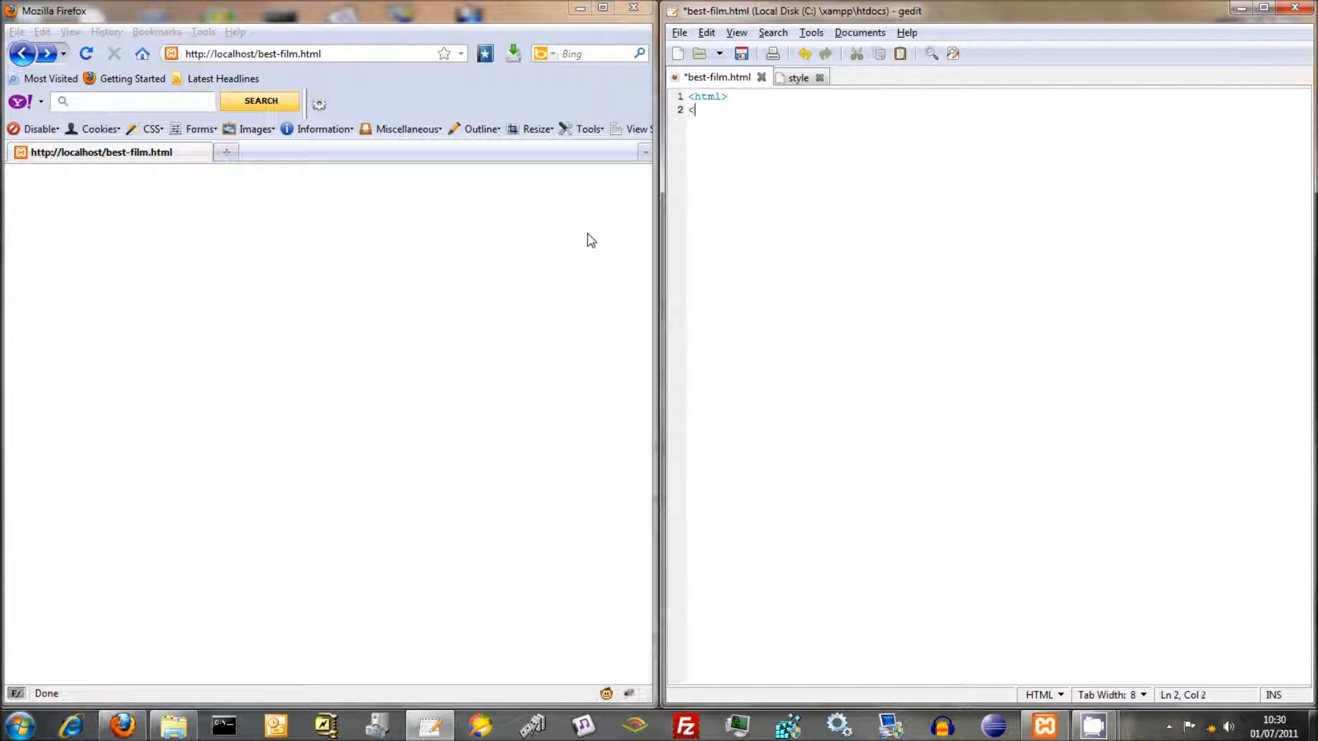
text(head>)
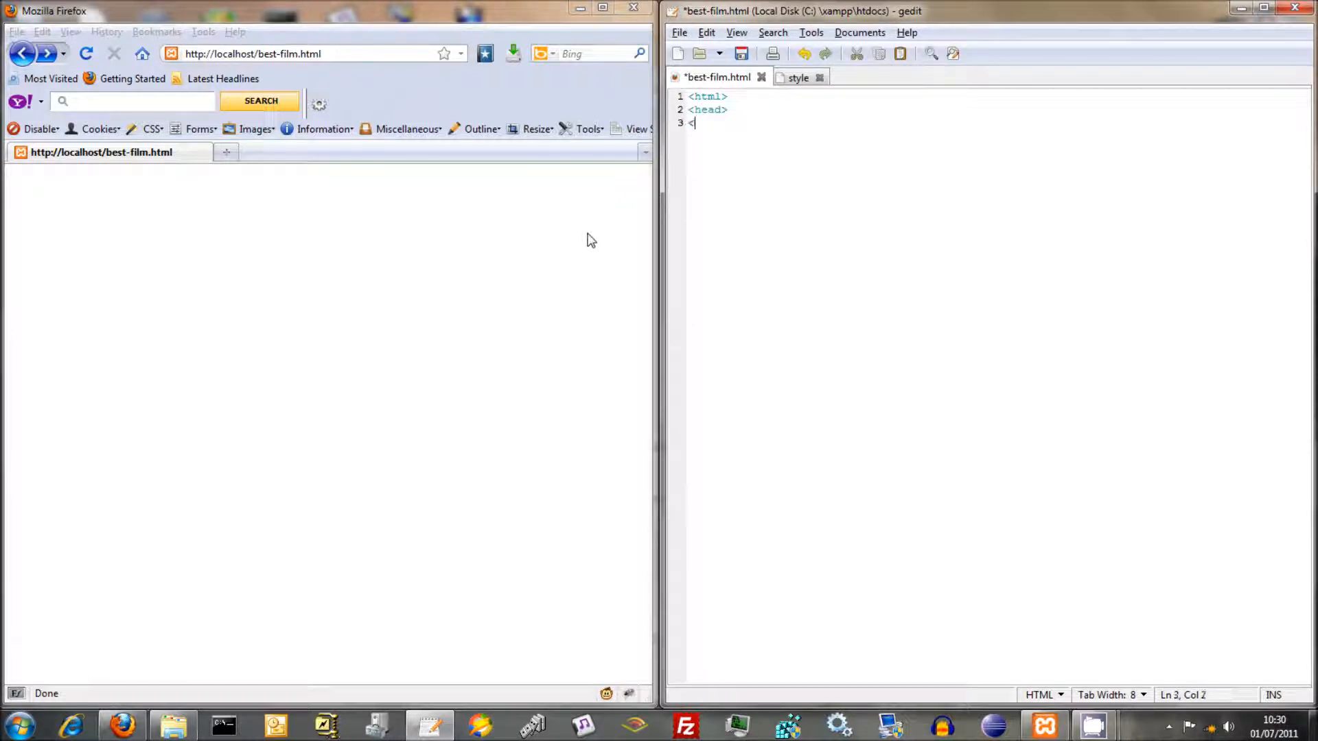
text(title>)
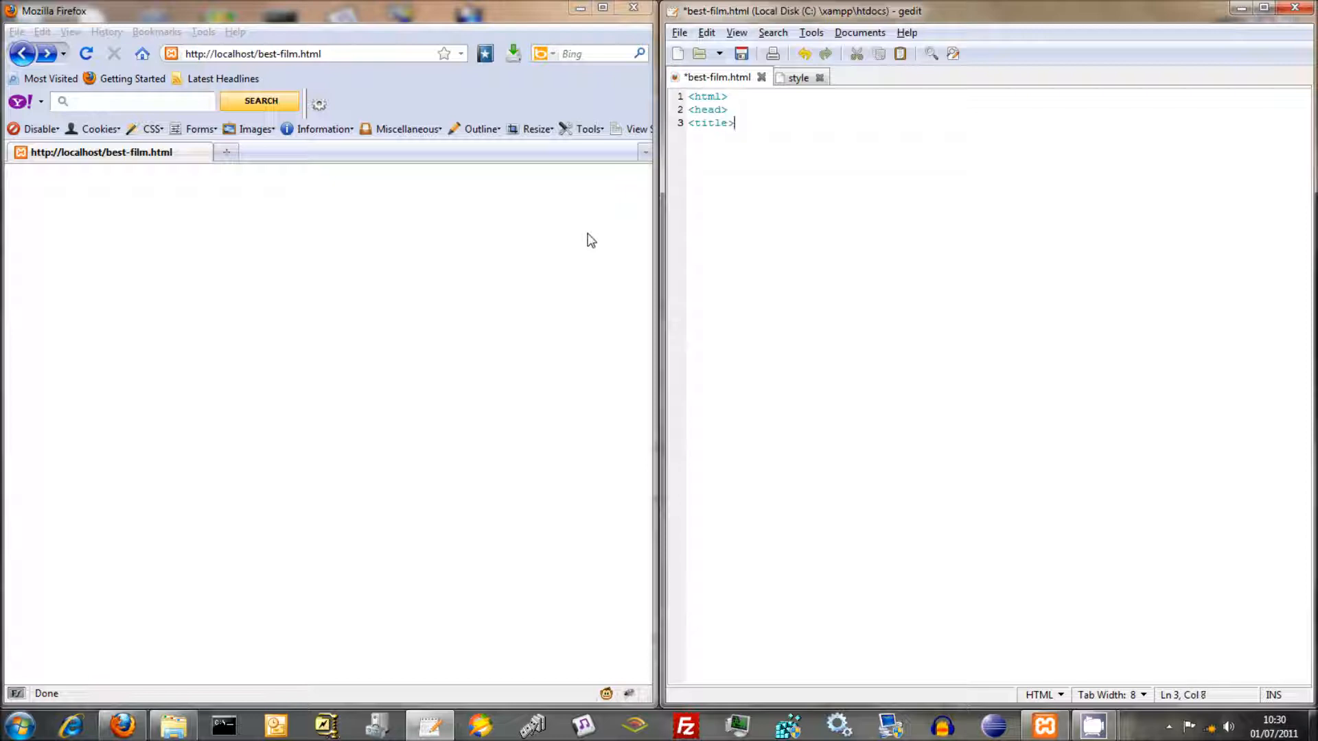
text(Film Form)
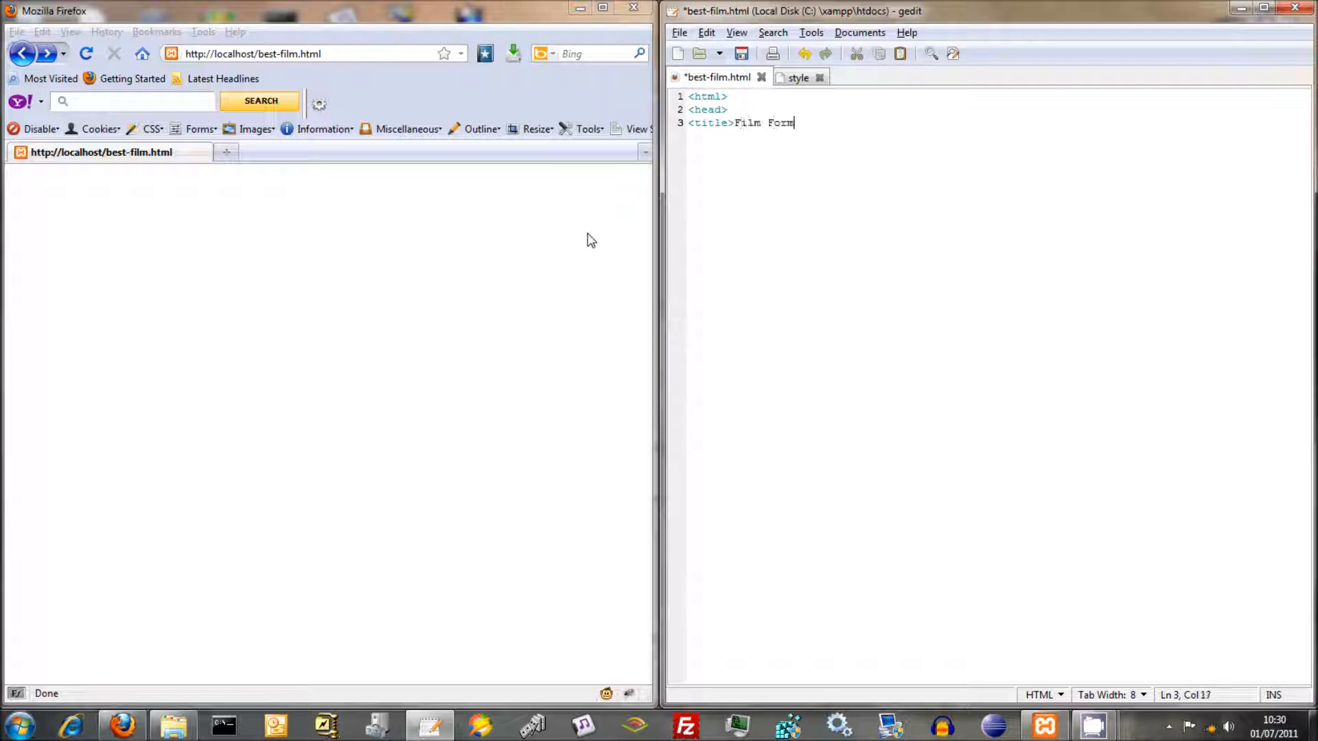
text(</title>)
text(<body>)
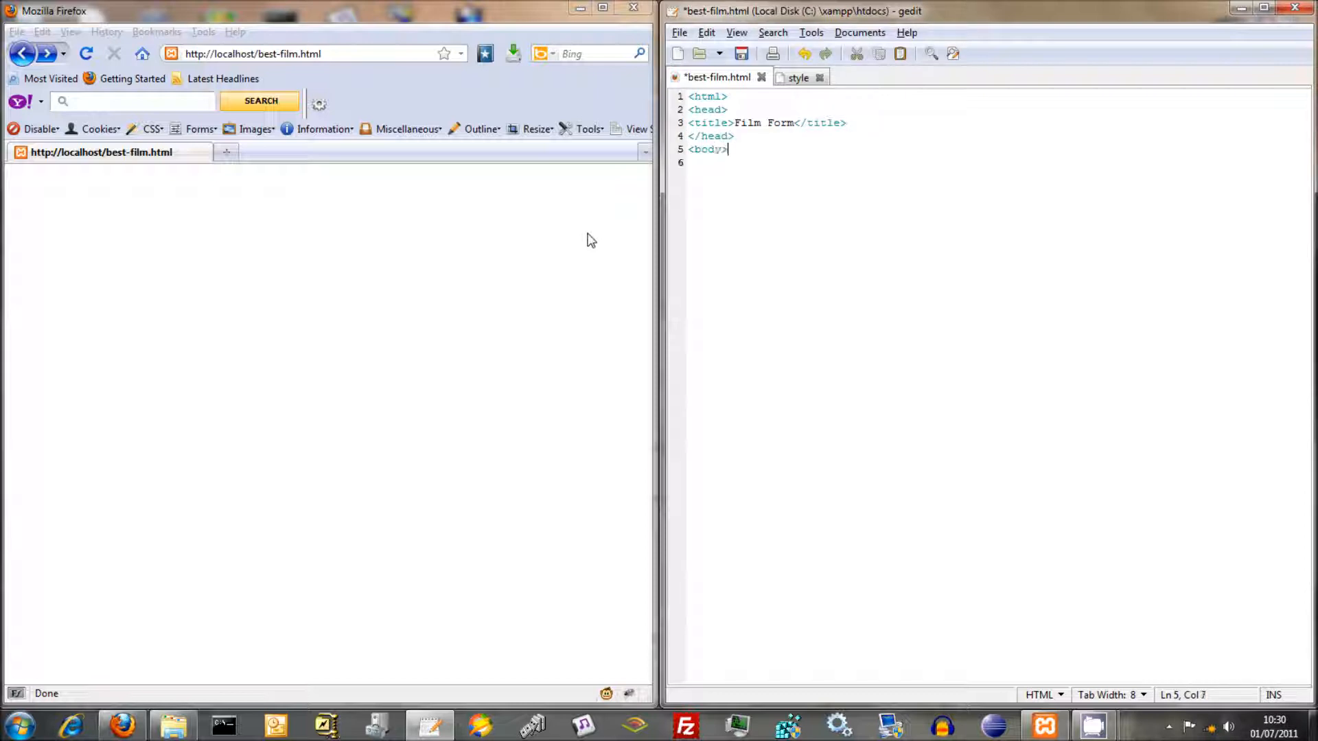
Add an h3 heading reading 'What is the best film of all time?'
text(<h3)
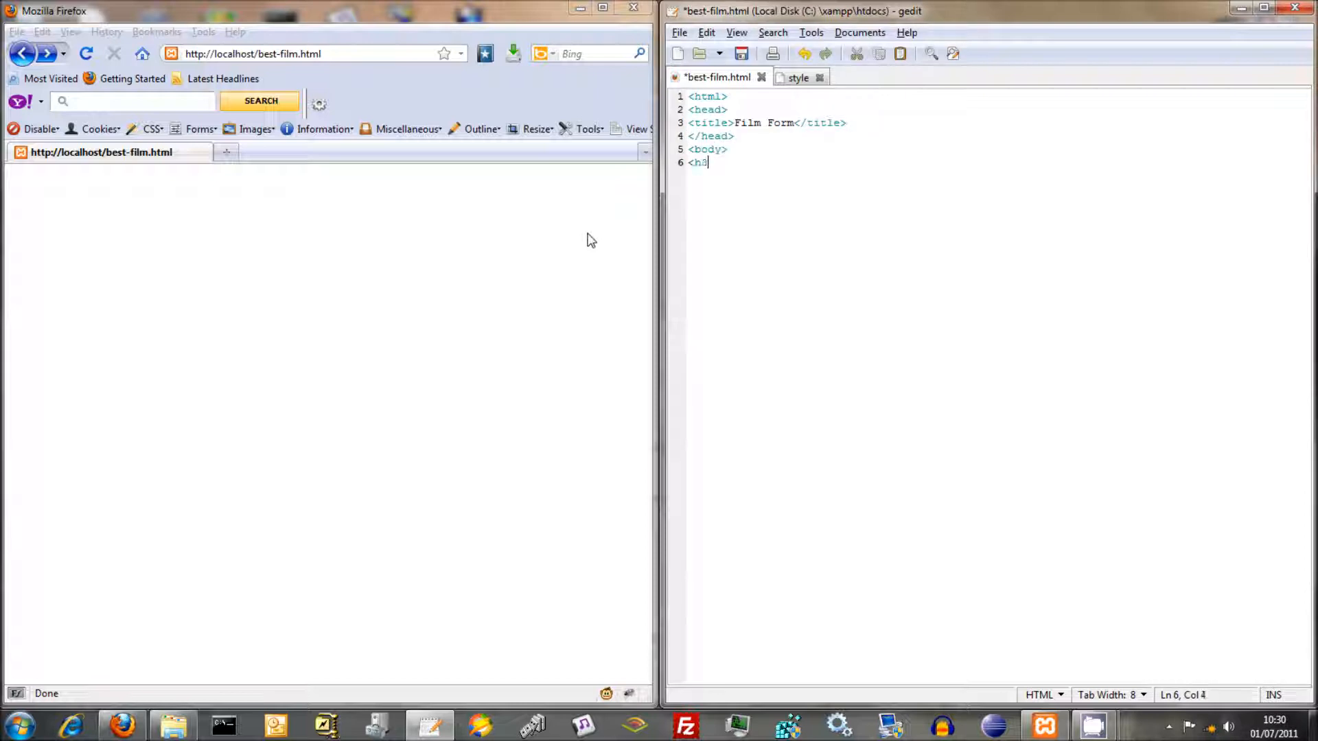
text(WHat)
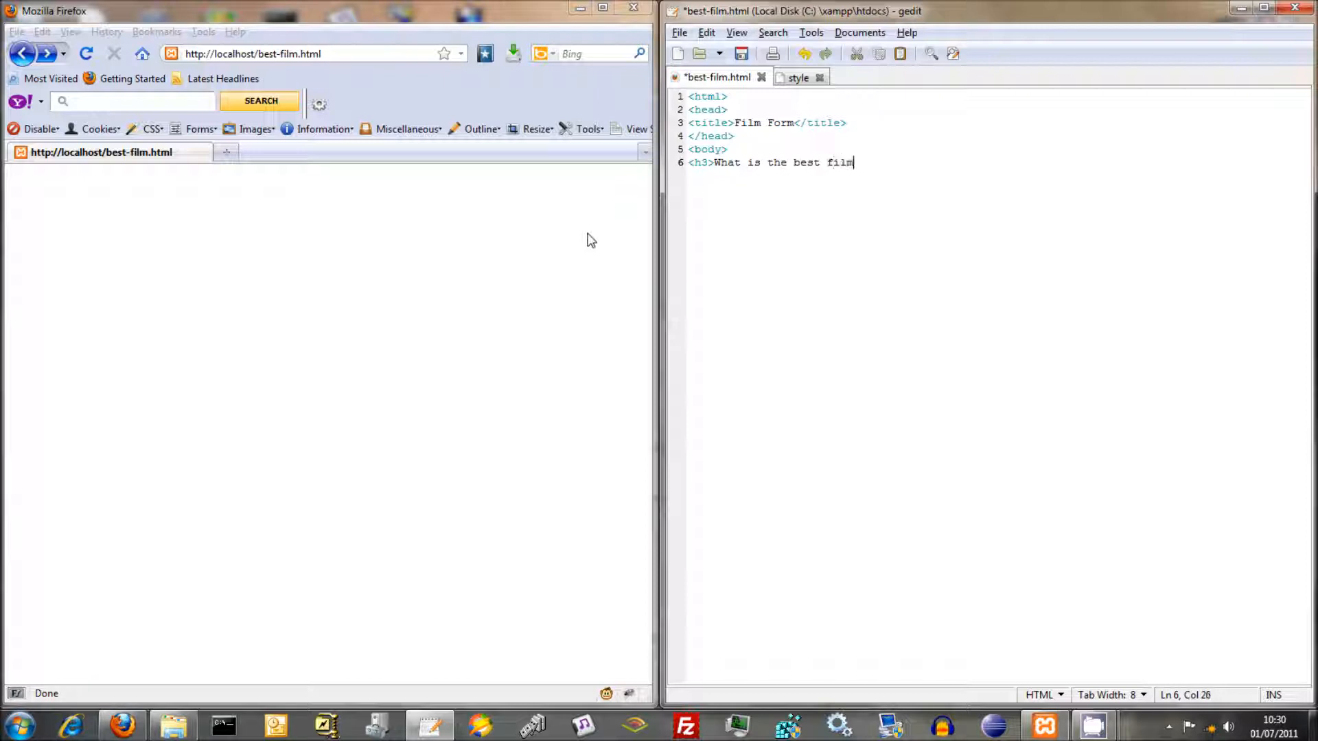
text(of all time?</h3>)
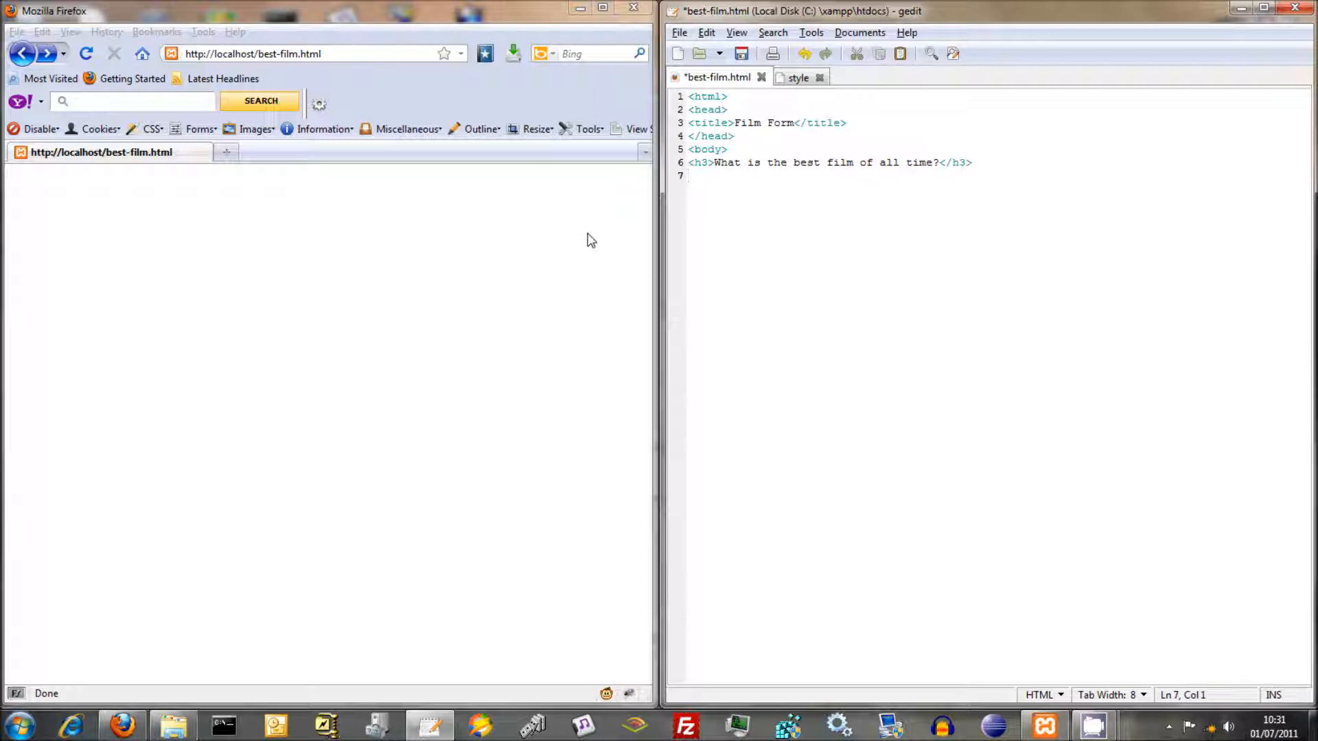
Add a form tag with method POST and action best-film.php under the heading
text(<form ac)
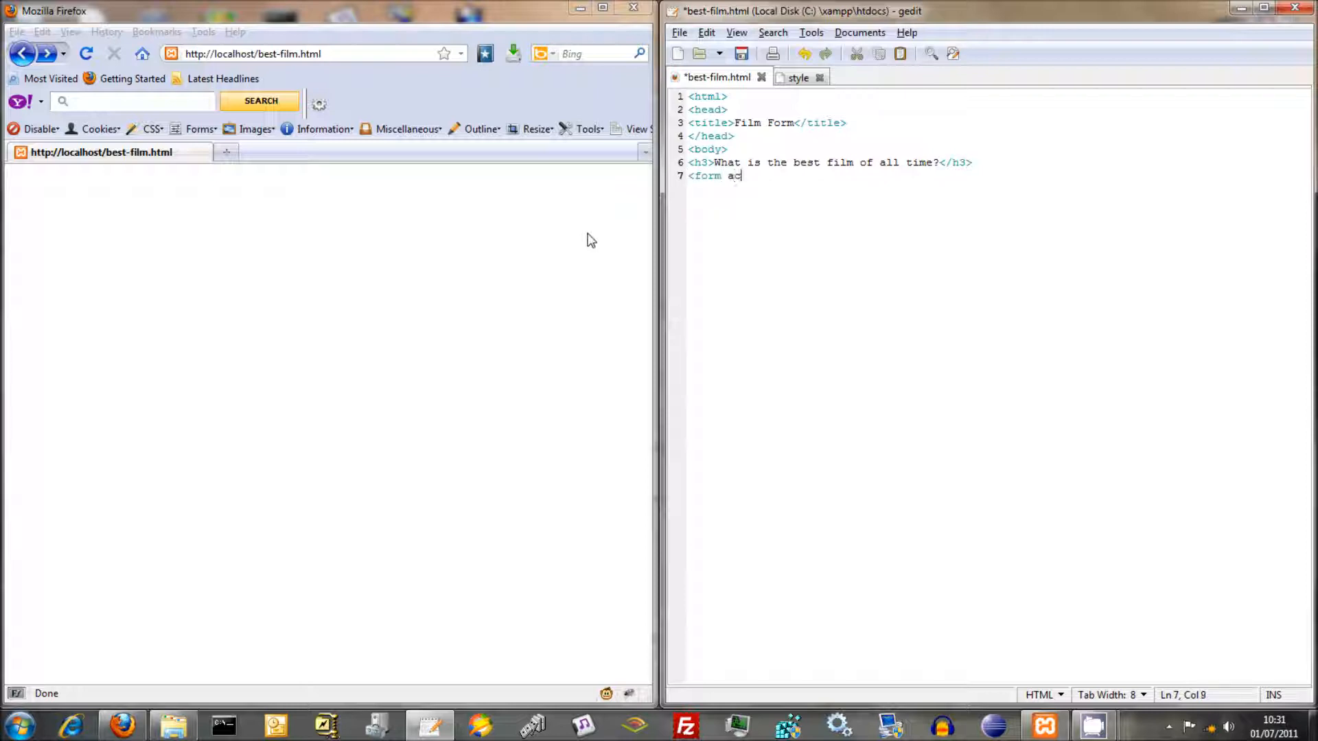
text(method="POST)
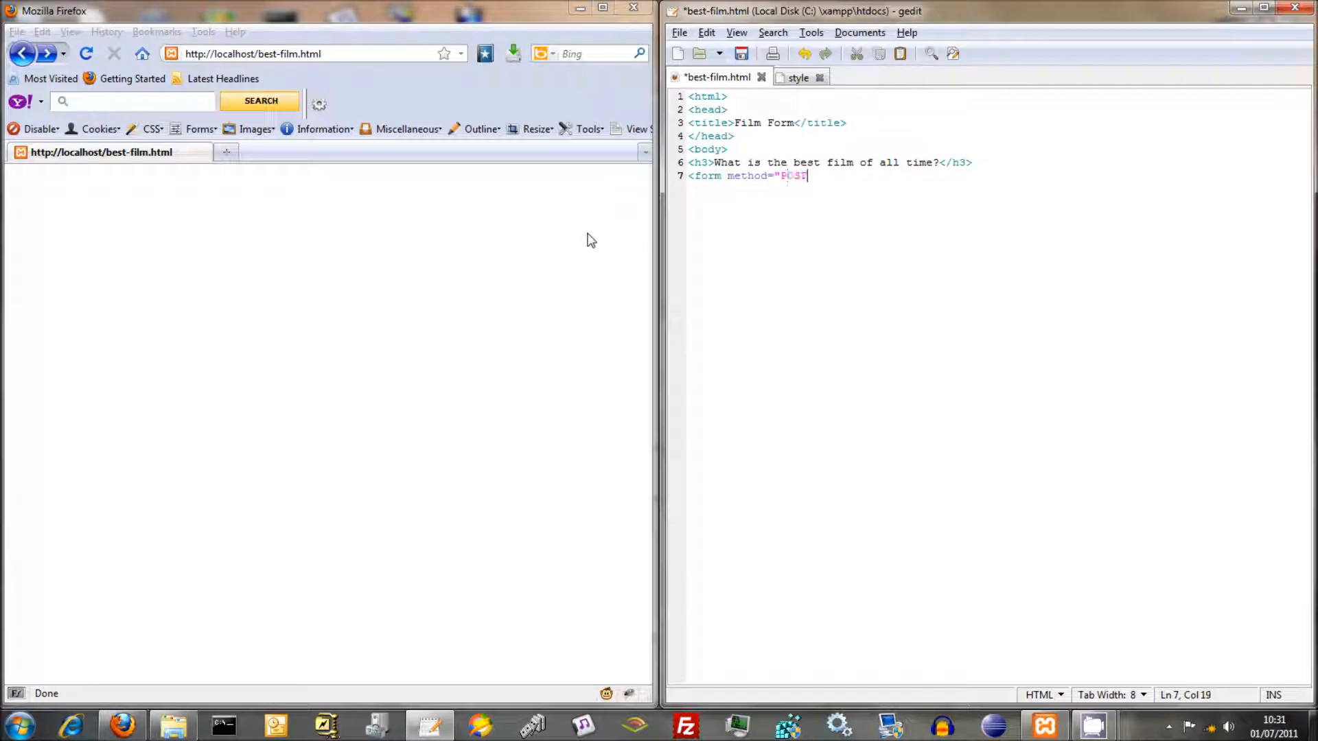
text(acti)
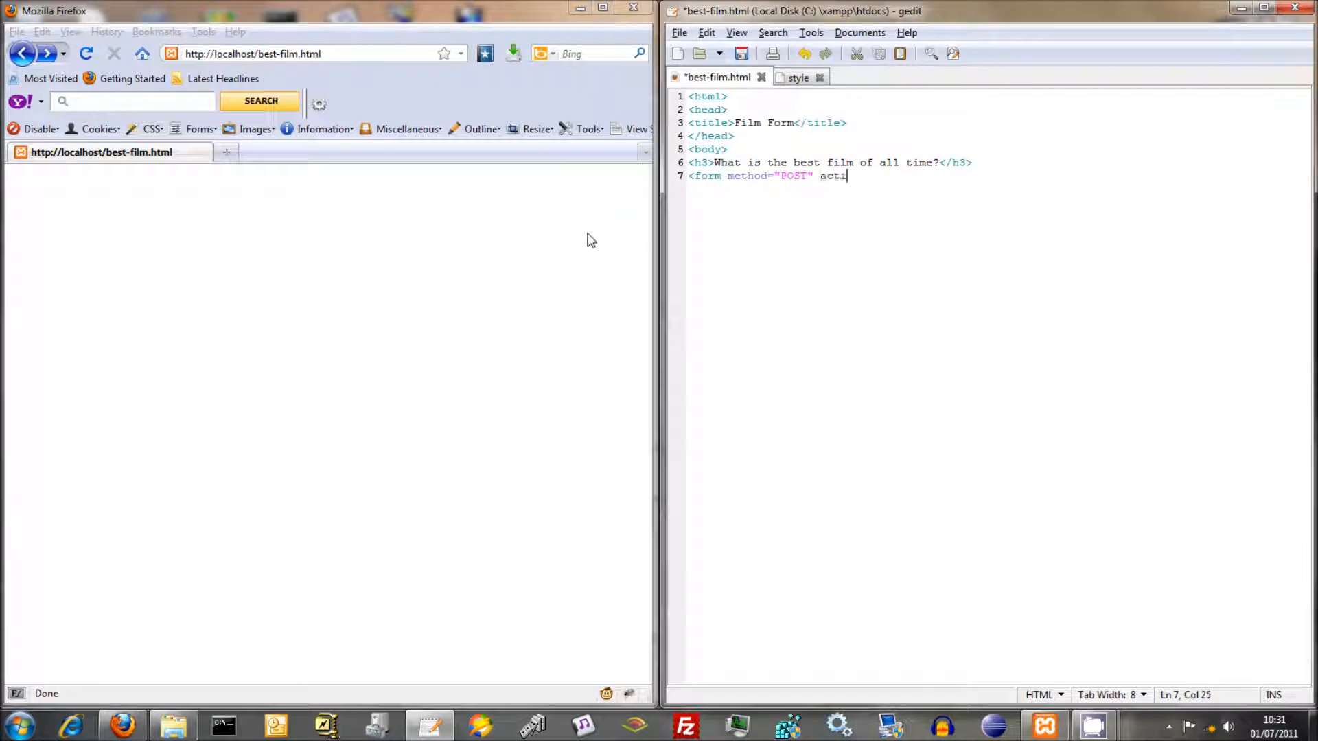
text(on=)
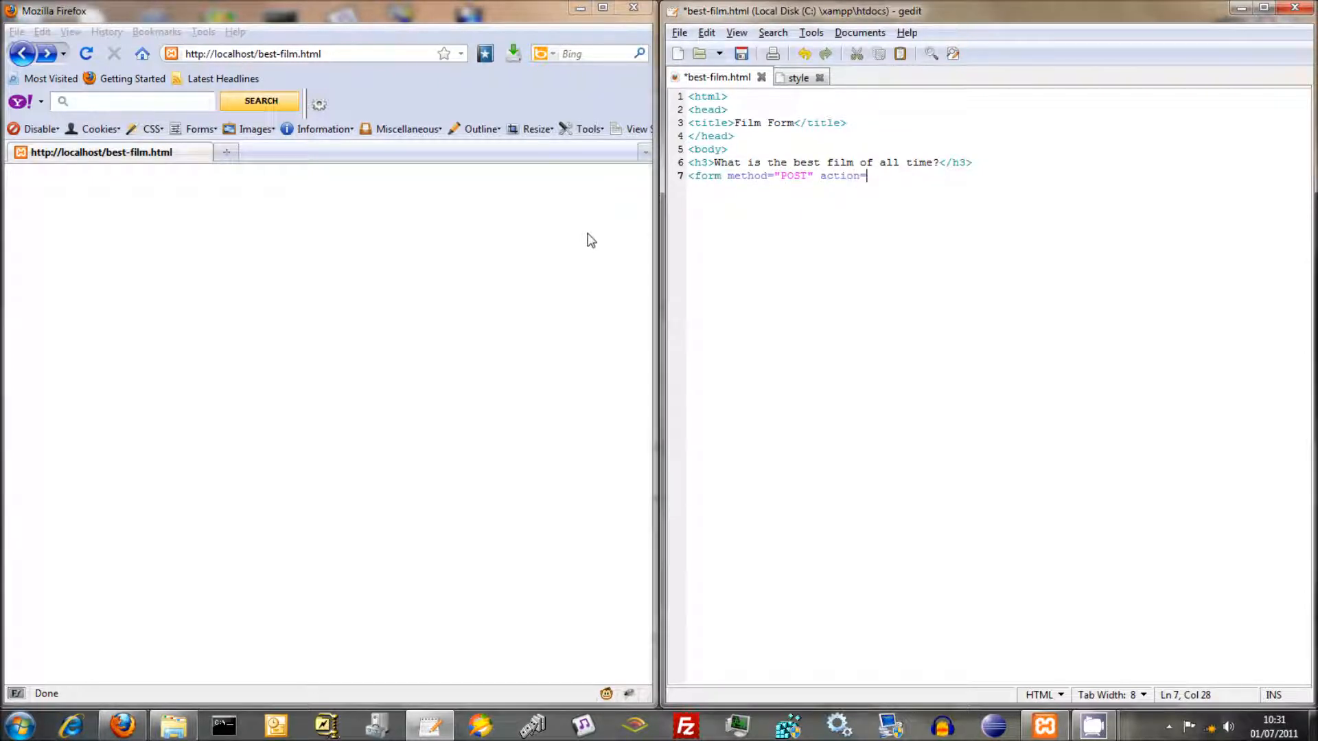
text(")
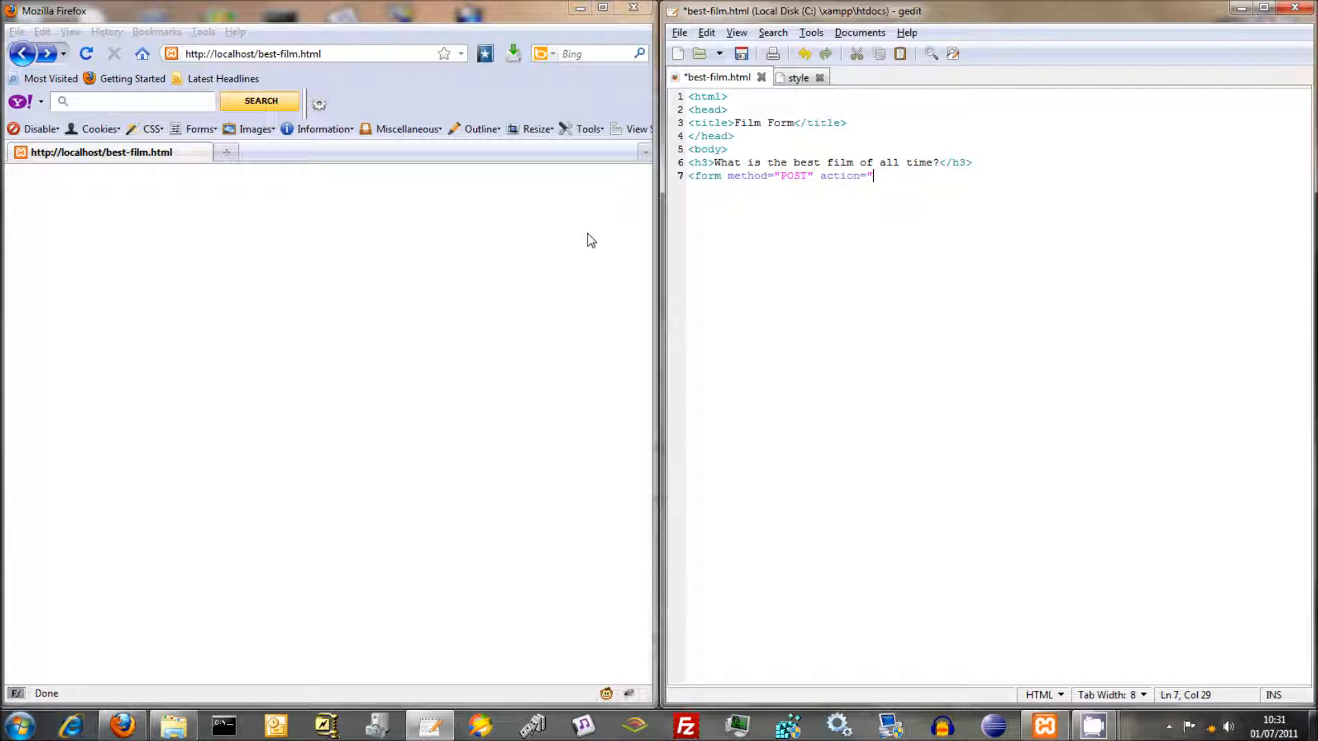
text(best-)
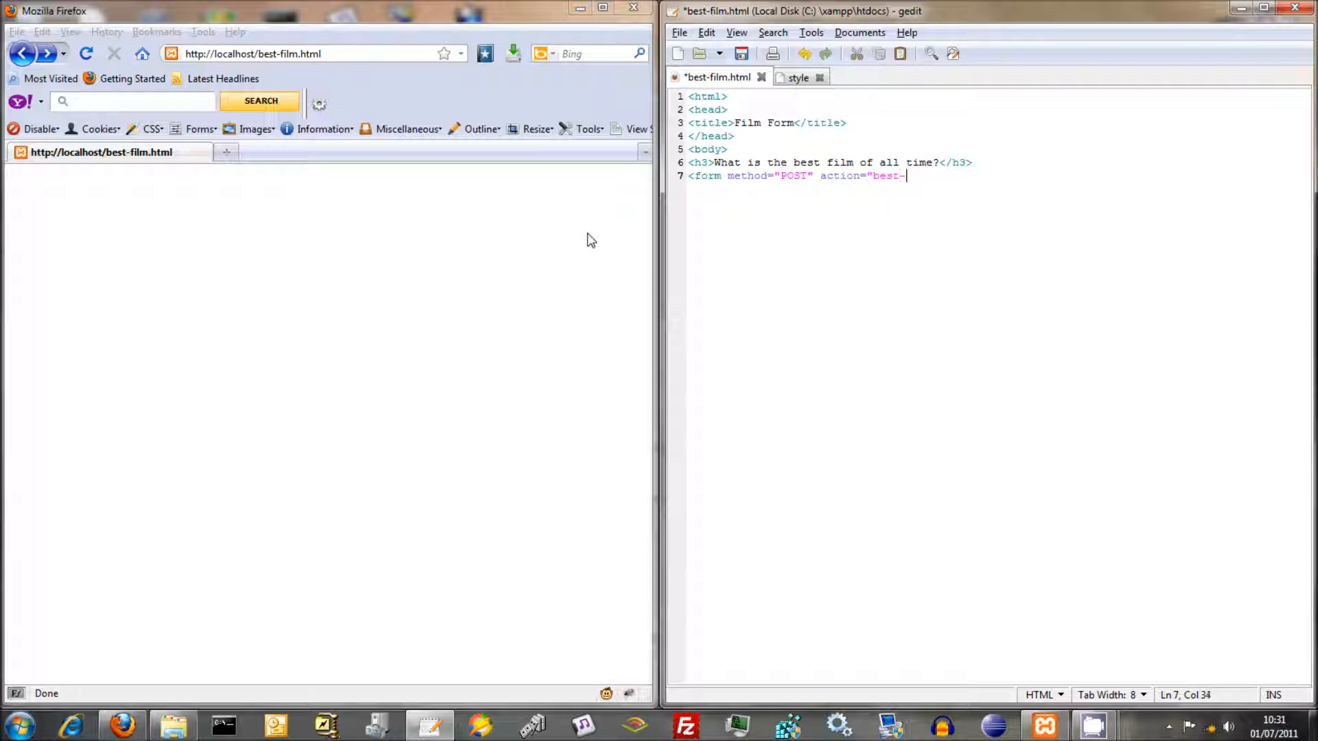
text(film.)
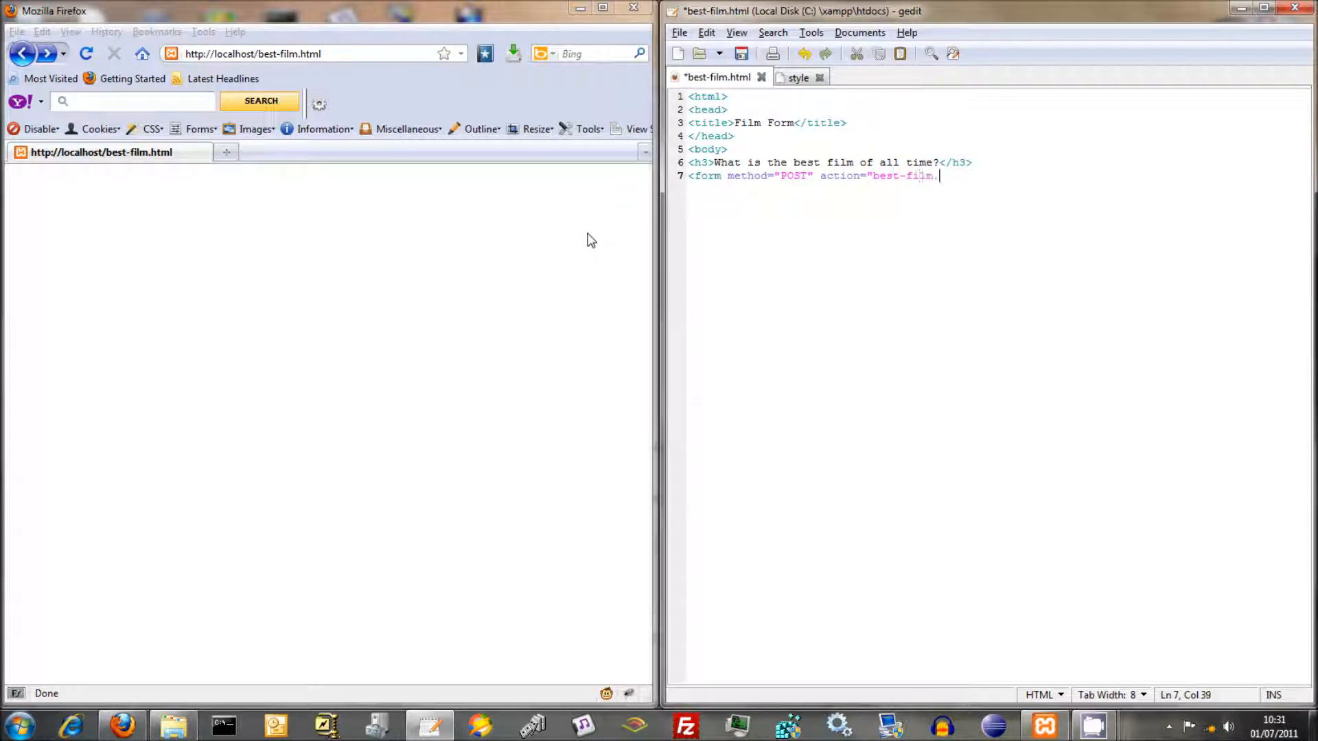
text(php">)
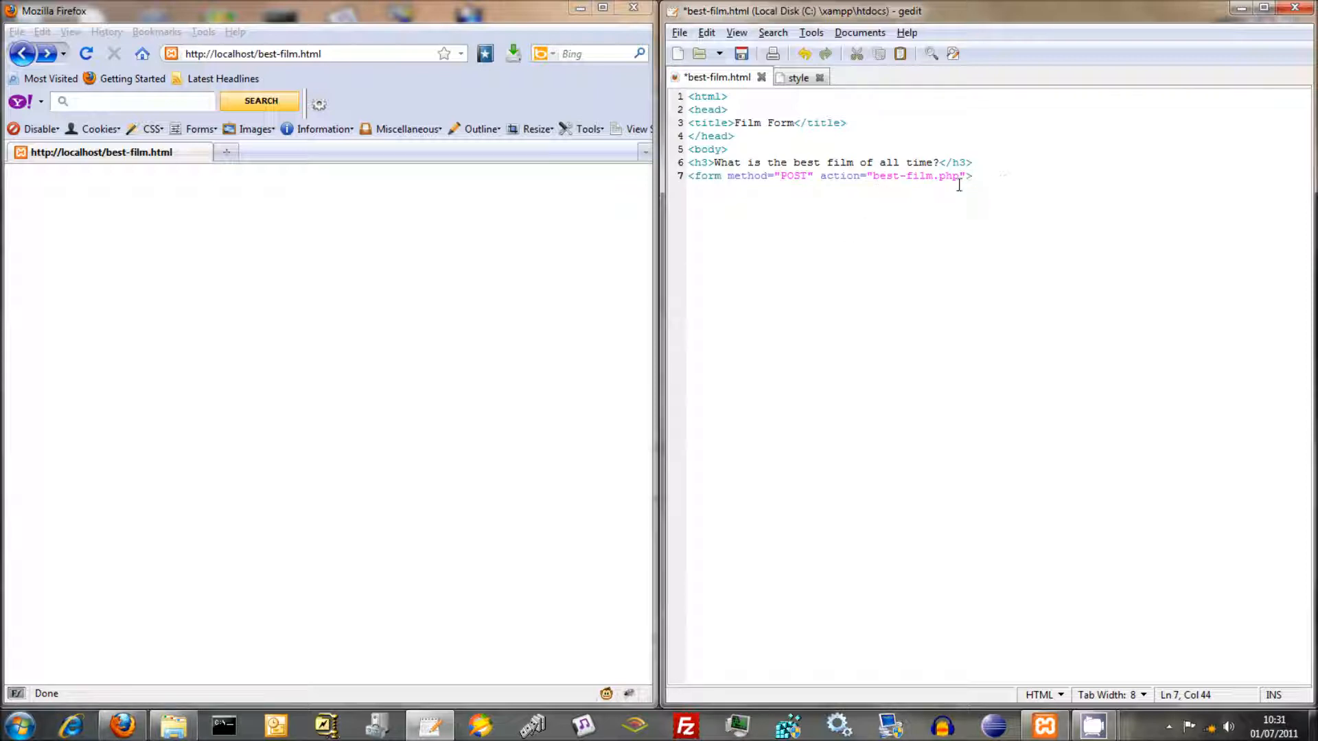
double_click(791, 176)
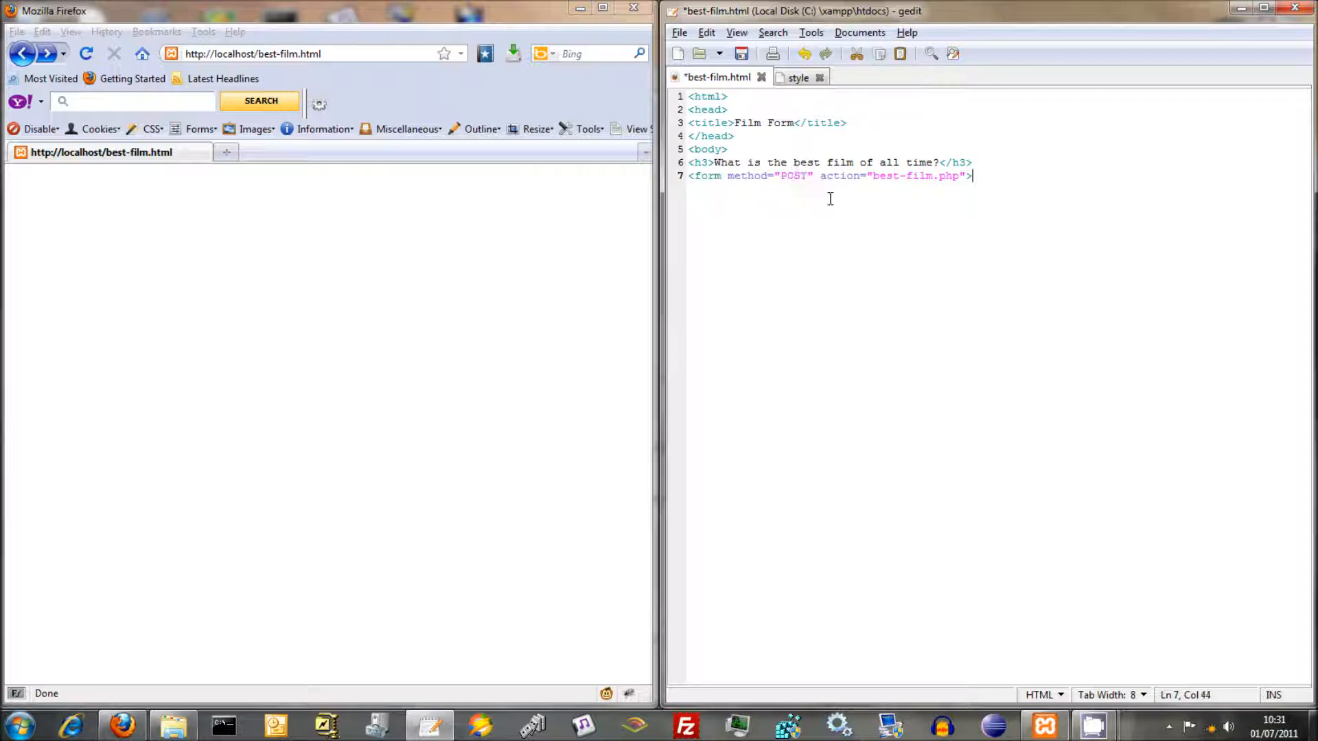
mouse_move(684, 197)
text(<)
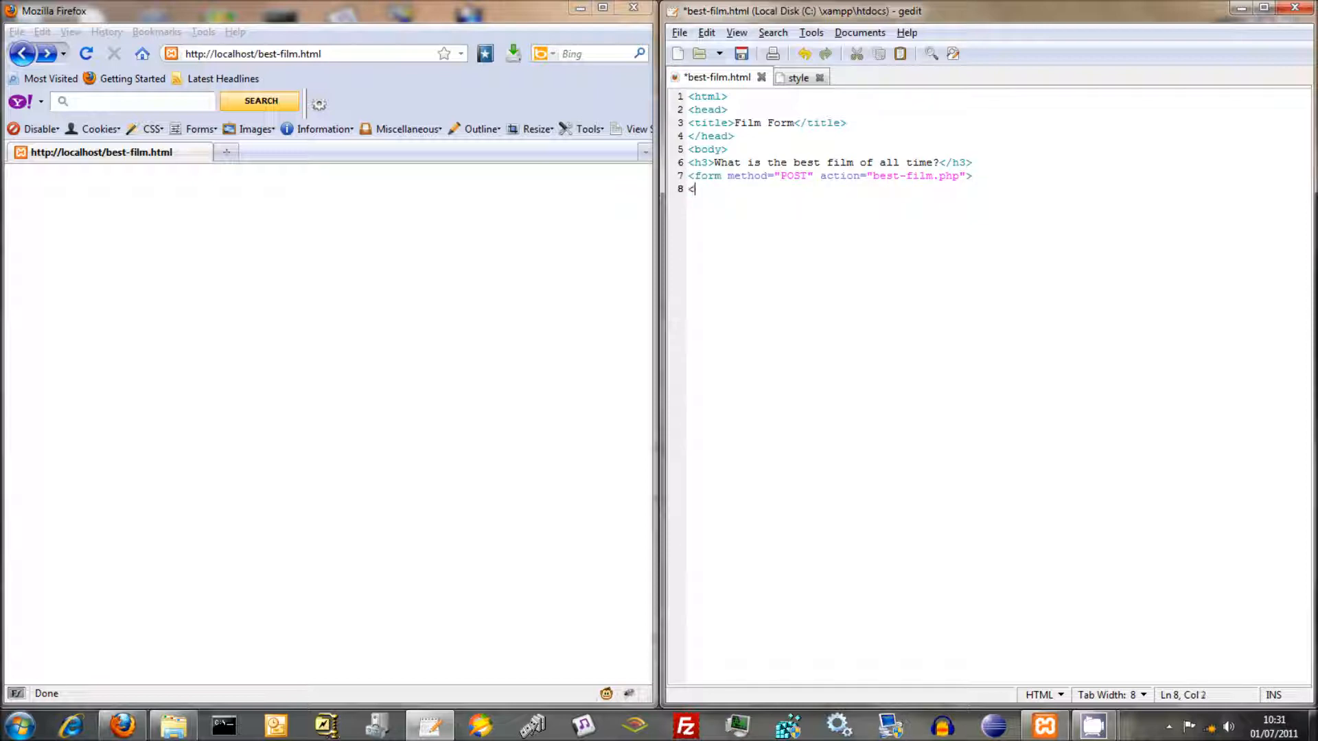
Add a 'Film Title:' paragraph with a text input named film_title
text(i)
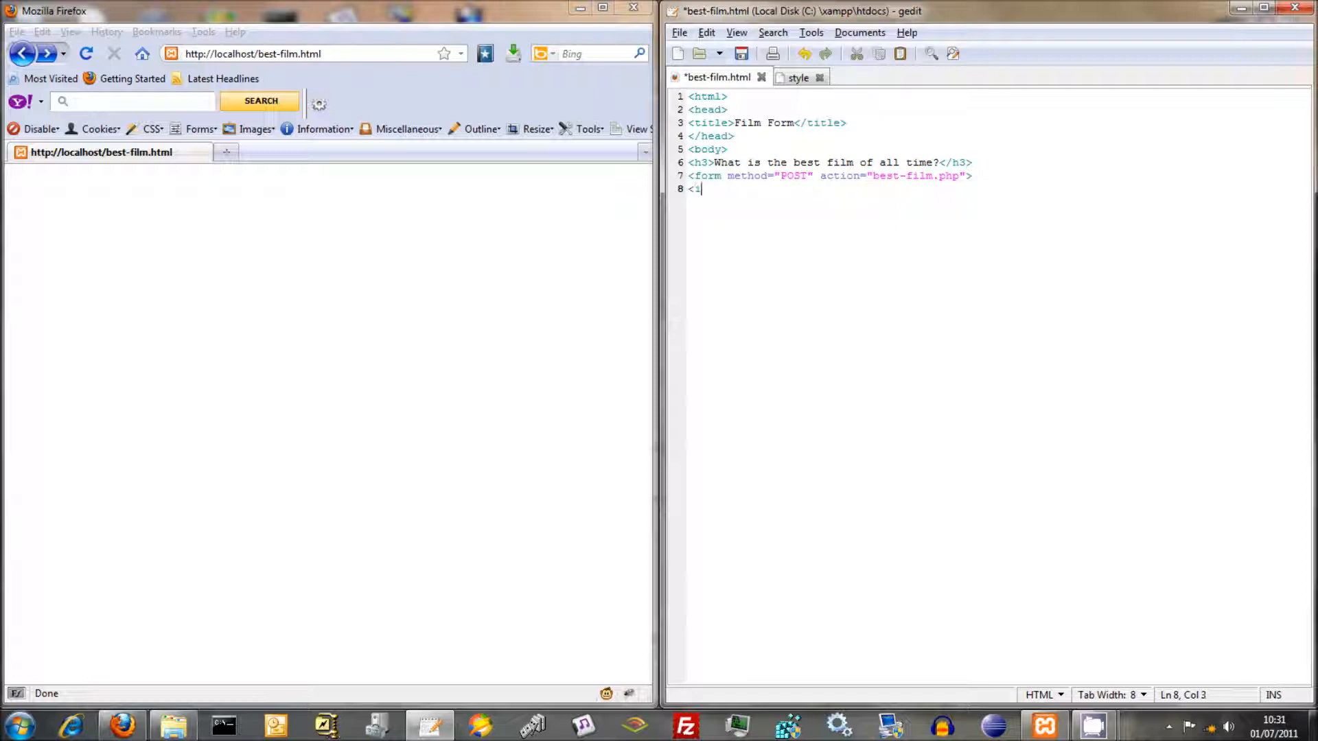
key(BackSpace)
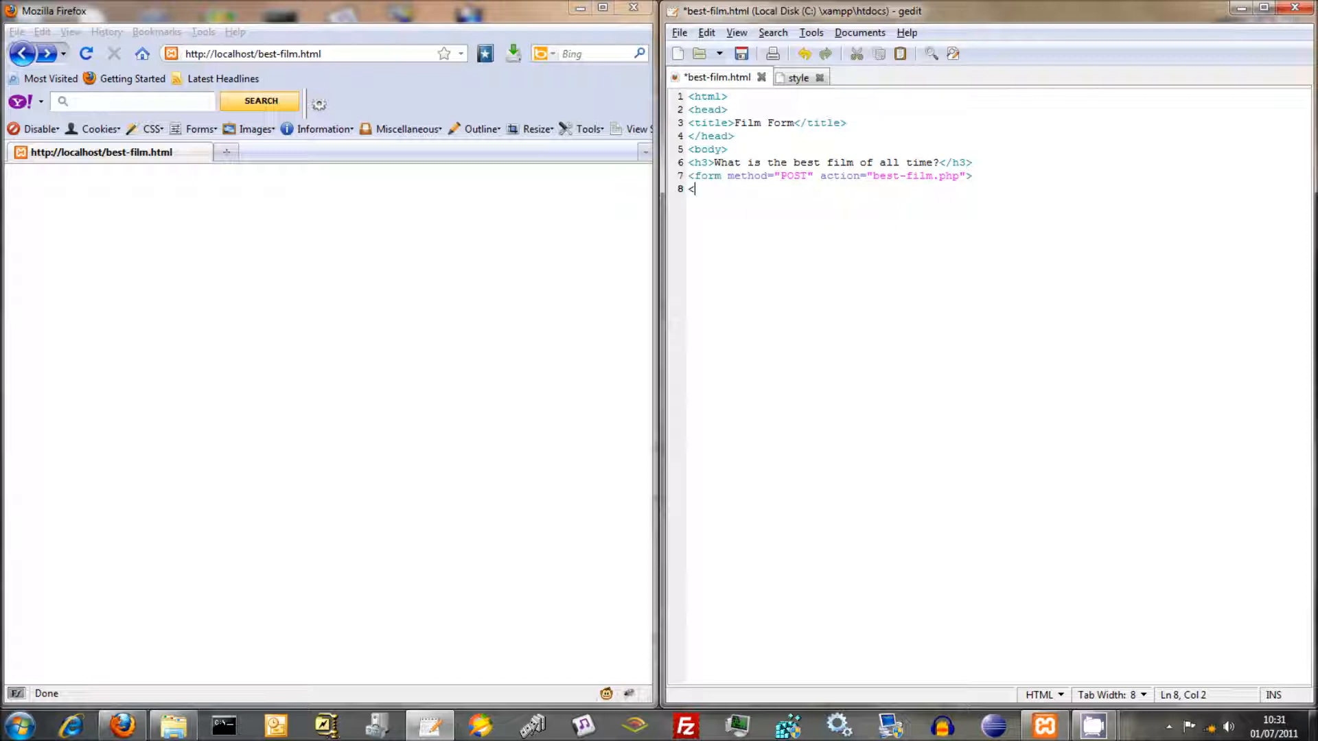
text(p>)
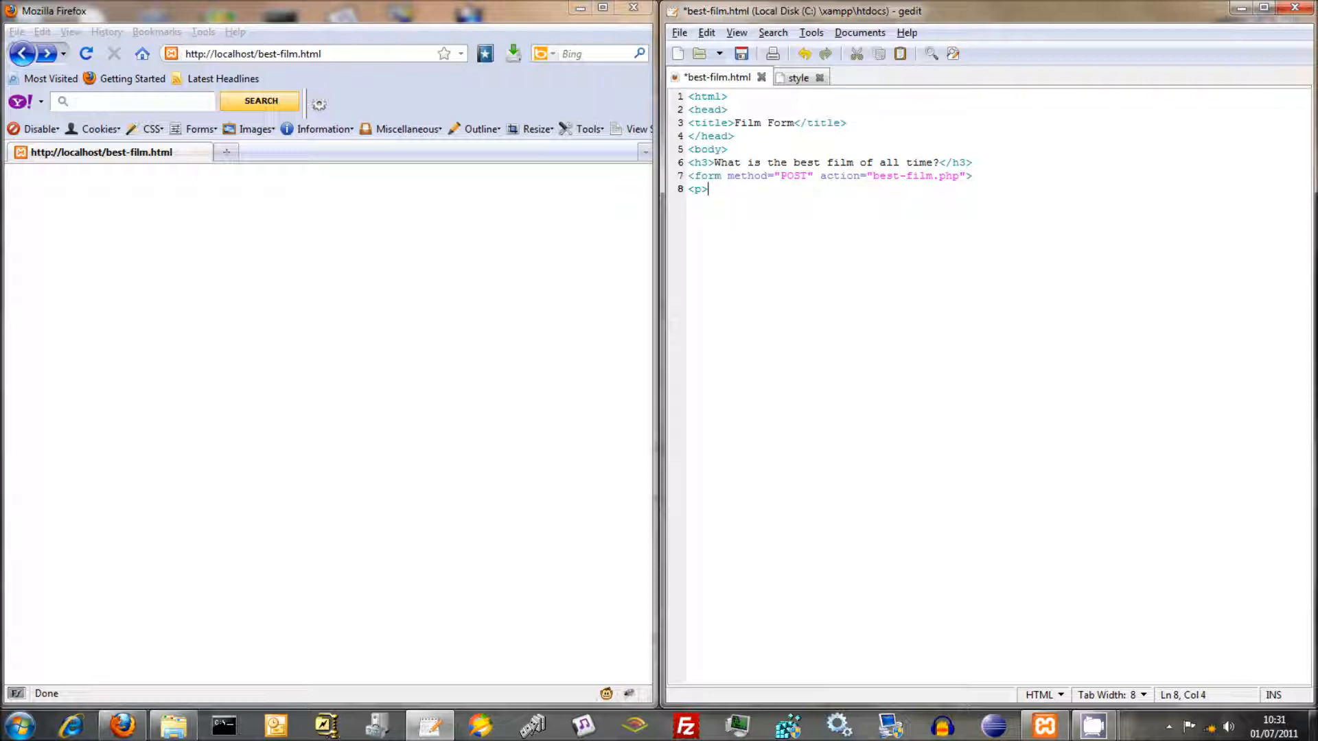
text(Film TItl)
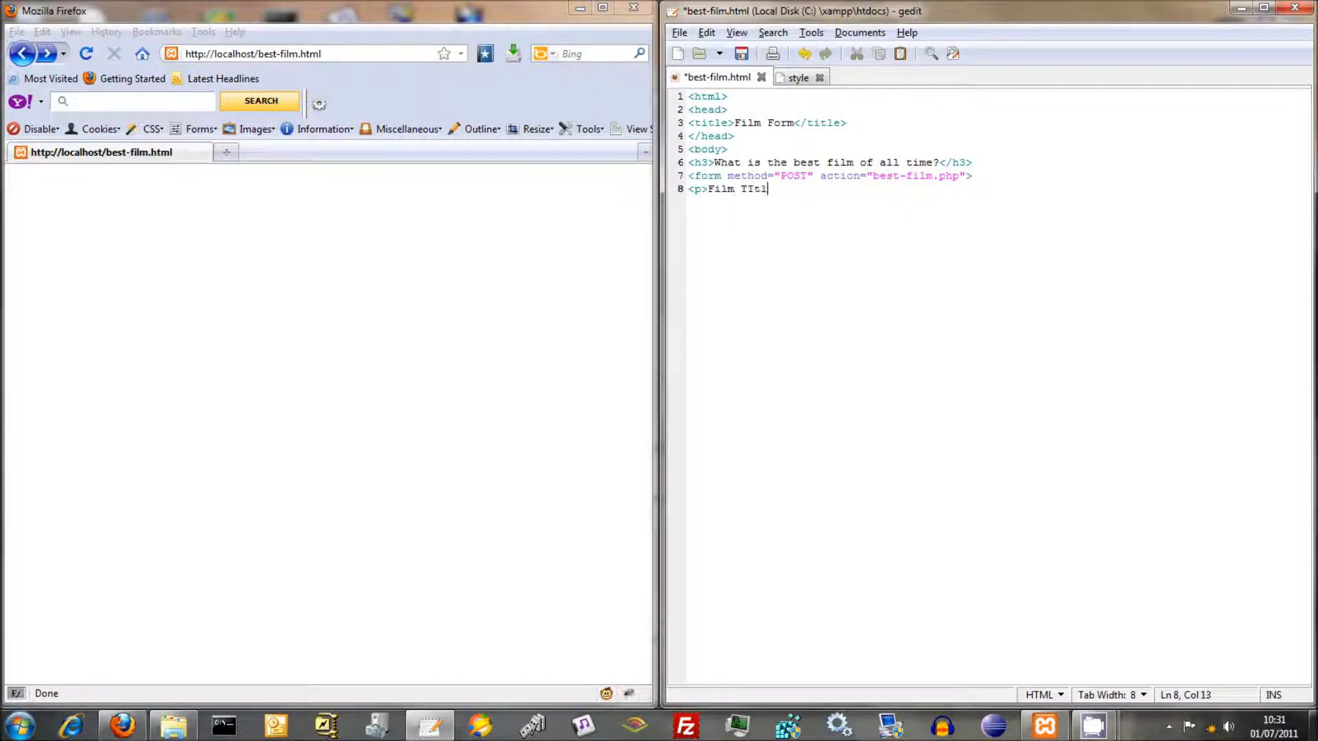
key(BackSpace)
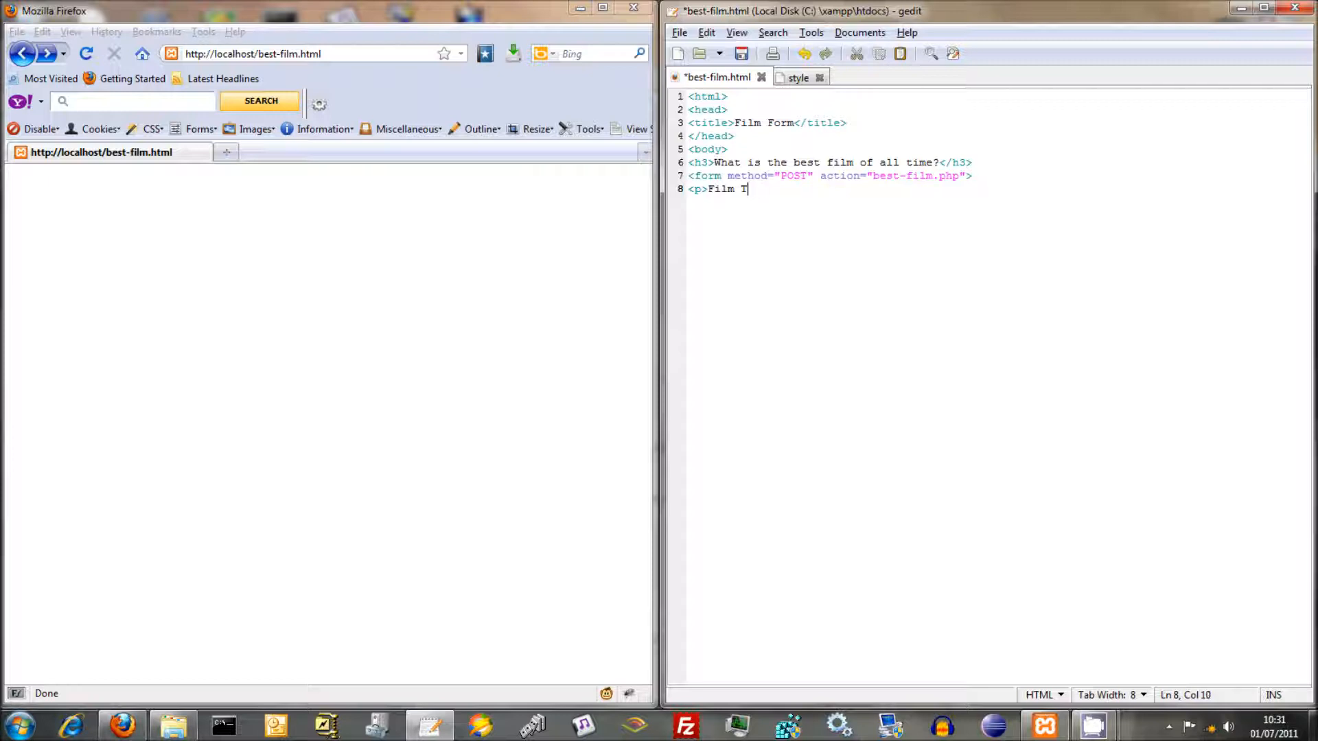
text(itle:)
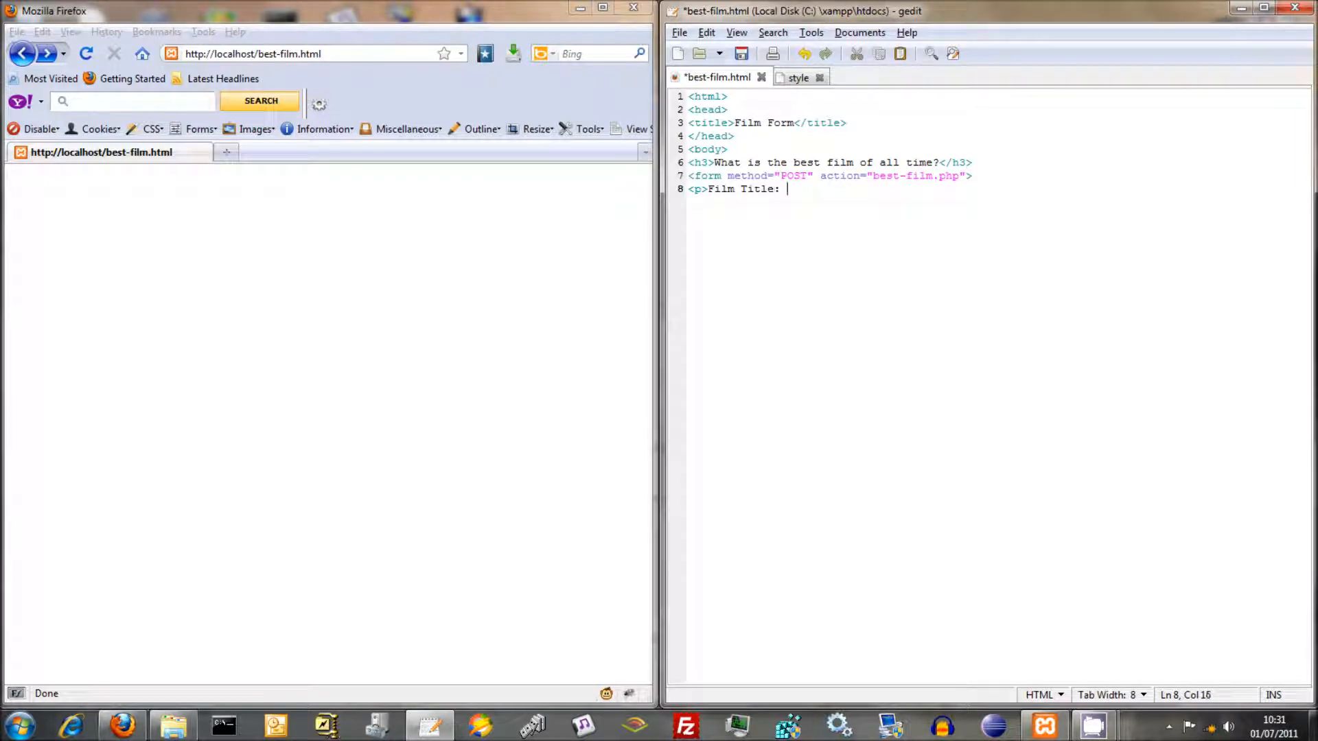
text(<br ;)
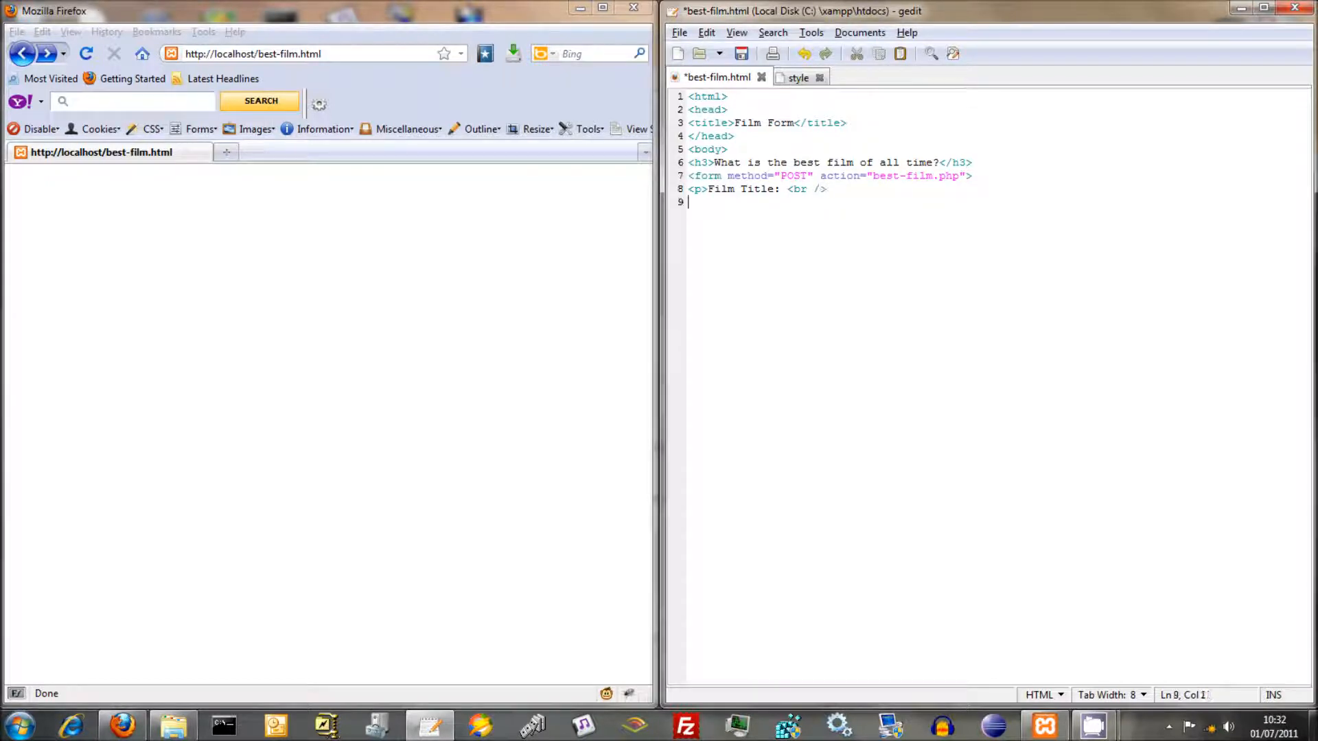
text(<input)
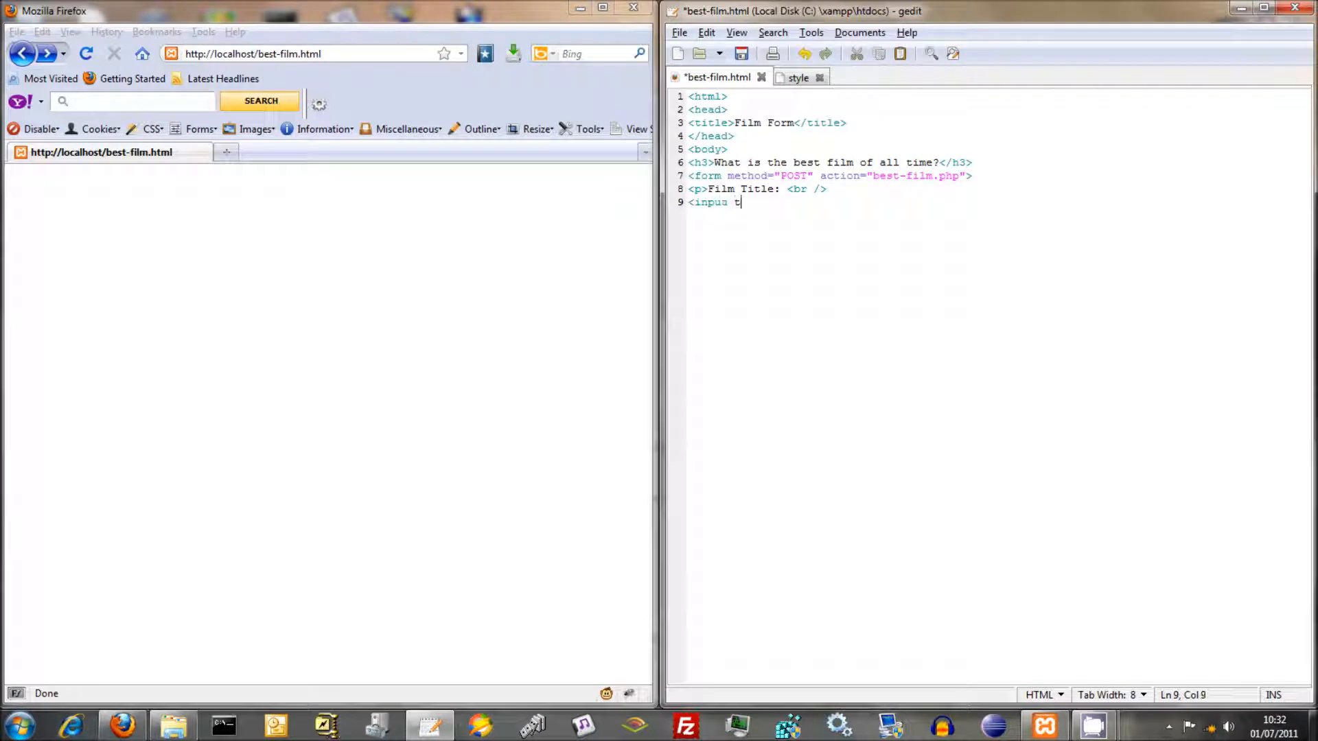
text(type=")
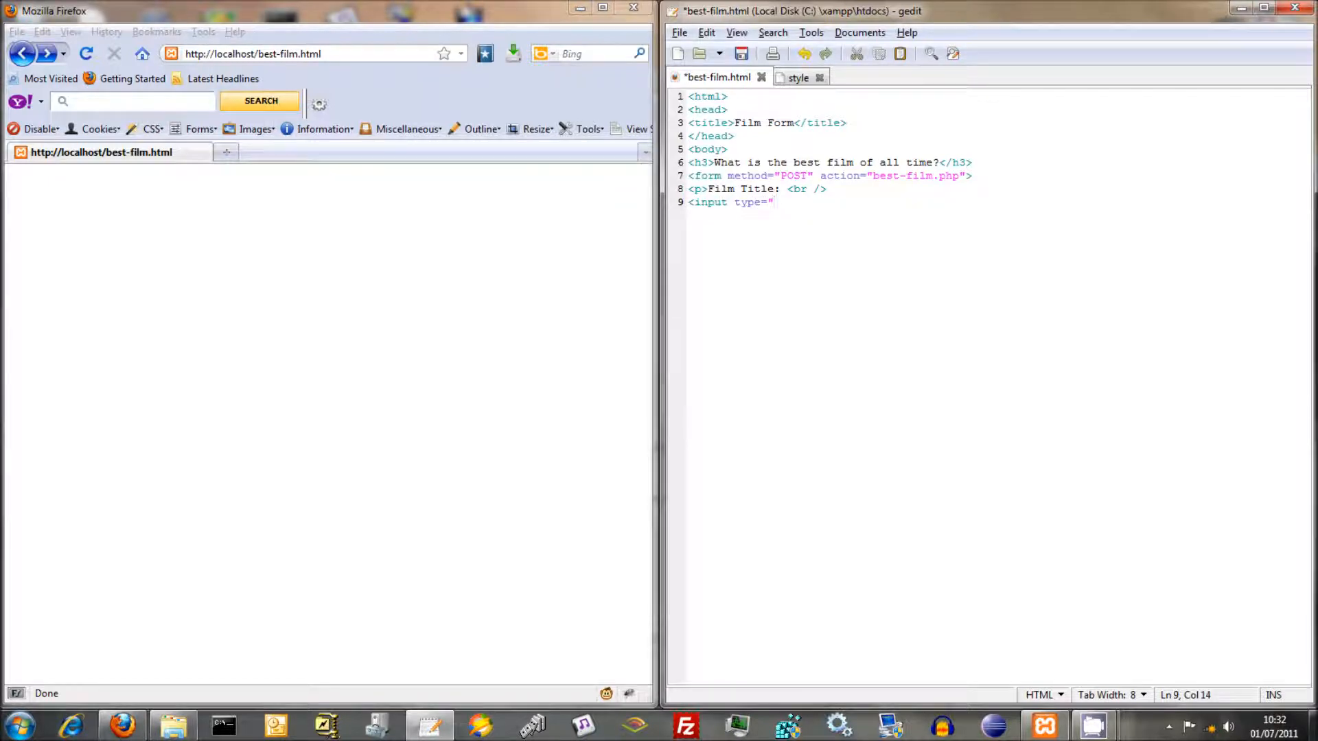
text(text" name=)
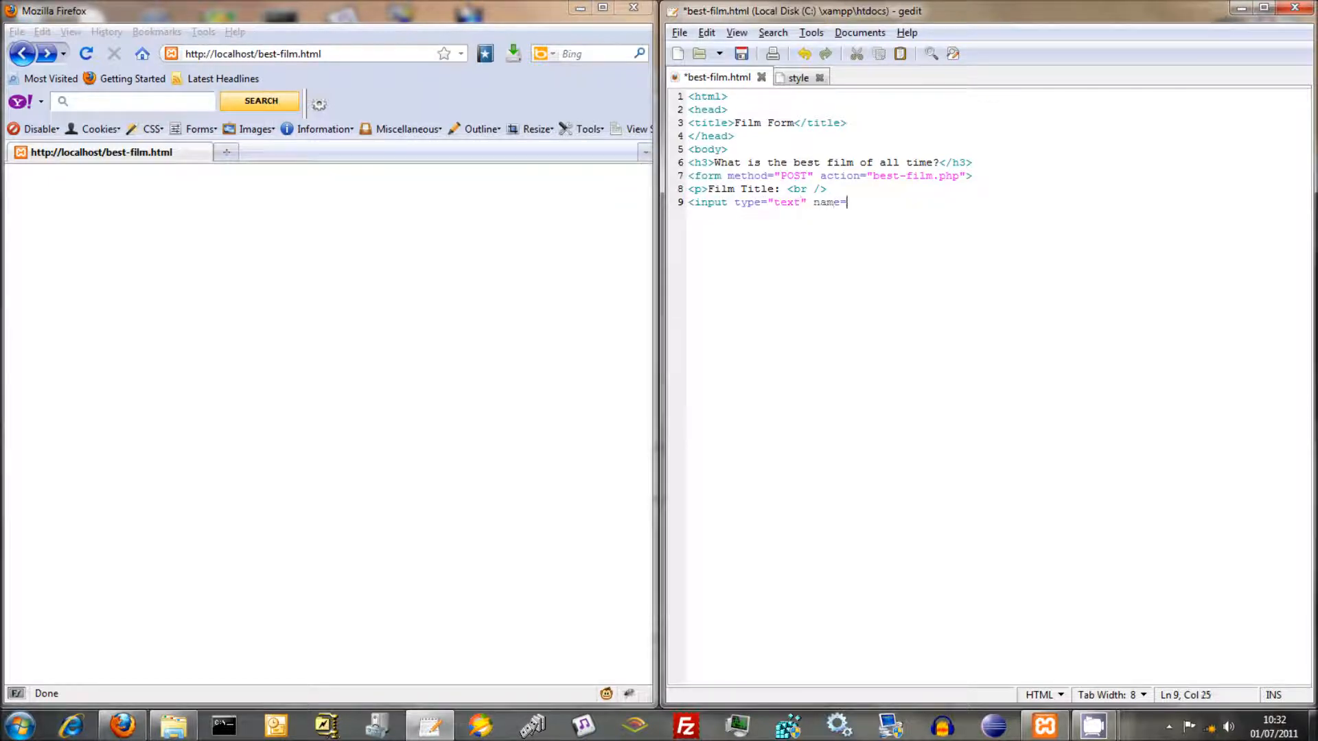
text(film)
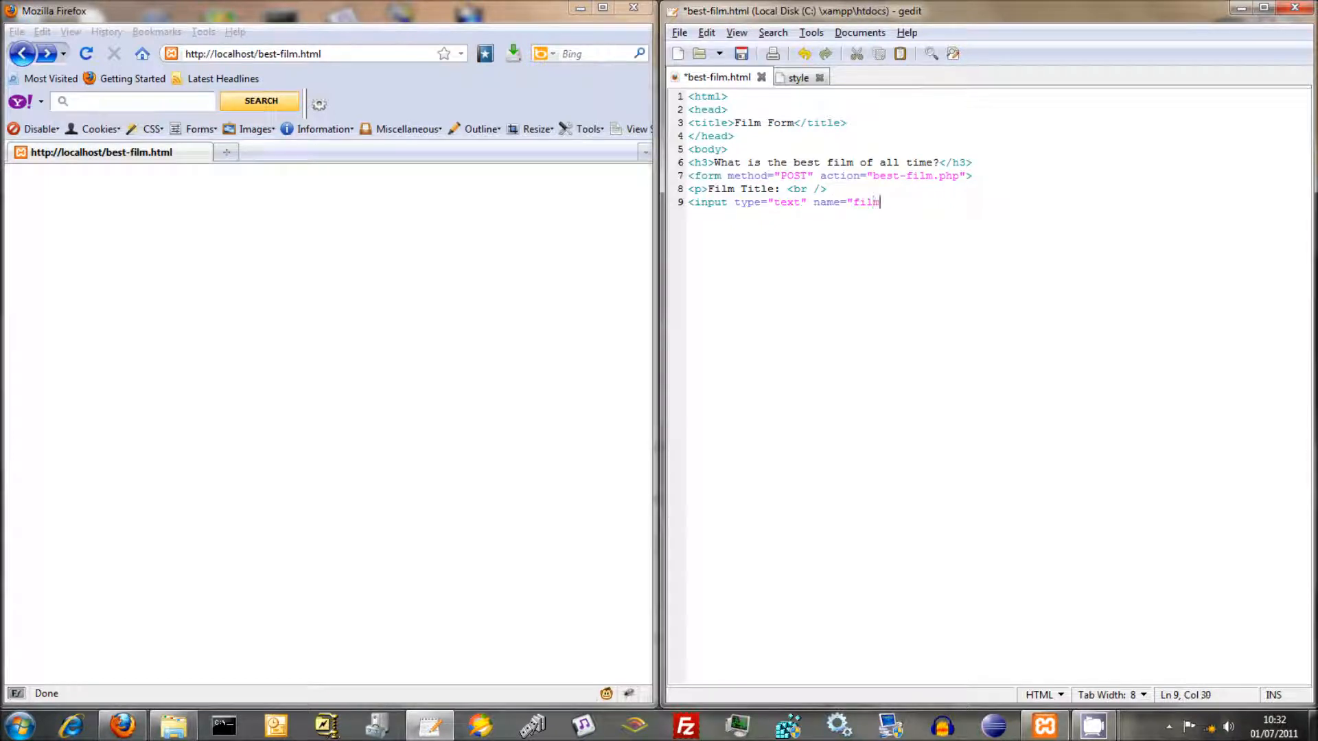
text(_title")
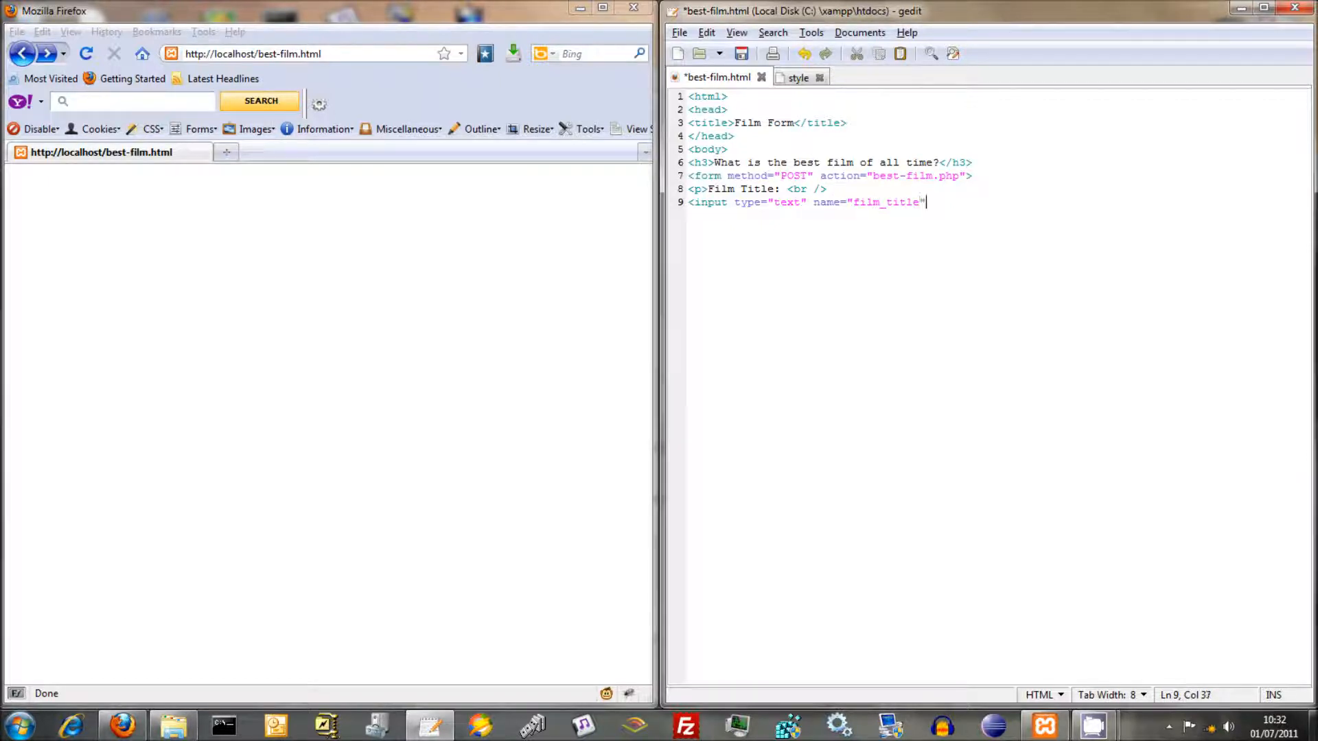
text(></p>)
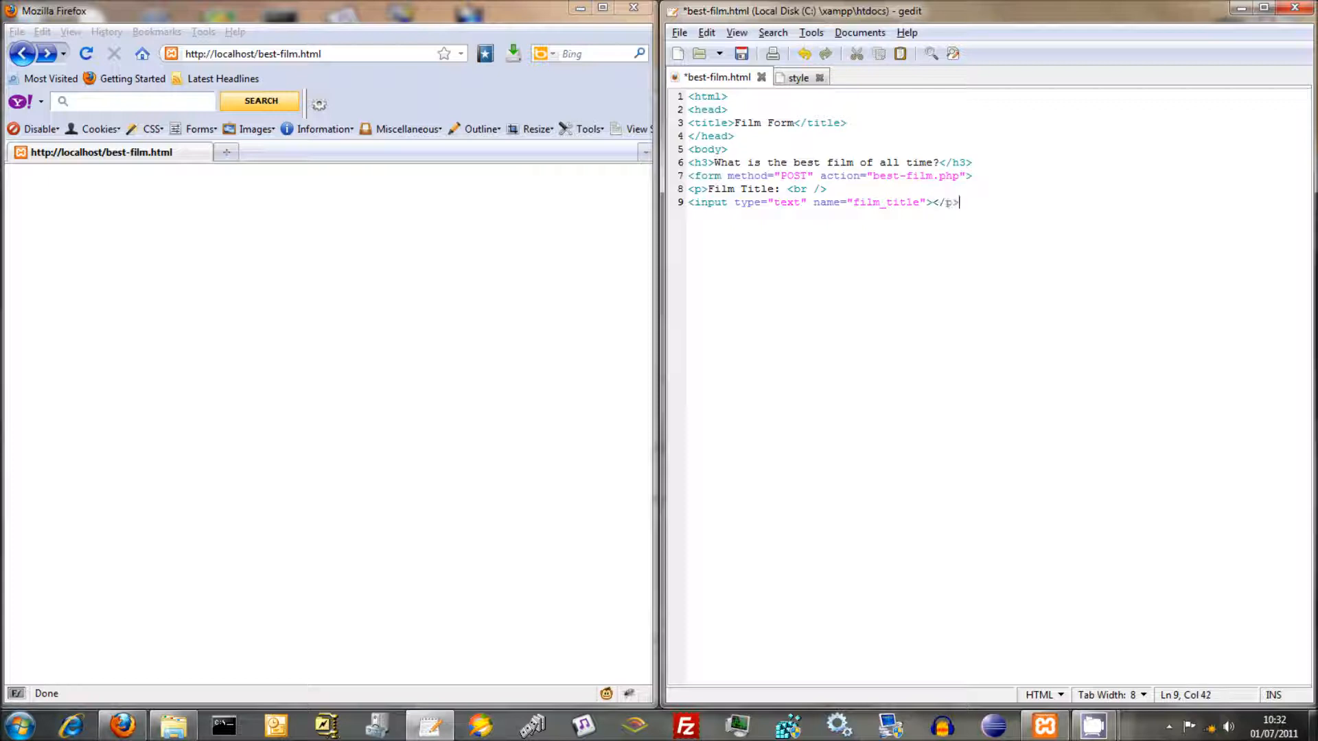
Add a 'Year:' paragraph with a text input named year
text(<p)
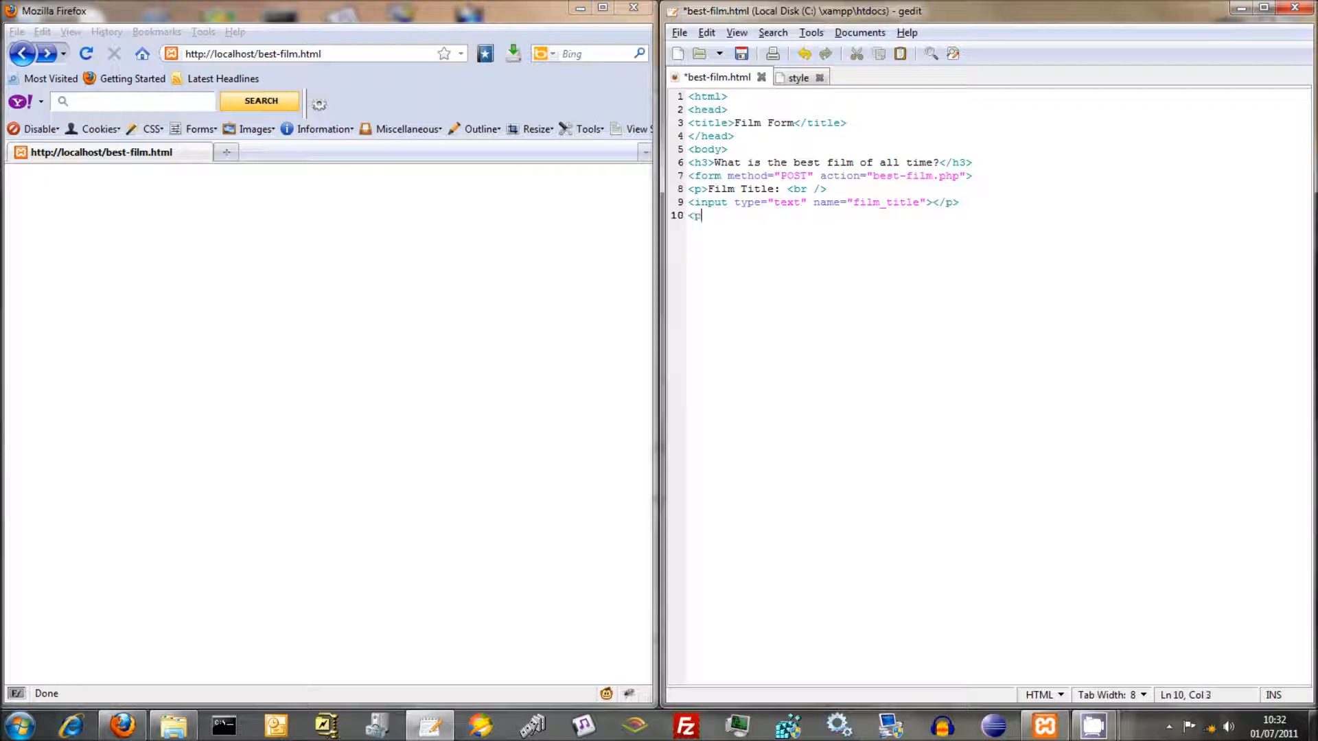
text(>)
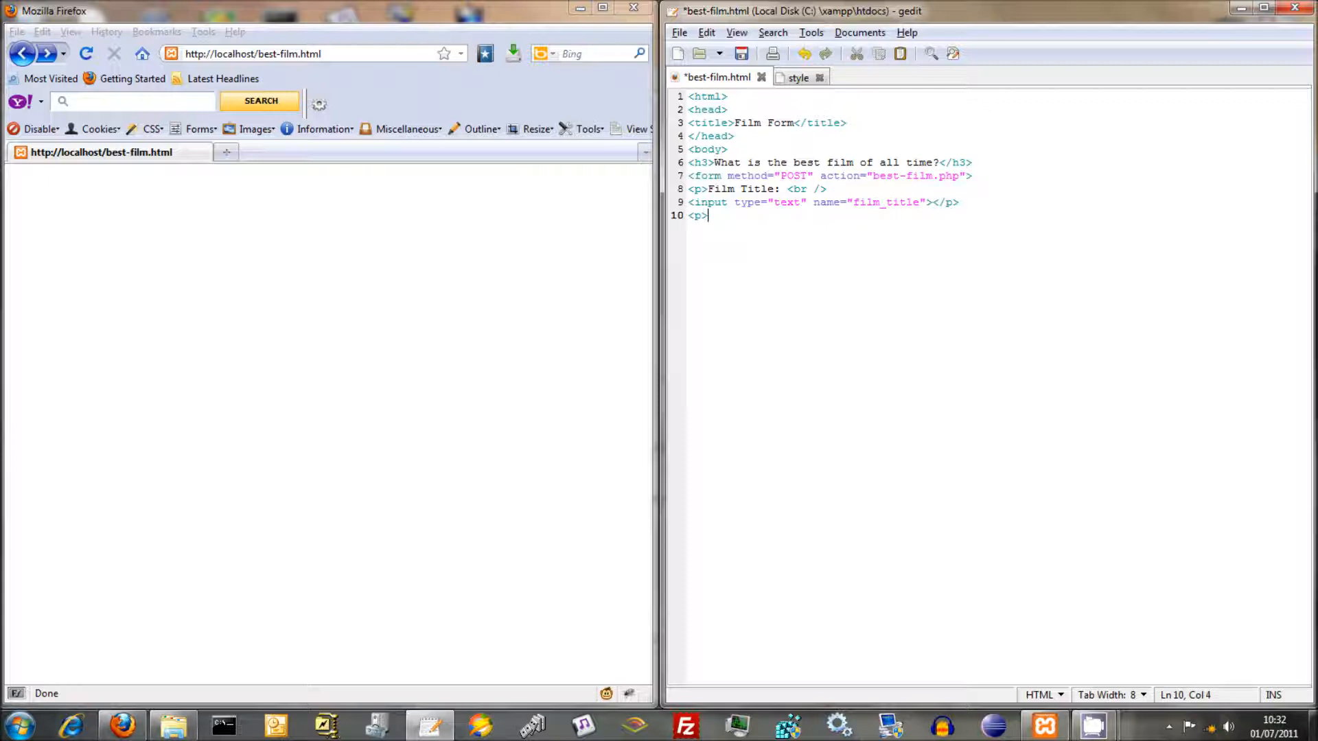
text(Year: <br />)
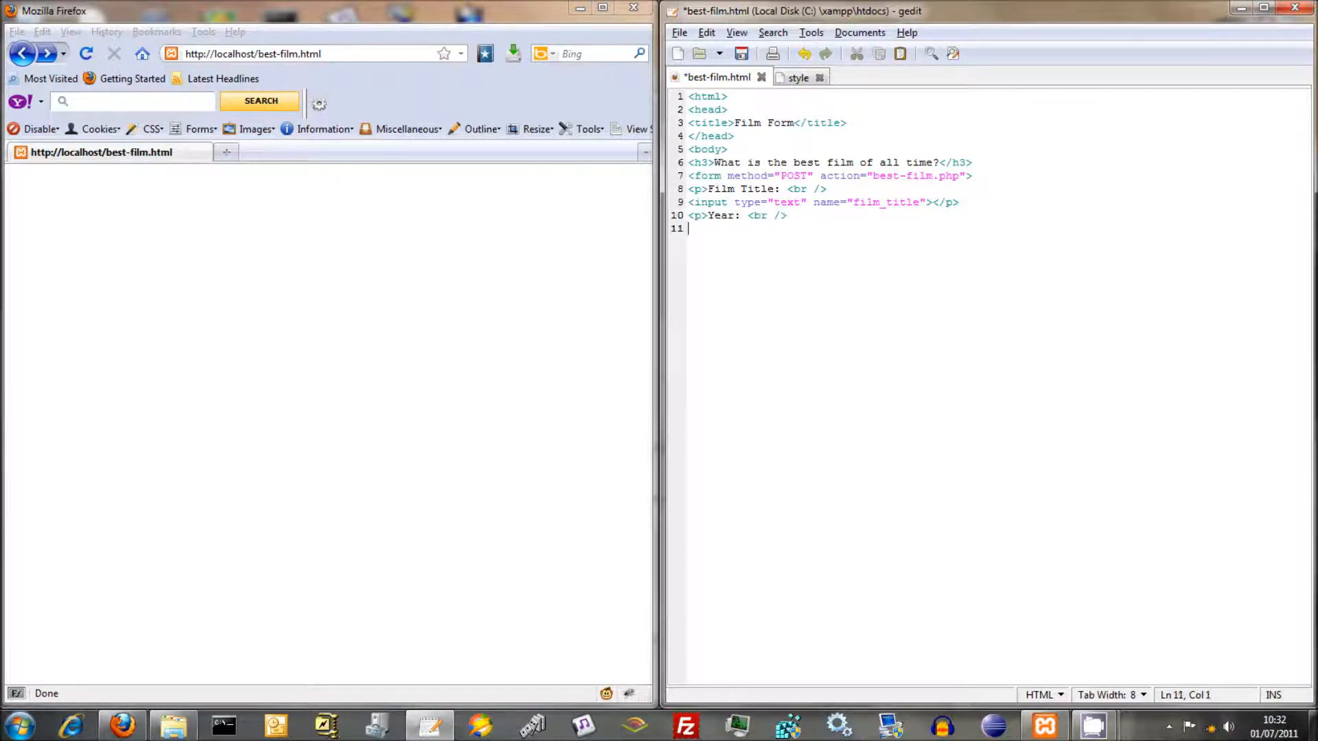
text(<input)
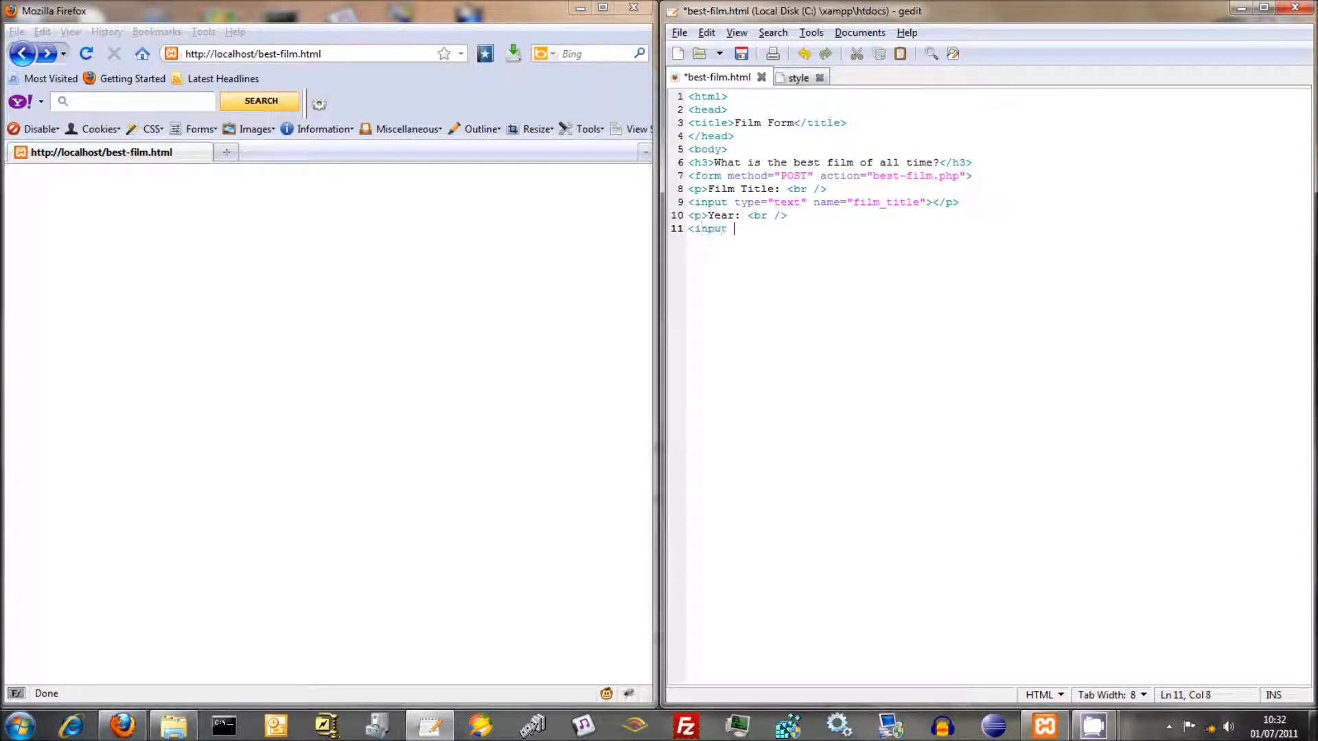
text(type="te)
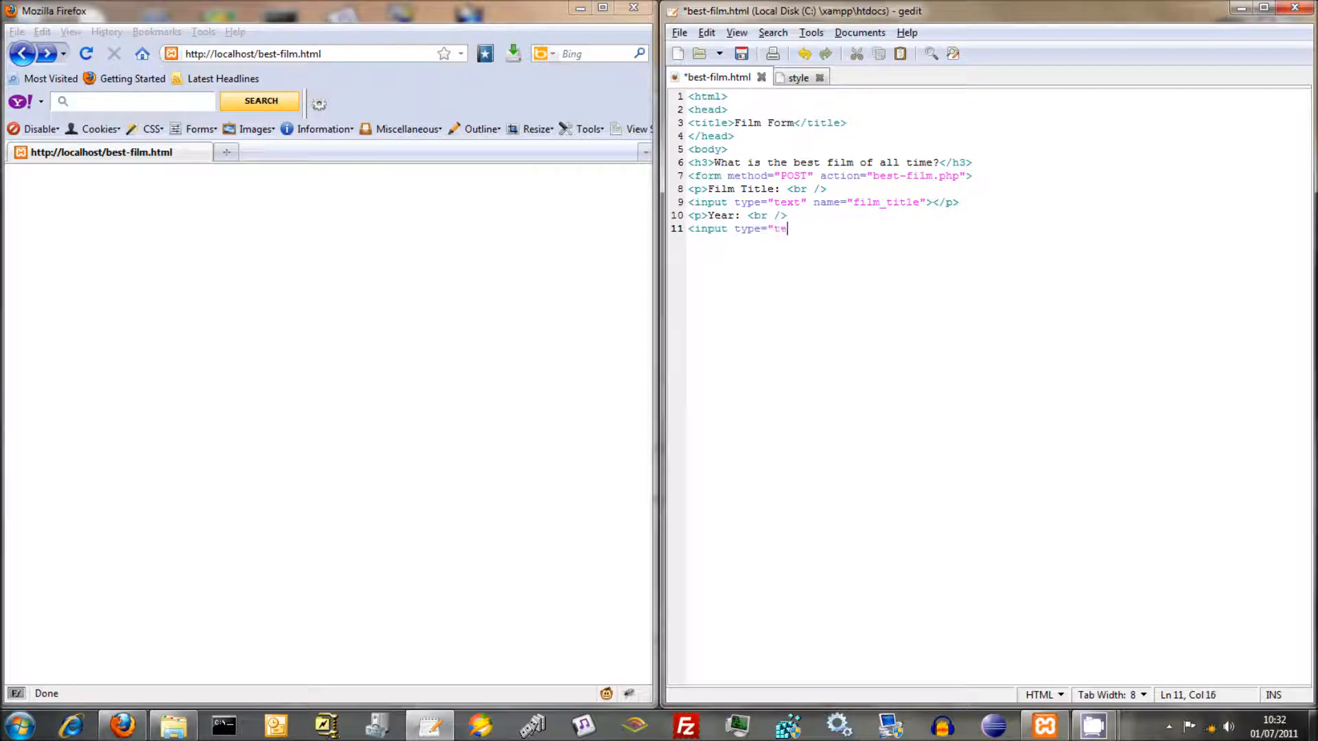
text(xt" name=")
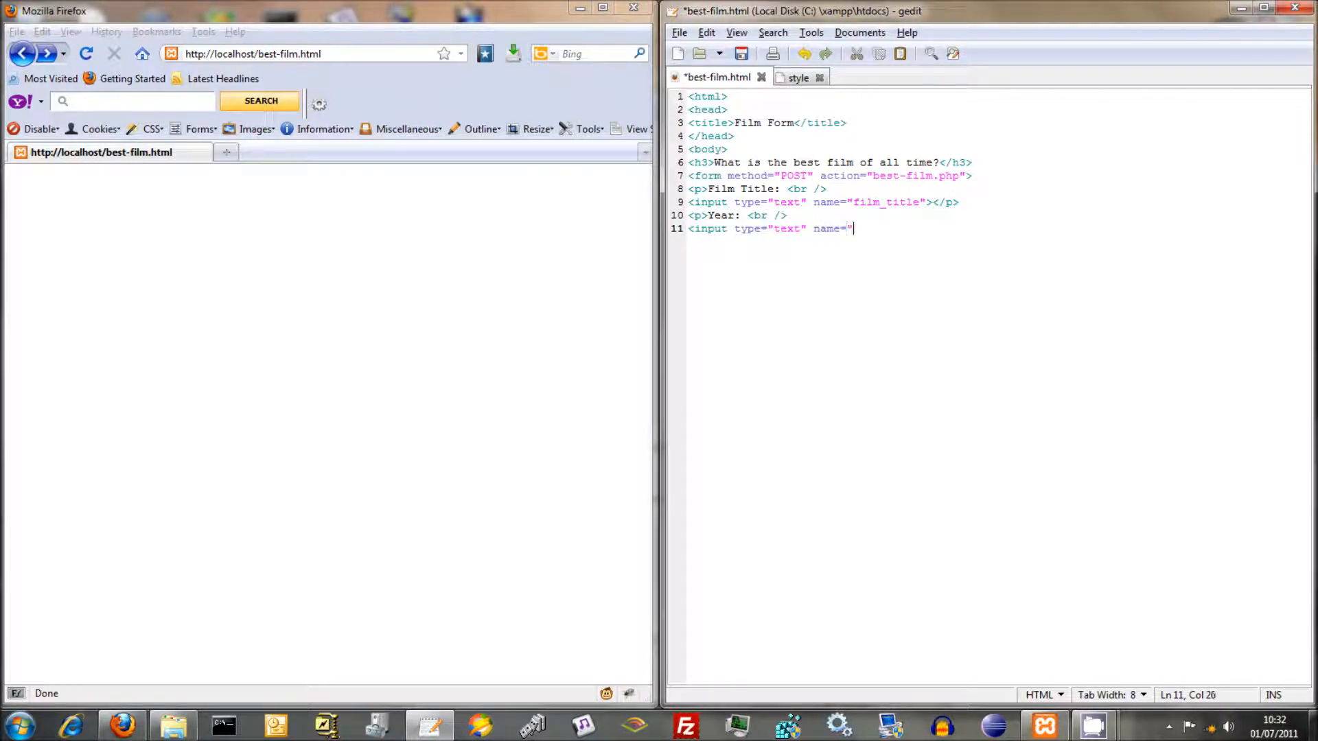
text(year">)
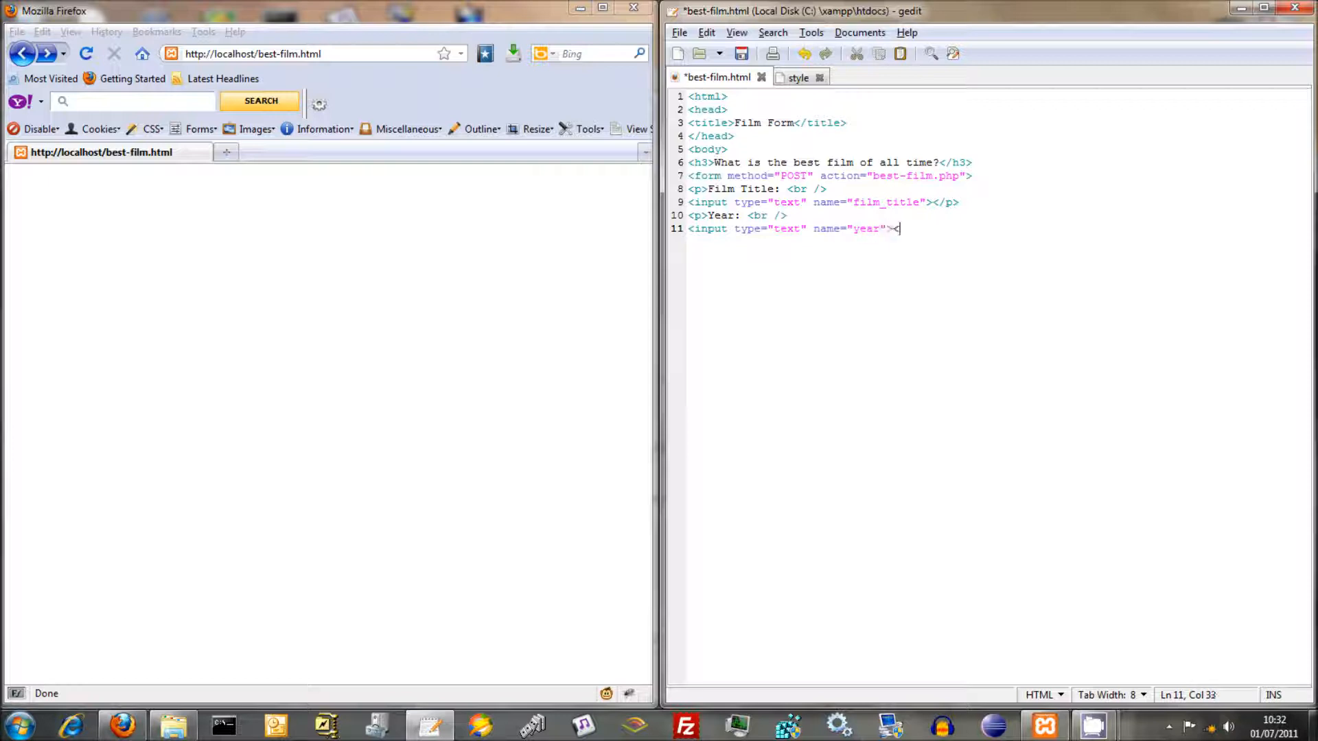
text(</p>)
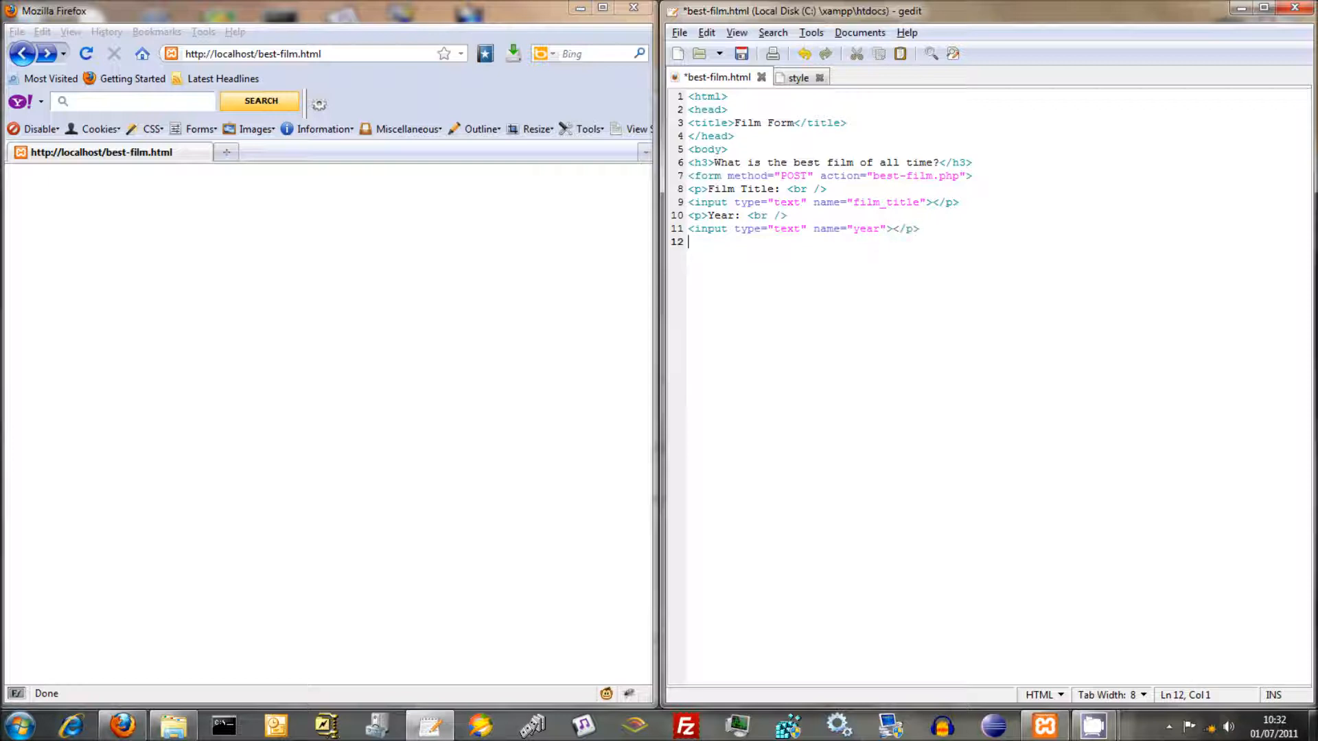
Add a 'Director:' paragraph with a text input named director
text(<p>)
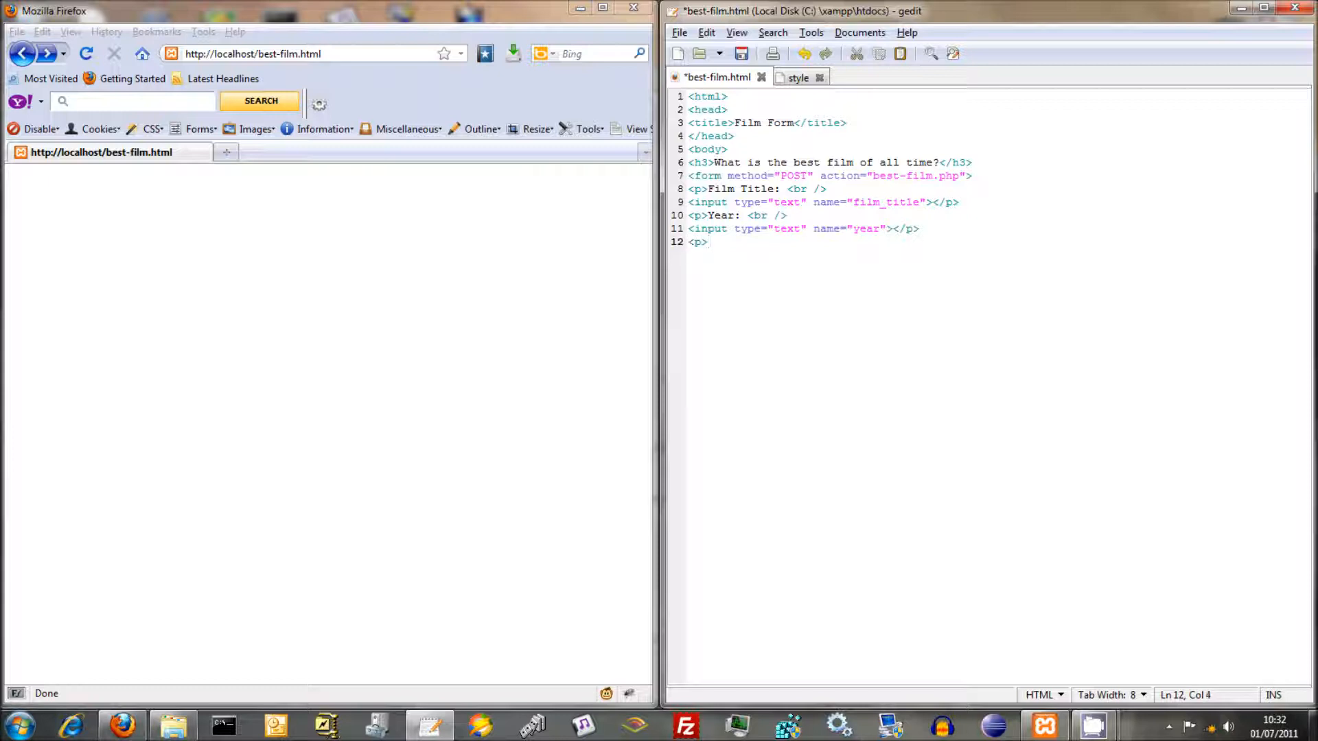
text(Director: <br />)
text(</)
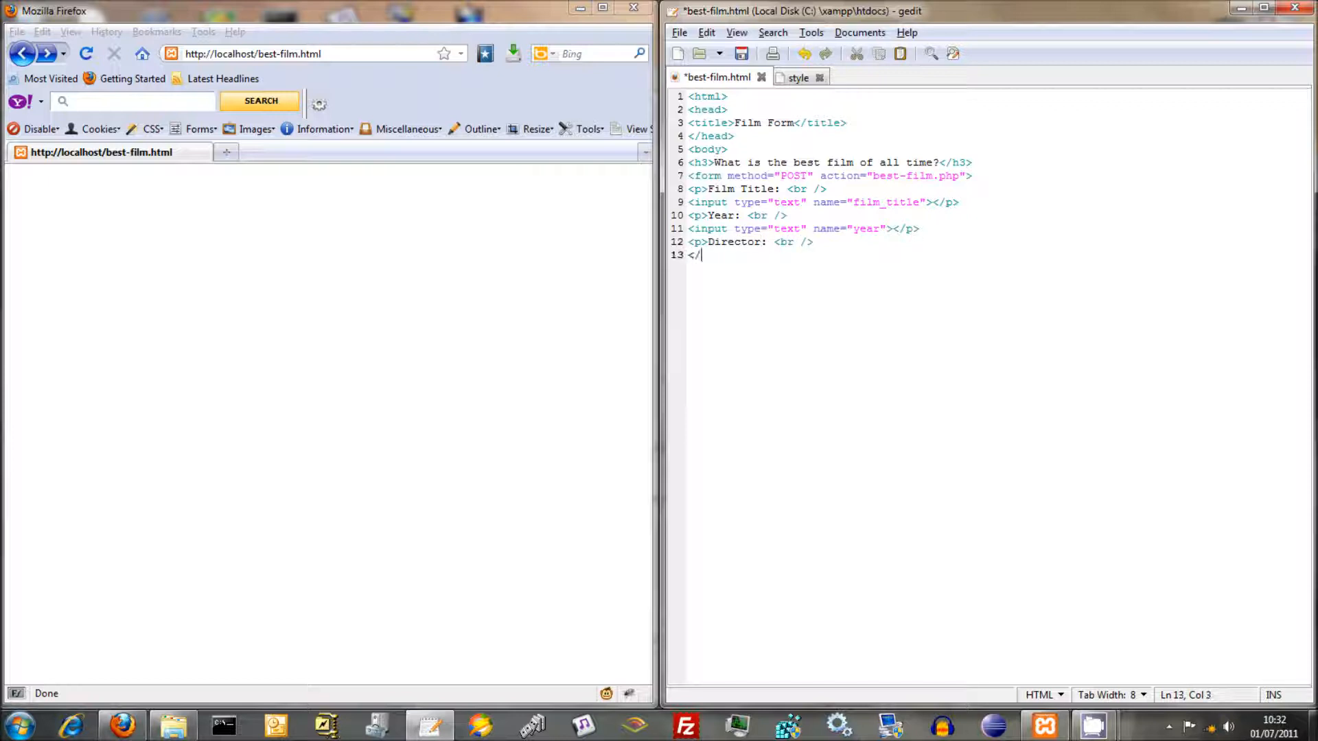
text(inpu tytp)
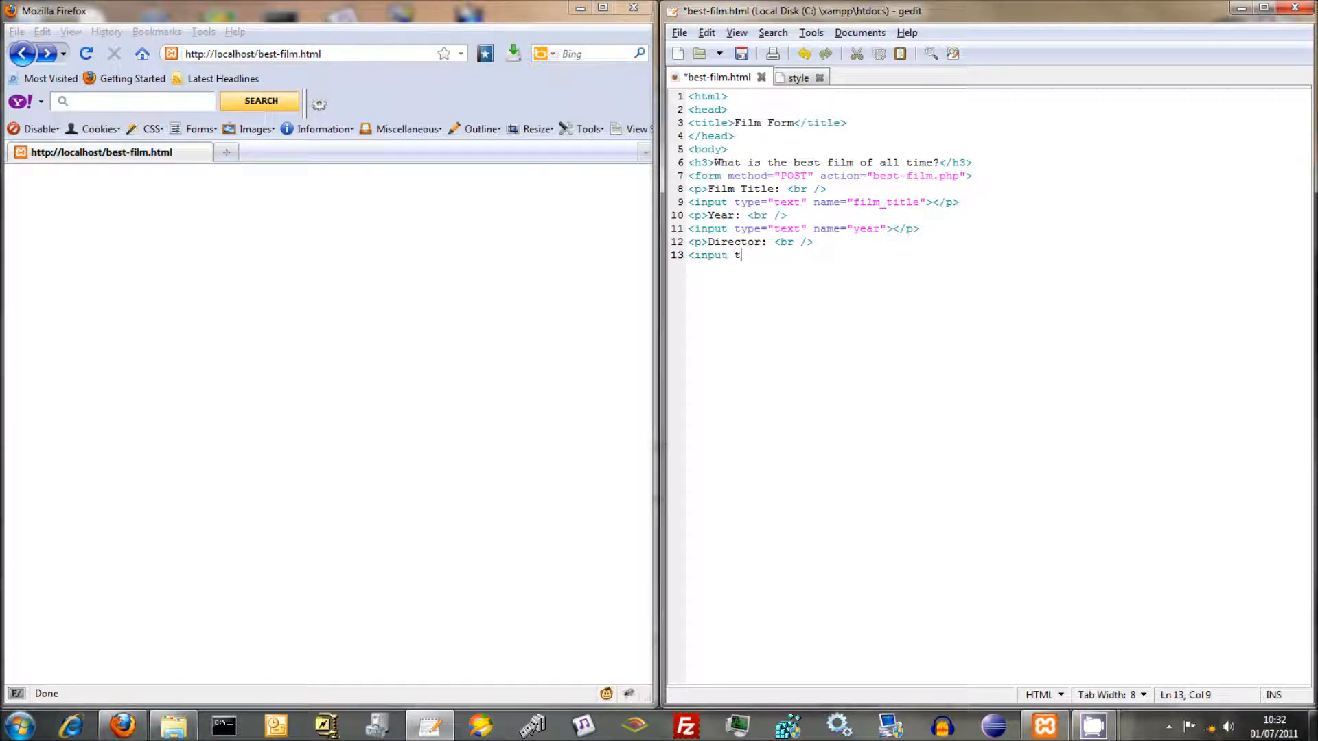
text(ype="t)
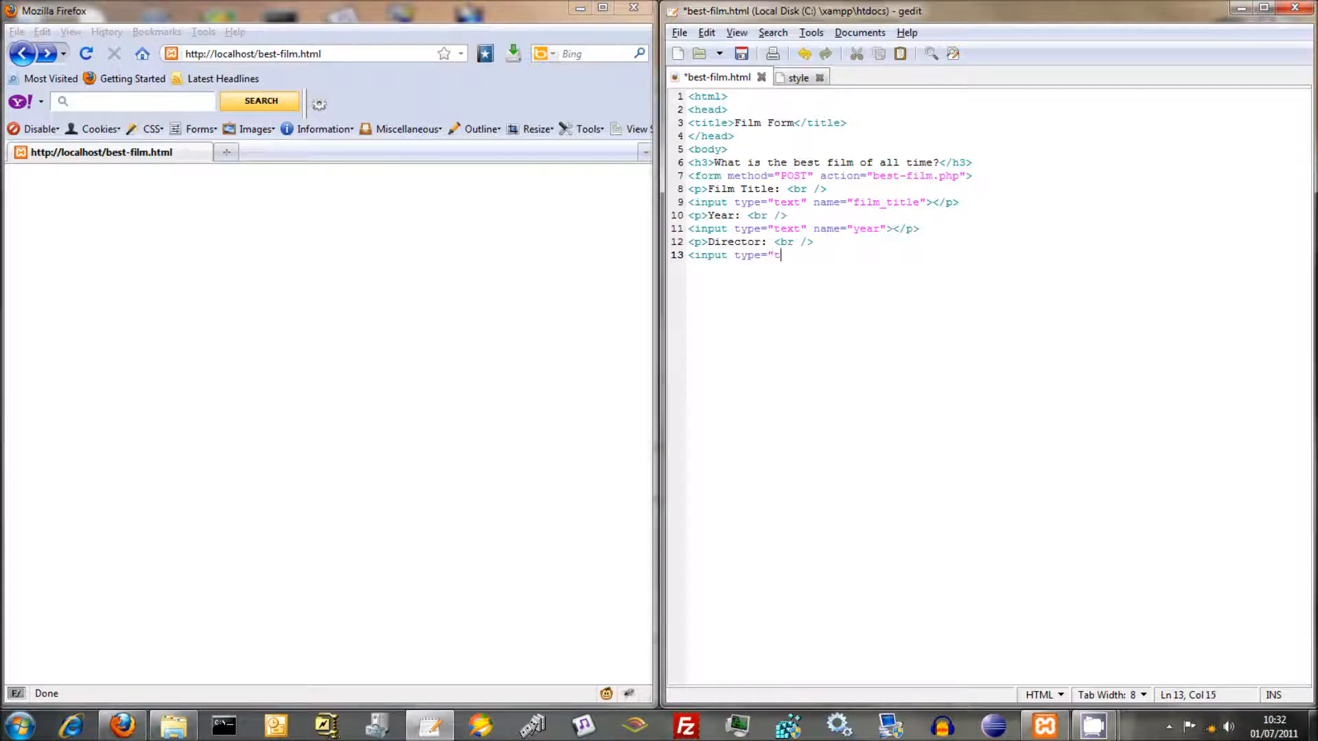
text(ext" Name)
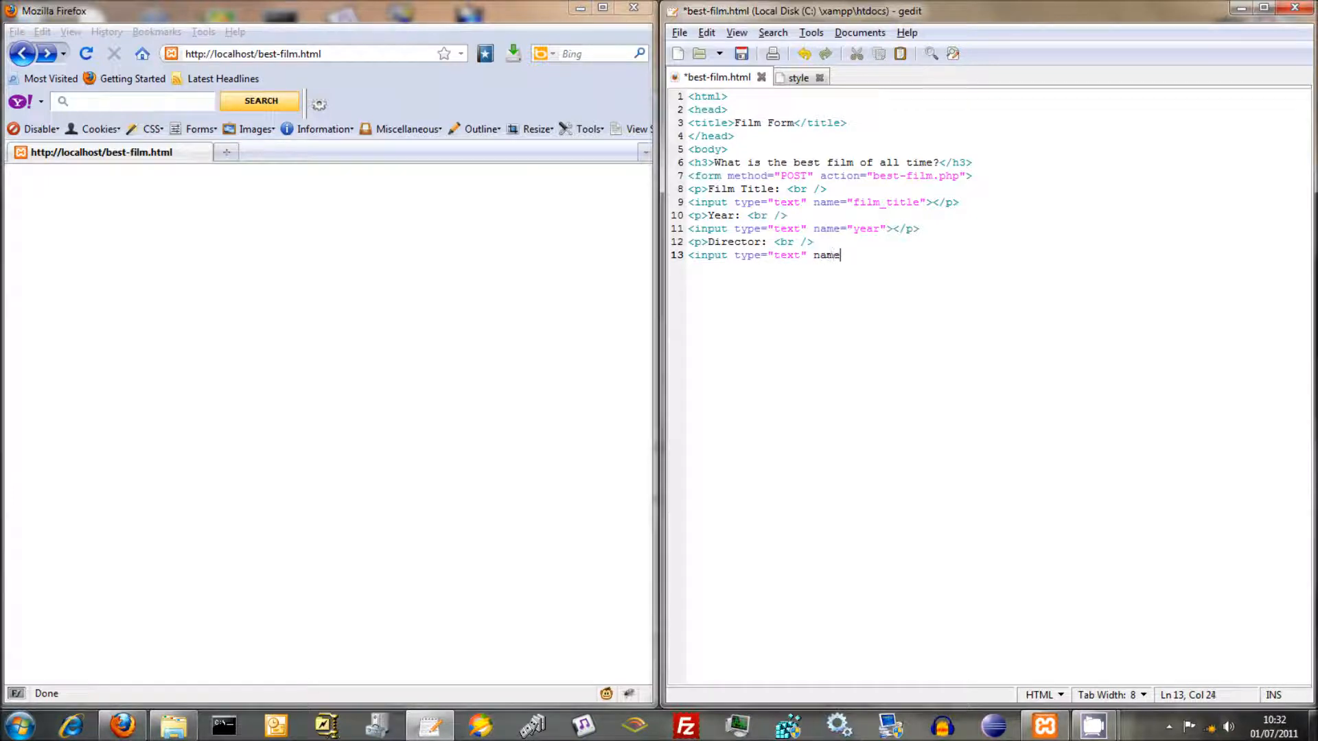
text(="di)
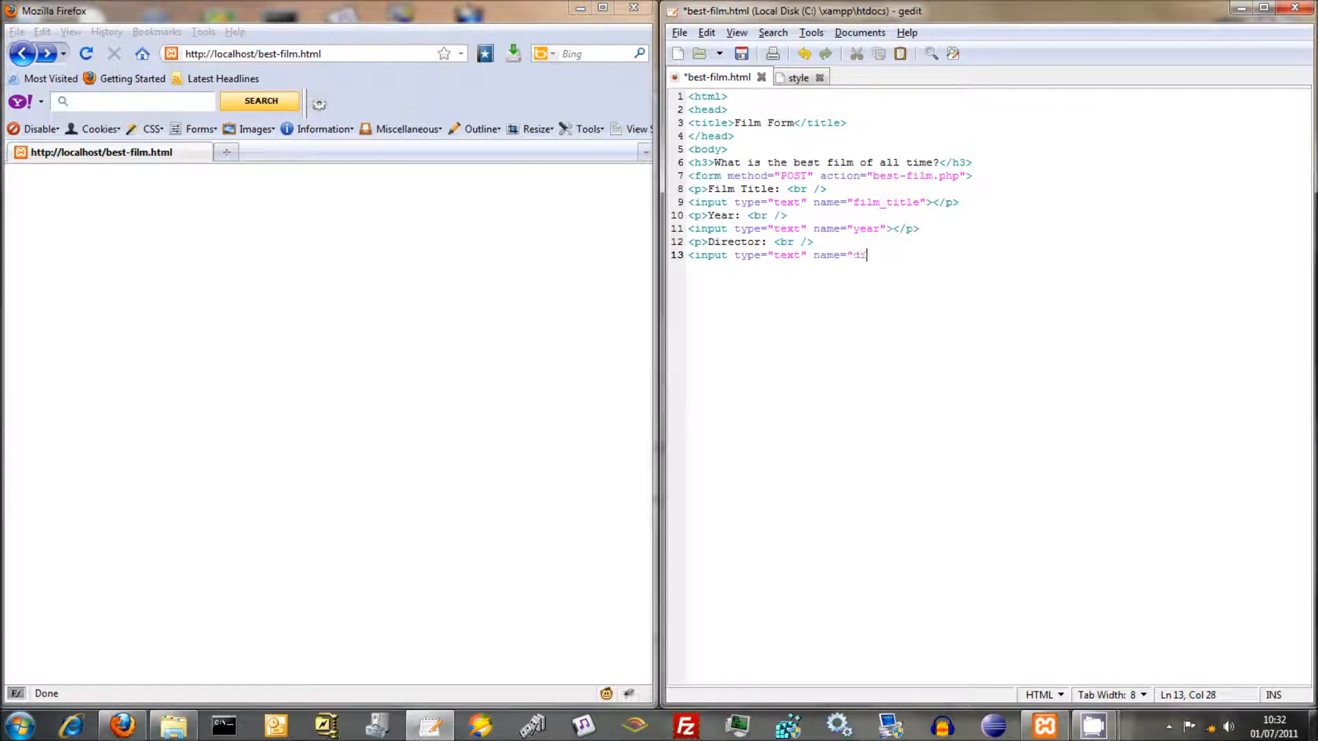
text(rector")
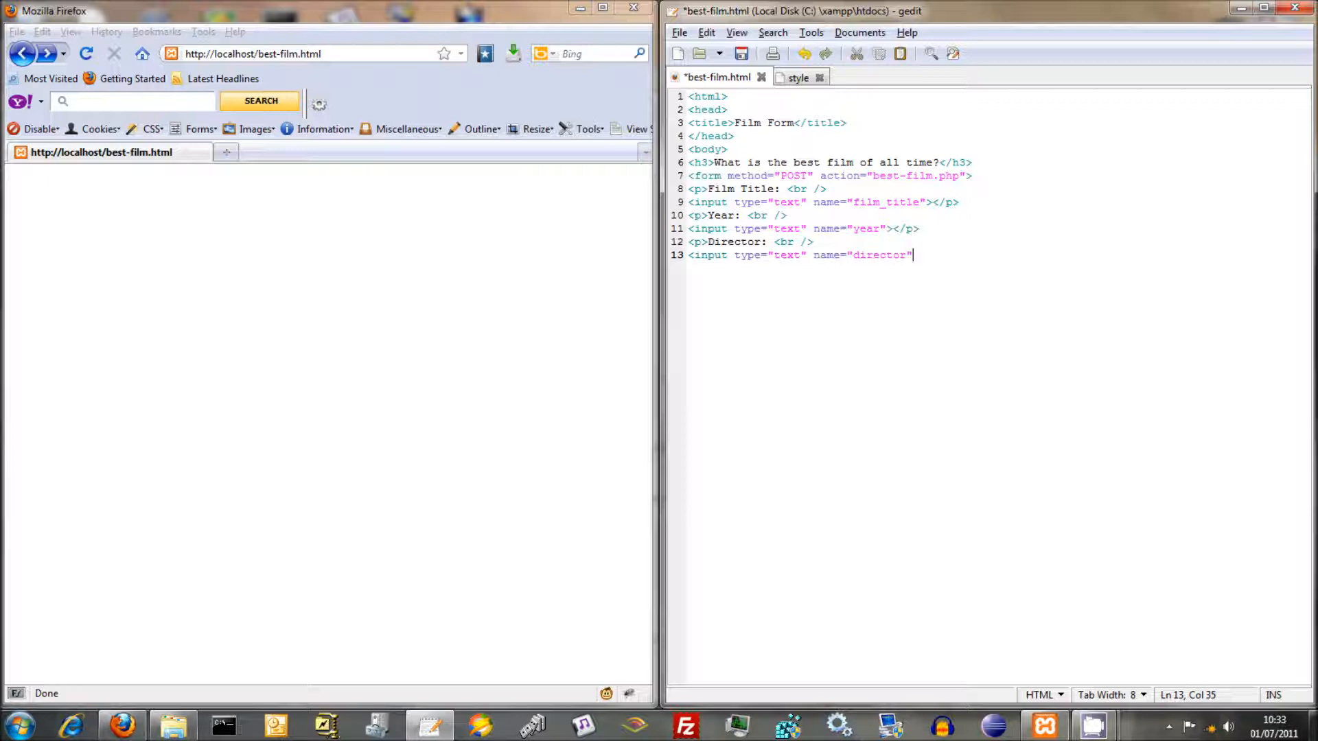
text(><)
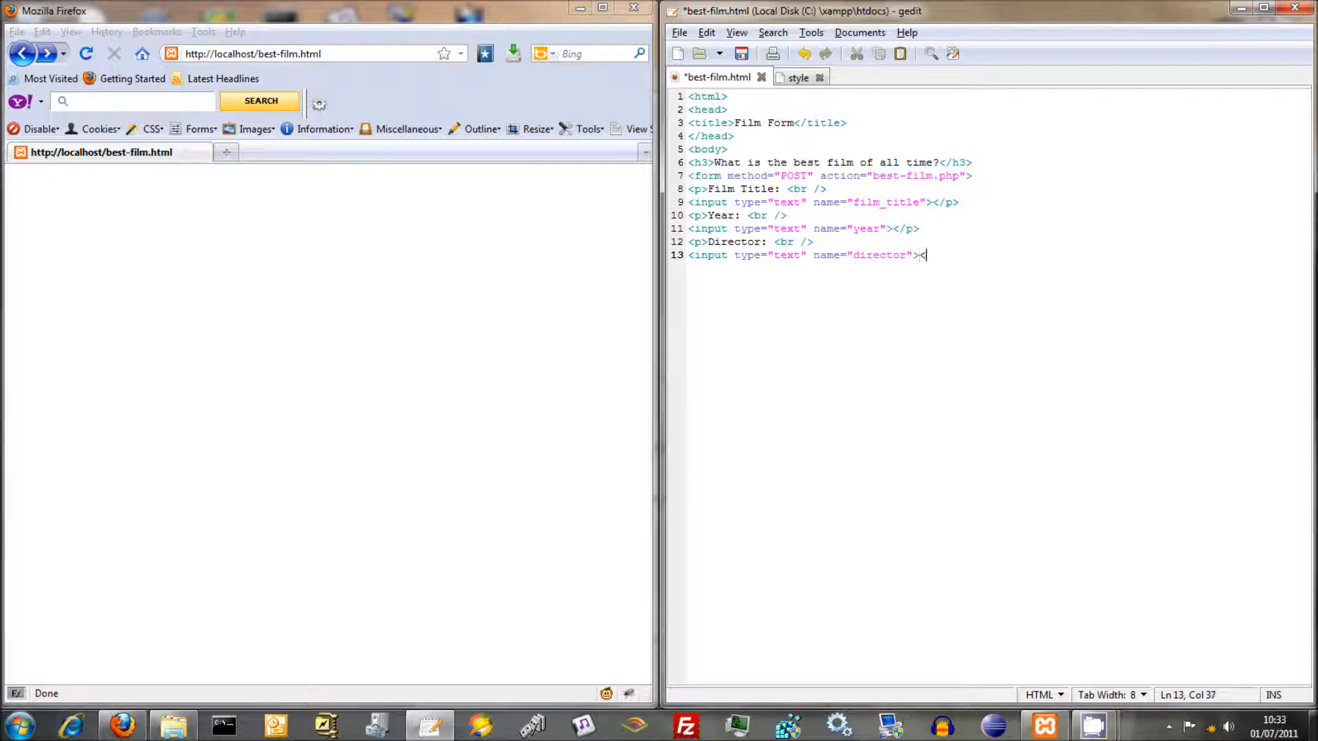
text(/p>)
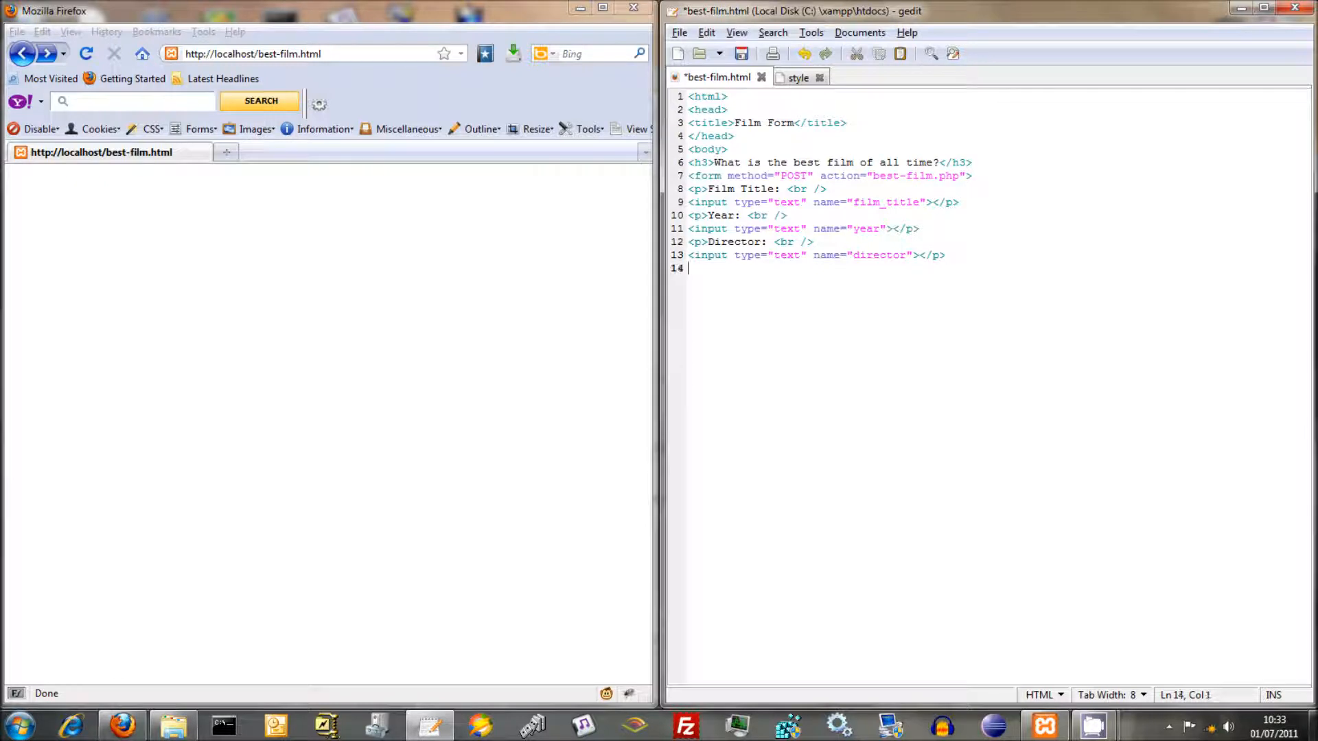
Add a submit input named submit with the value 'Submit Data'
text(<in)
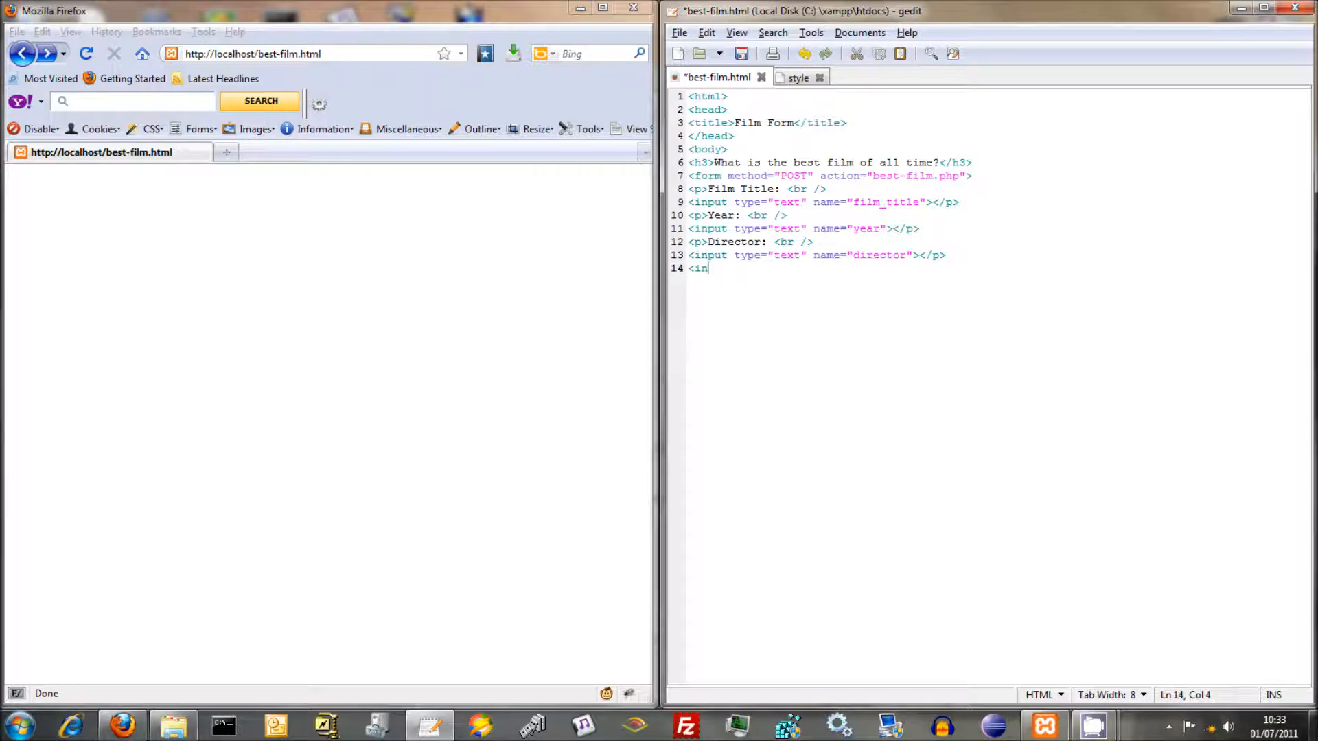
text(put type=")
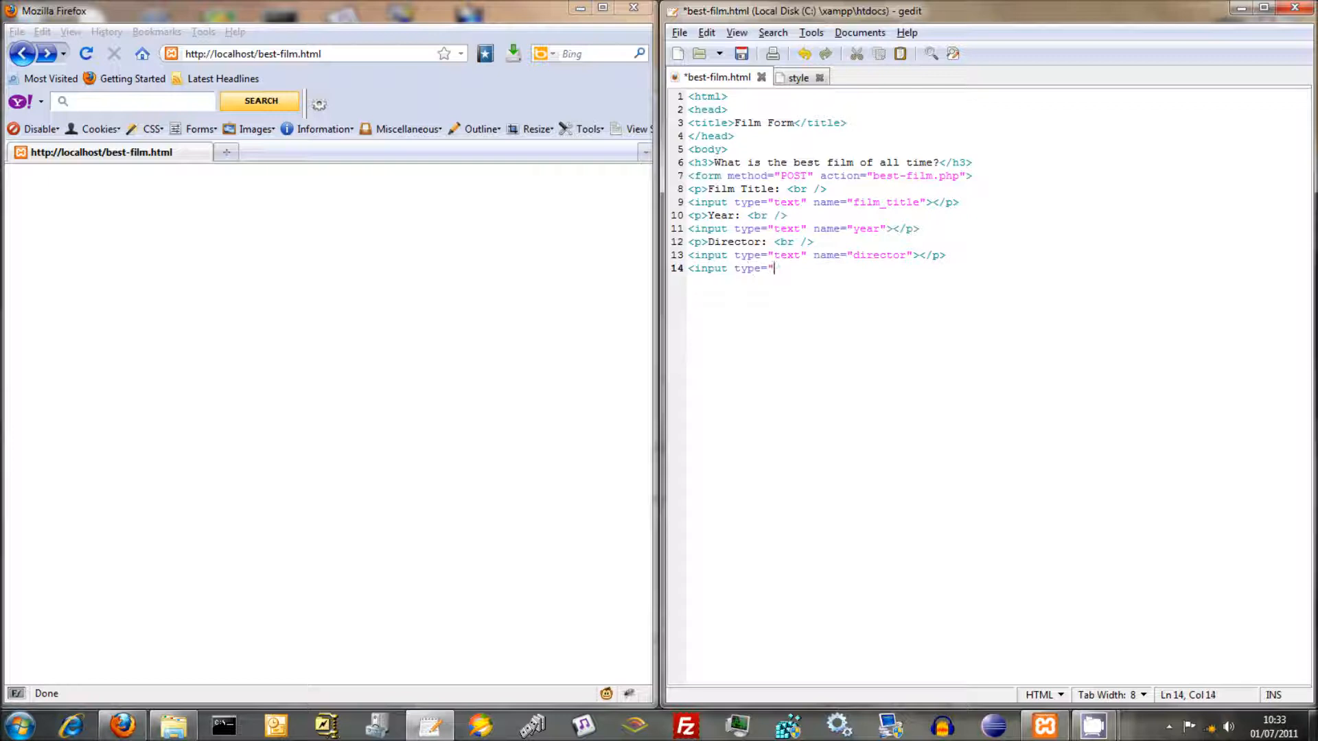
text(su)
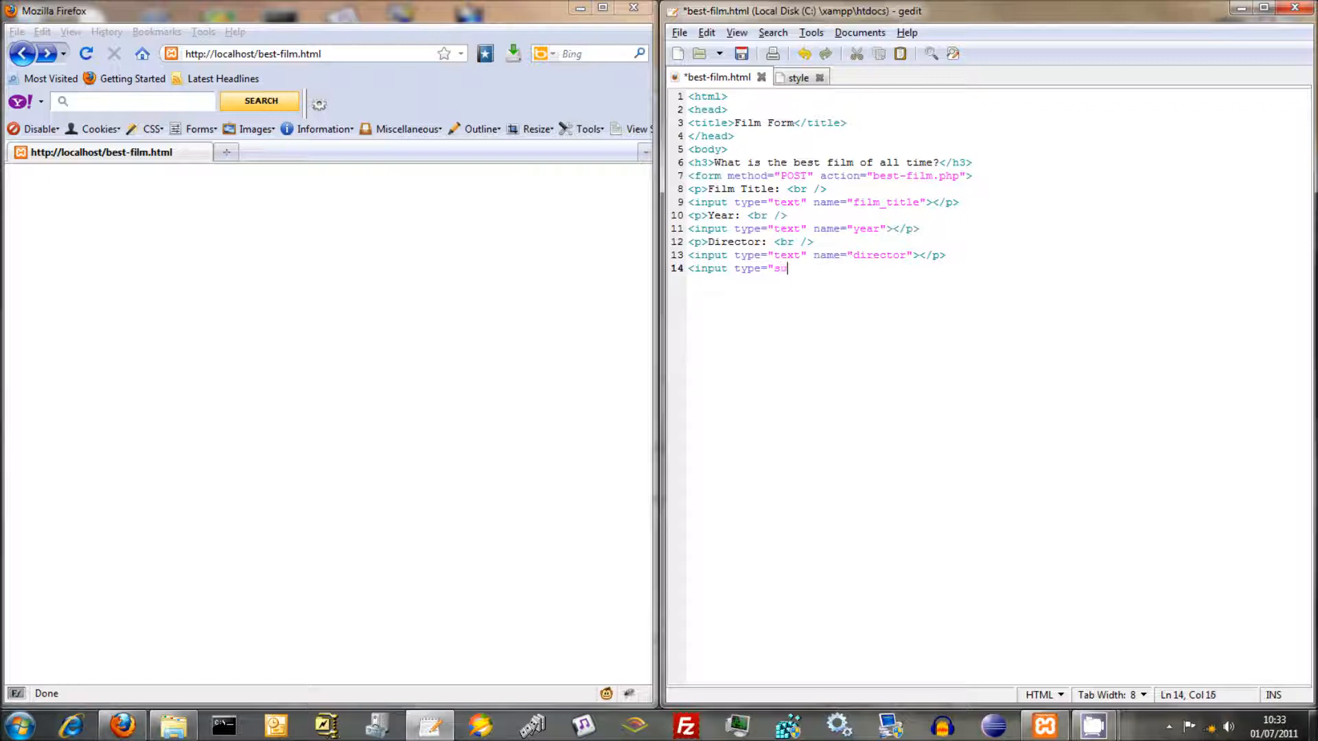
text(bmit")
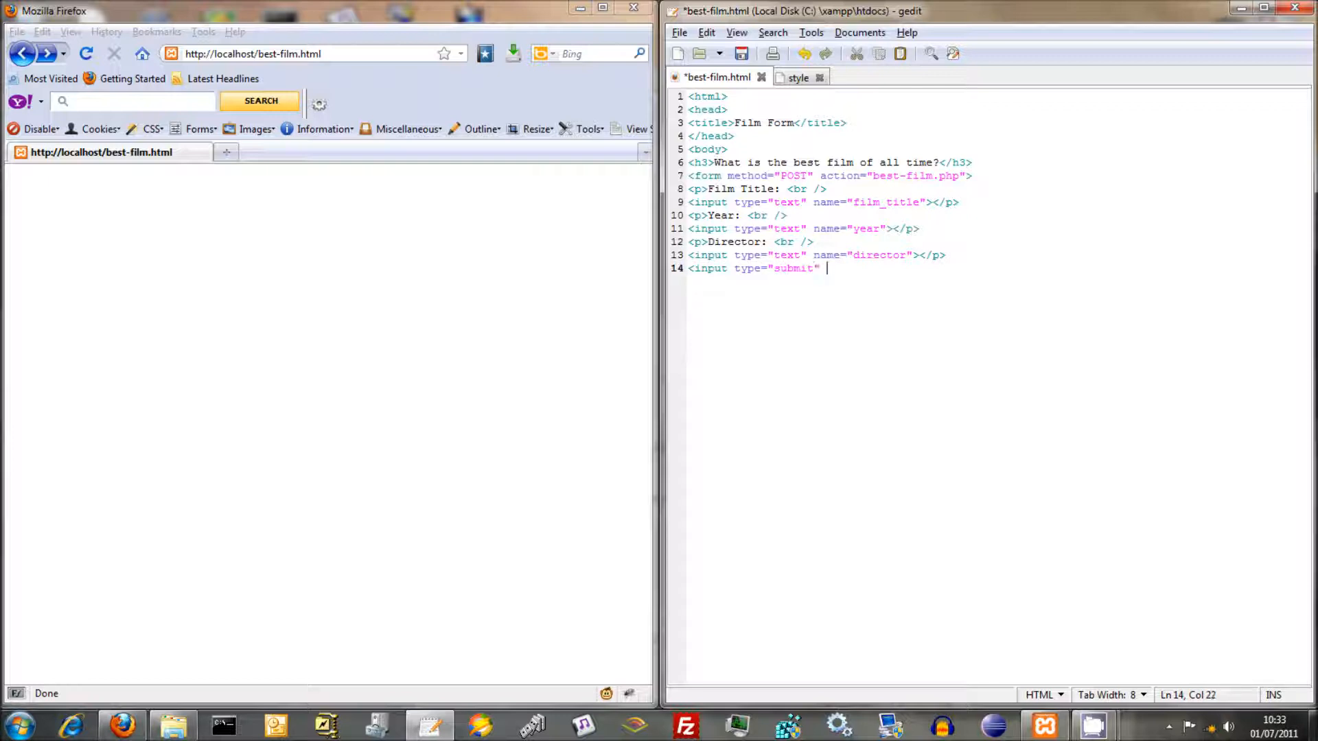
text(name=")
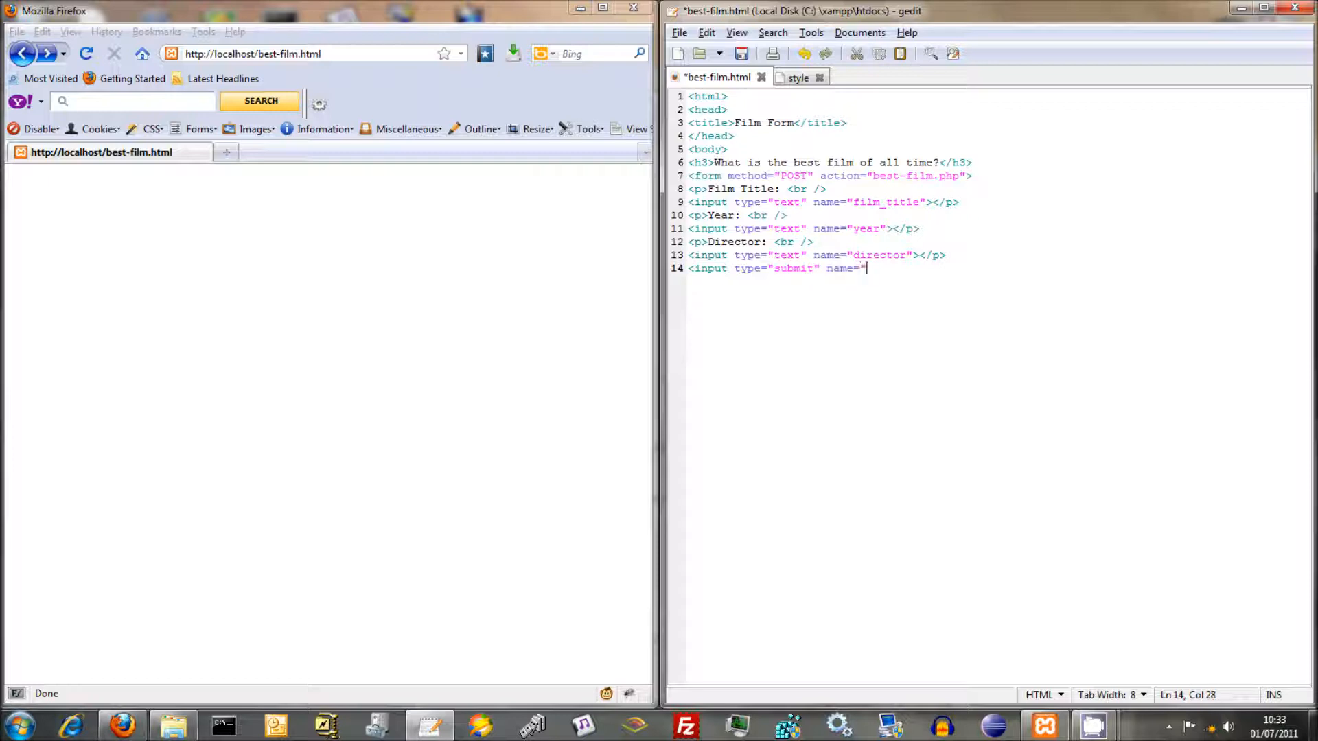
text(submit")
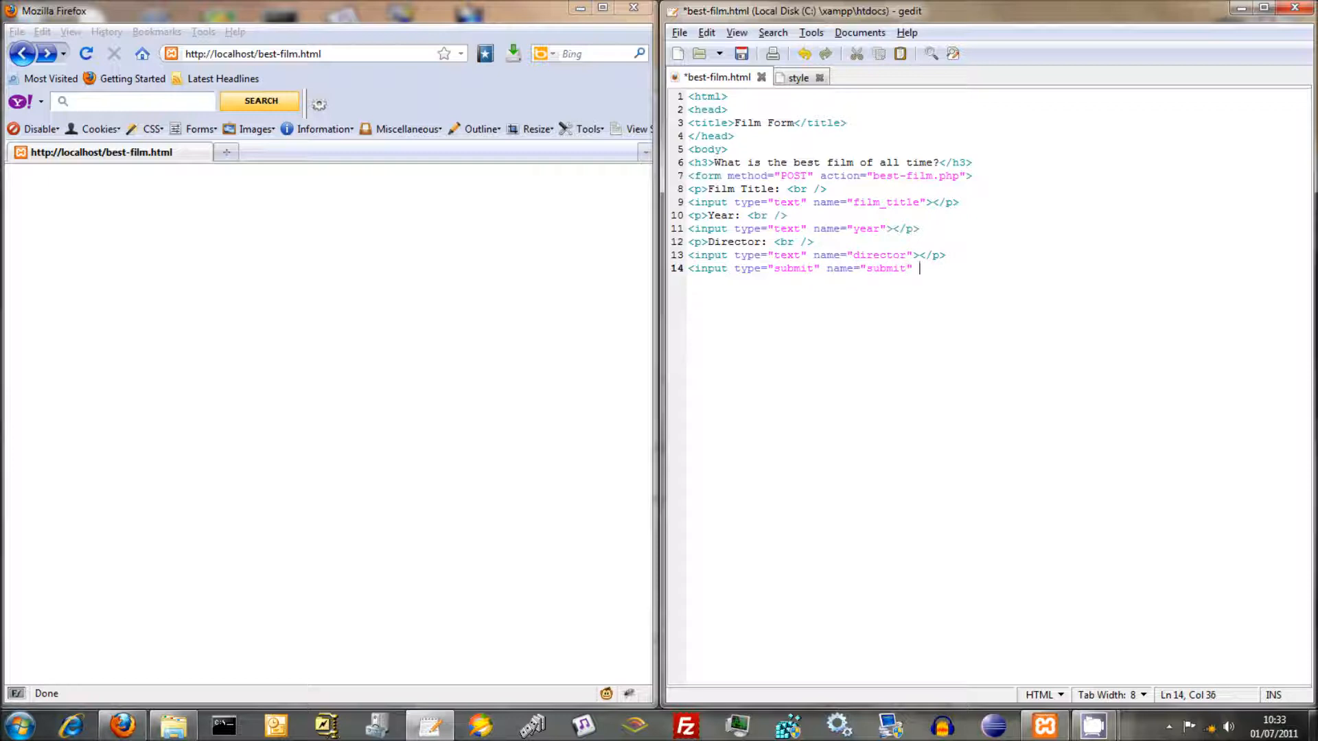
text(value="S)
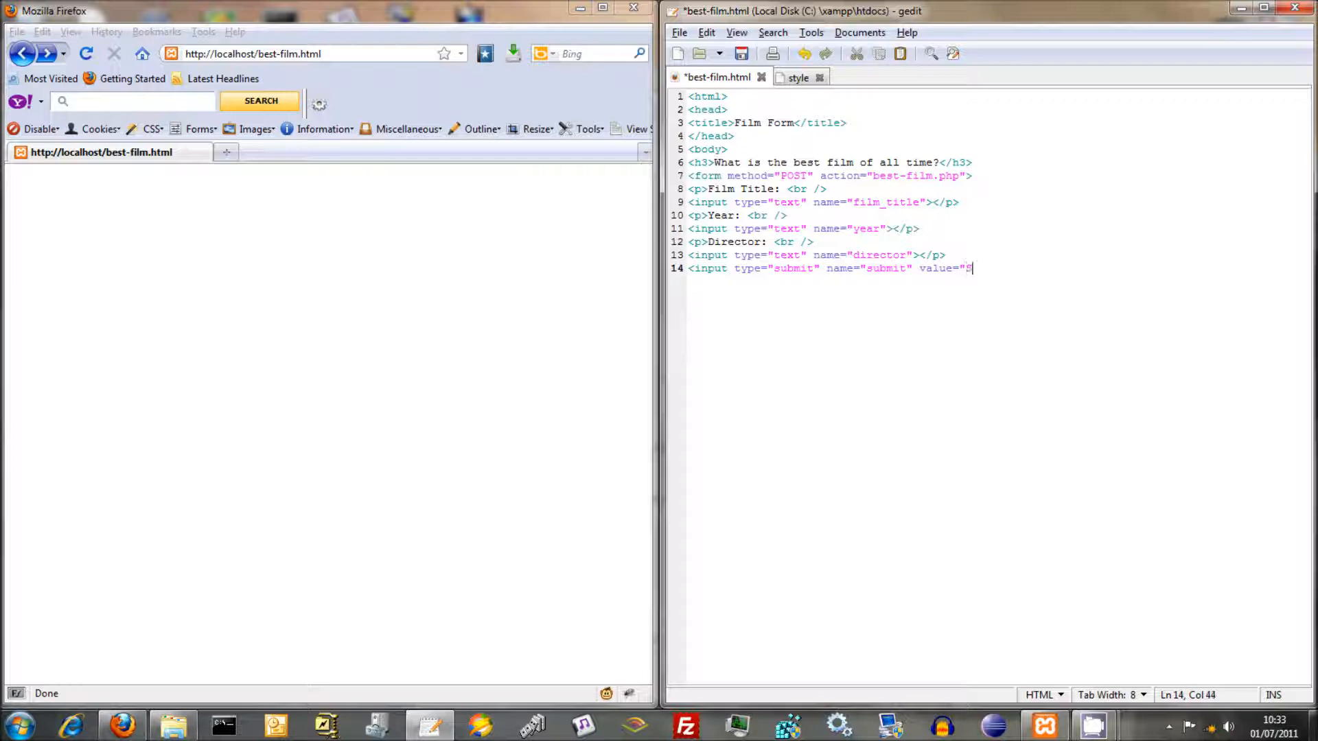
text(Submit)
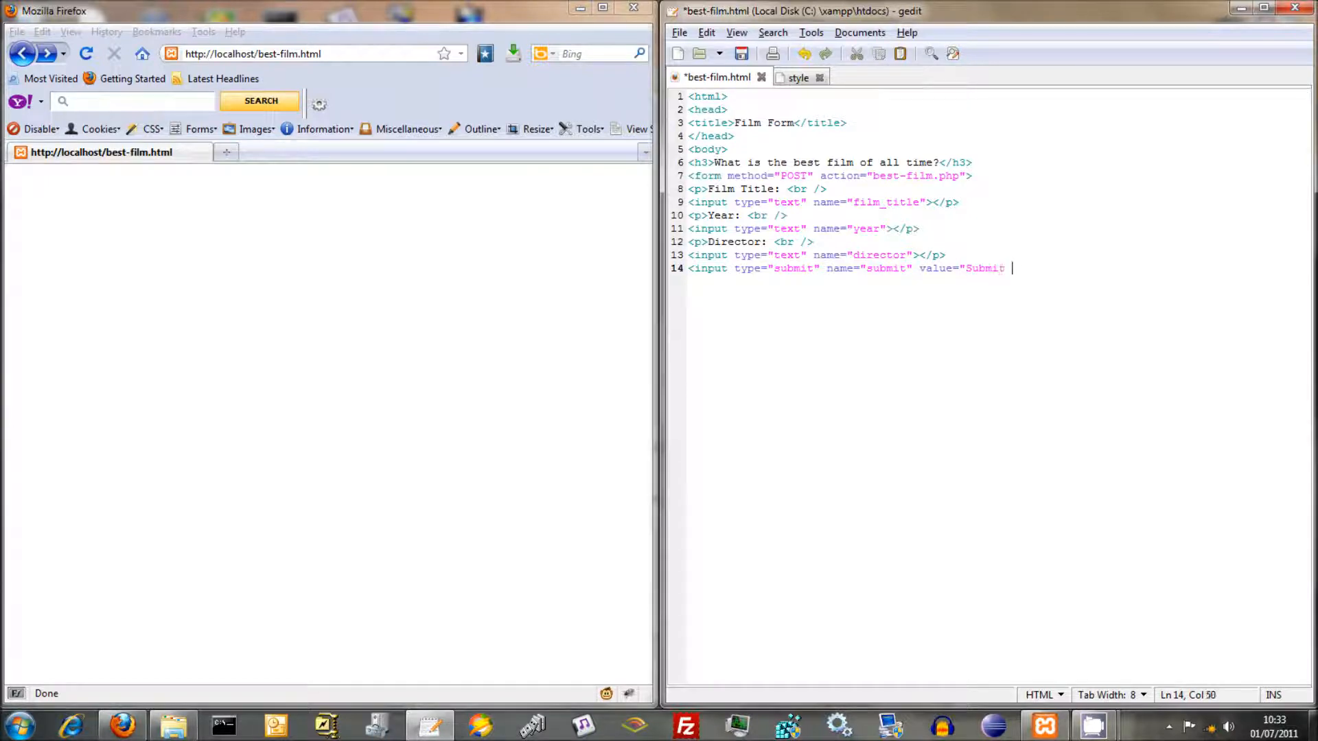
text(Data">)
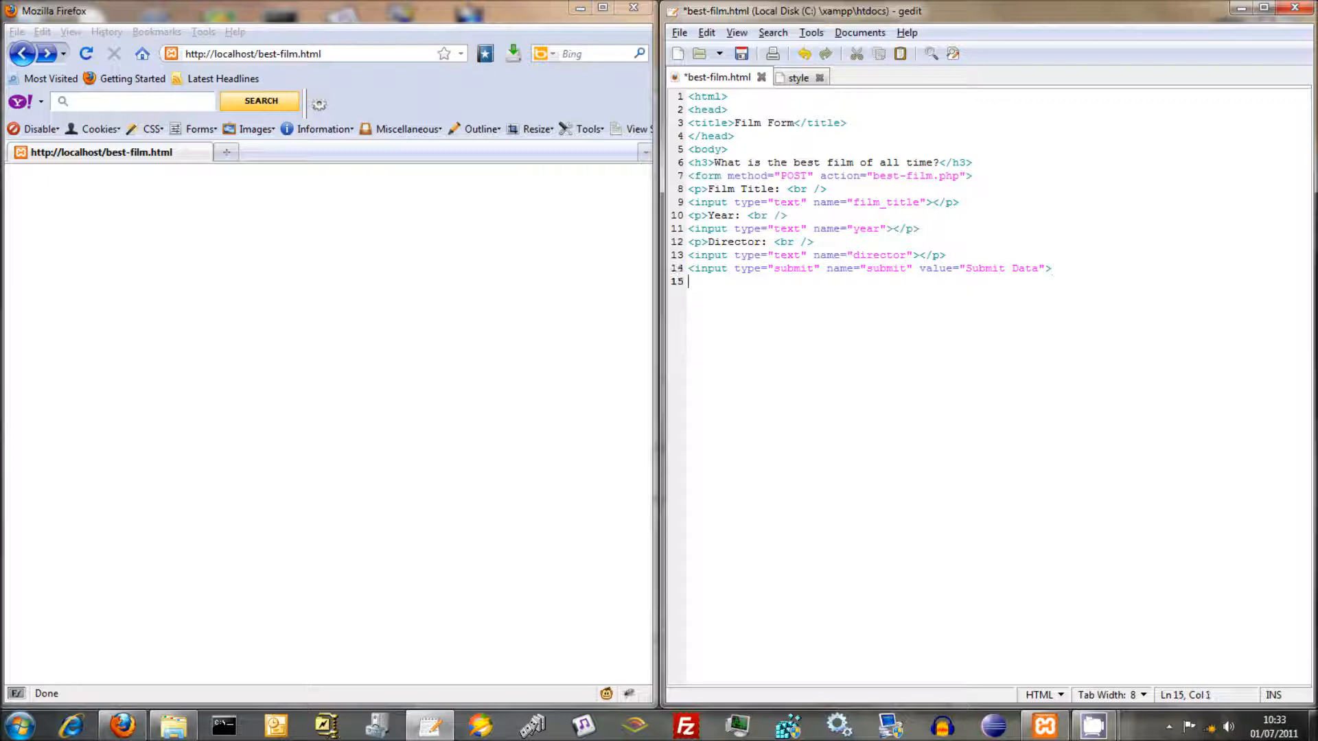
Close the form, body and html elements at the end of the page
text(</form>)
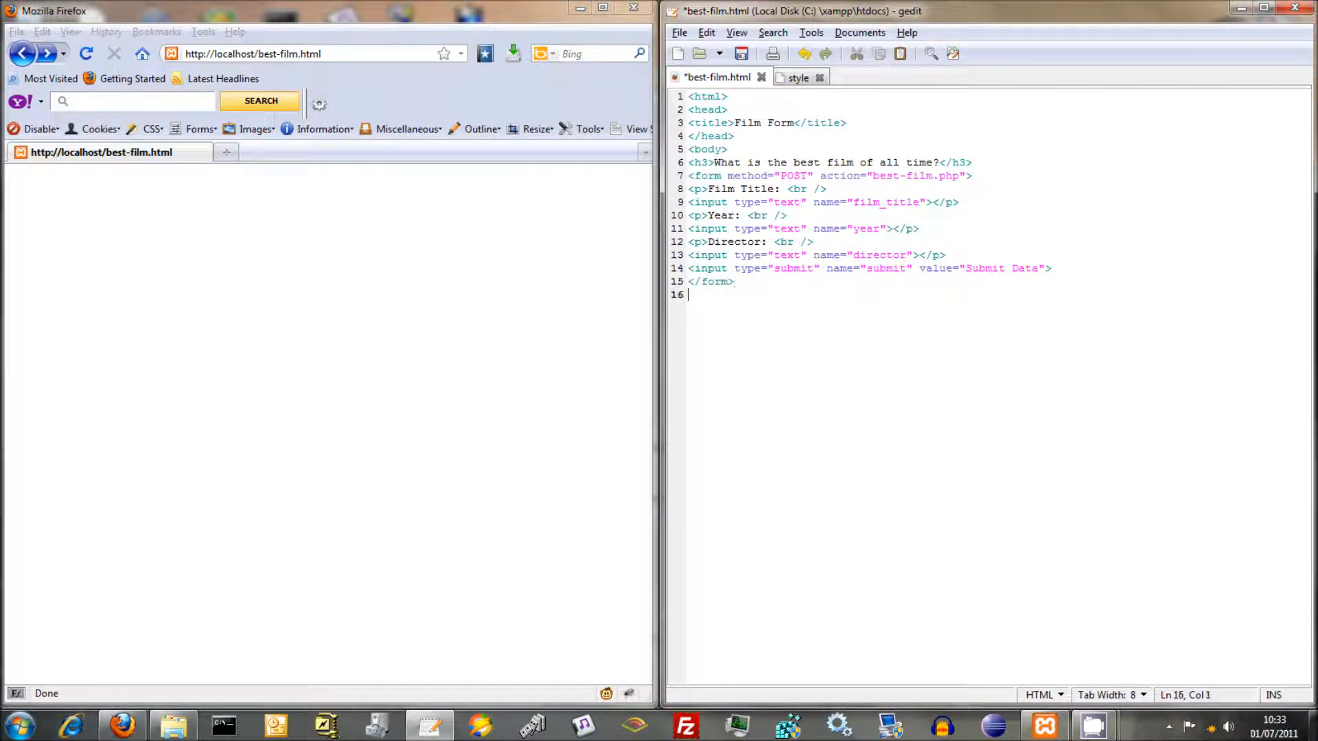
text(<)
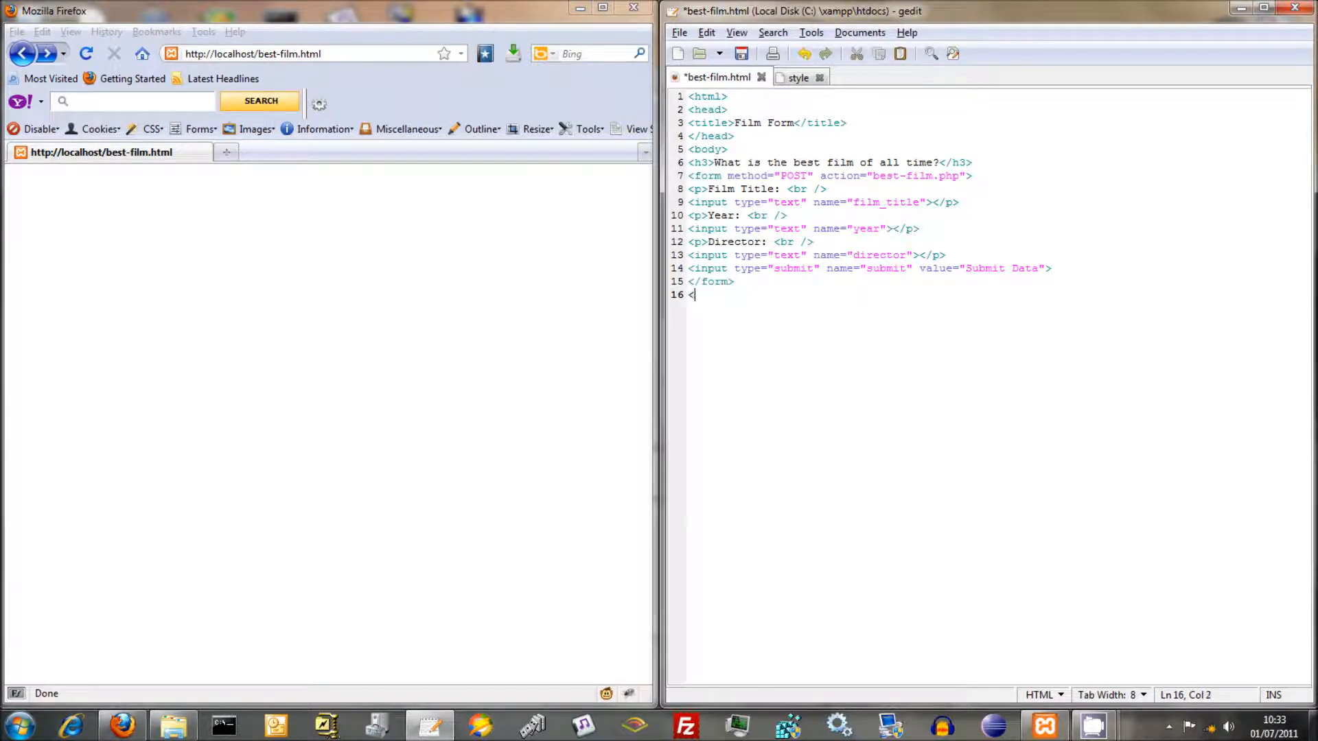
text(/body>)
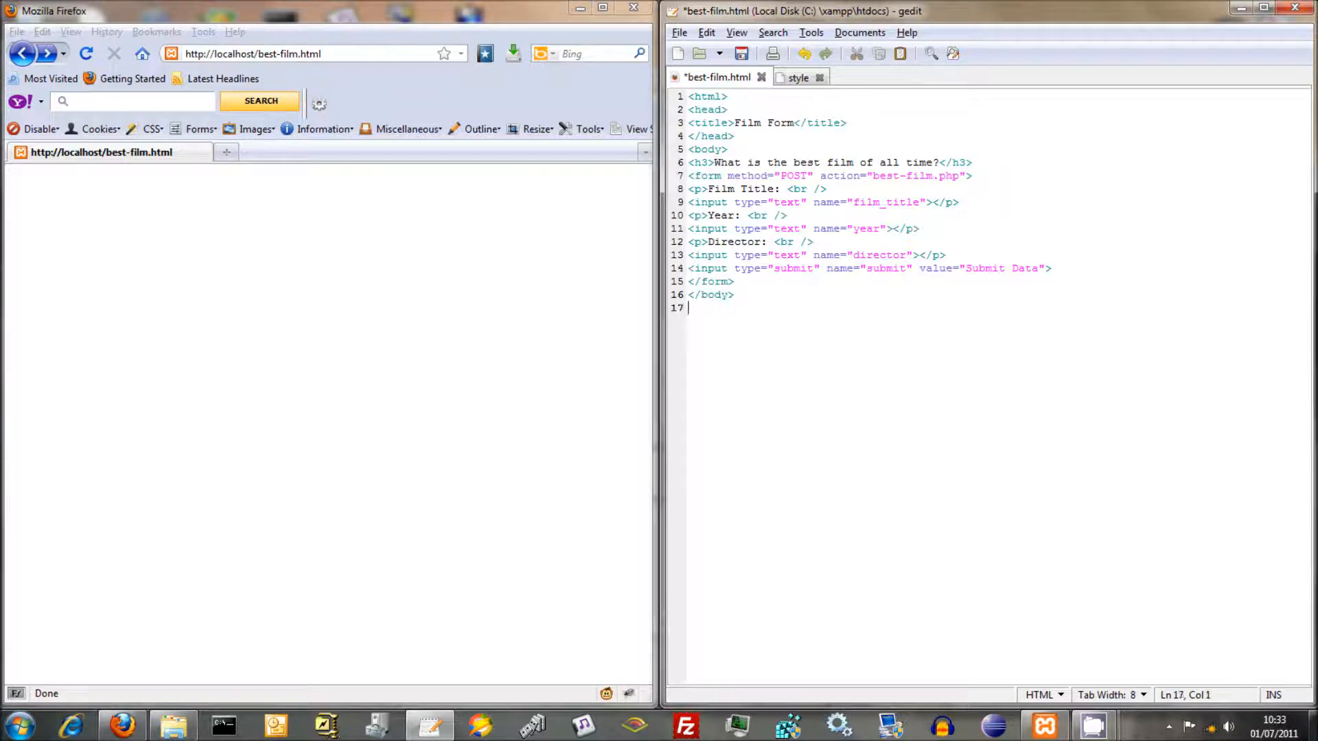
text(</html>)
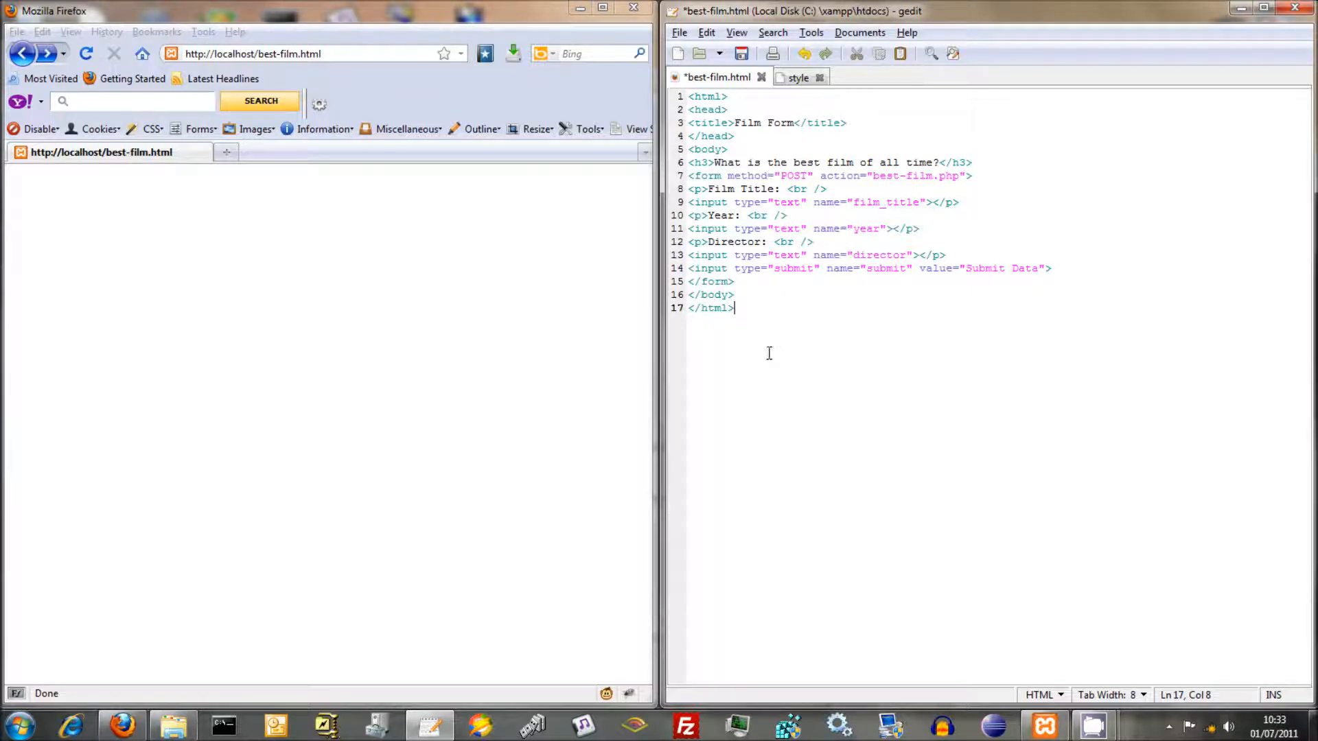
click(876, 228)
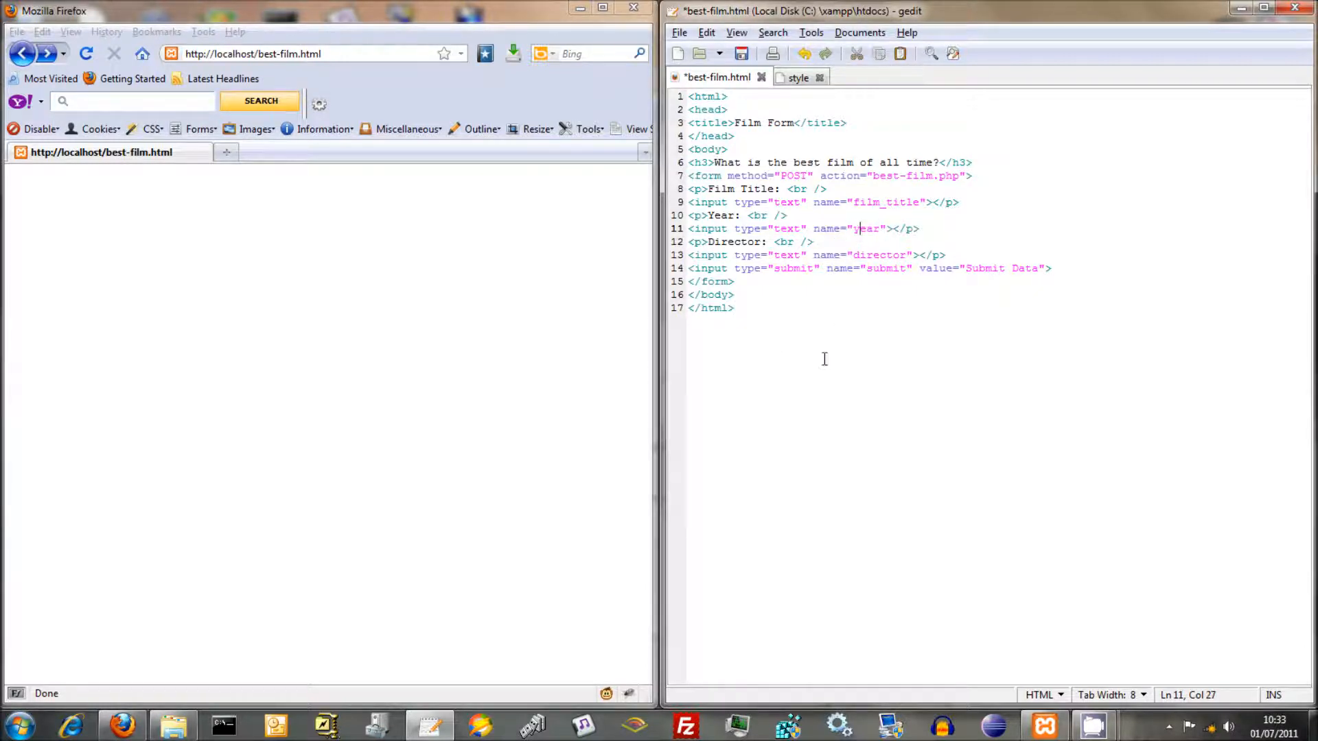
mouse_move(861, 309)
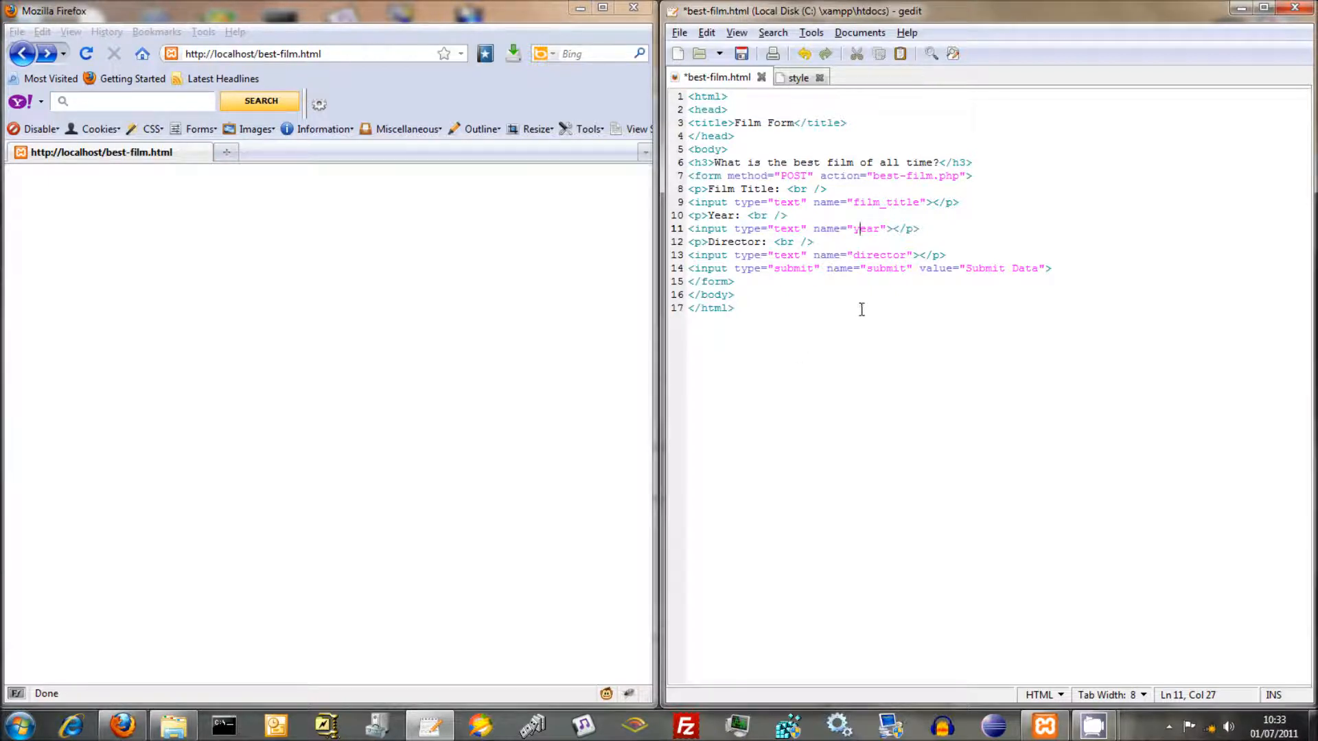
double_click(866, 228)
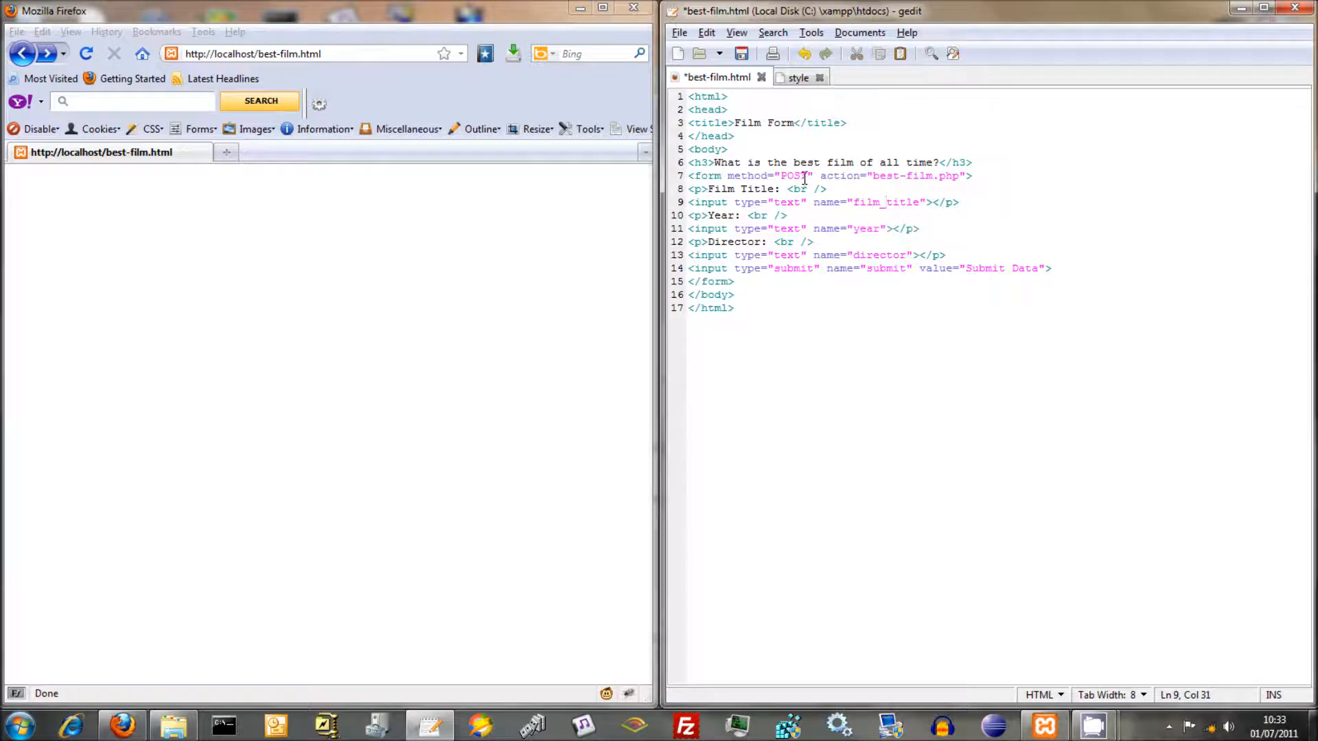
double_click(792, 175)
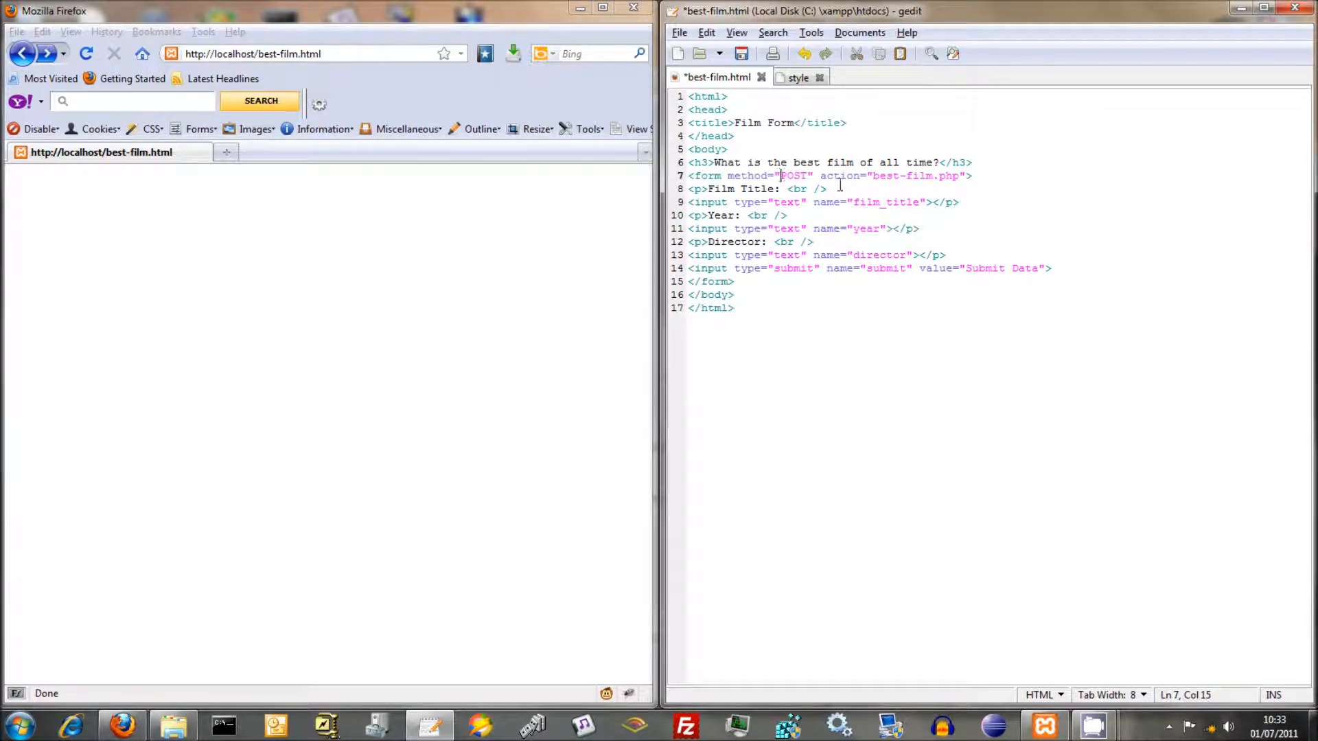
mouse_move(764, 440)
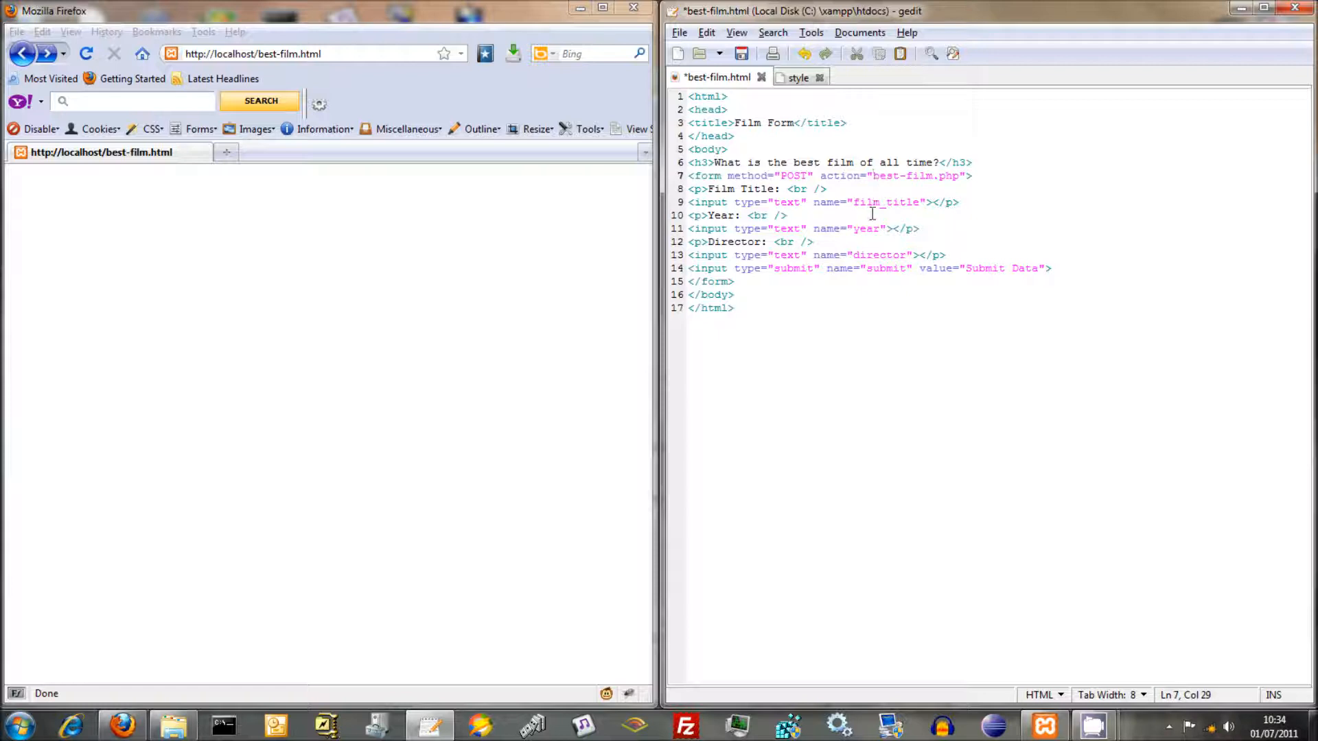
click(733, 307)
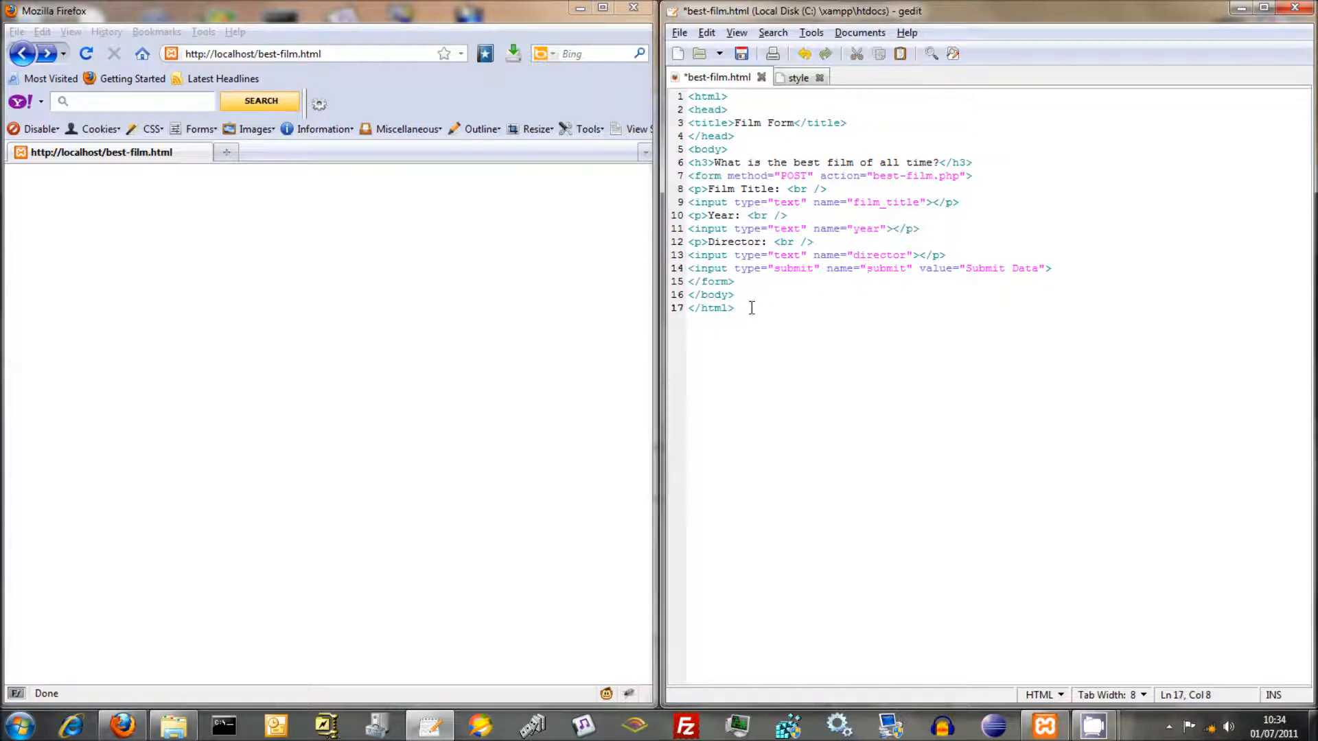
mouse_move(770, 350)
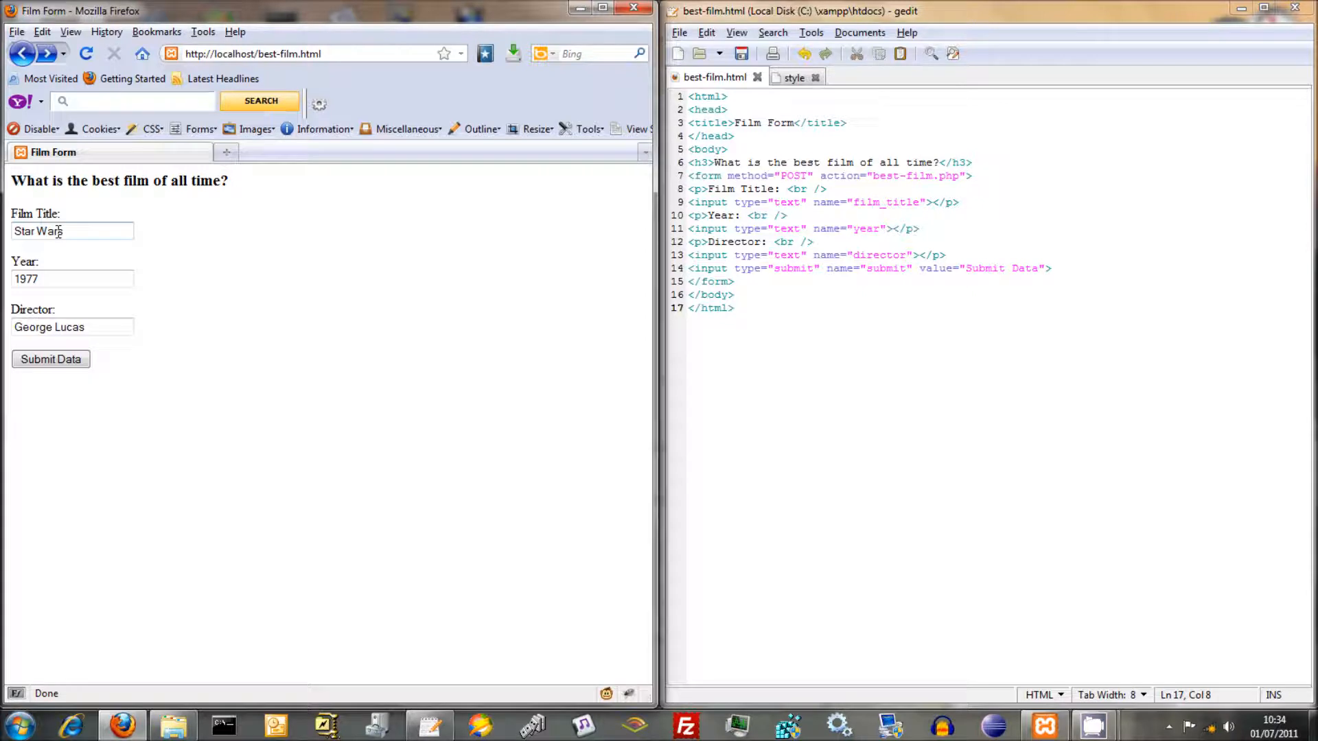
Clear the sample film title from the reloaded form in Firefox
double_click(37, 230)
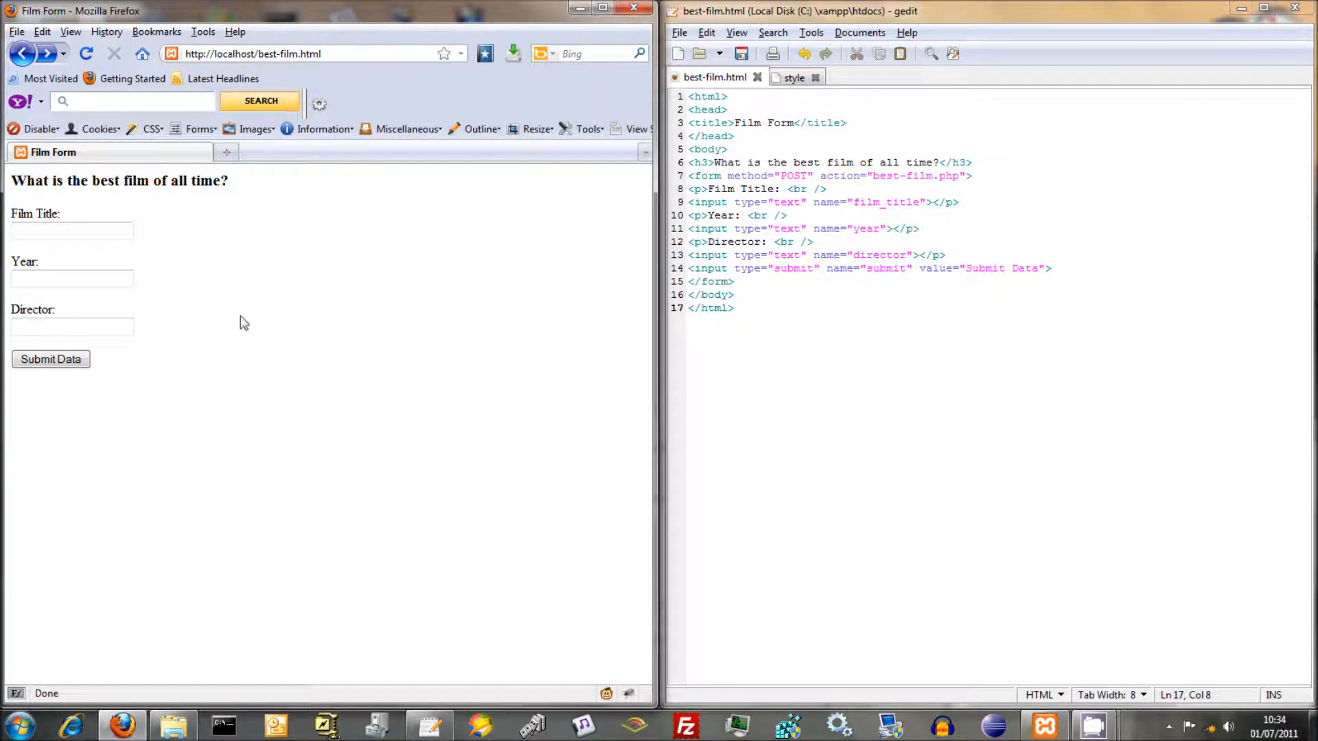
mouse_move(261, 316)
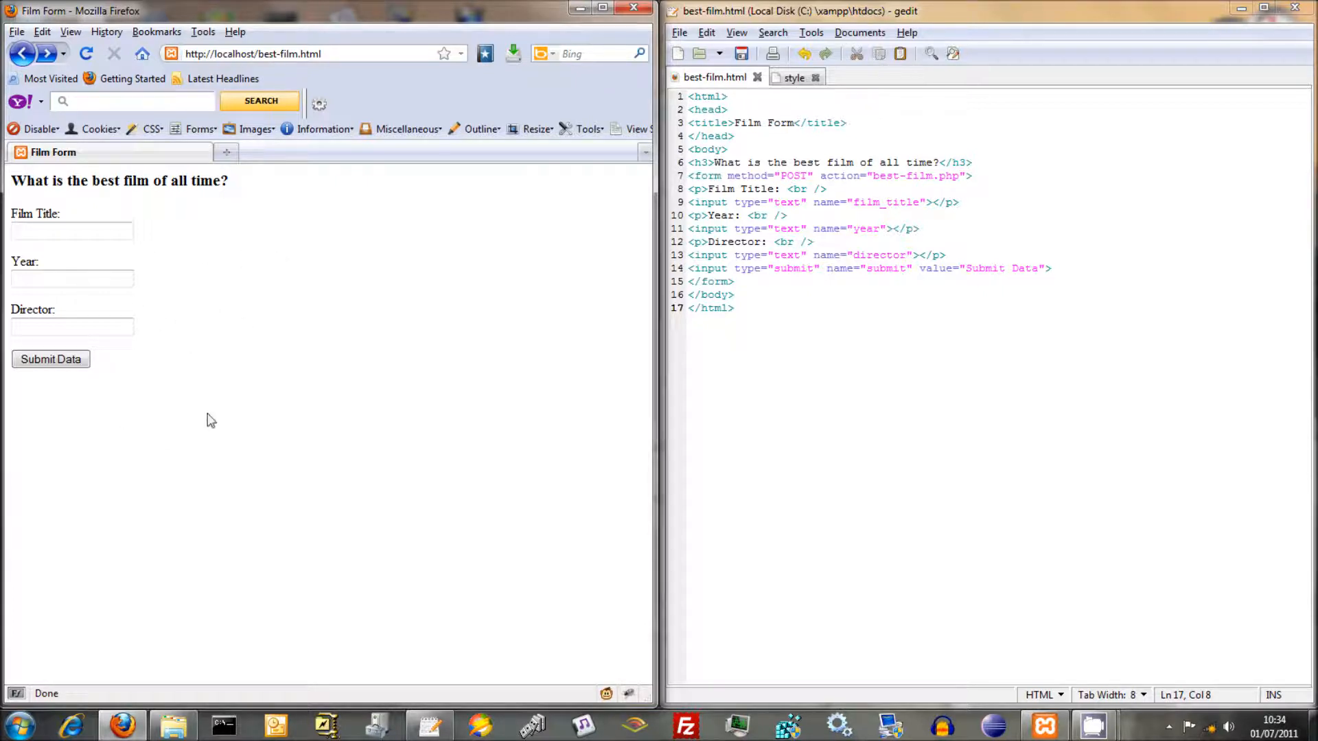
mouse_move(248, 362)
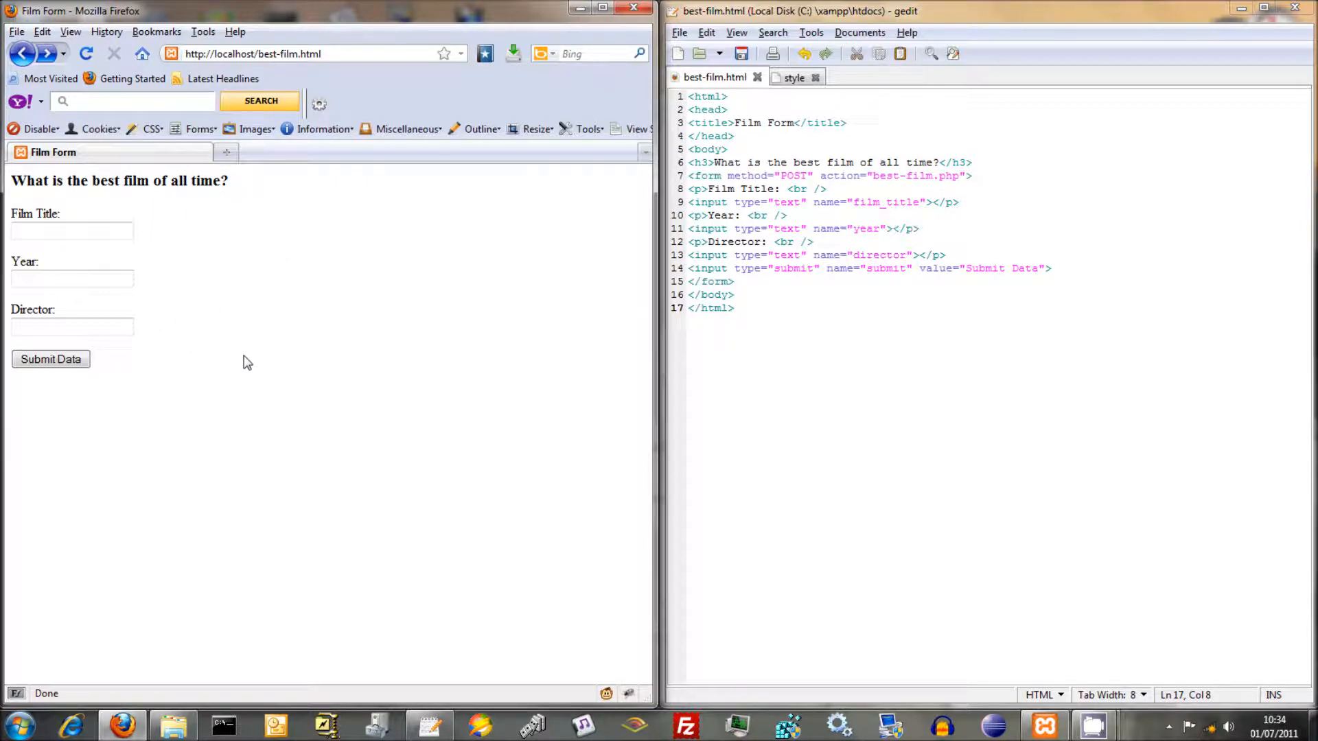
mouse_move(246, 362)
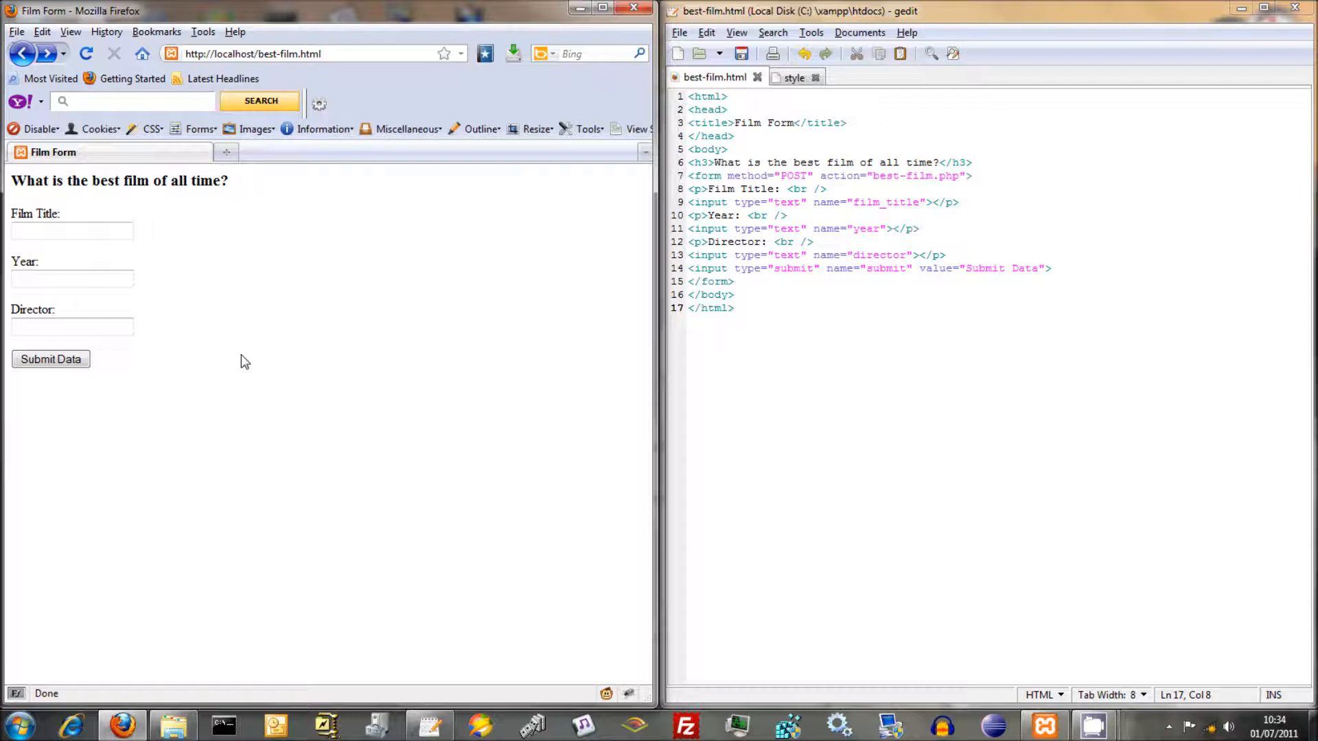
mouse_move(221, 248)
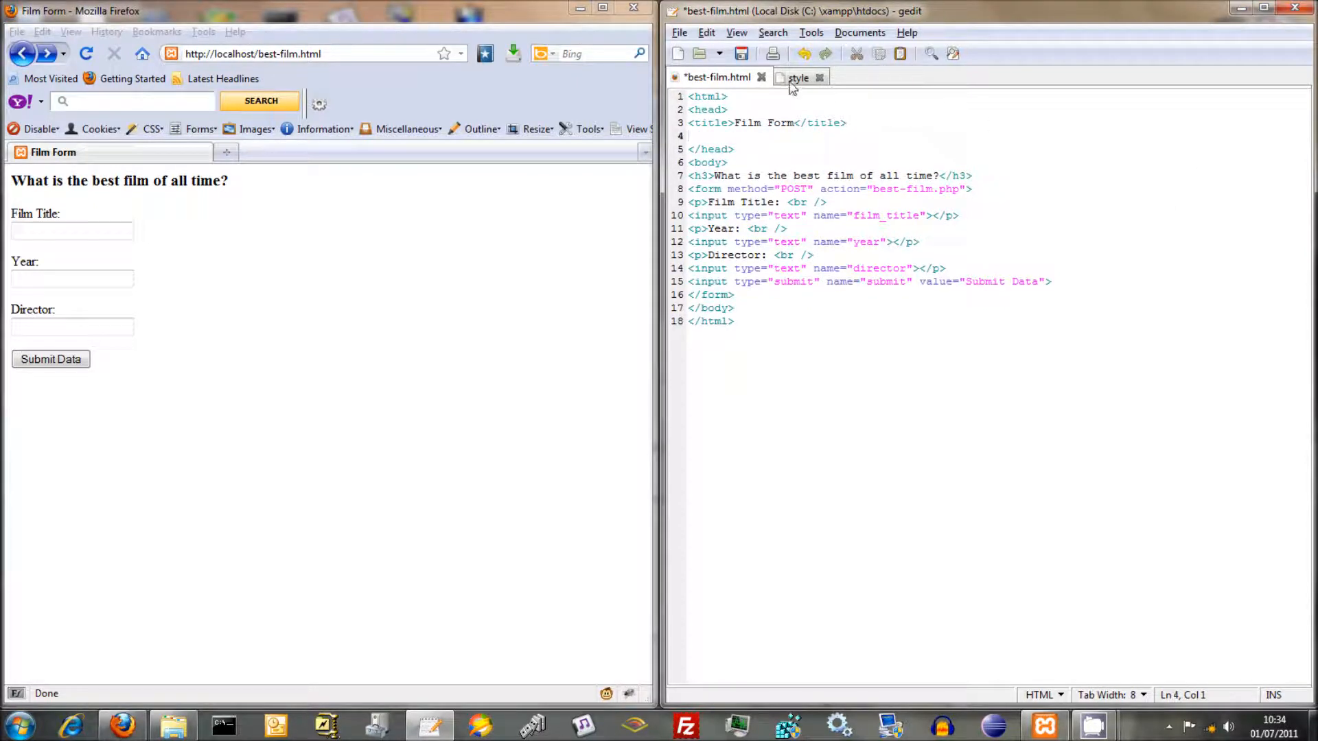
Copy the stylesheet block into best-film.html's head and save the page
click(797, 77)
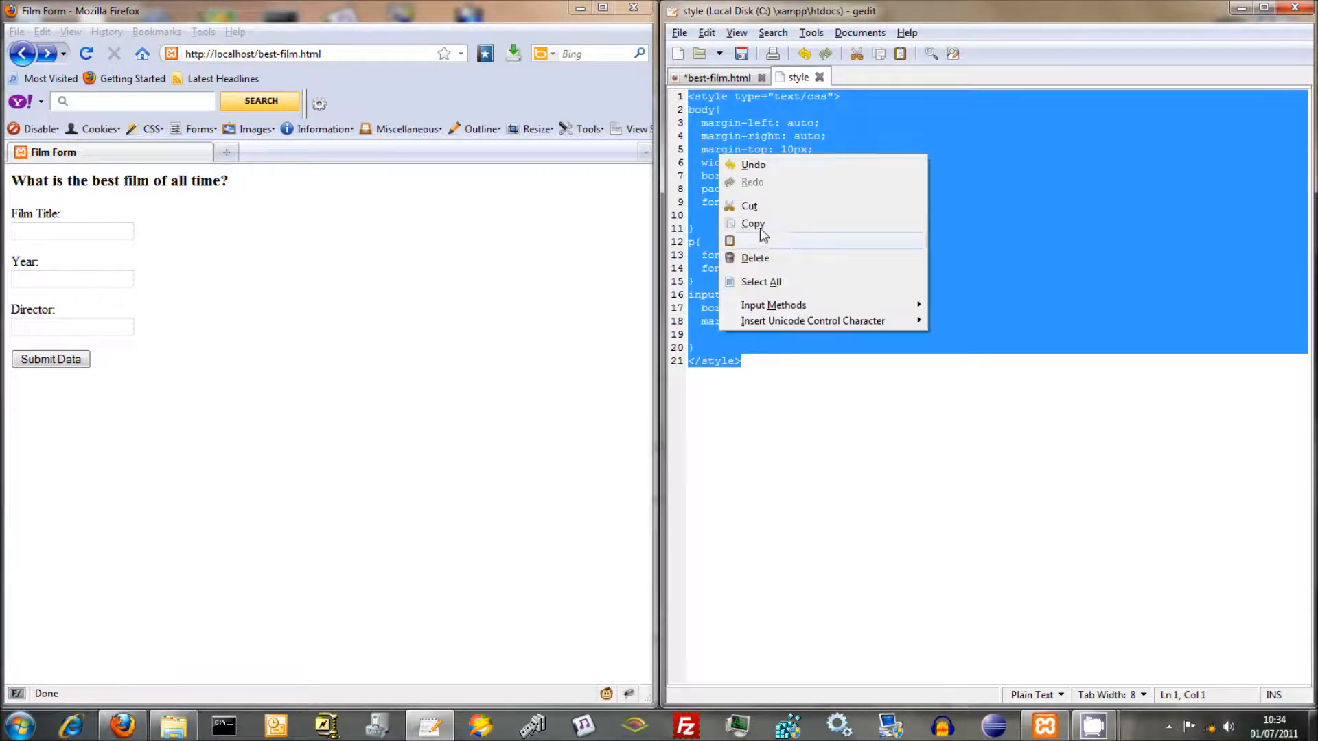
click(716, 77)
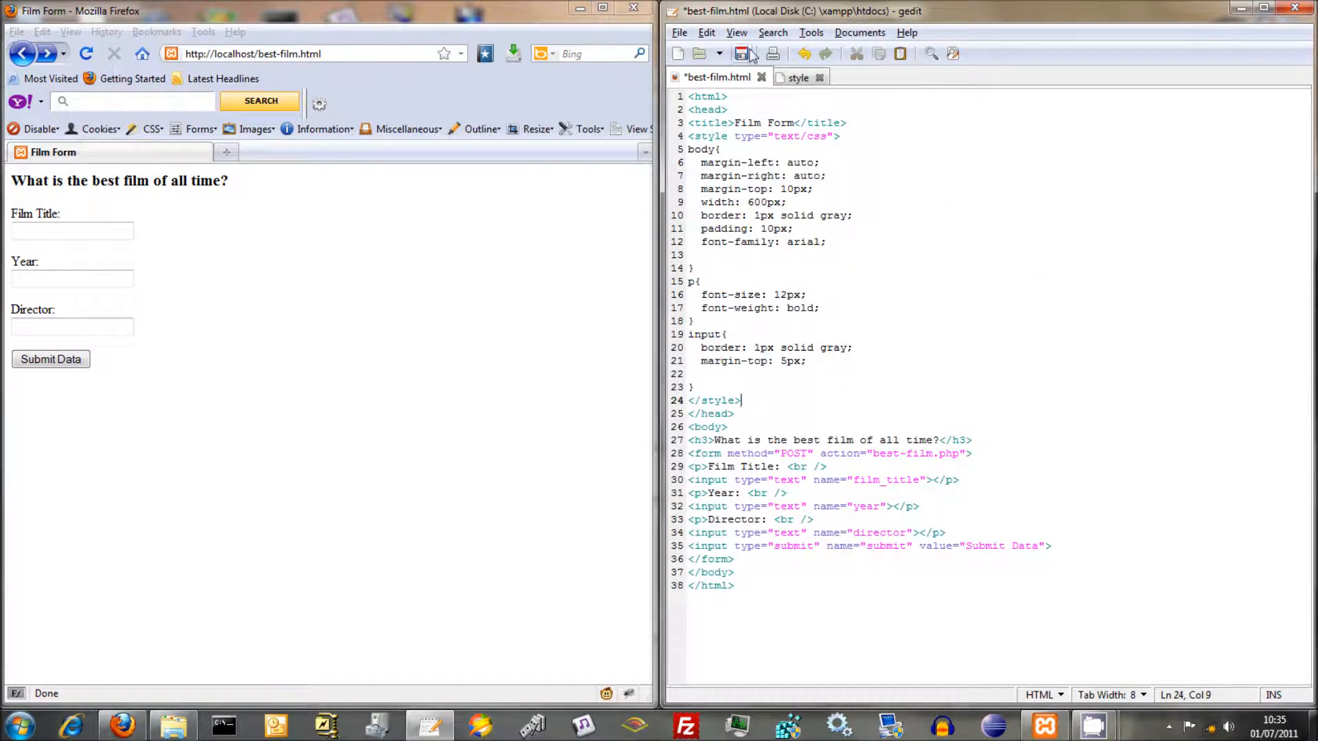
click(742, 53)
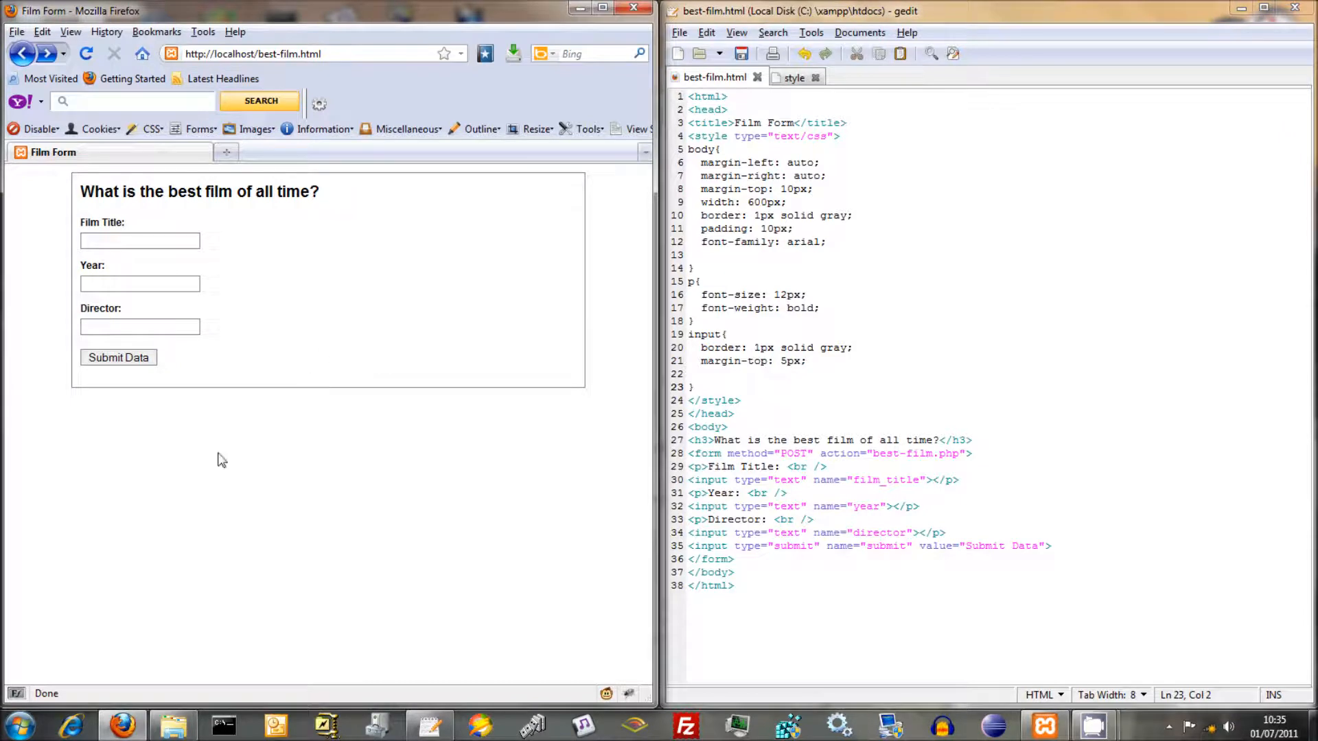
mouse_move(361, 376)
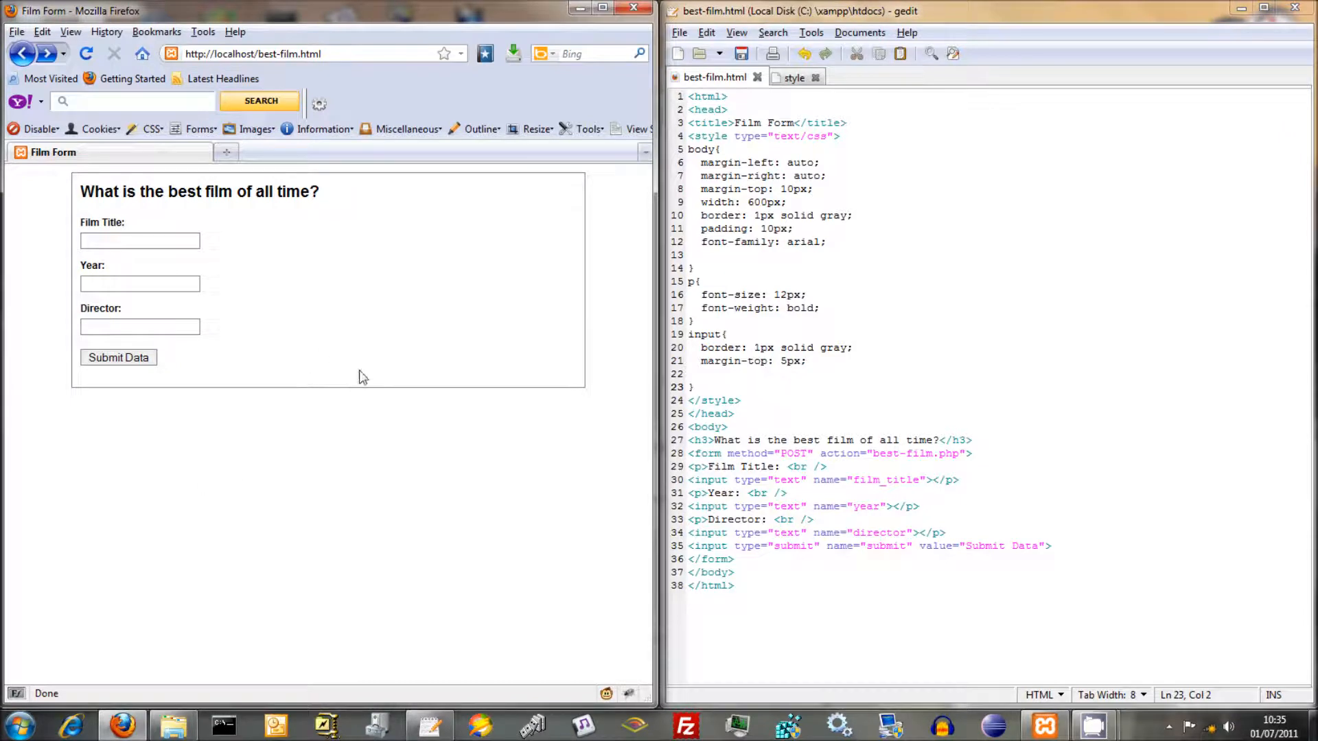
mouse_move(343, 379)
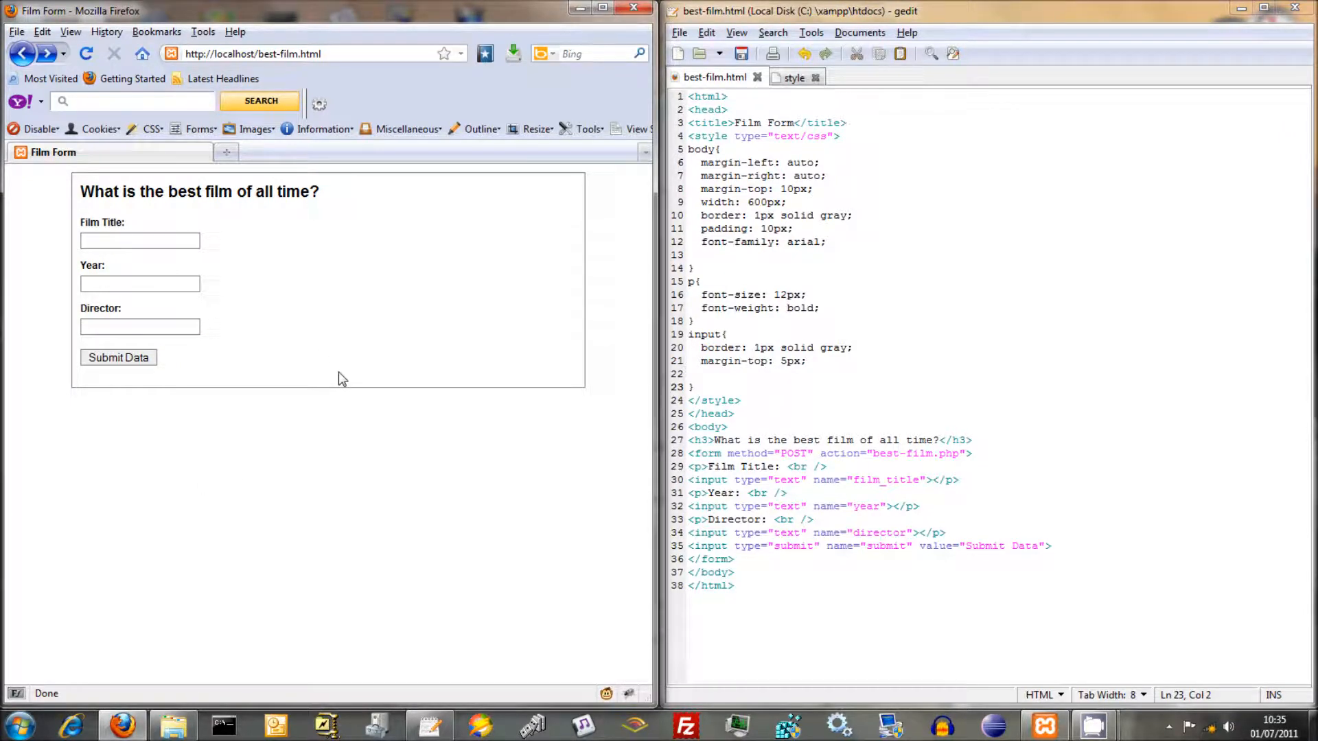
Submit the form with Star Wars, 1977 and George Lucas
click(140, 241)
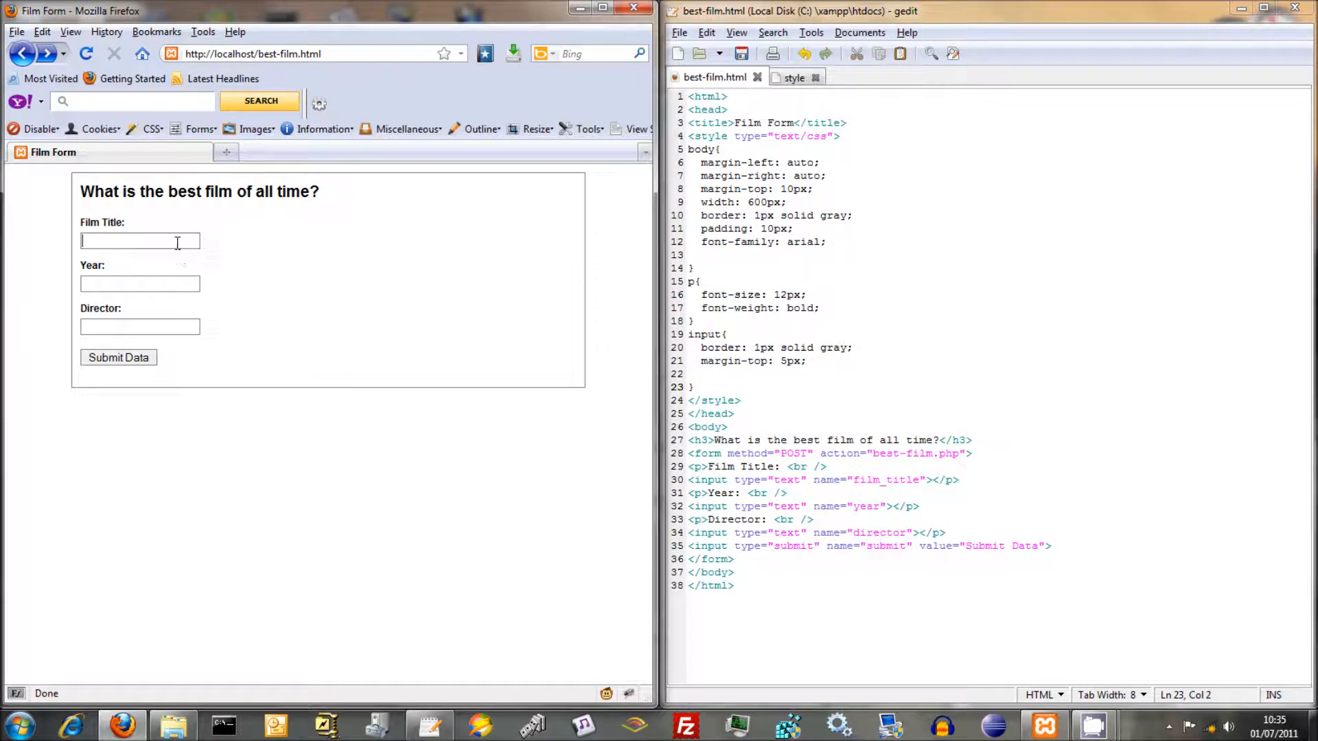
text(Star Wars)
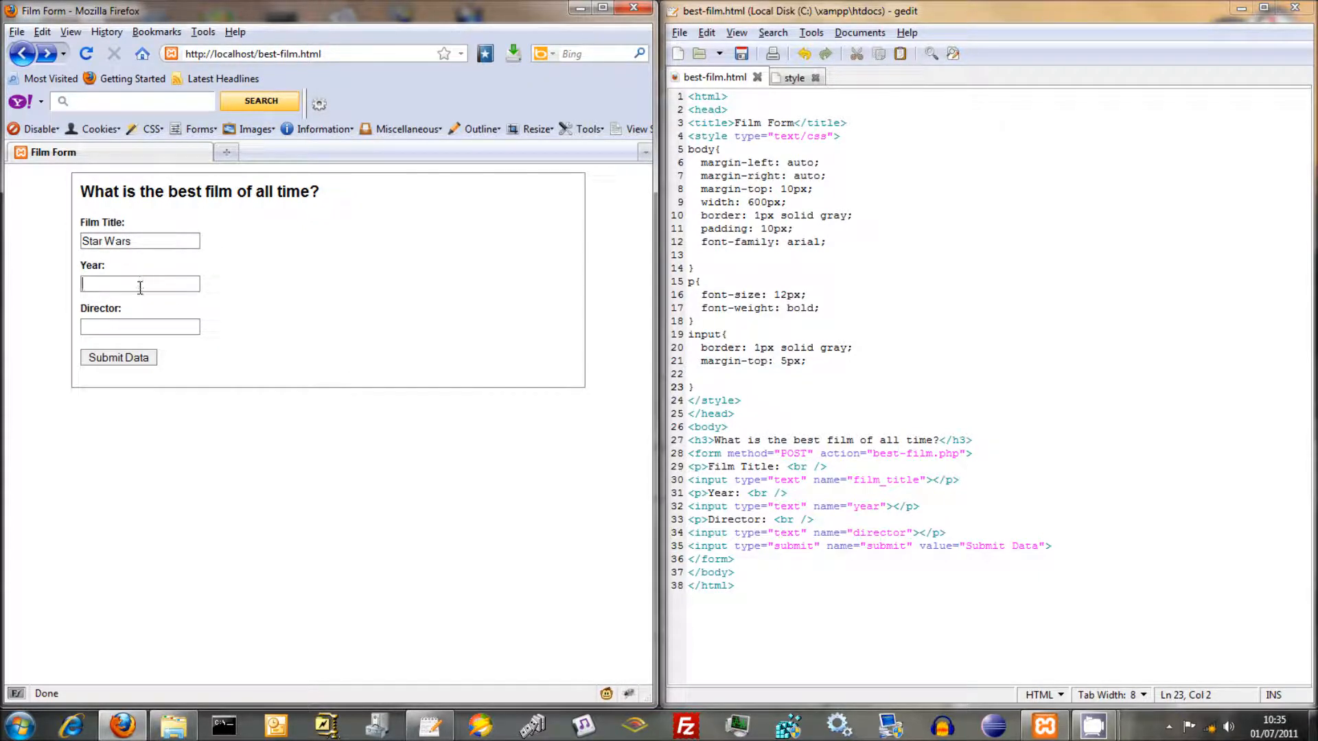
text(1977)
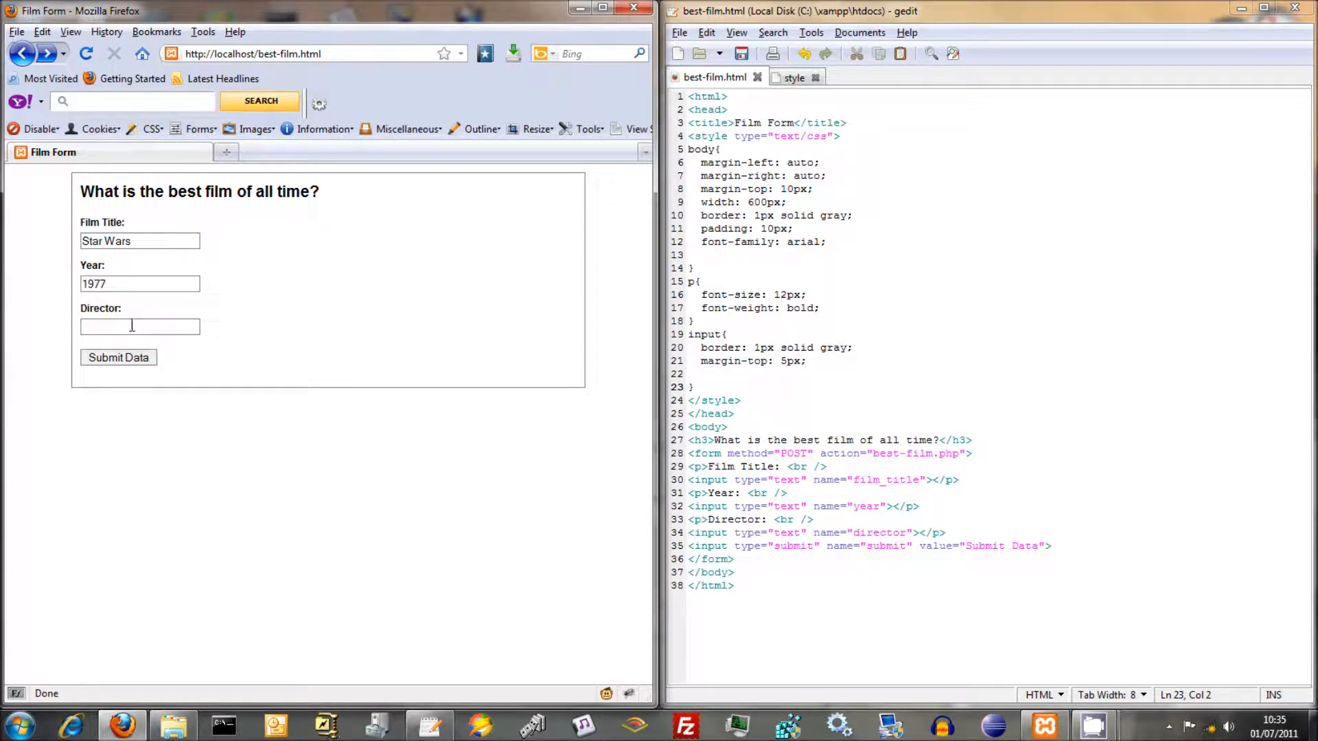
text(George Lucas)
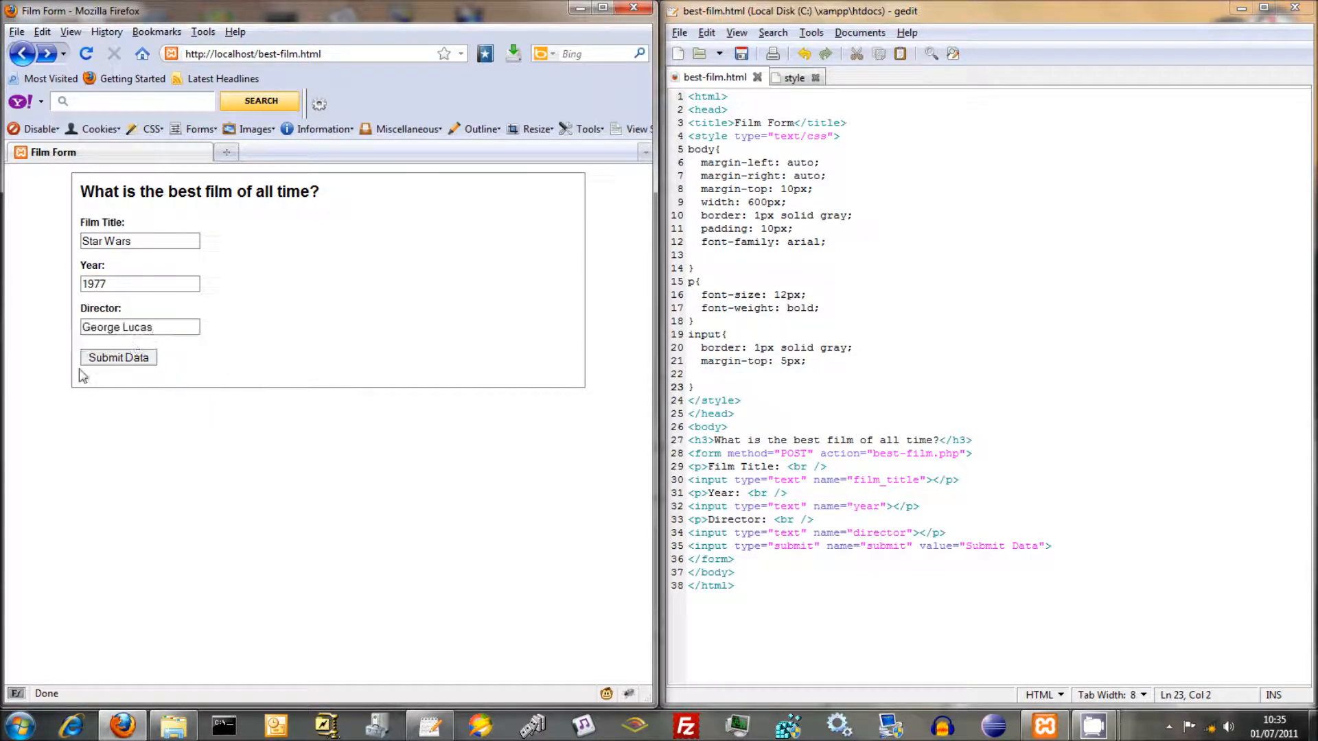
click(118, 356)
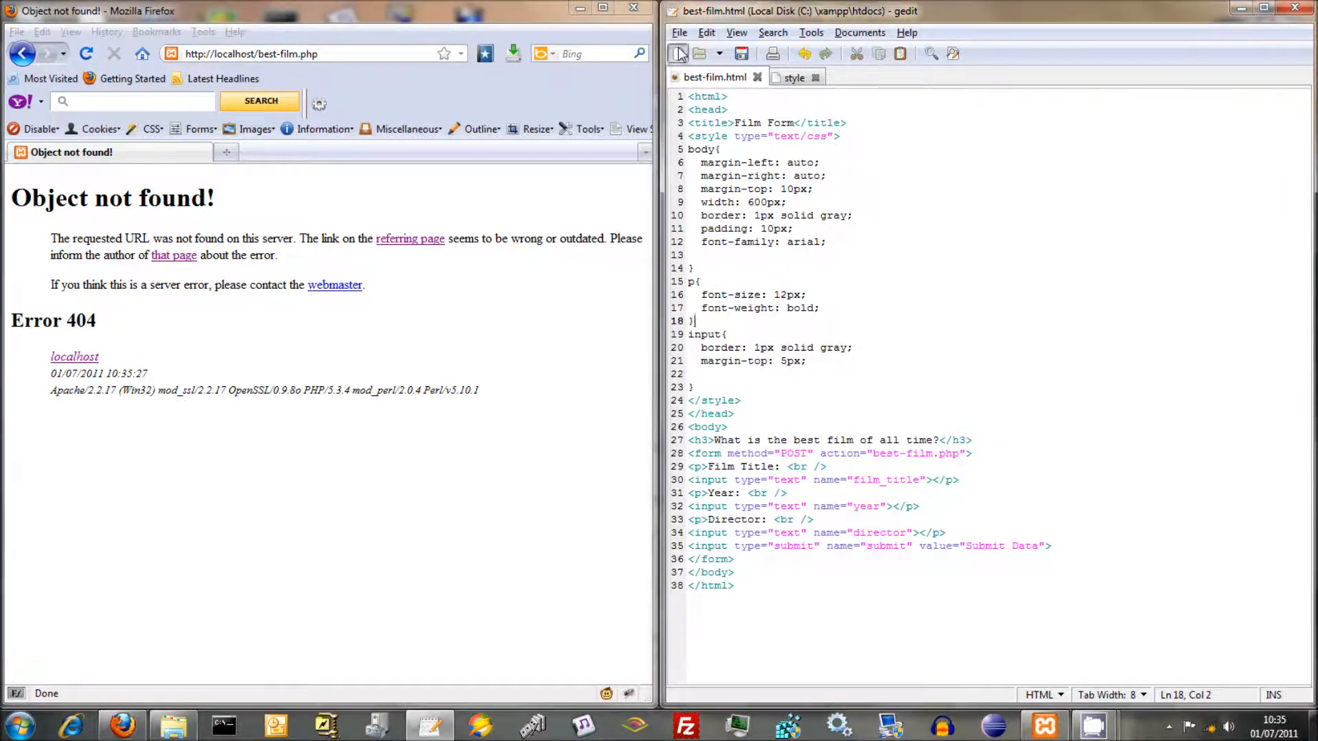
Start a new gedit document containing an empty <?php ... ?> block
click(677, 53)
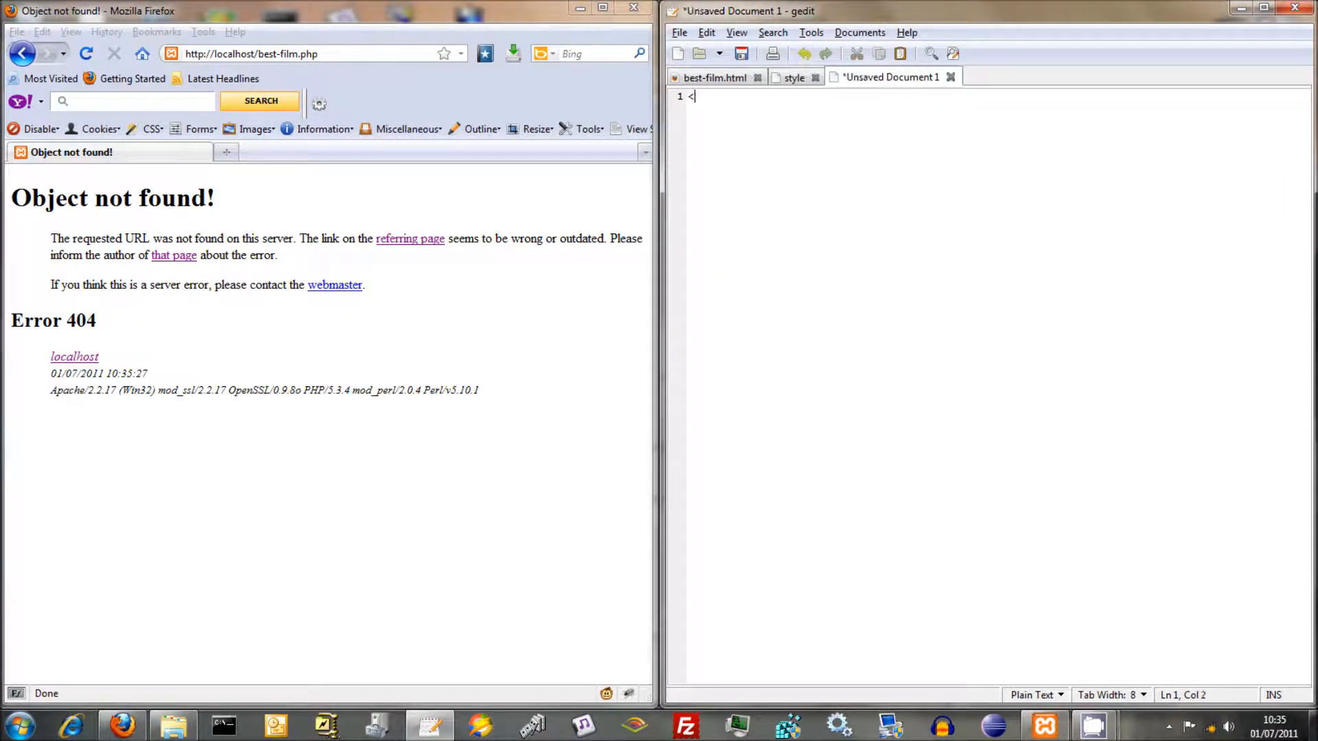
text(?php)
text(?>)
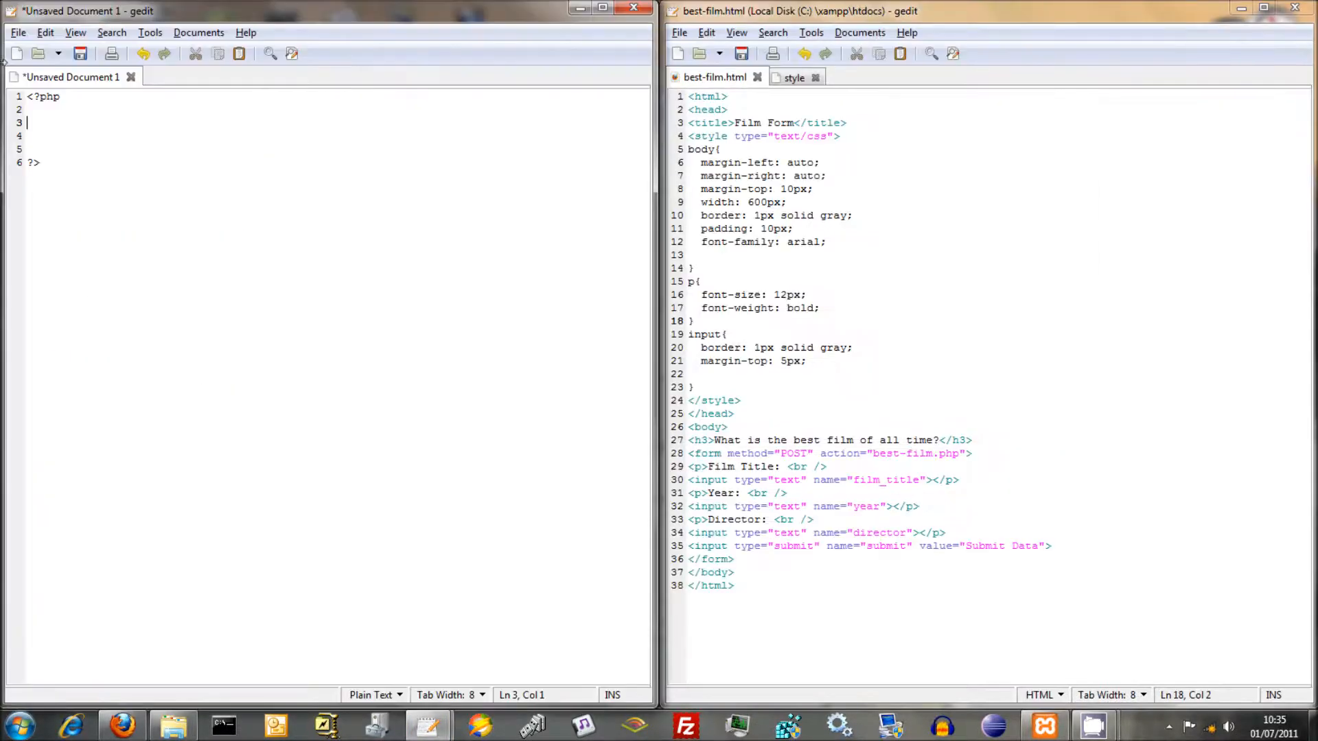
Write $_POST["film_title"] inside the PHP block, matching the form's input name
click(83, 109)
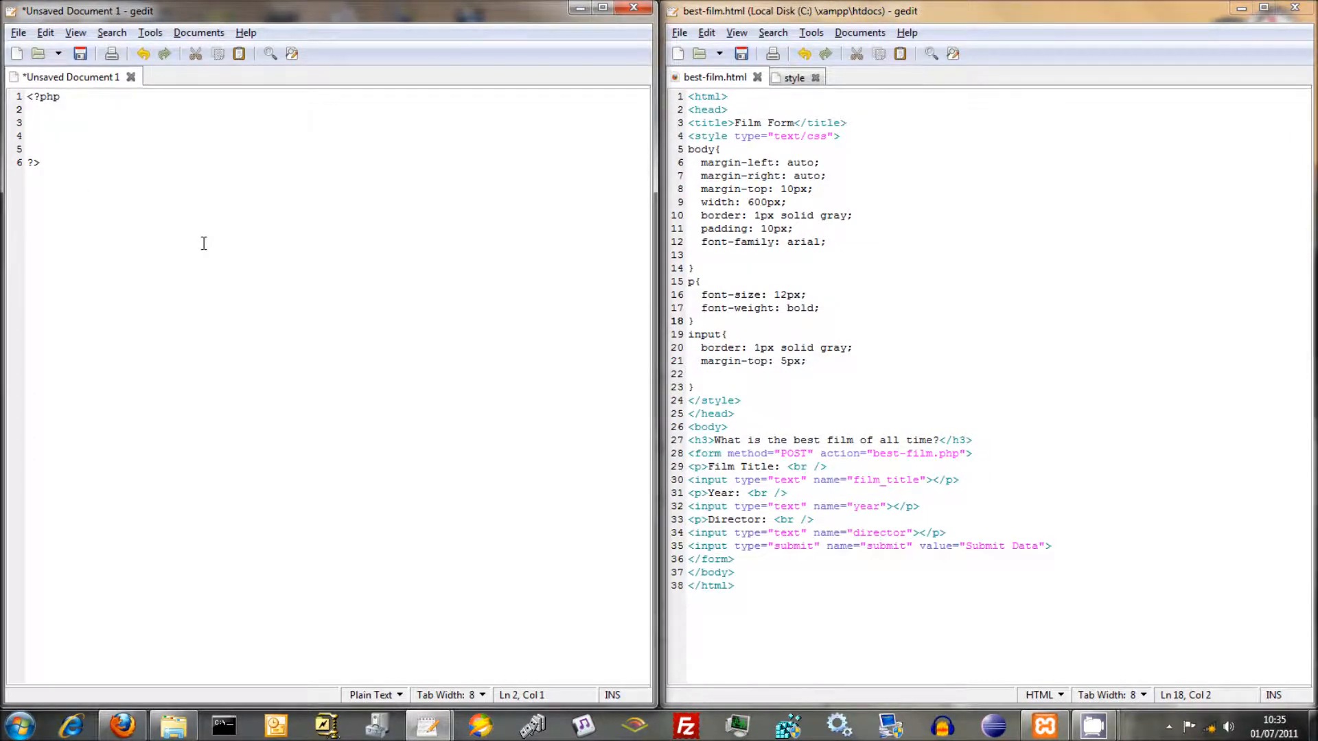
text($)
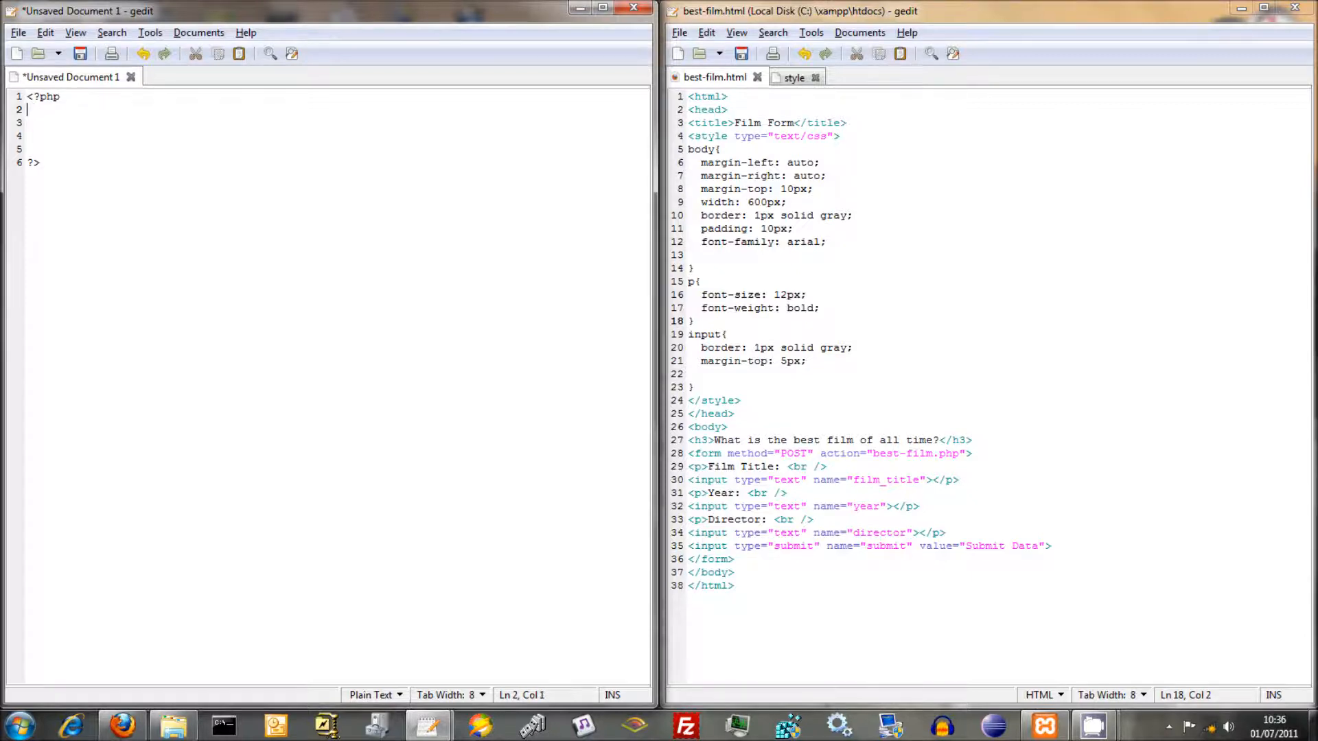
text($)
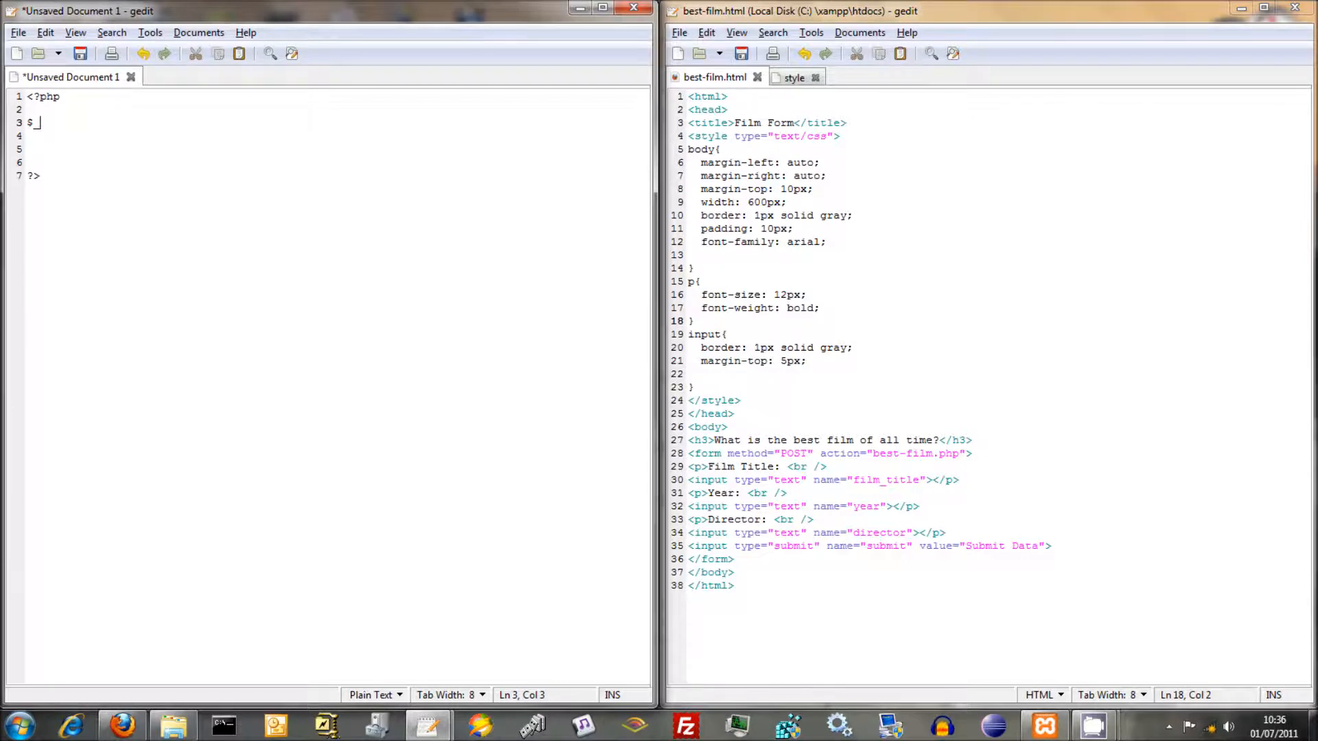
text(_POST[)
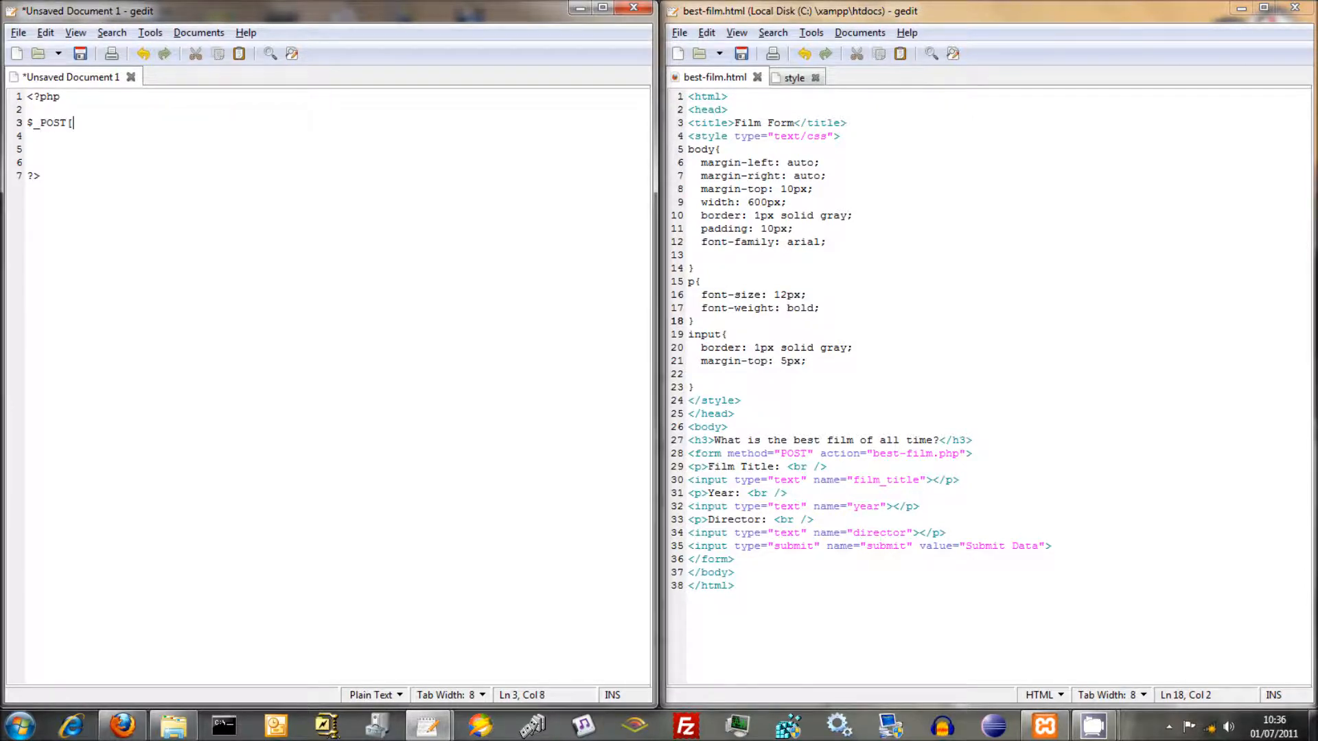
text(")
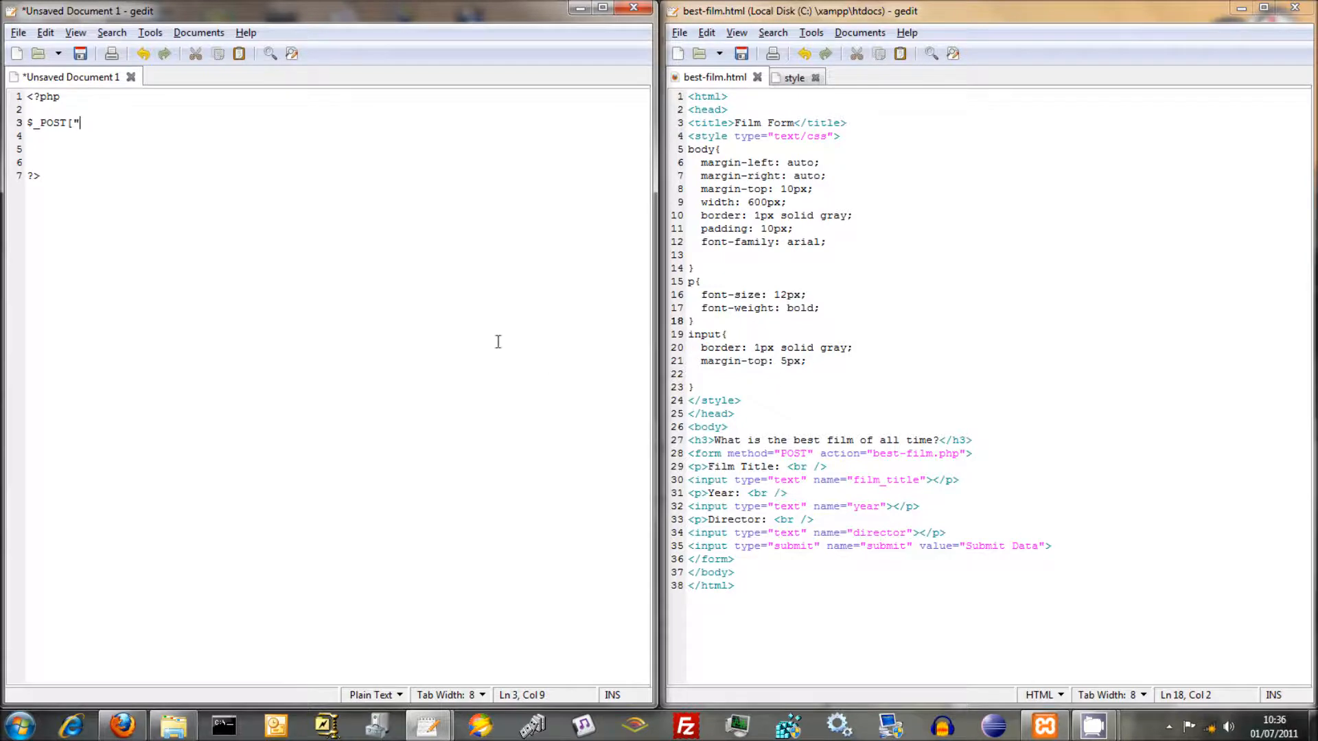
click(881, 481)
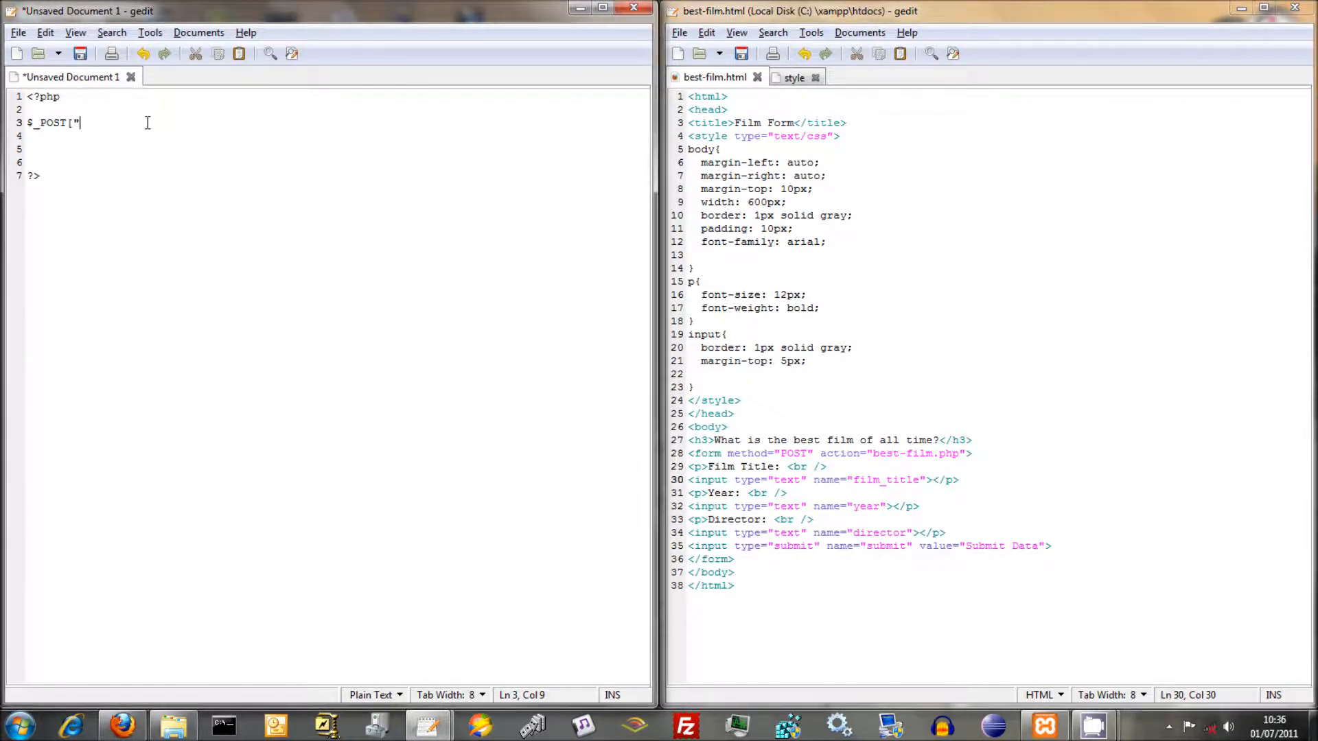
text(film_title)
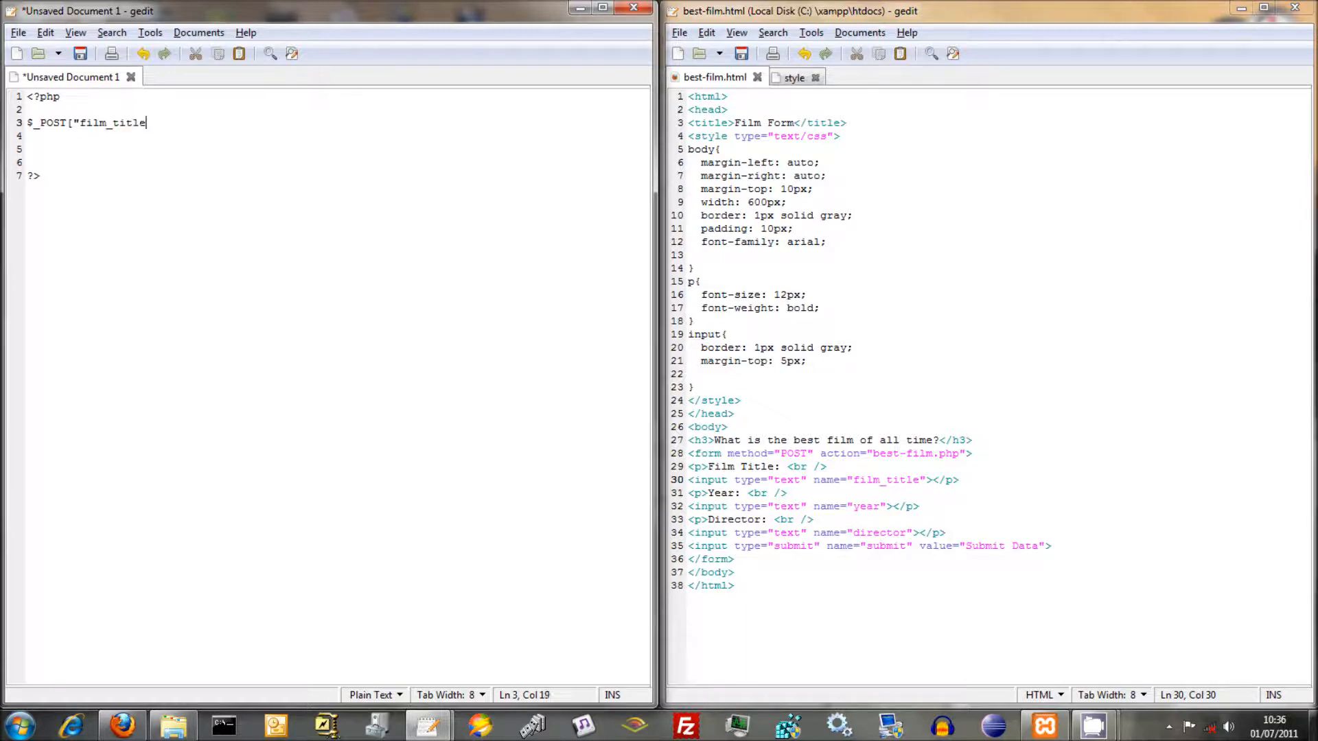
text("])
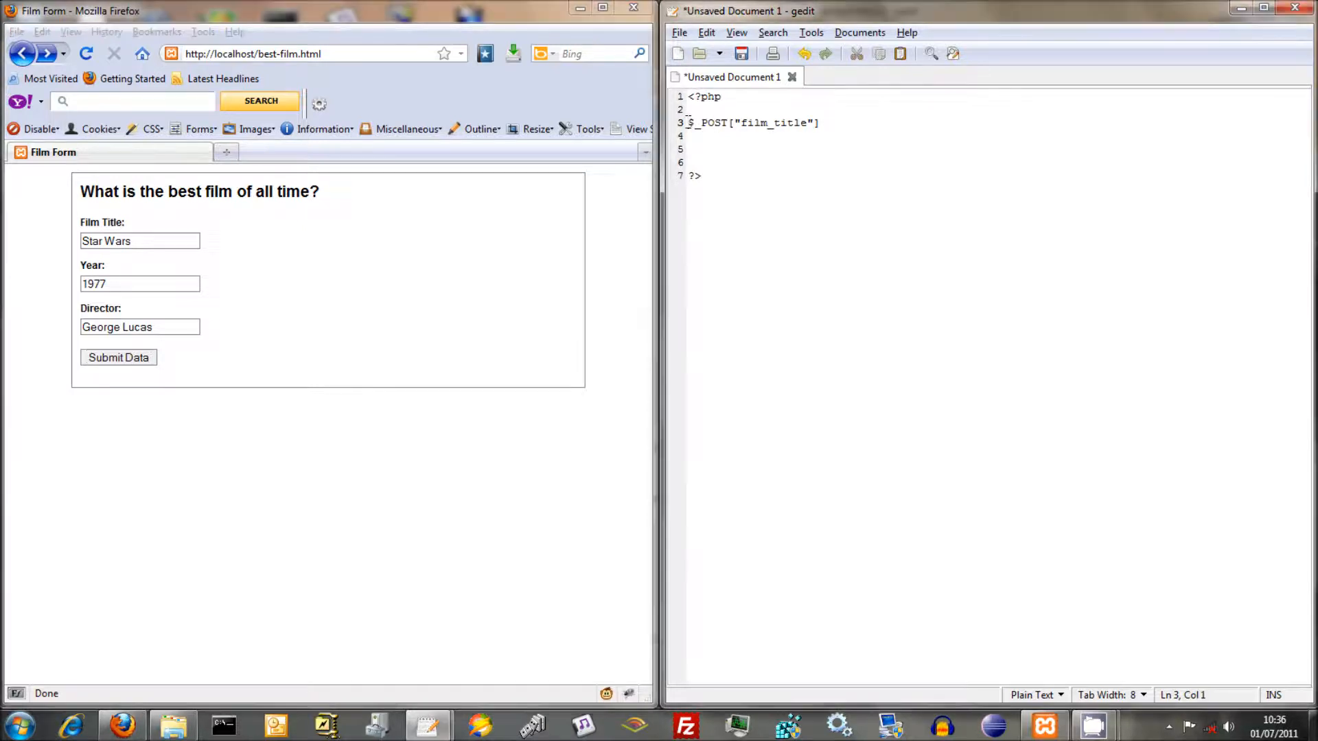
Turn line 3 into echo $_POST["film_title"]; in the PHP script
double_click(106, 242)
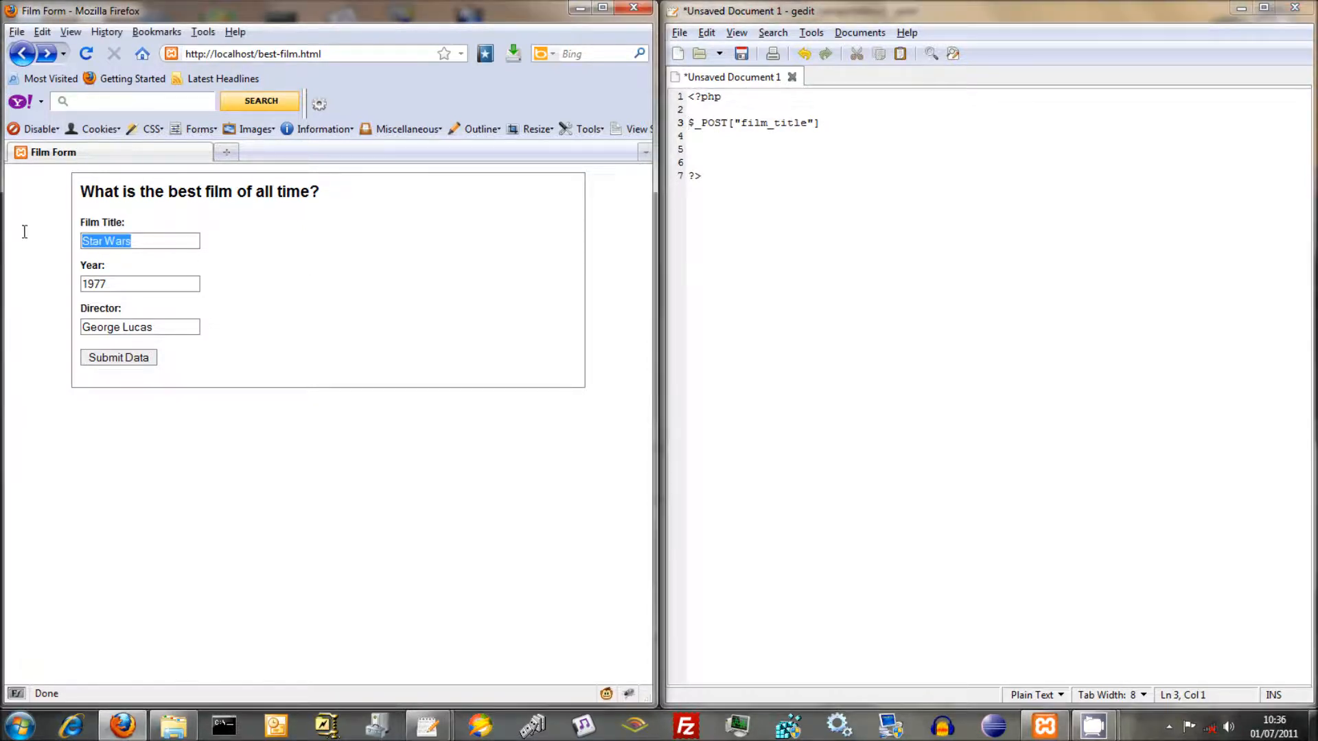
click(728, 178)
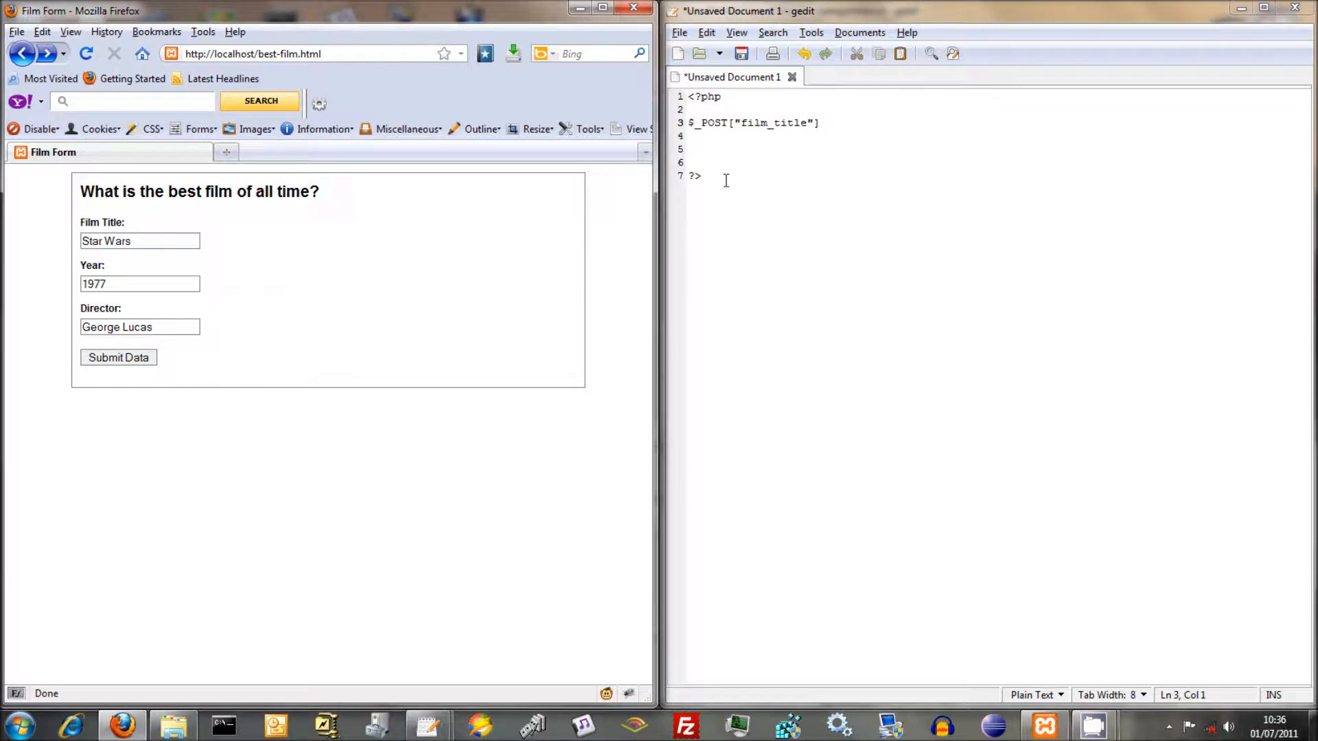
mouse_move(686, 135)
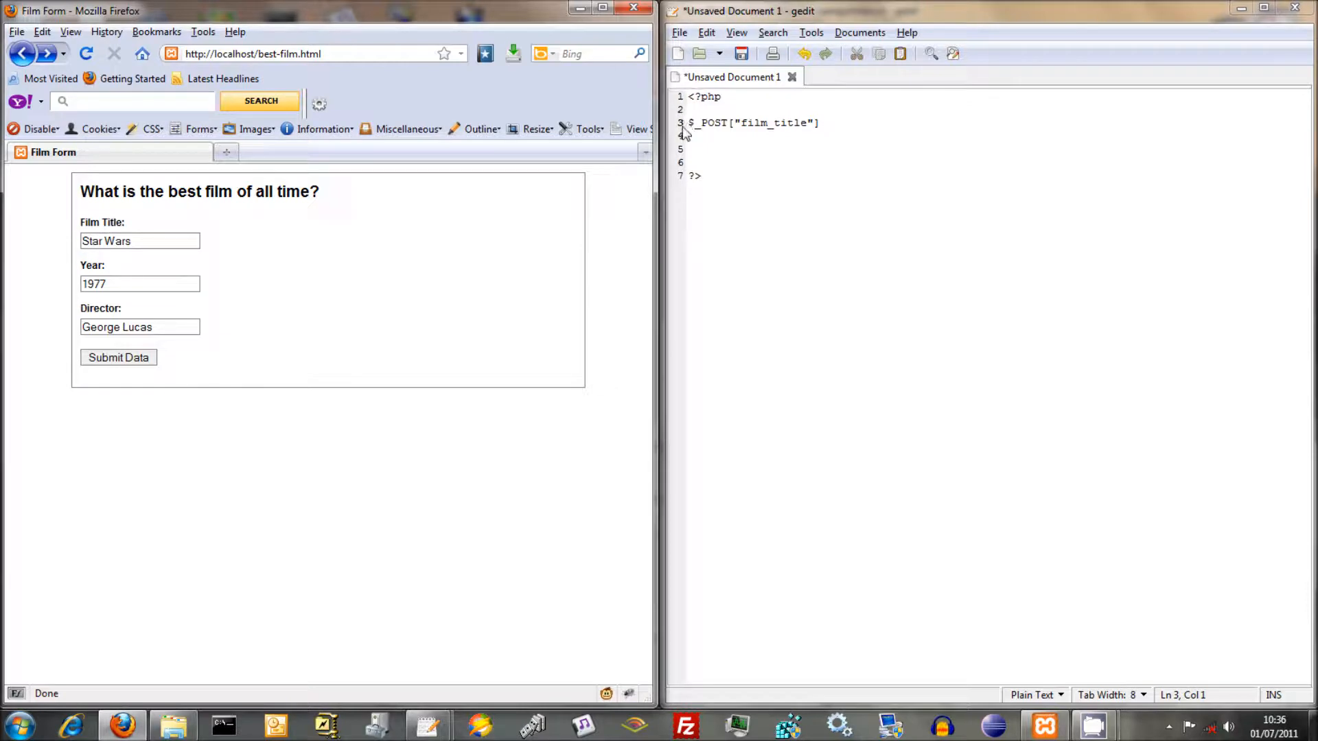
text(echo)
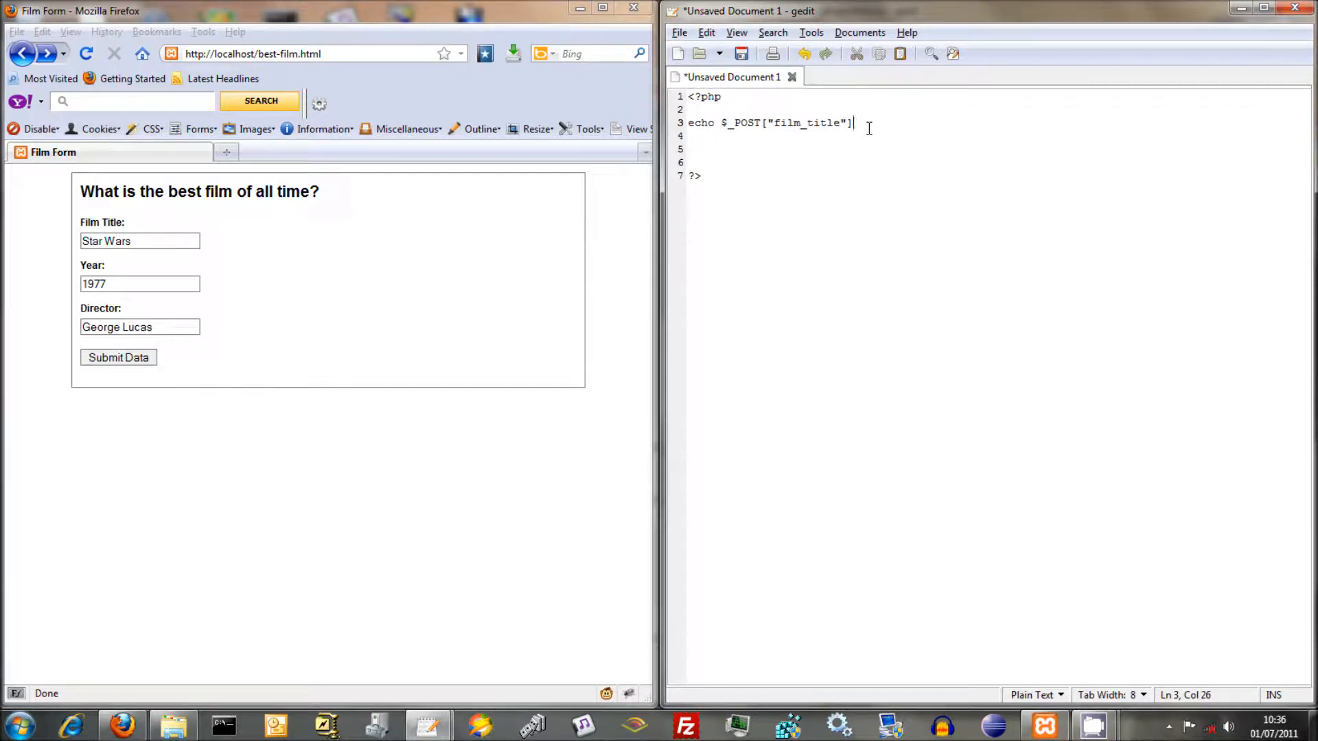
text(;)
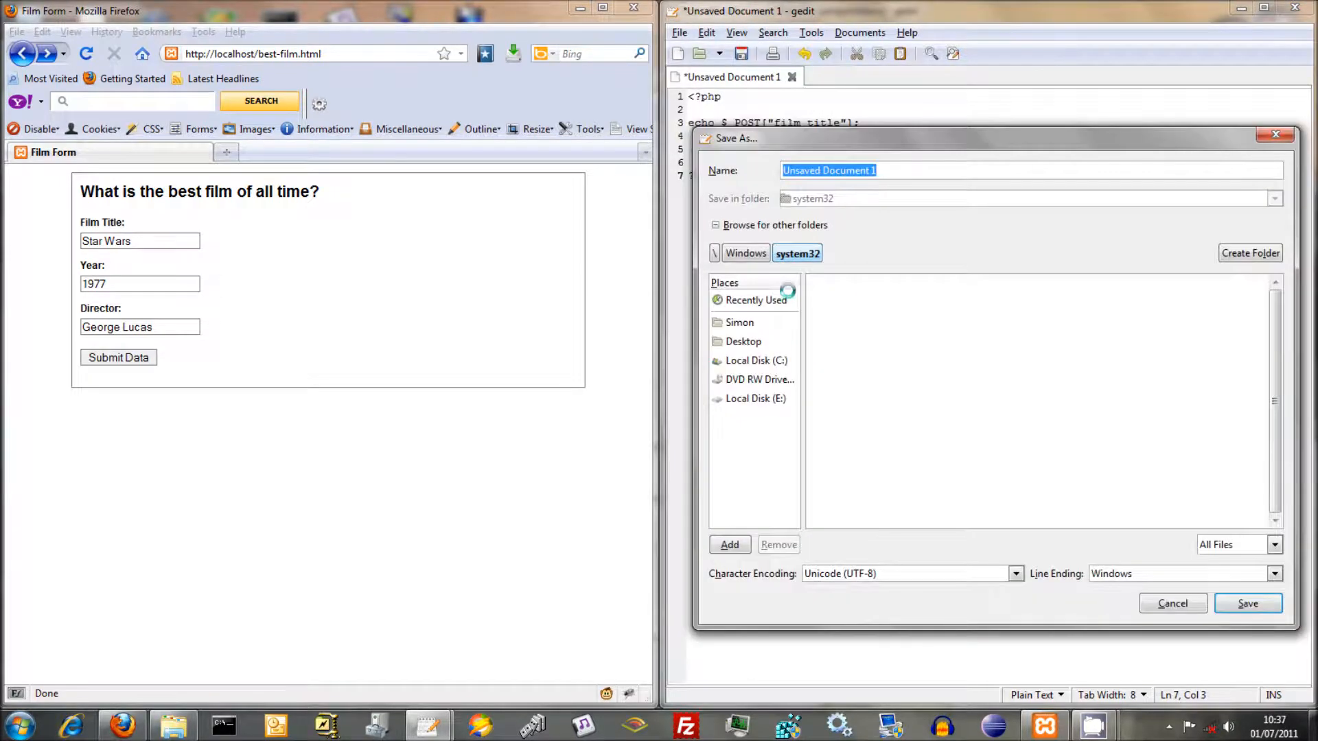
Save the script as best-film.php in C:\xampp\htdocs
click(755, 359)
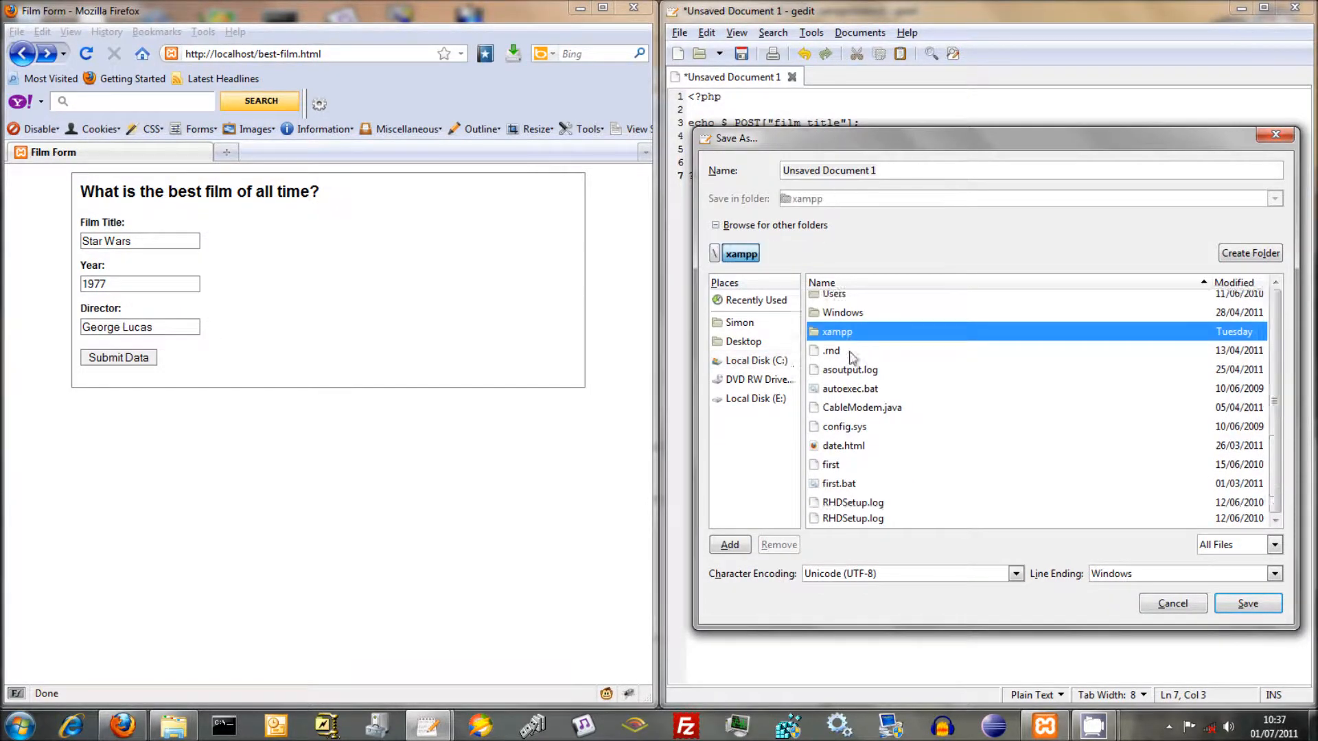
double_click(835, 330)
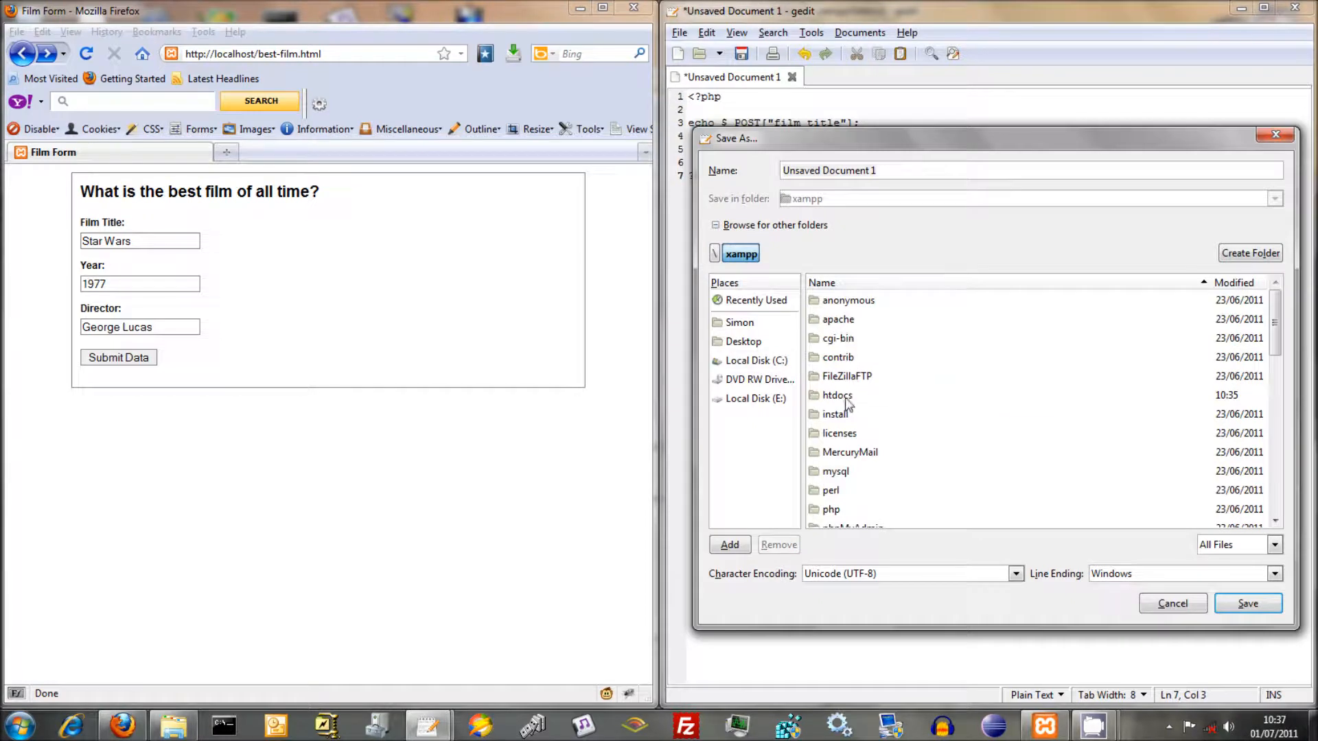
double_click(838, 396)
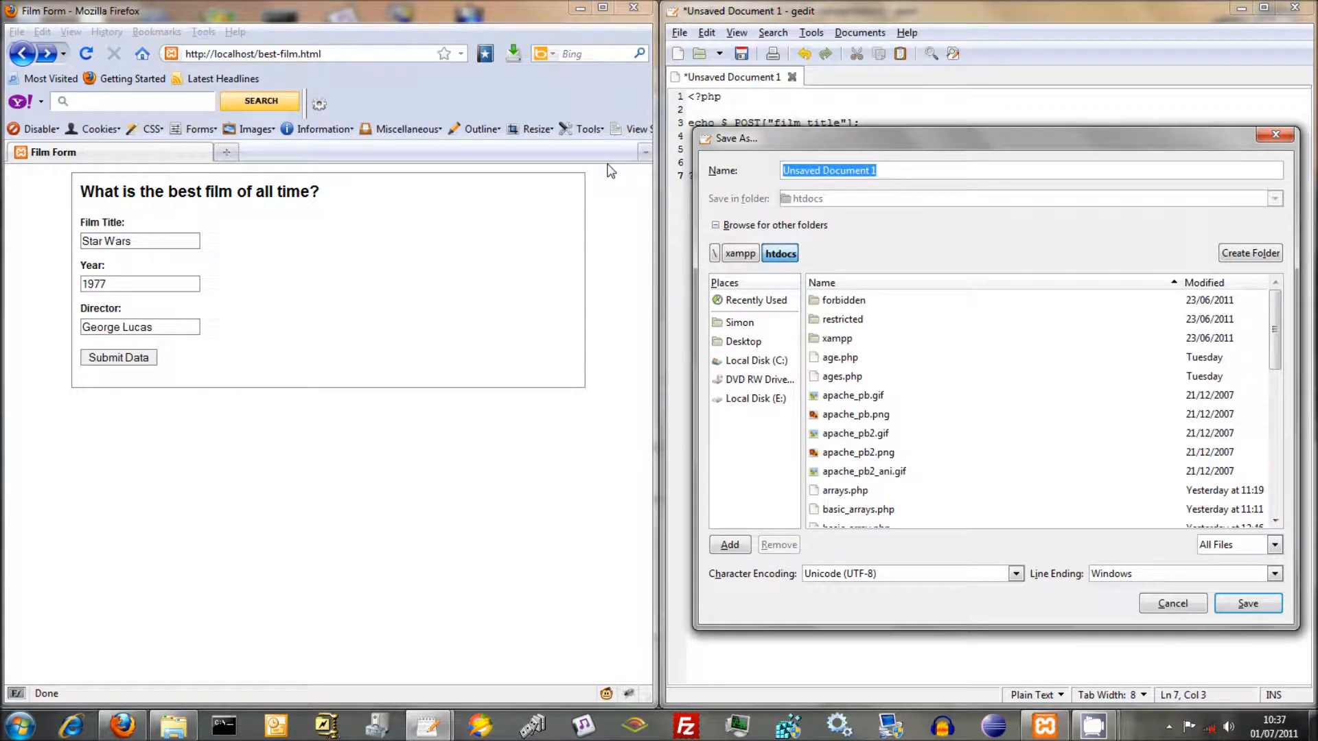
text(best-film.ph)
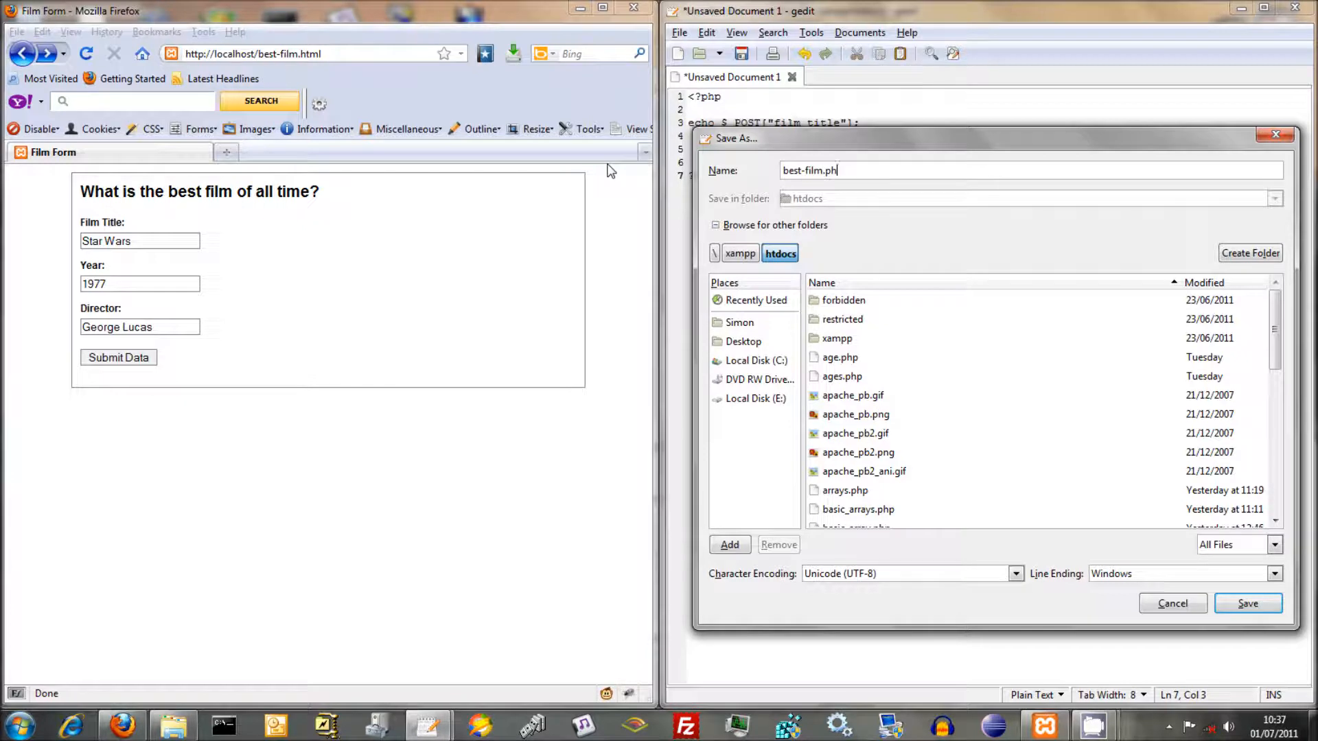
text(p)
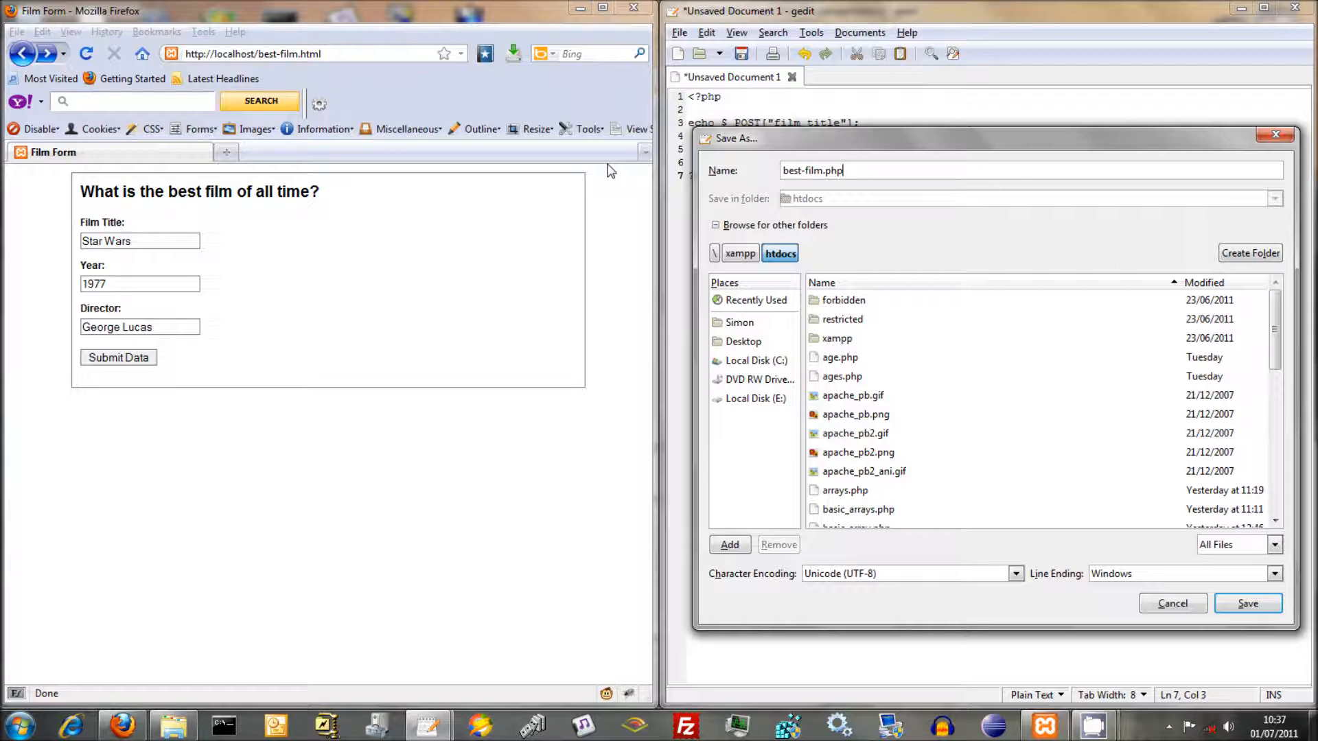
click(1248, 604)
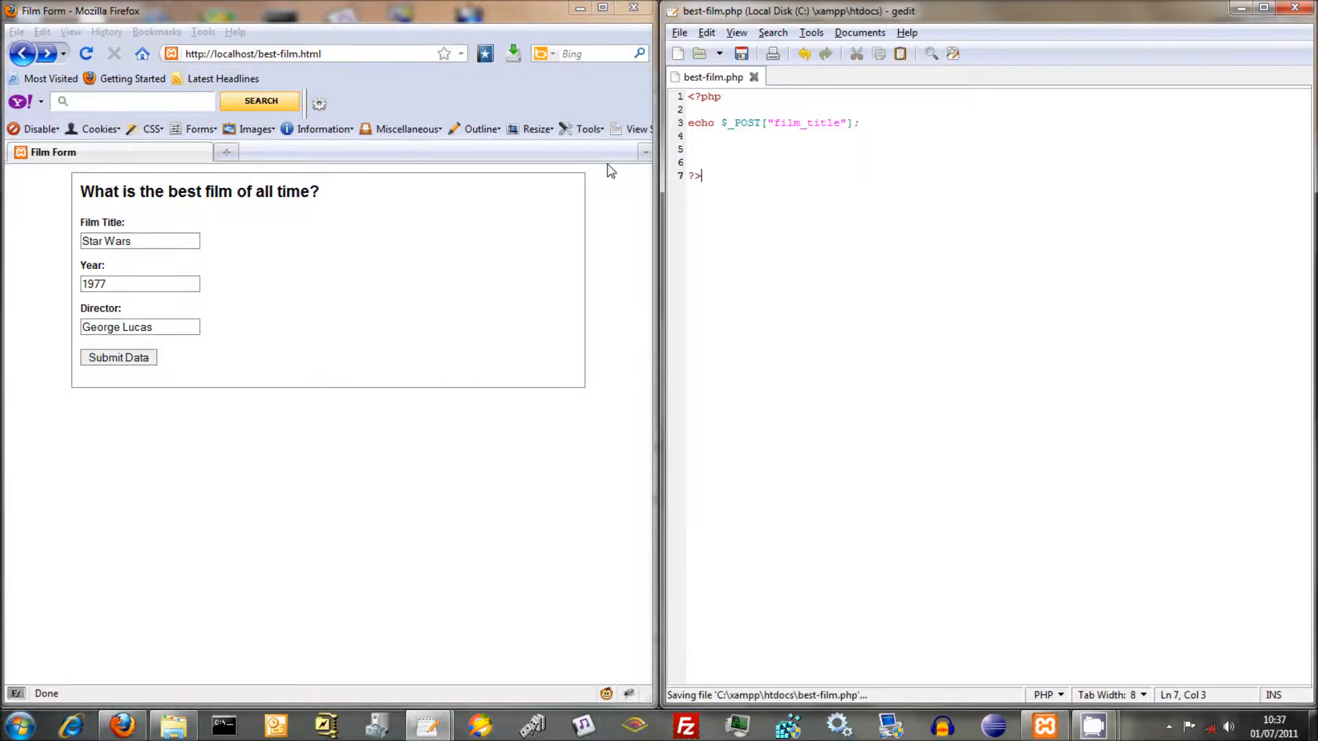
mouse_move(762, 157)
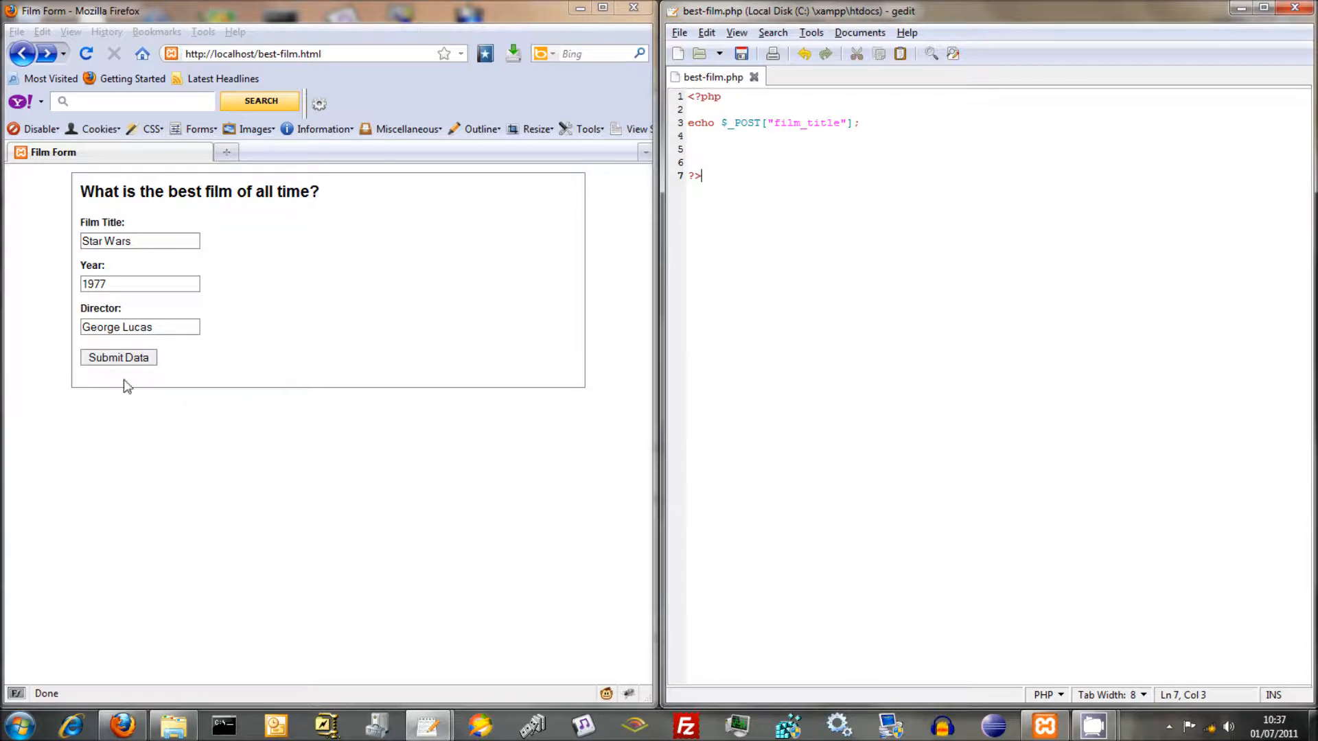
Submit the Star Wars form so best-film.php prints the title, then go back to the form
click(118, 357)
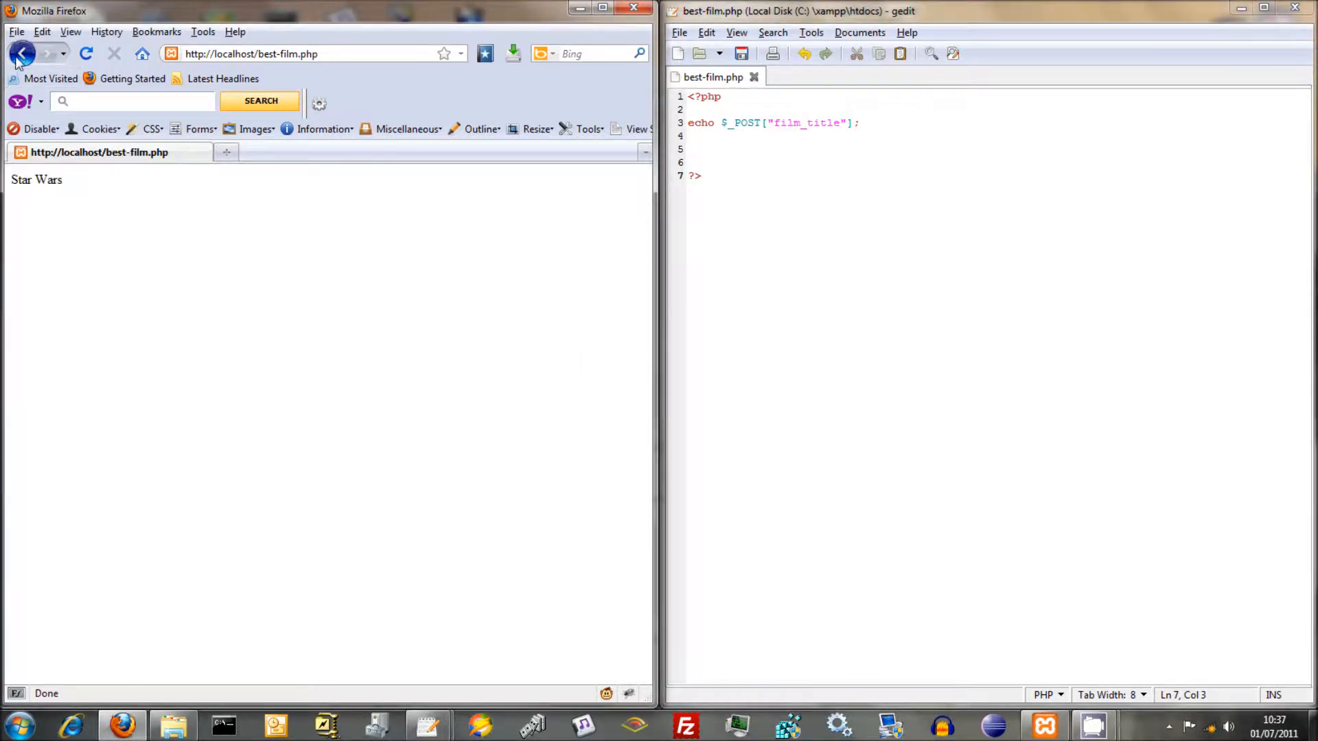
click(22, 54)
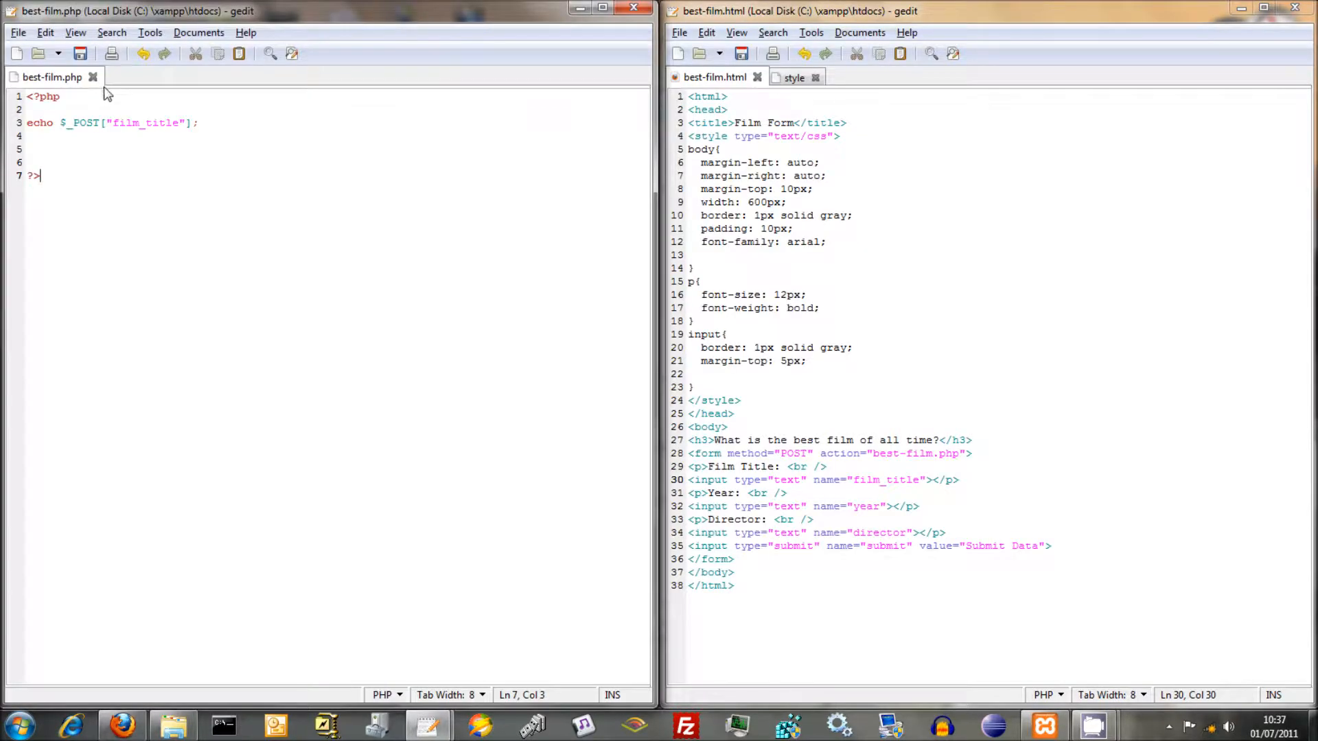
Extend the echo line with " came out in " concatenated to $_POST["year"]
double_click(76, 123)
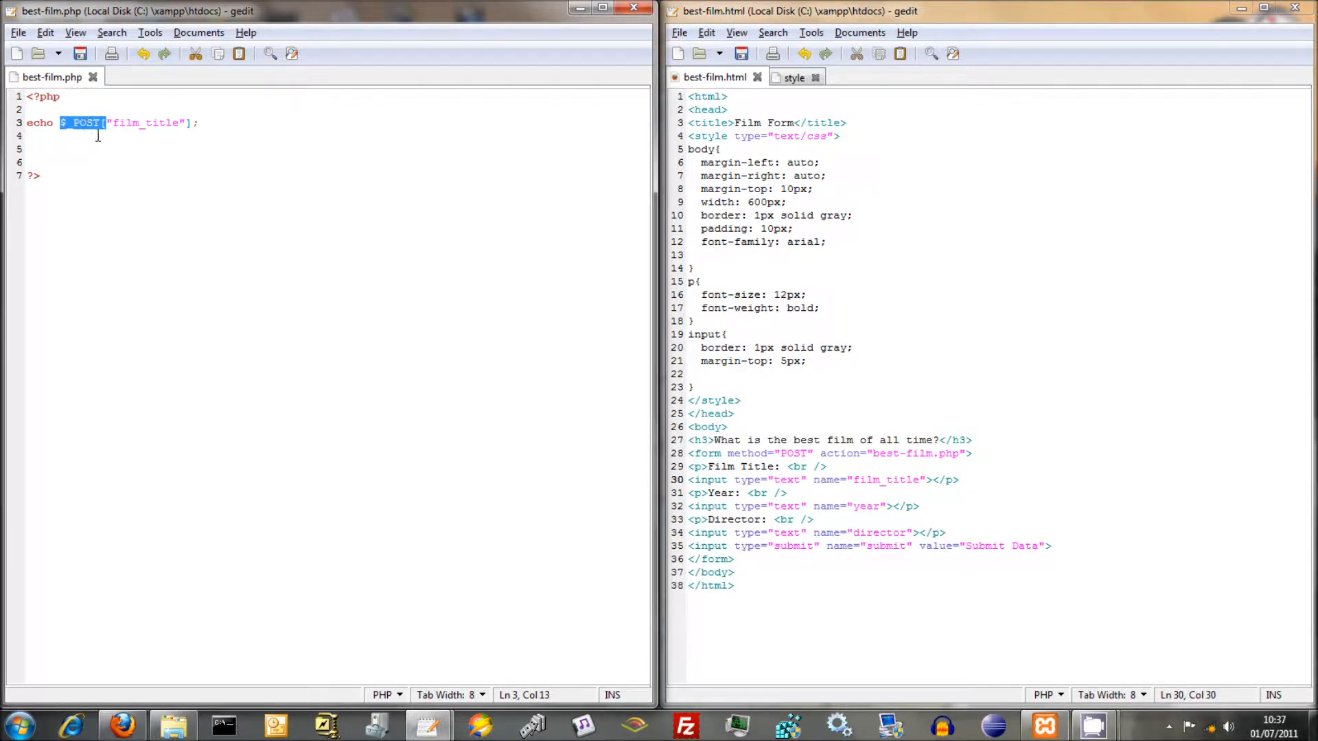
click(177, 122)
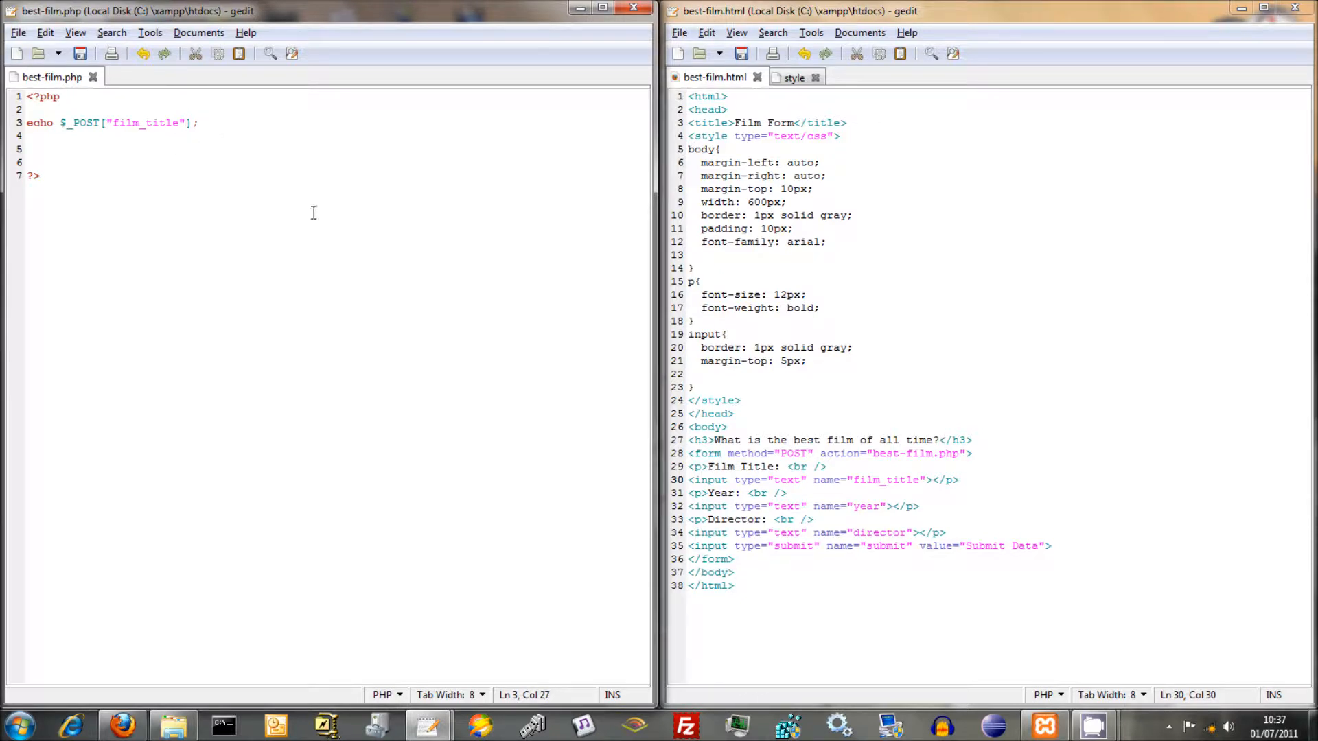
key(Return)
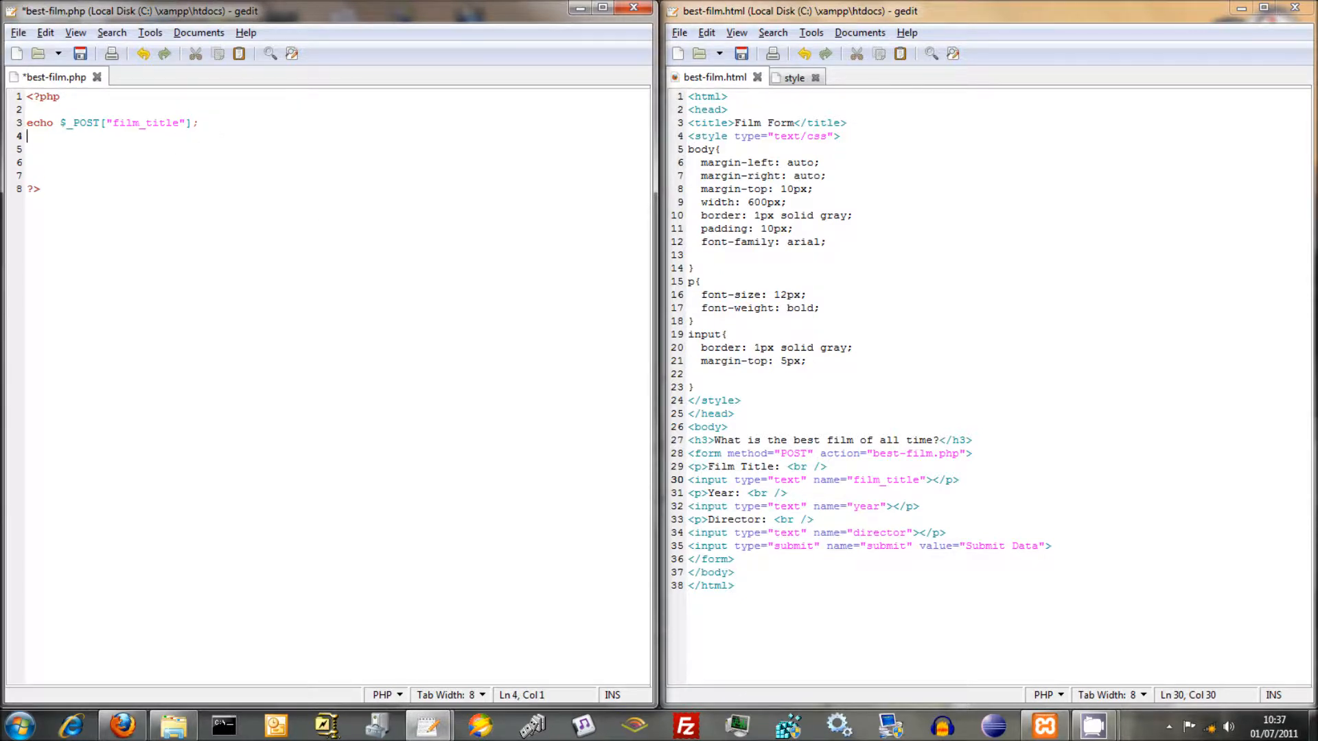
key(BackSpace)
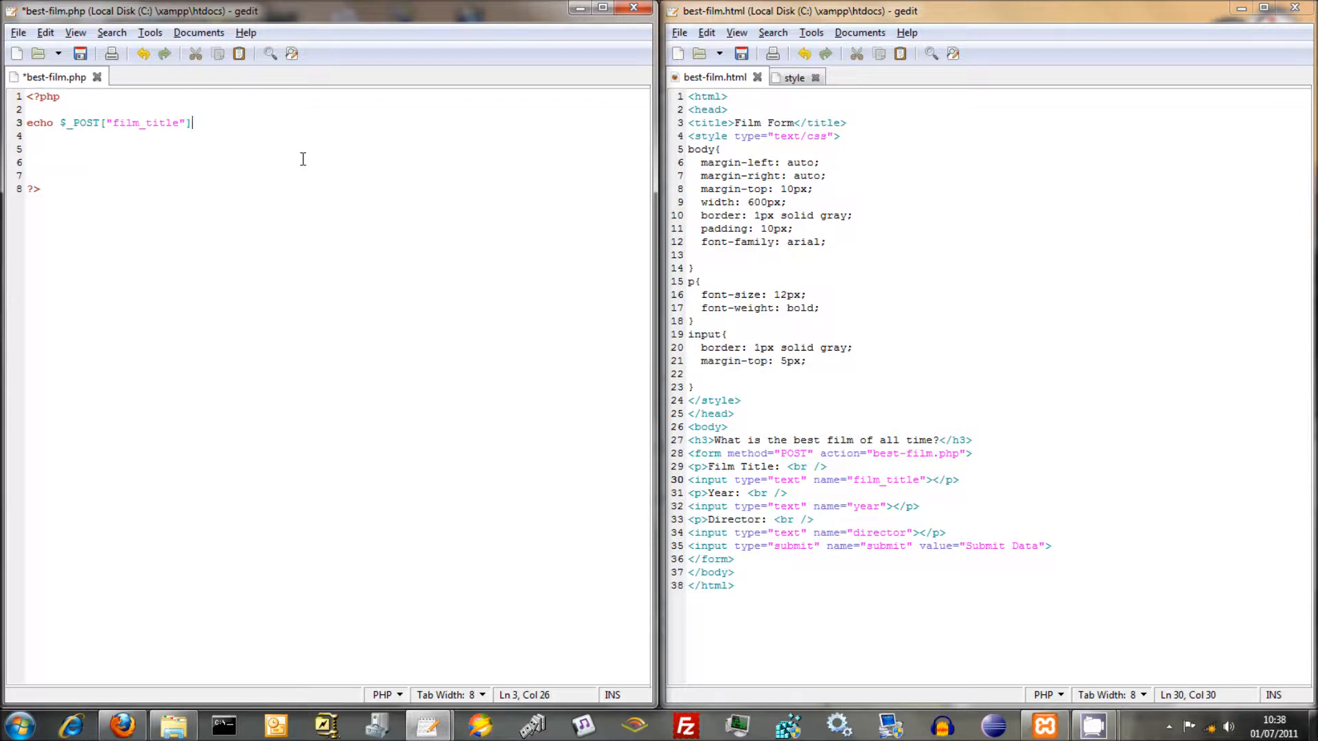
text(.)
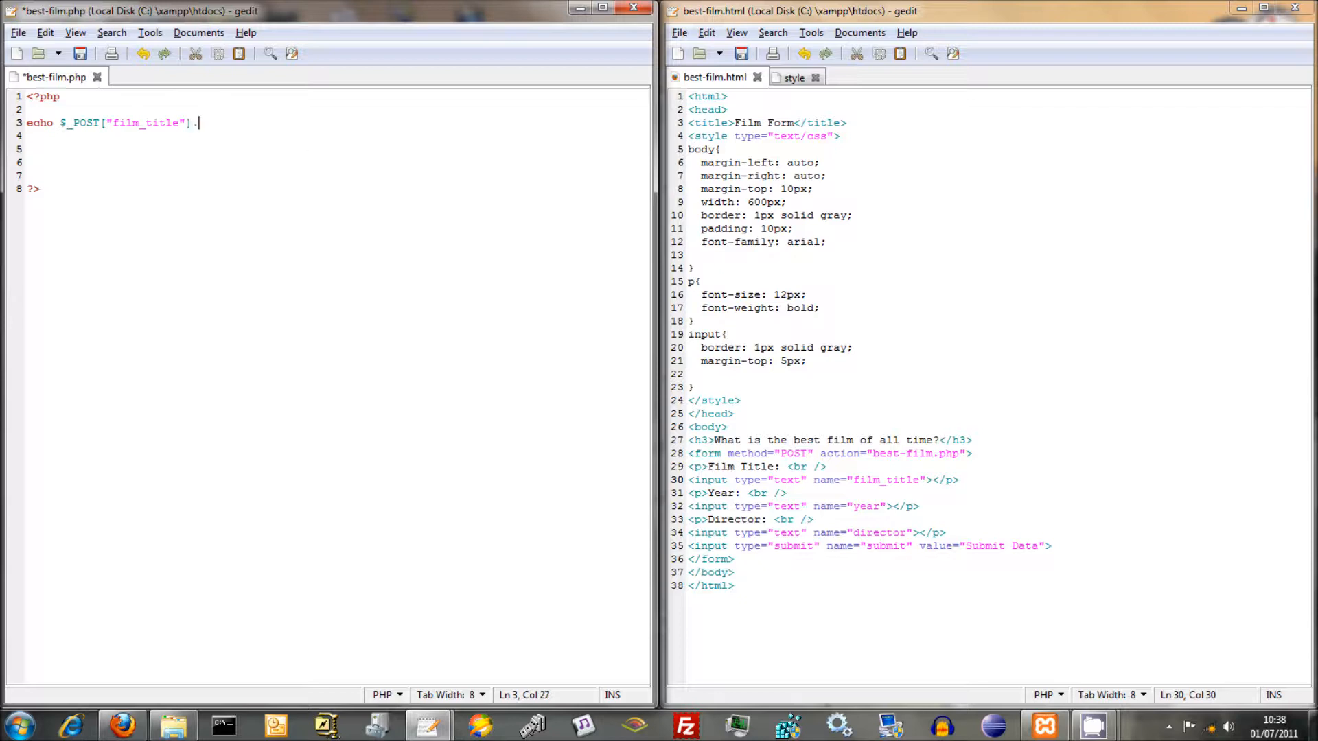
text(.")
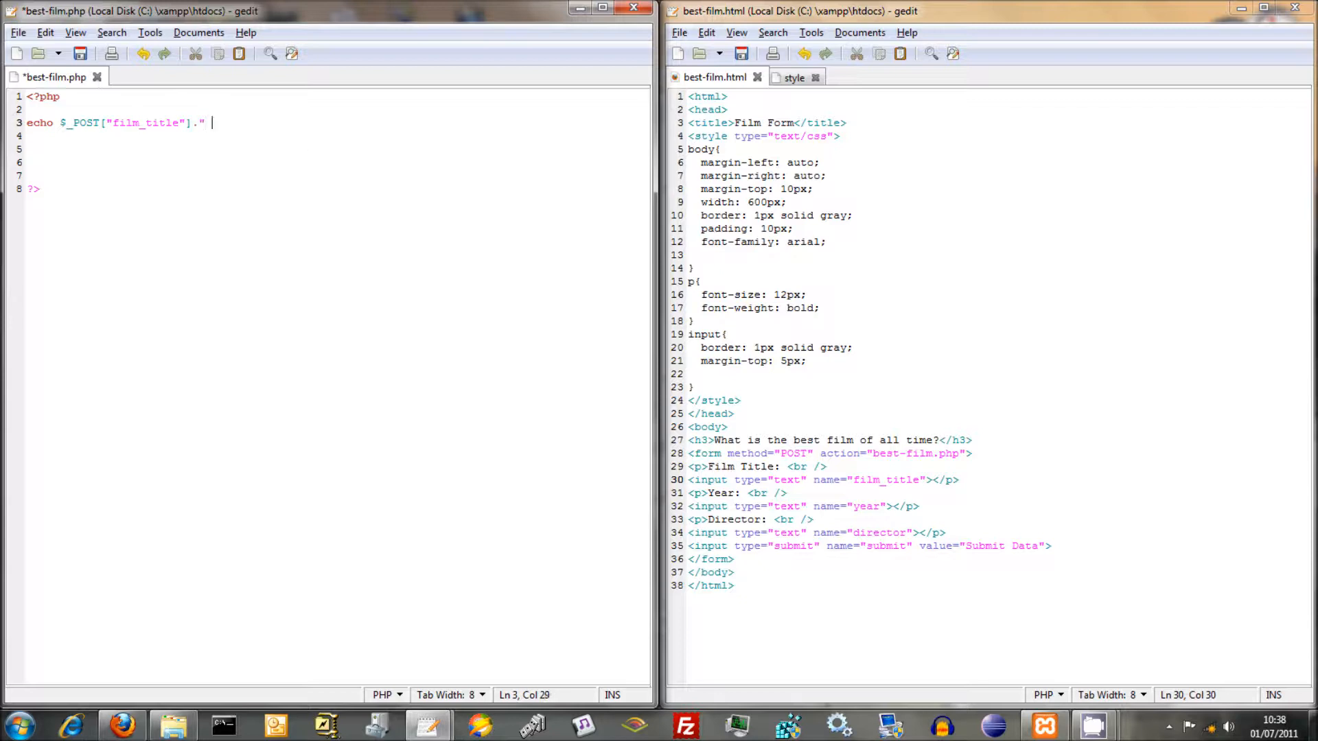
text(came out)
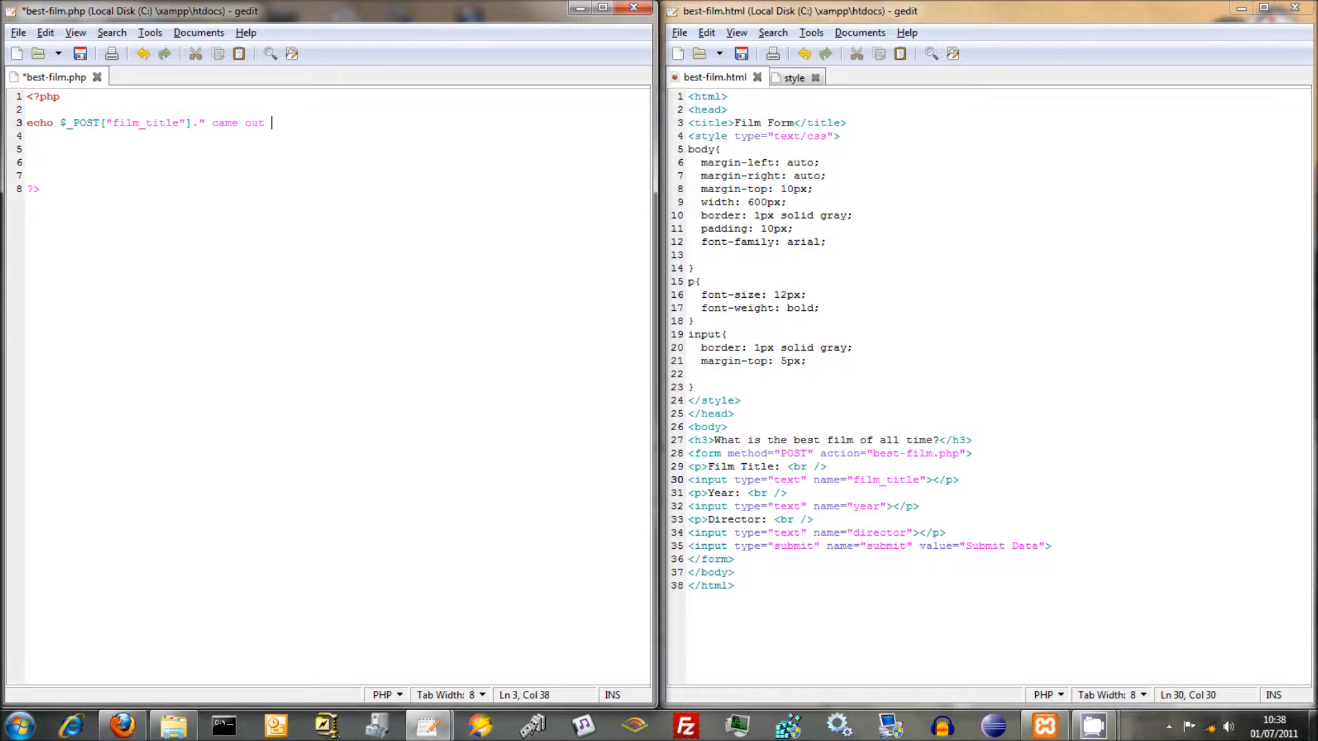
text(in ")
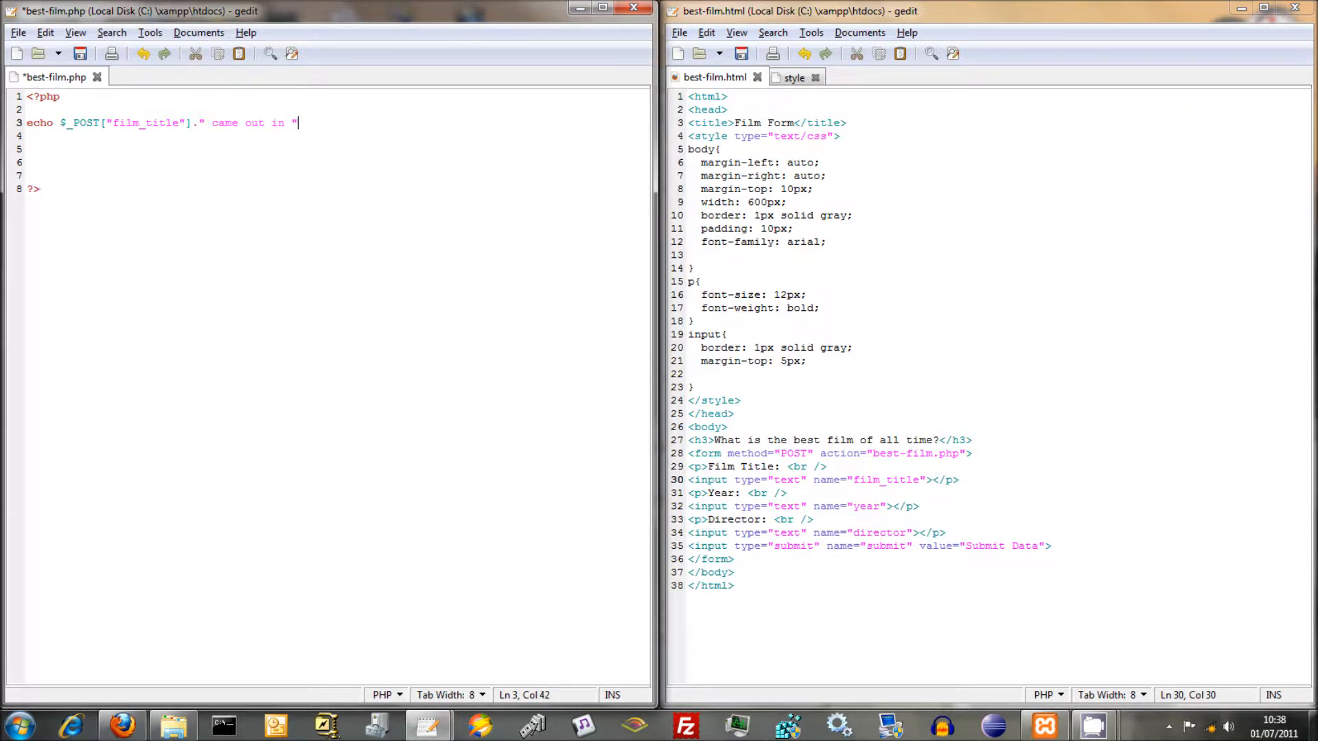
text(.$)
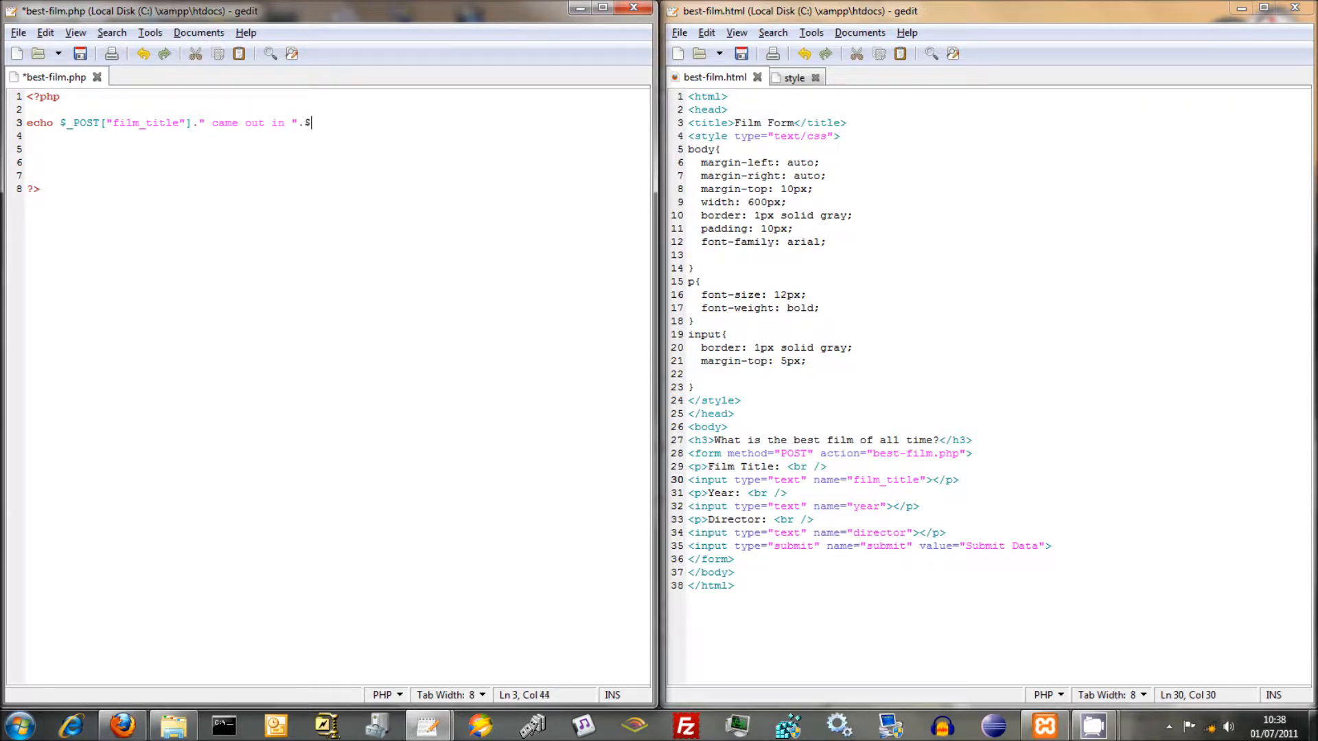
text(_POST[)
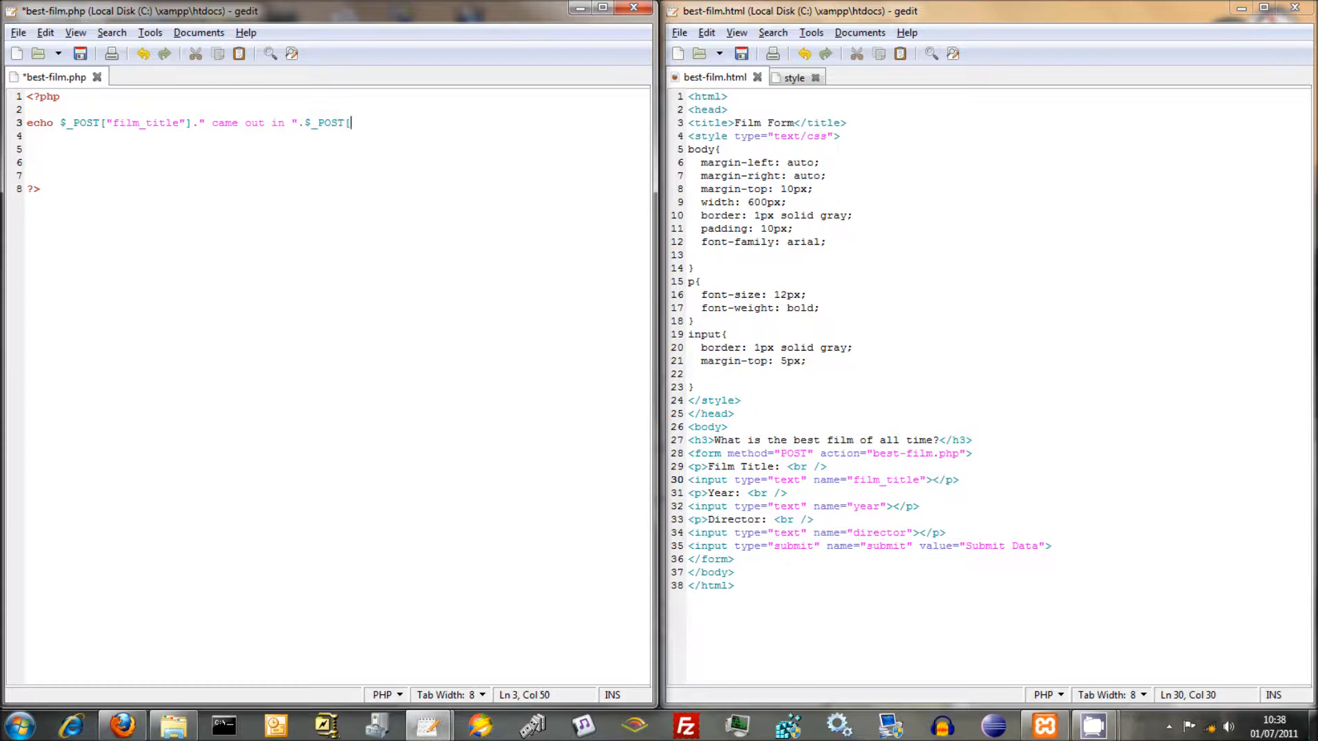
text(")
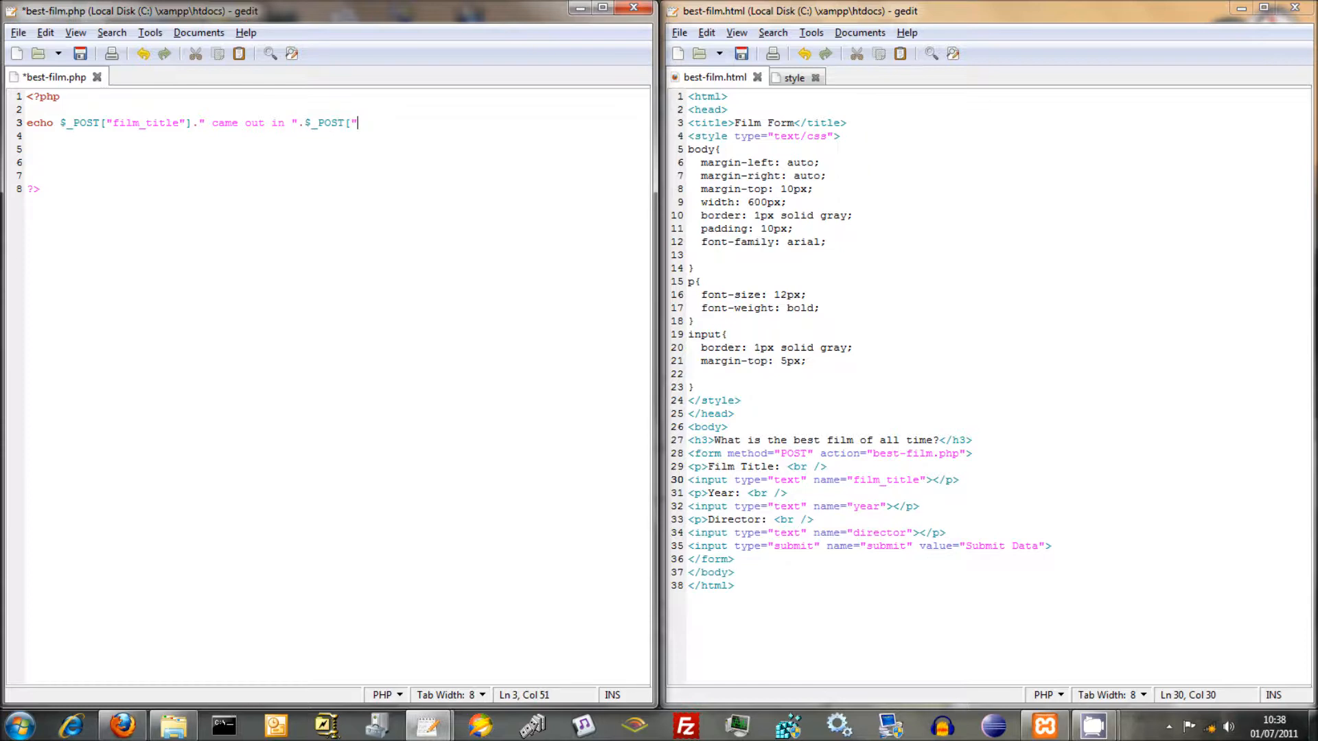
text(year)
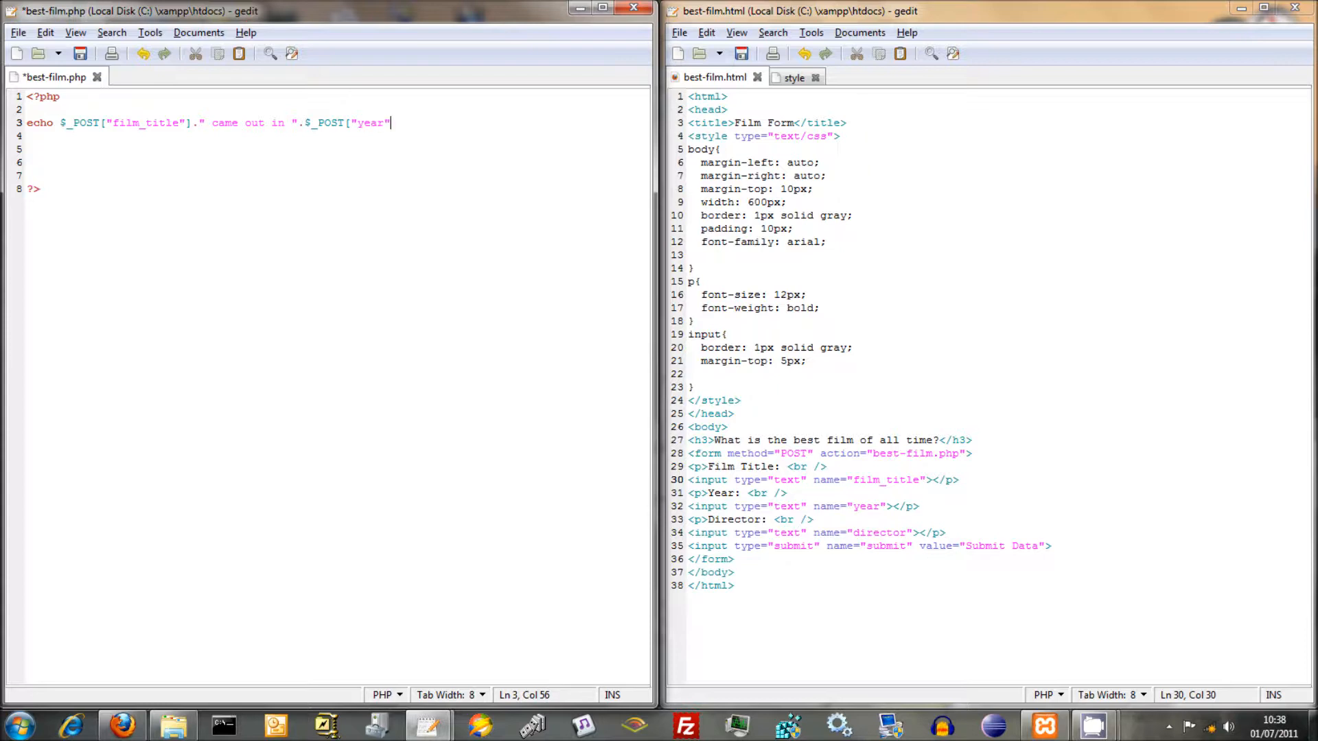
text(." and was d)
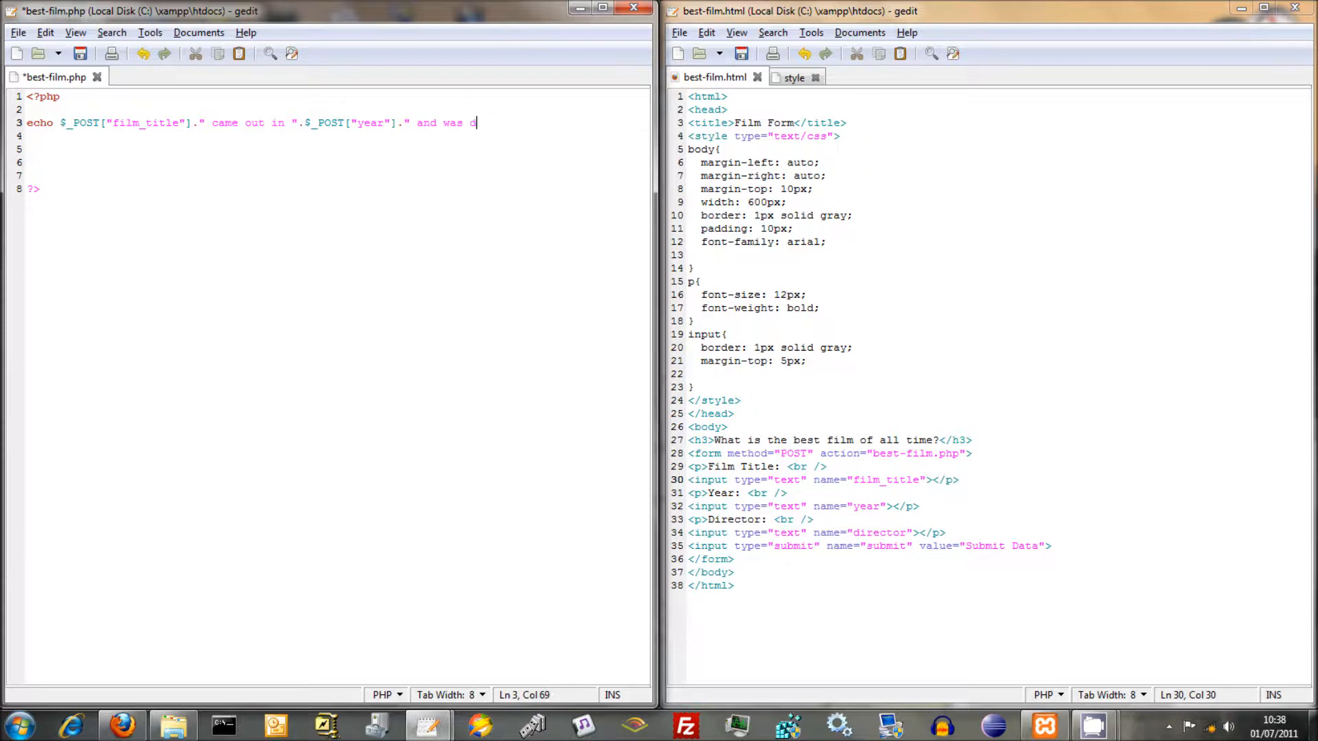
Append " and was directed by " with $_POST["director"], end with a semicolon, and save
text(irected)
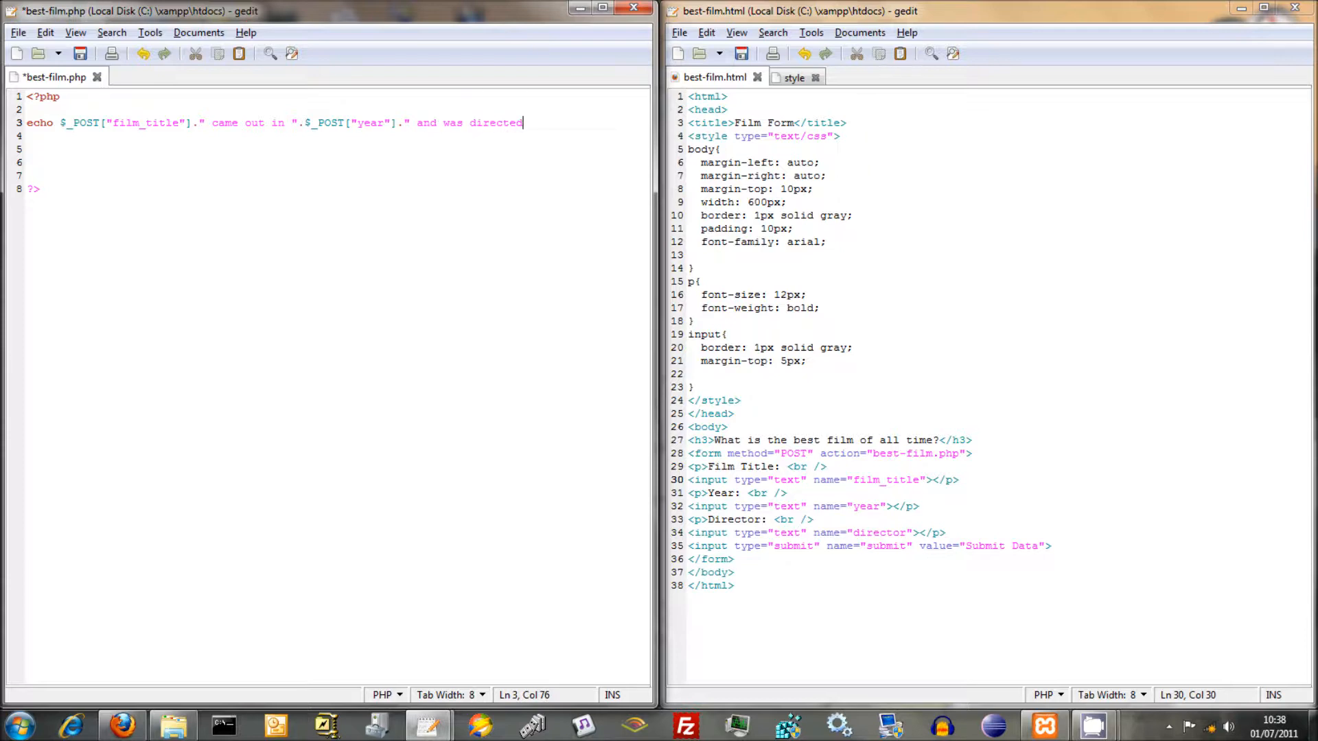
text(by ".")
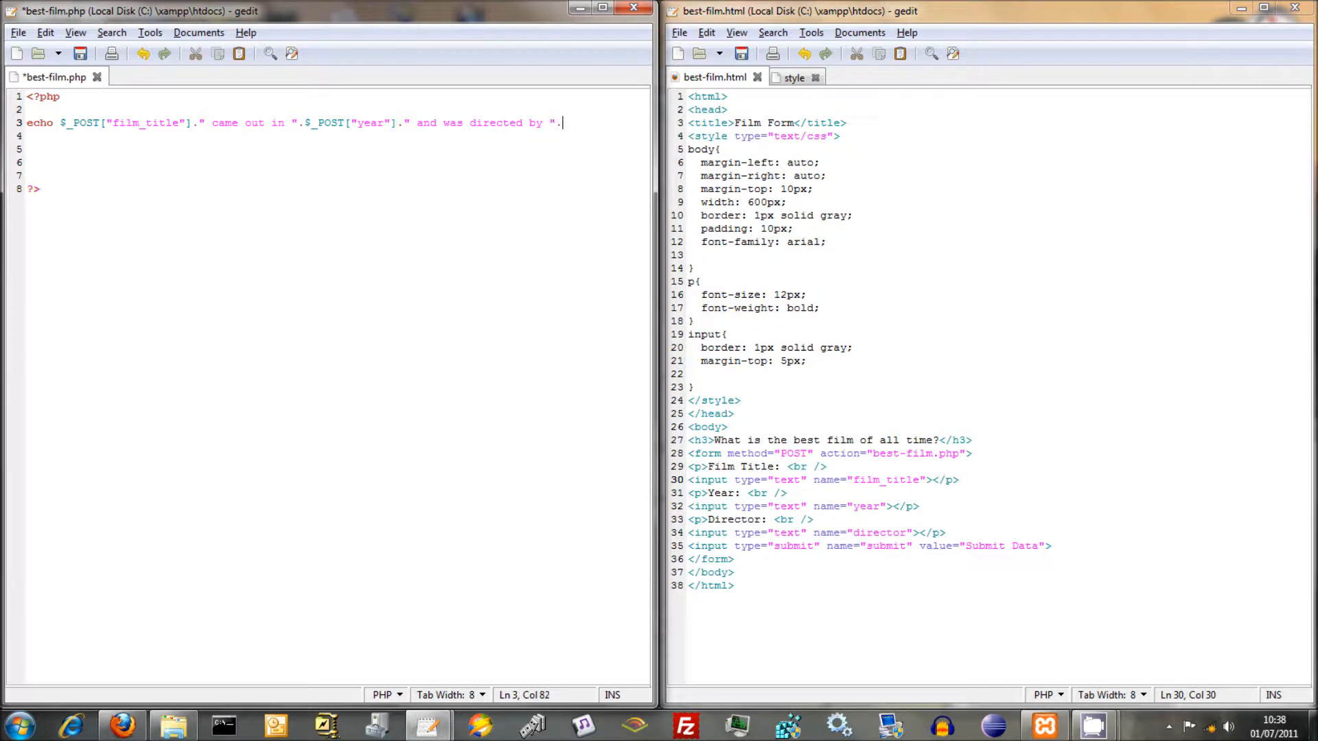
text($_P)
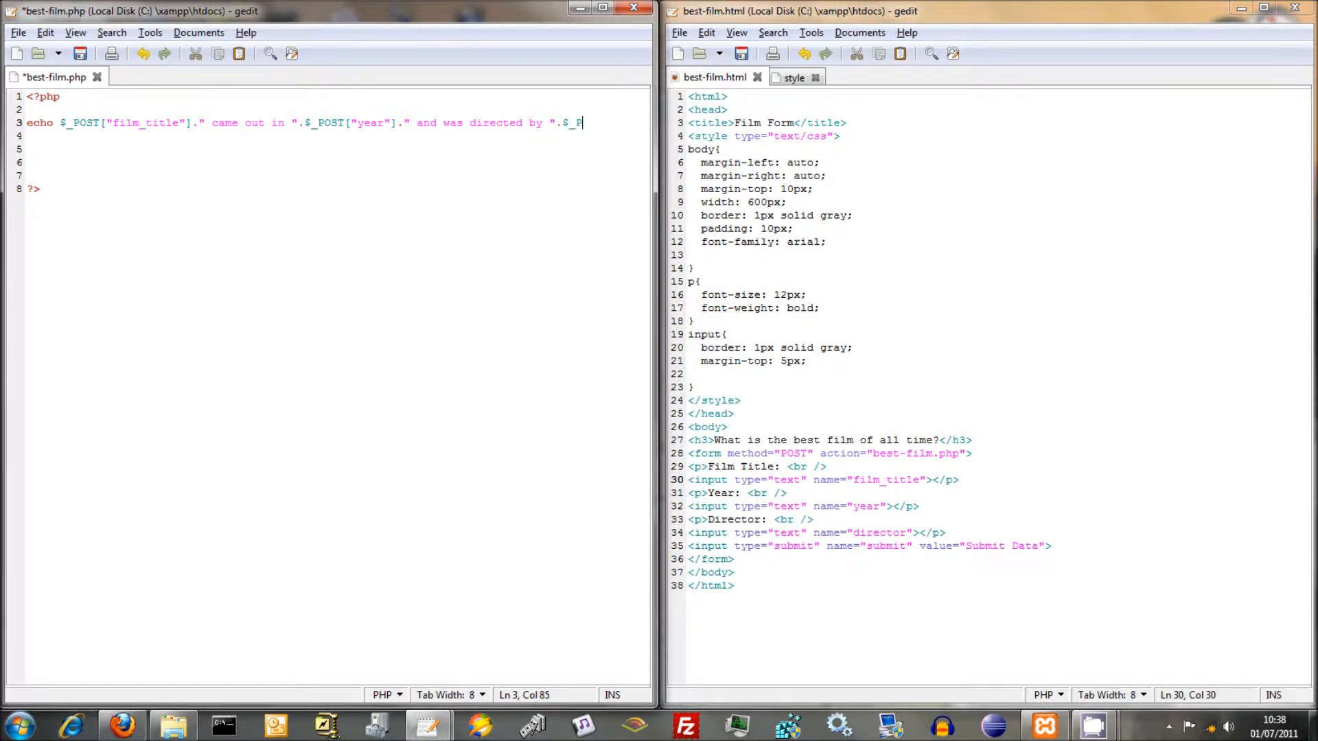
text(OST[)
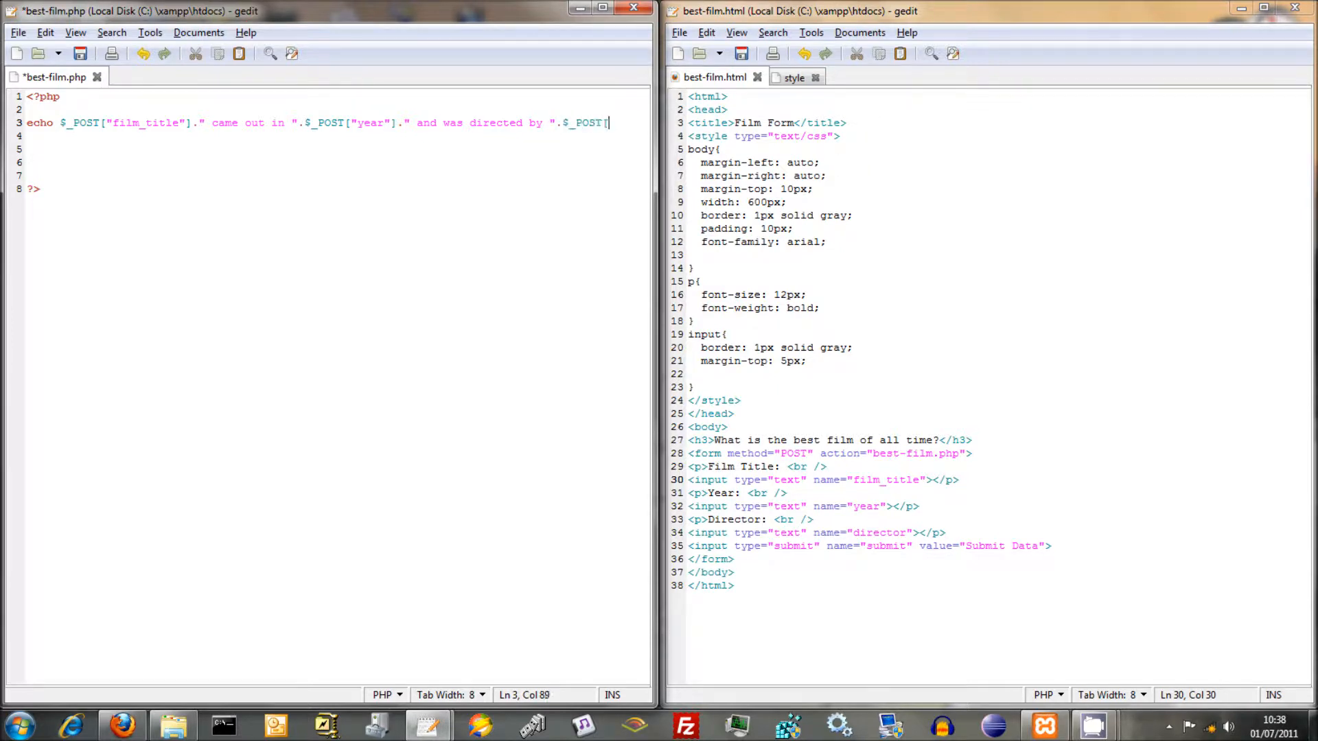
text(")
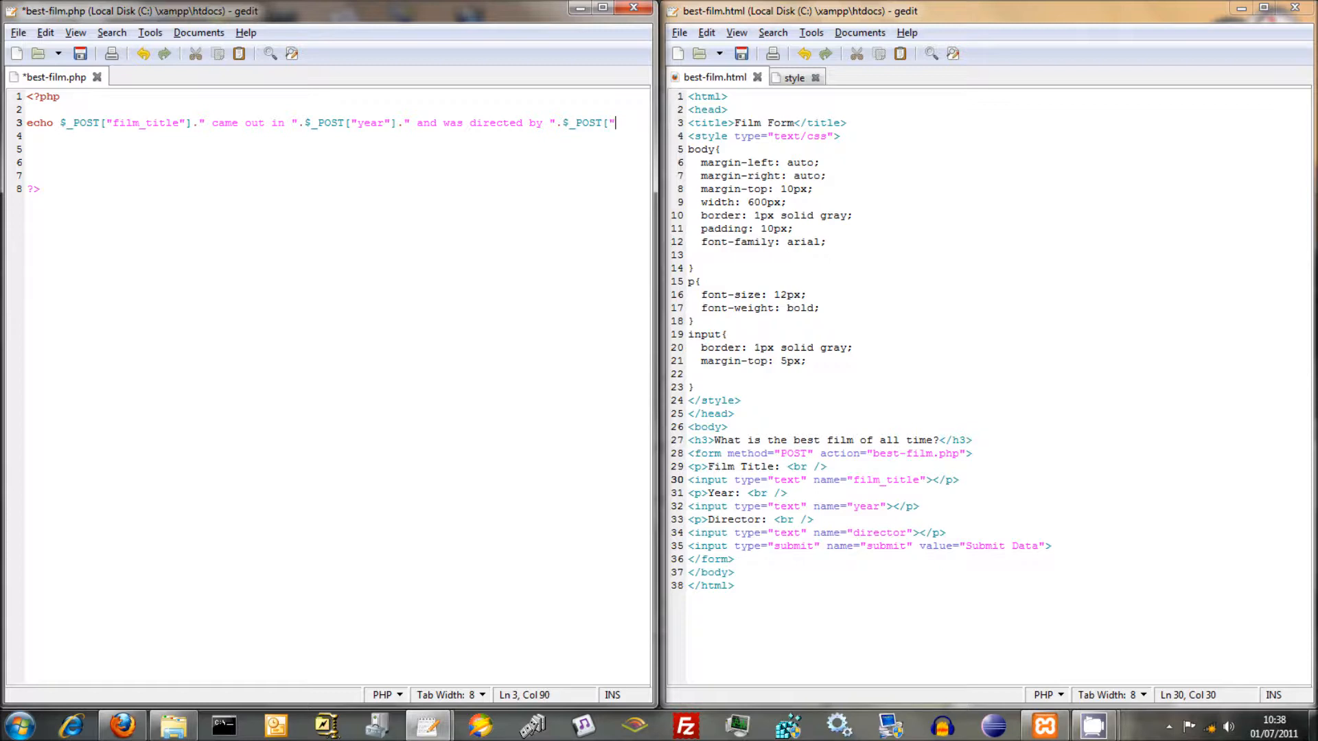
text(dire)
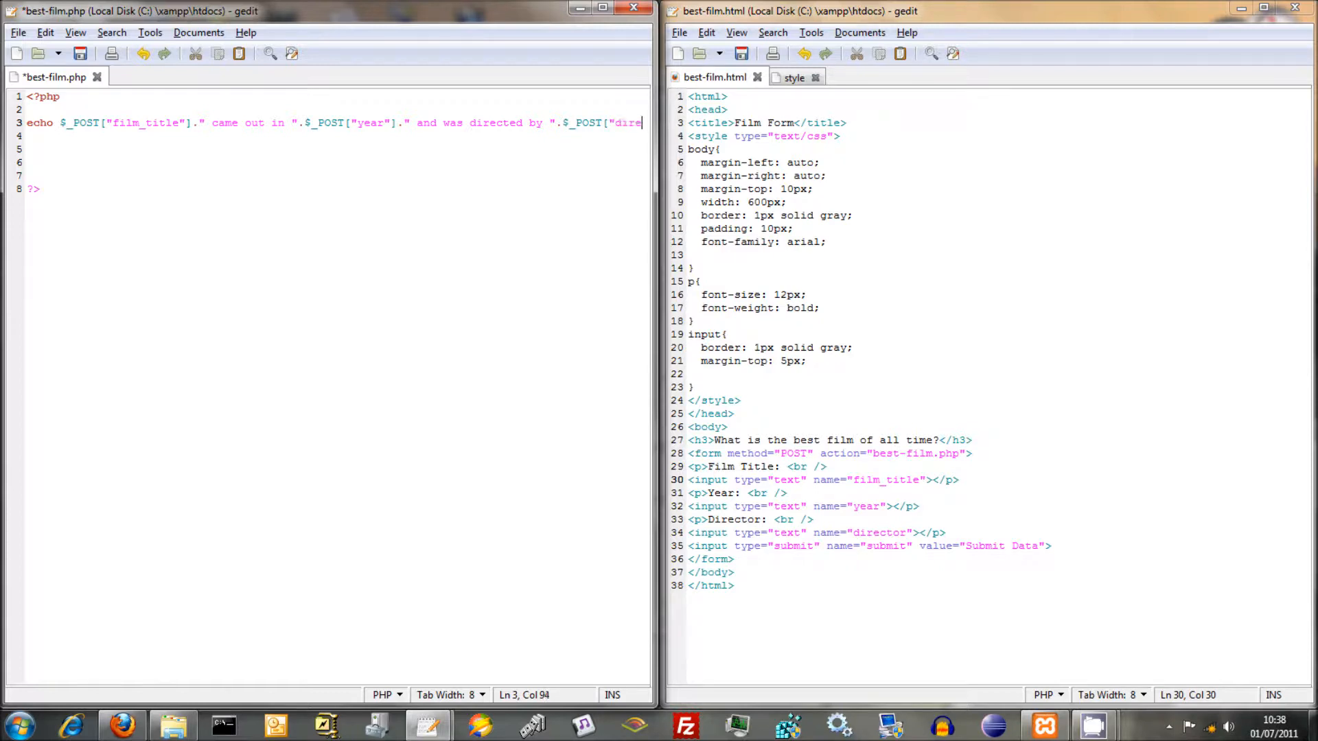
text(ctor)
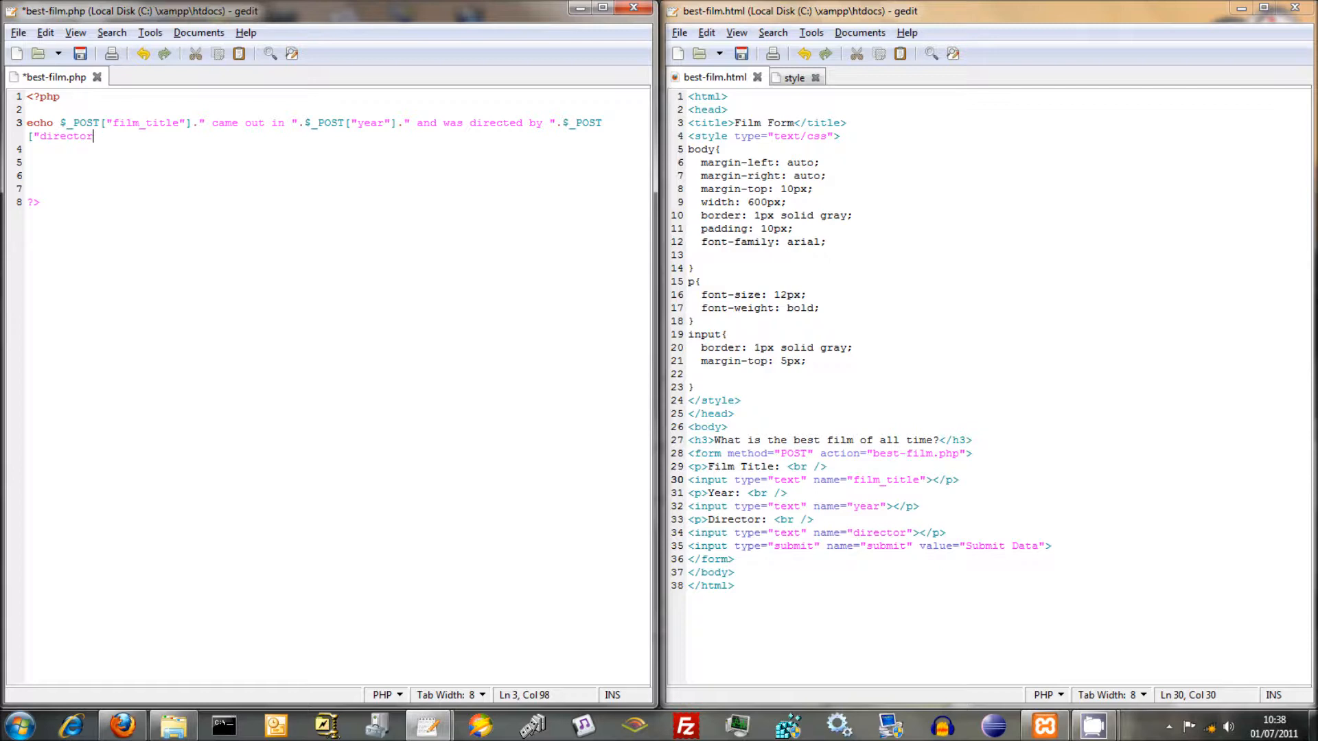
text("])
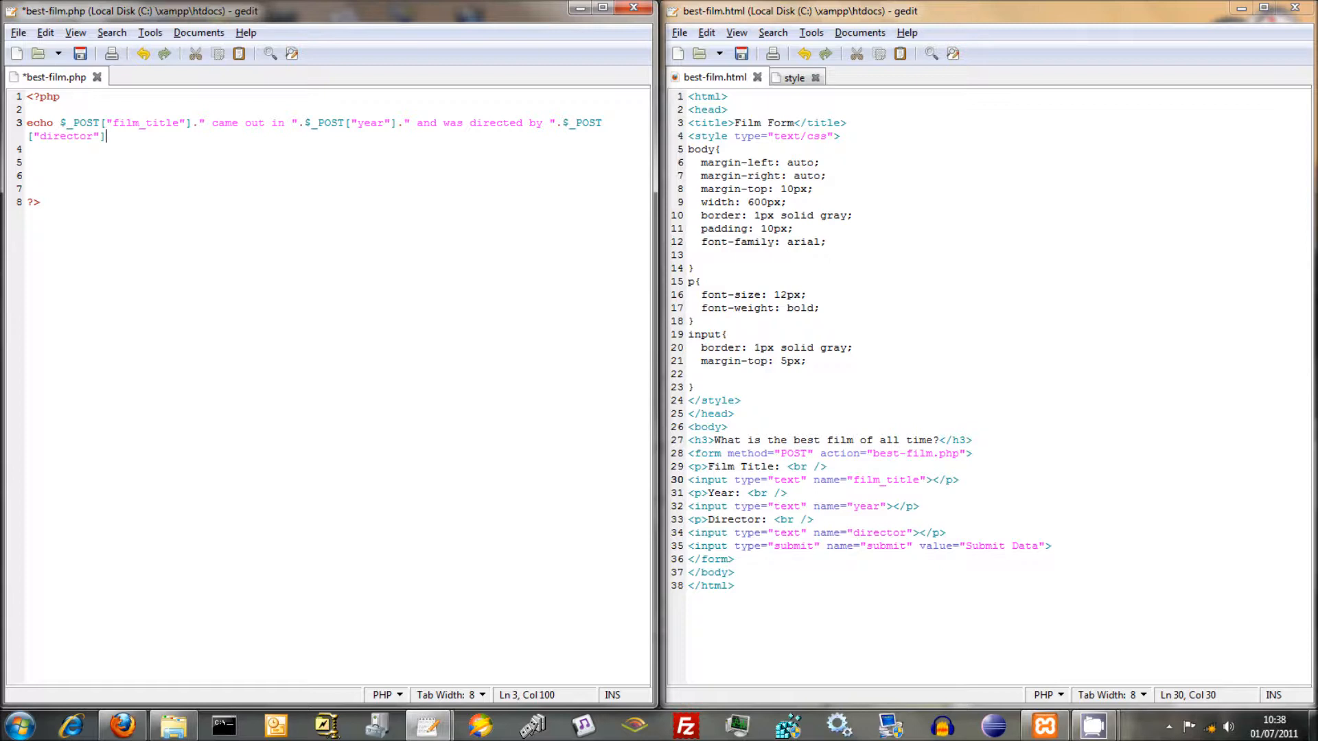
text(;)
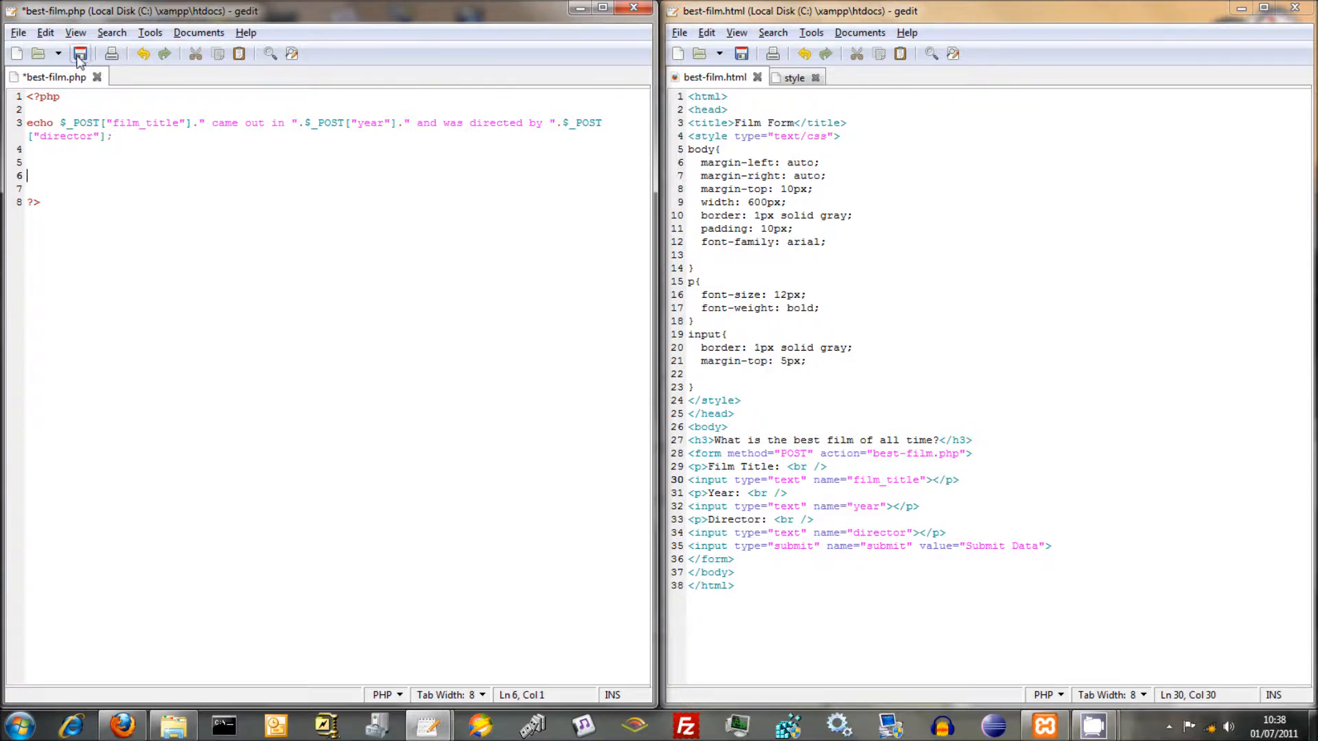
click(80, 54)
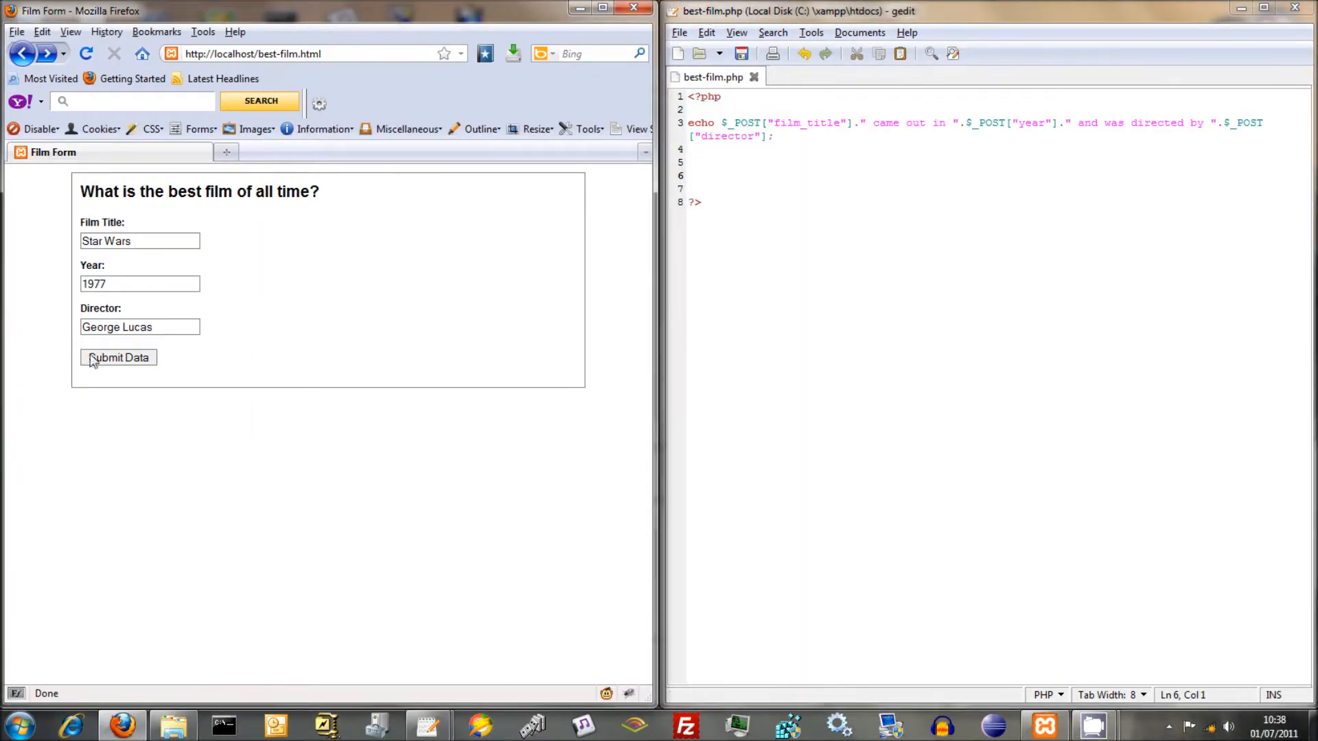
Submit the form to get "Star Wars came out in 1977 and was directed by George Lucas"
click(118, 356)
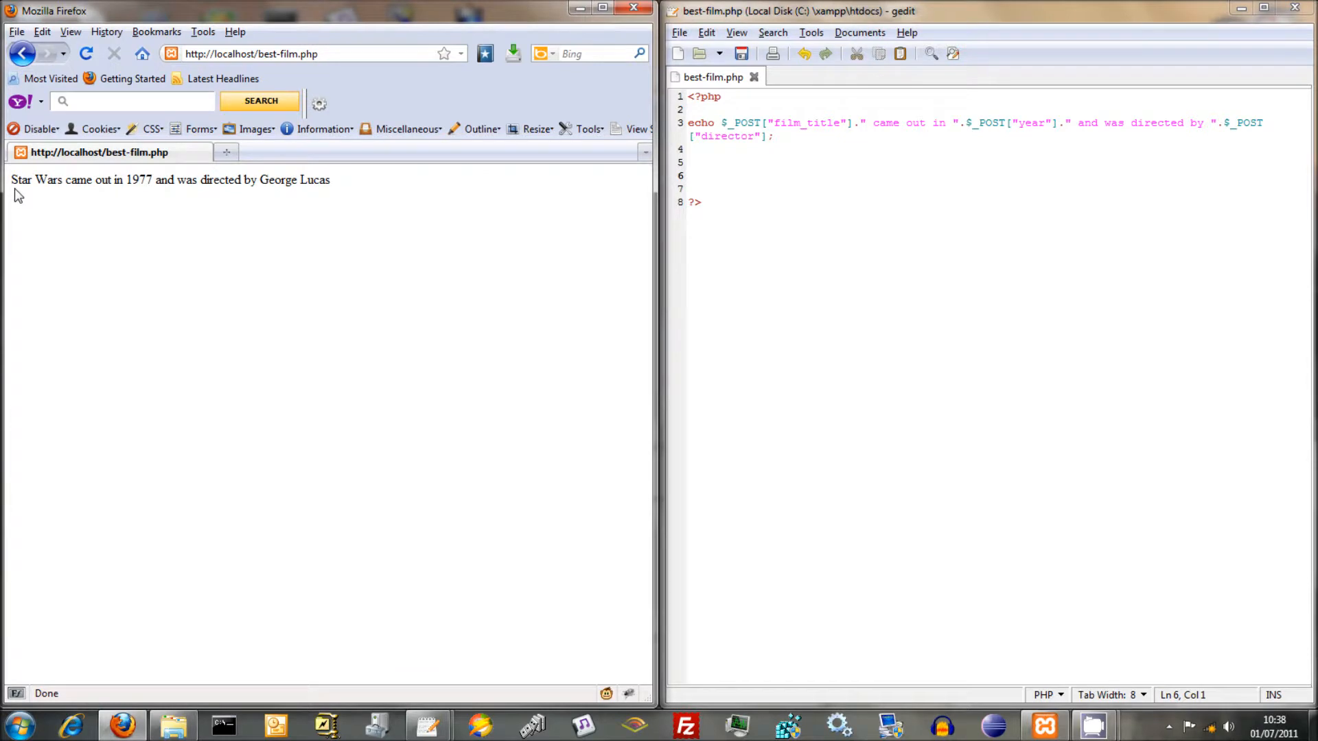
mouse_move(76, 179)
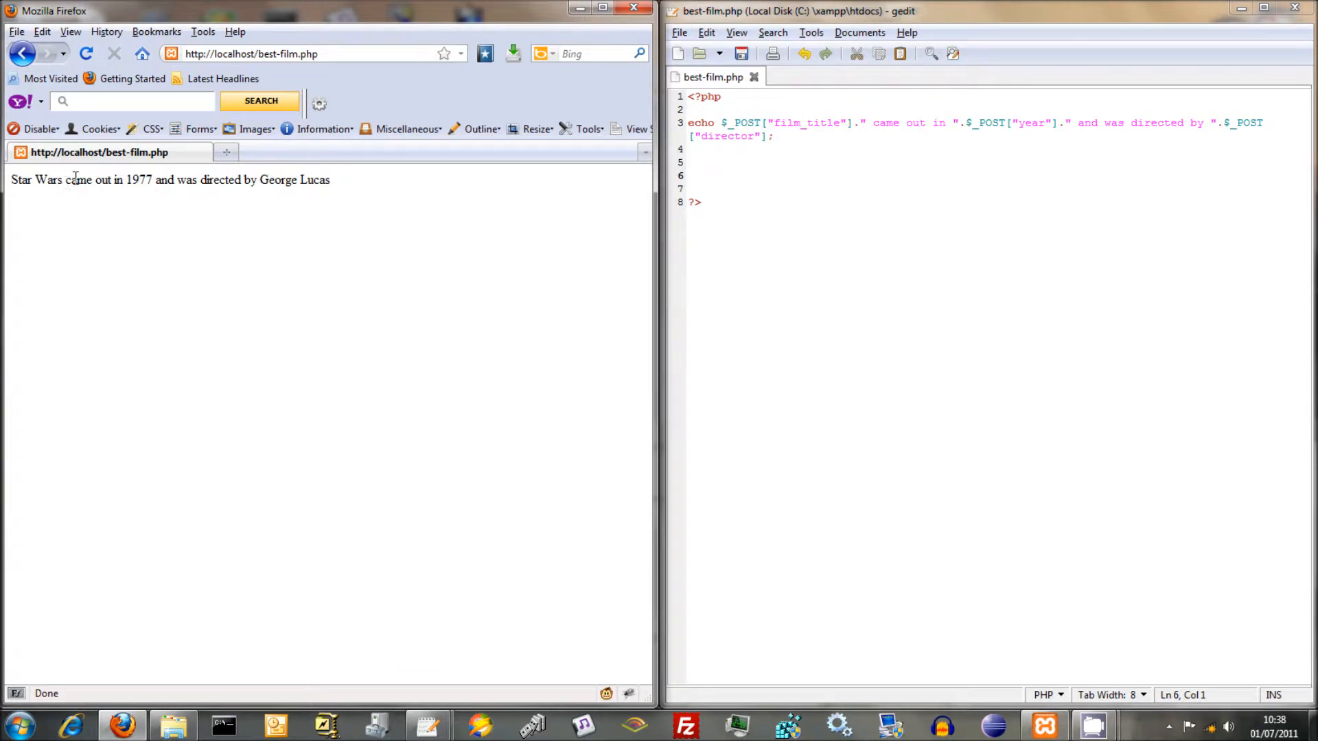
mouse_move(469, 302)
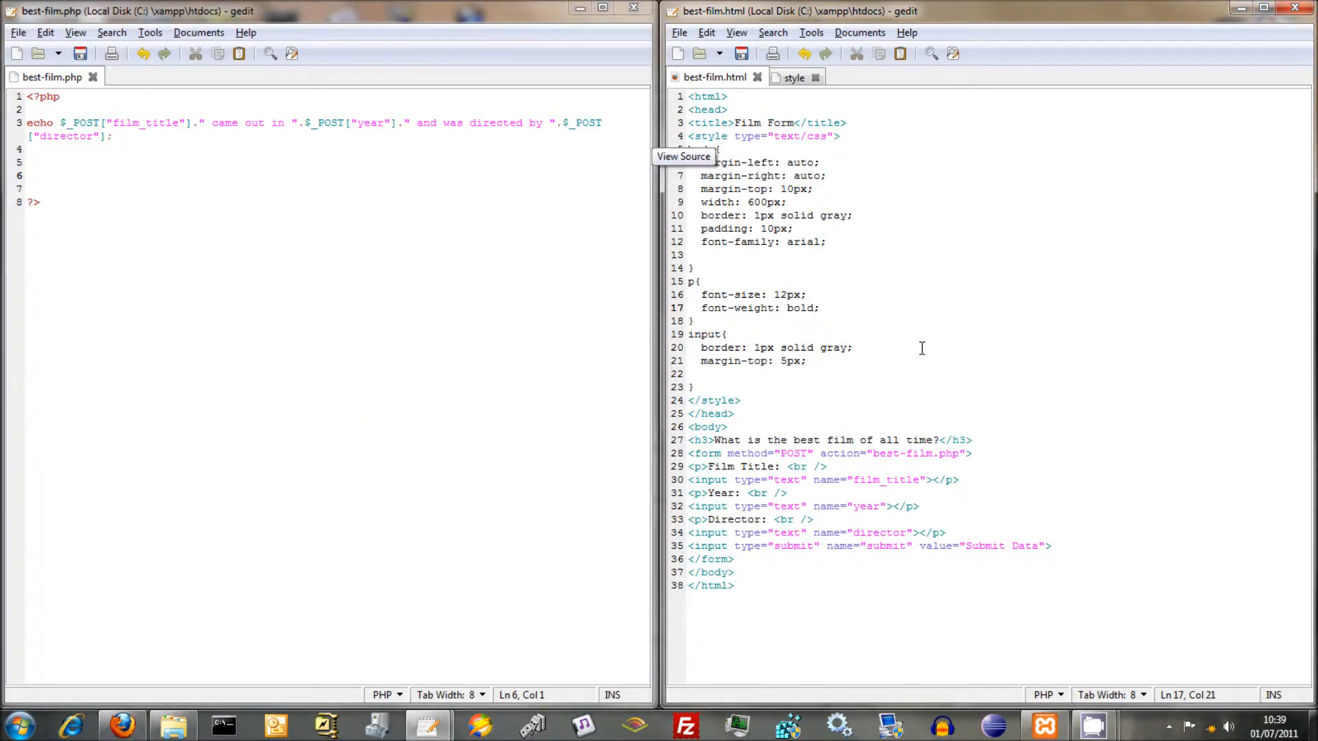
key(ctrl+a)
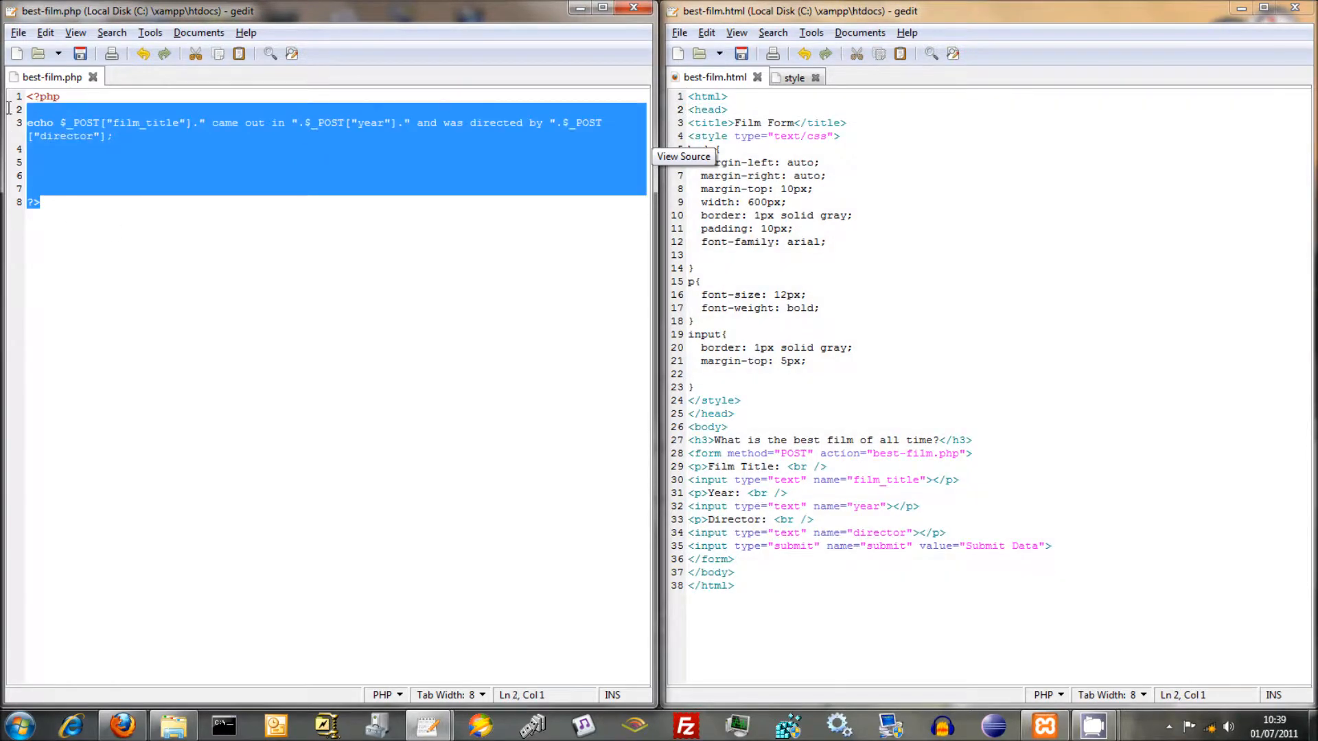
click(53, 136)
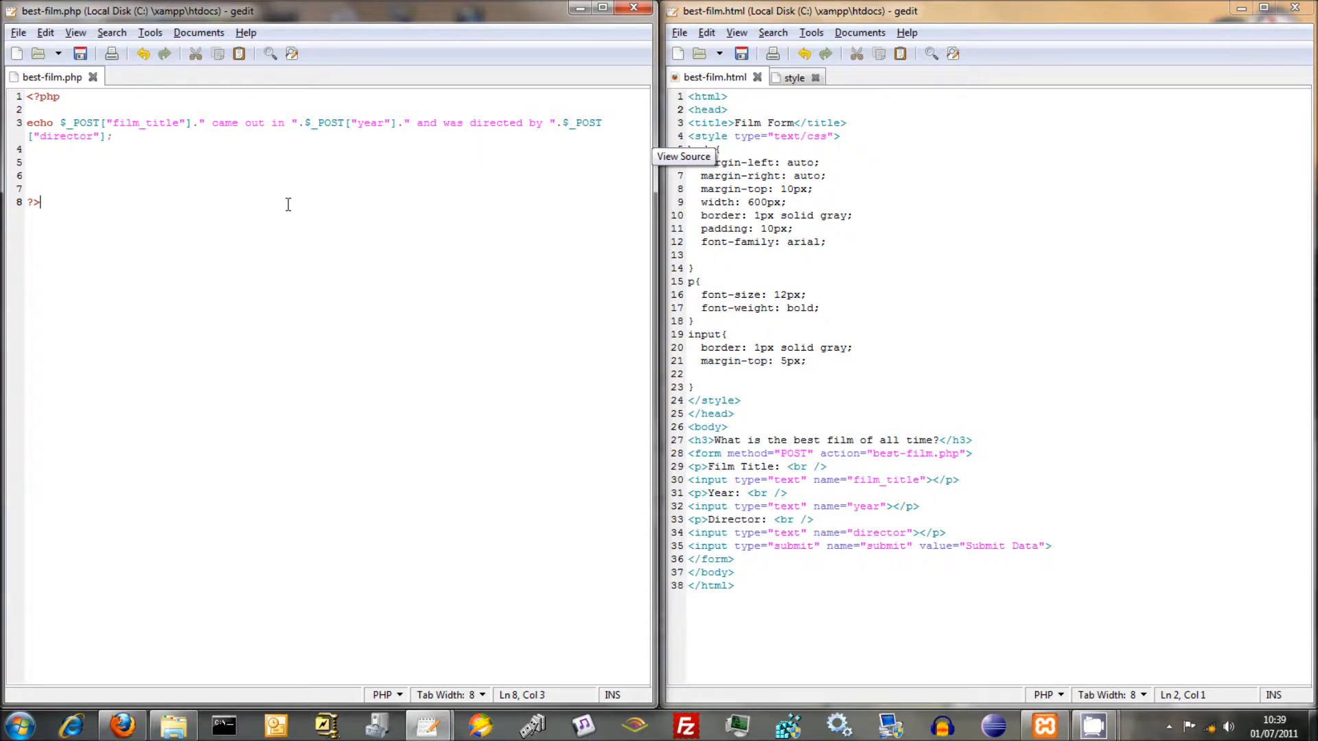
mouse_move(302, 197)
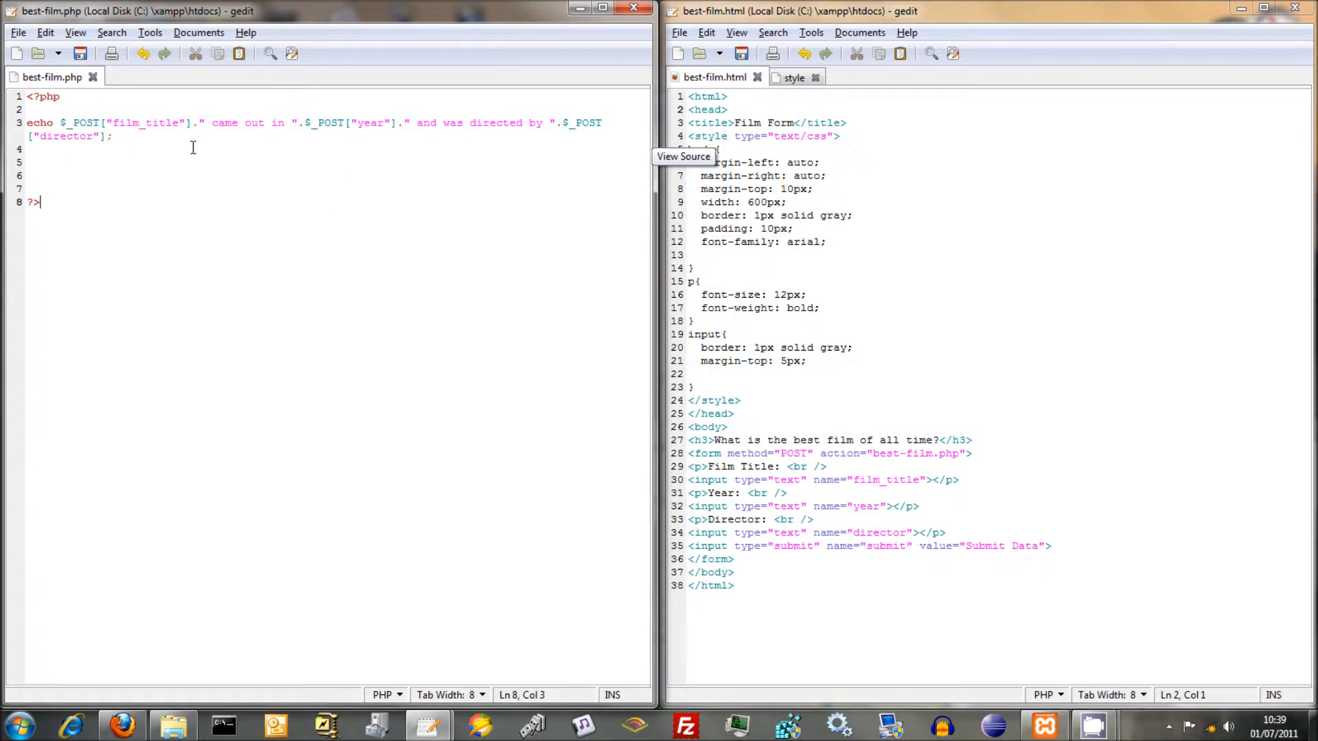
click(27, 148)
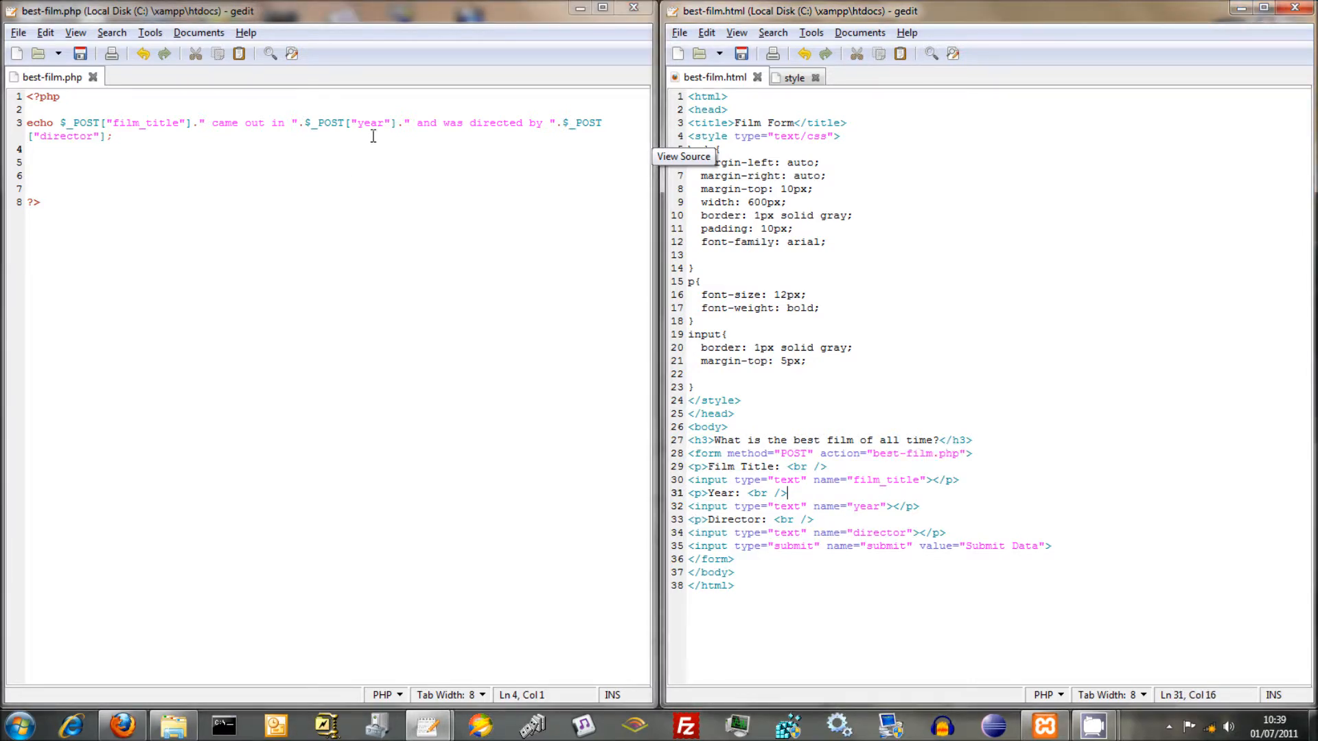
drag(857, 506, 800, 519)
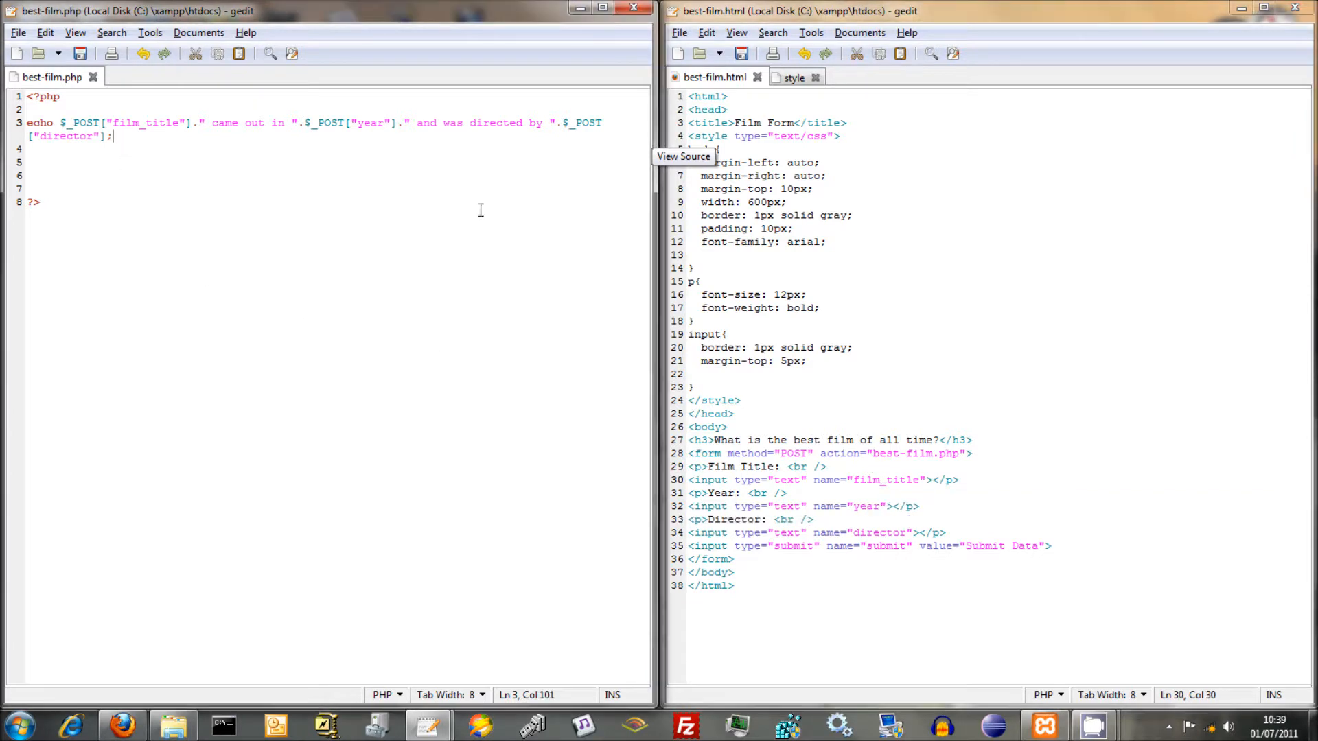
mouse_move(871, 483)
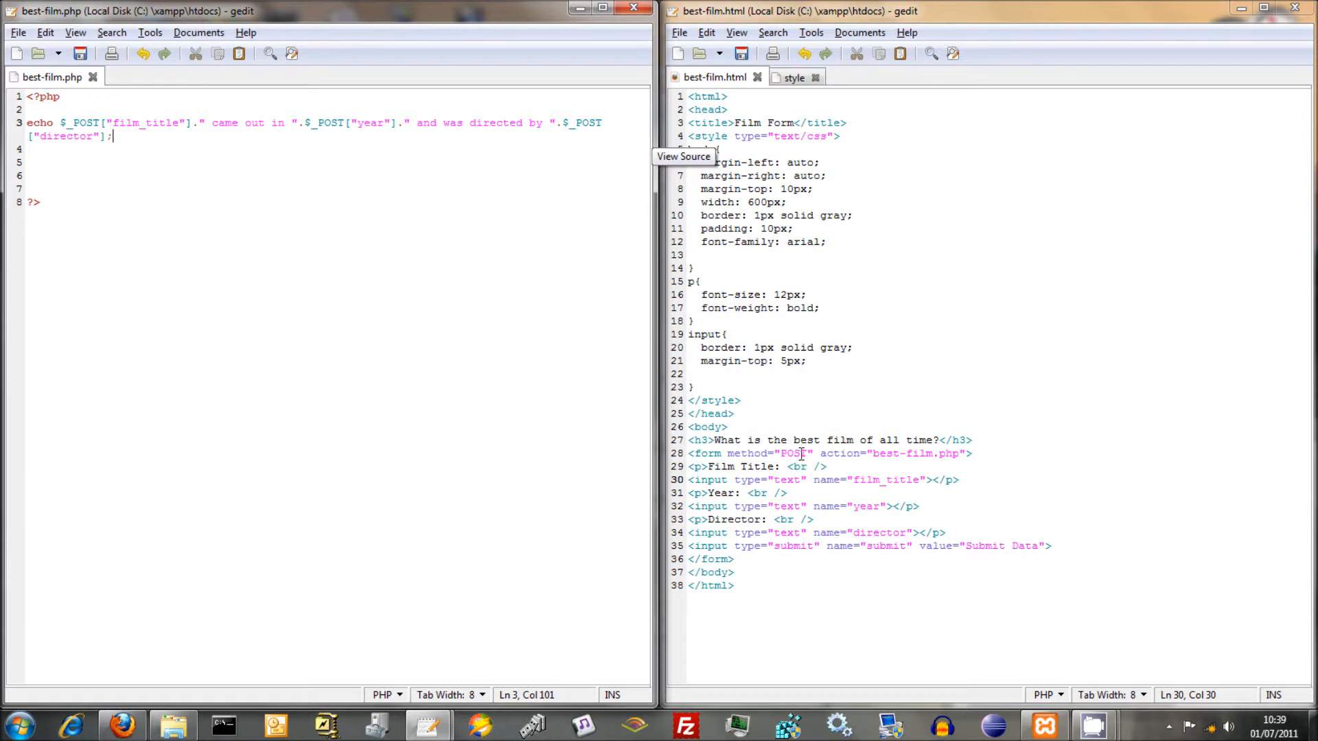
click(788, 493)
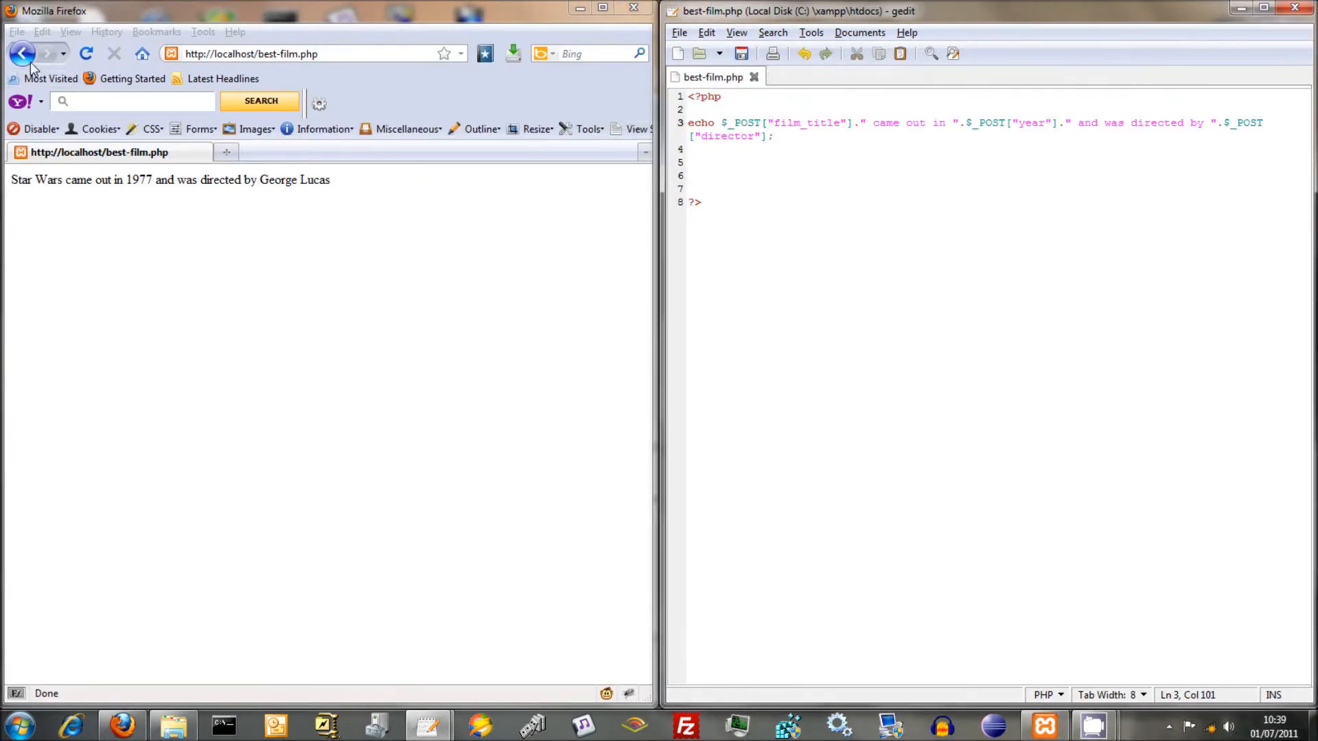
Refill the form with Terminator, 1984 and James Cameron and submit it for the matching sentence
click(22, 53)
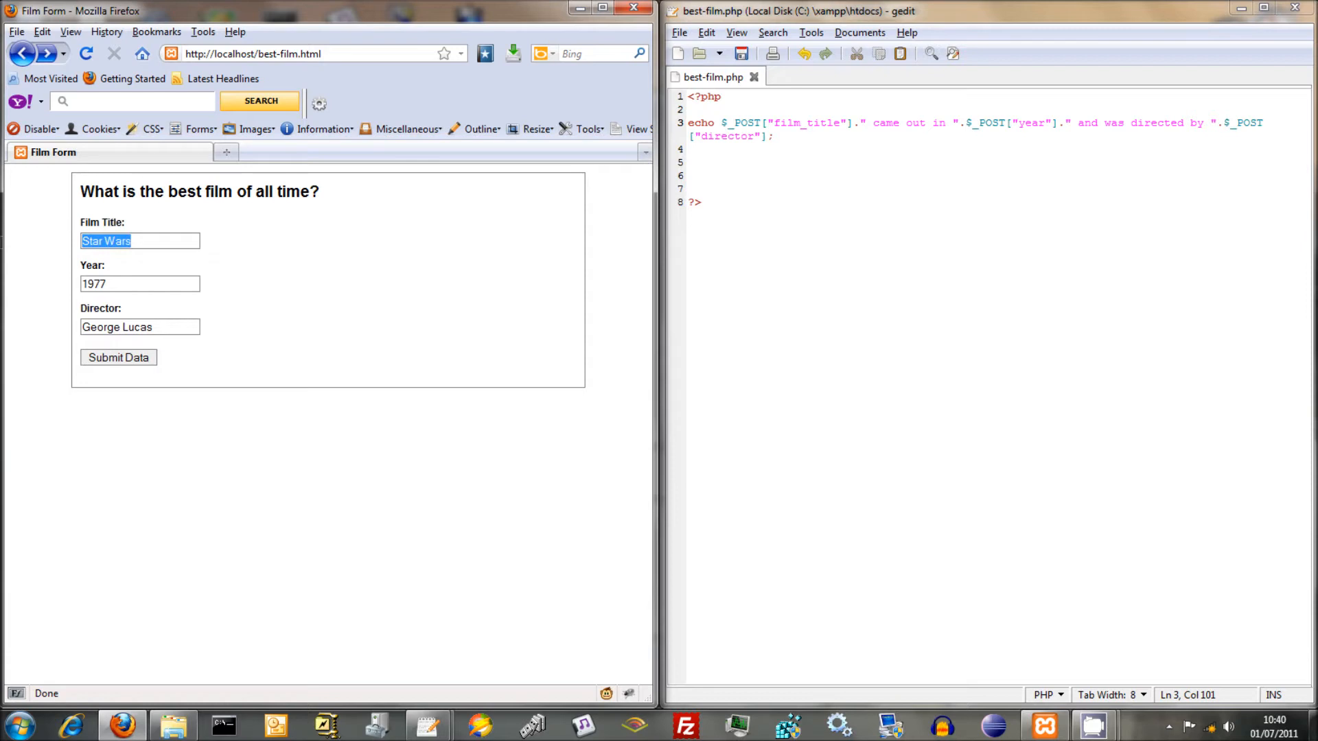
text(Terminator)
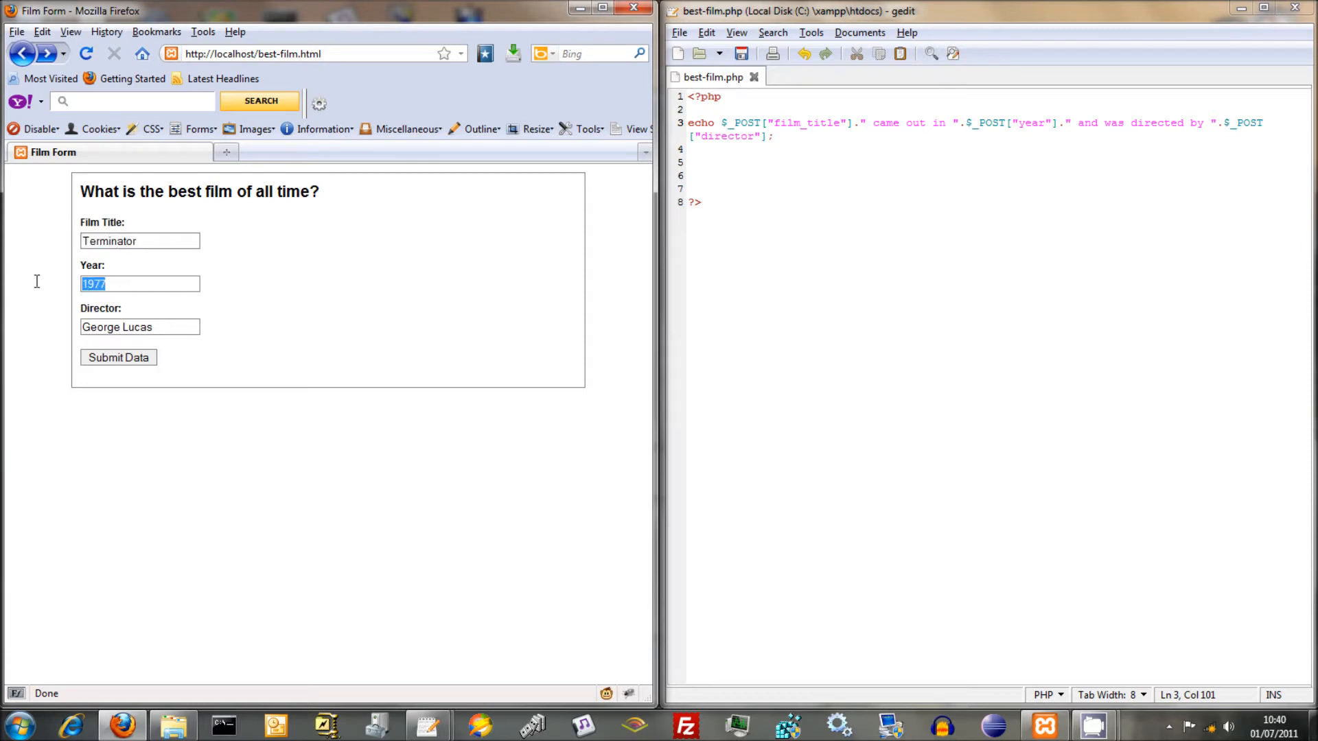
text(1984)
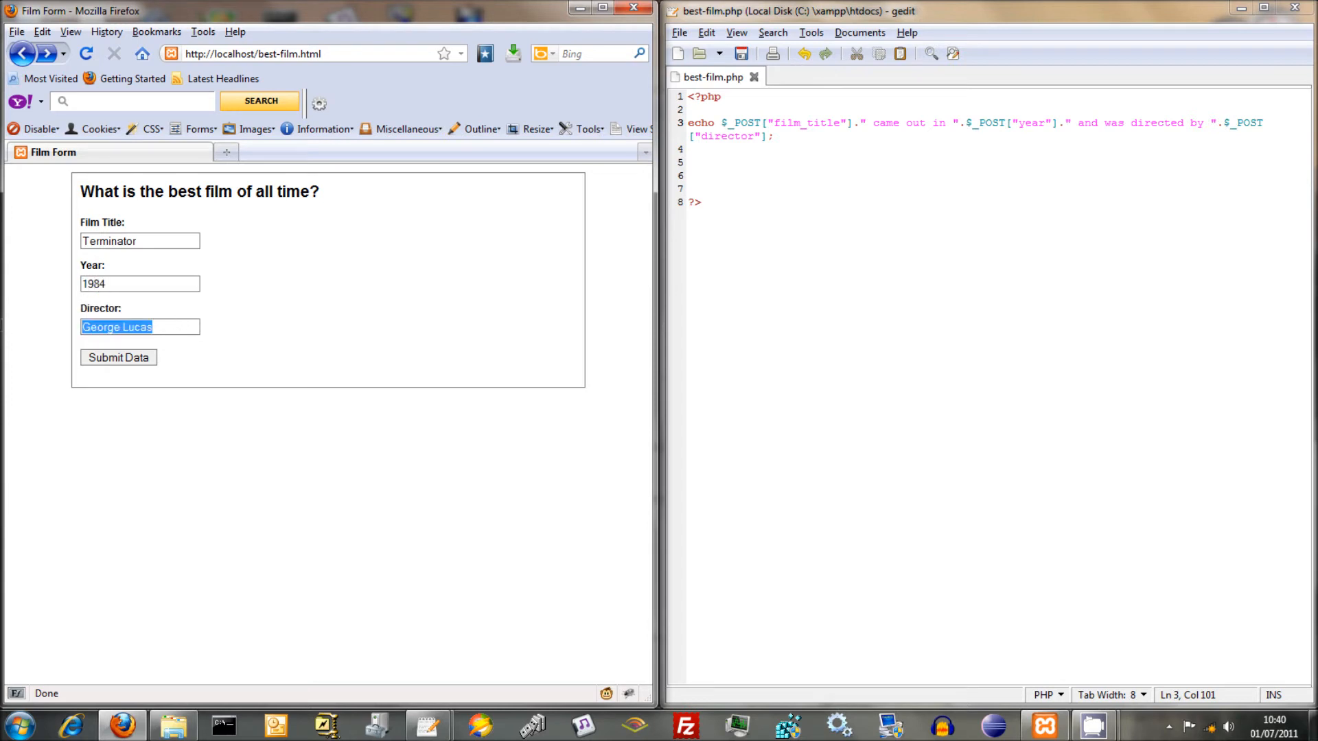
text(James)
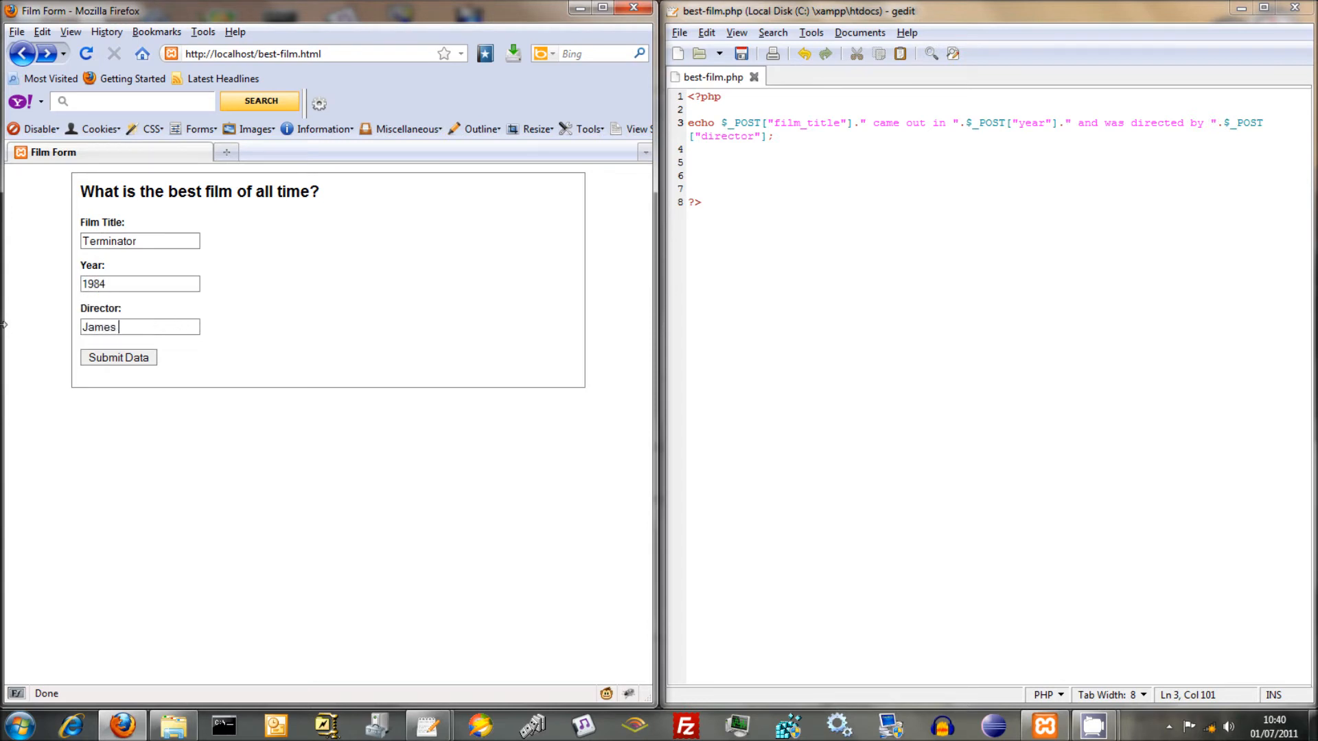
text(Cameron)
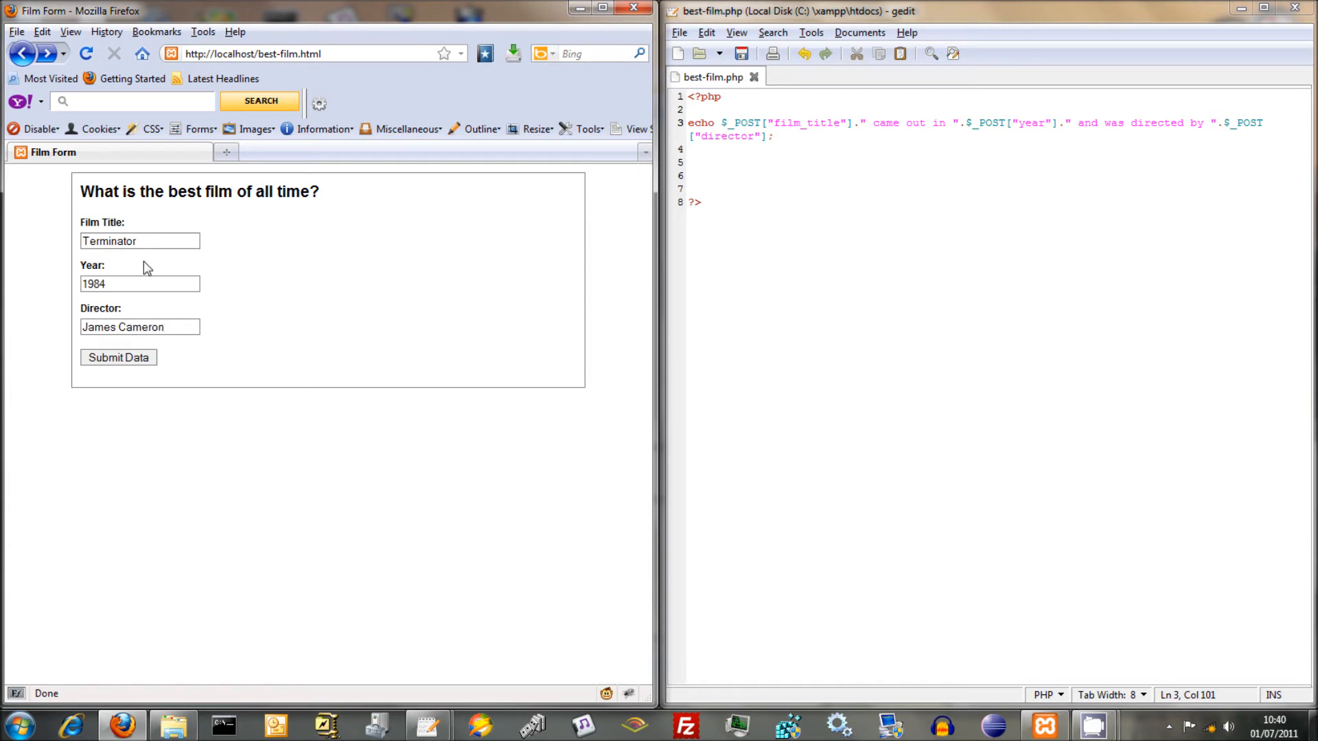
click(118, 357)
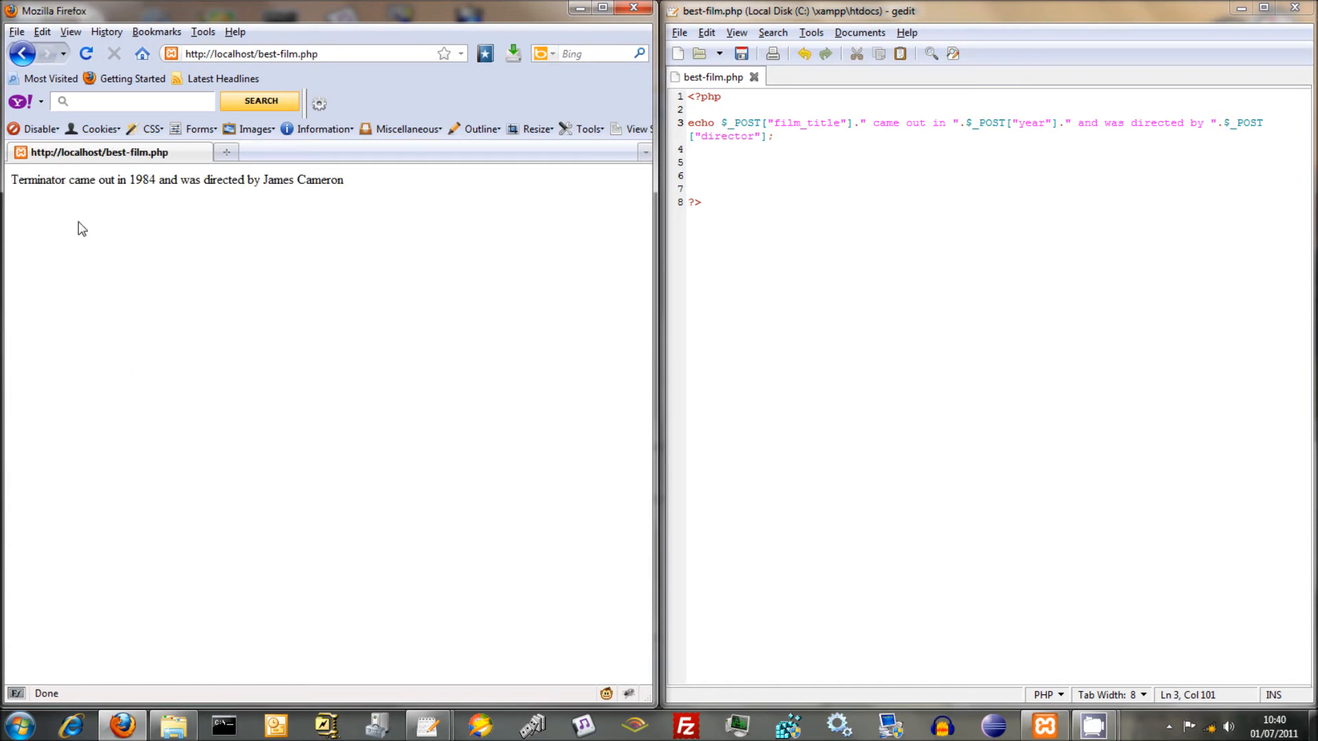
mouse_move(103, 301)
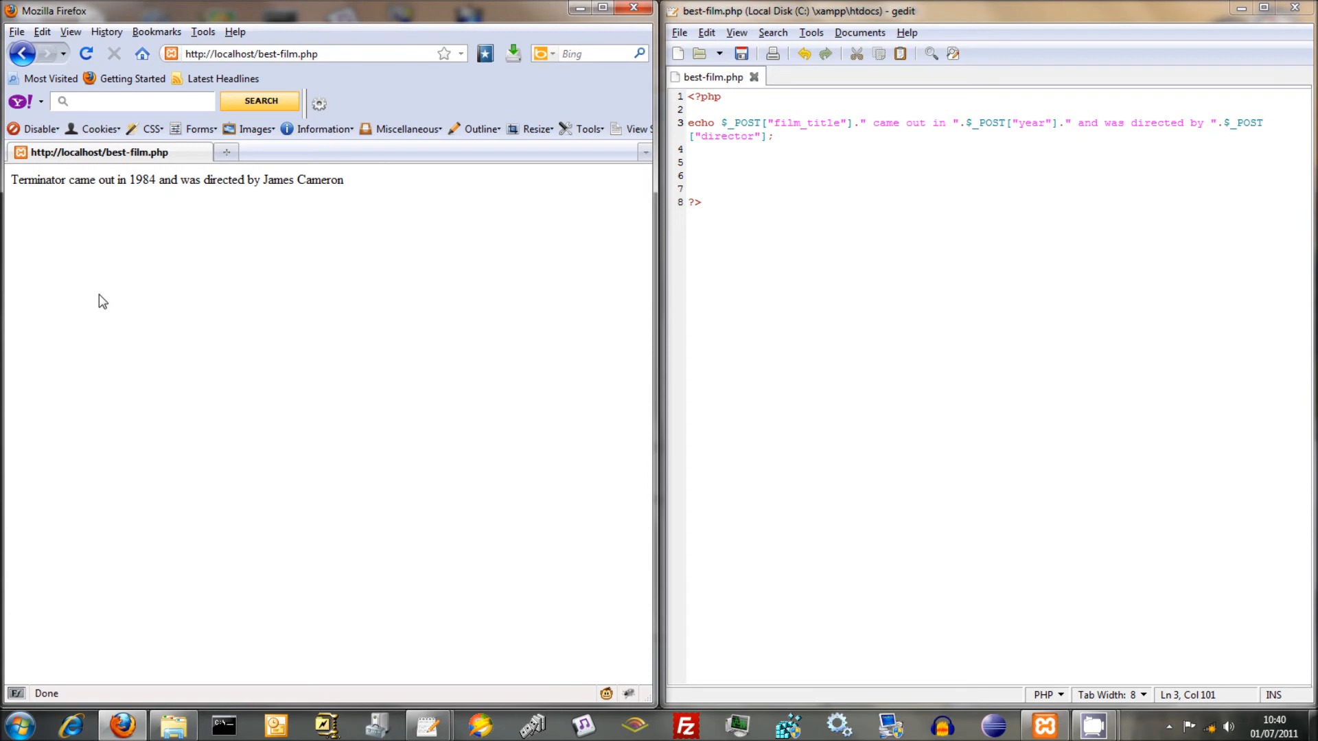